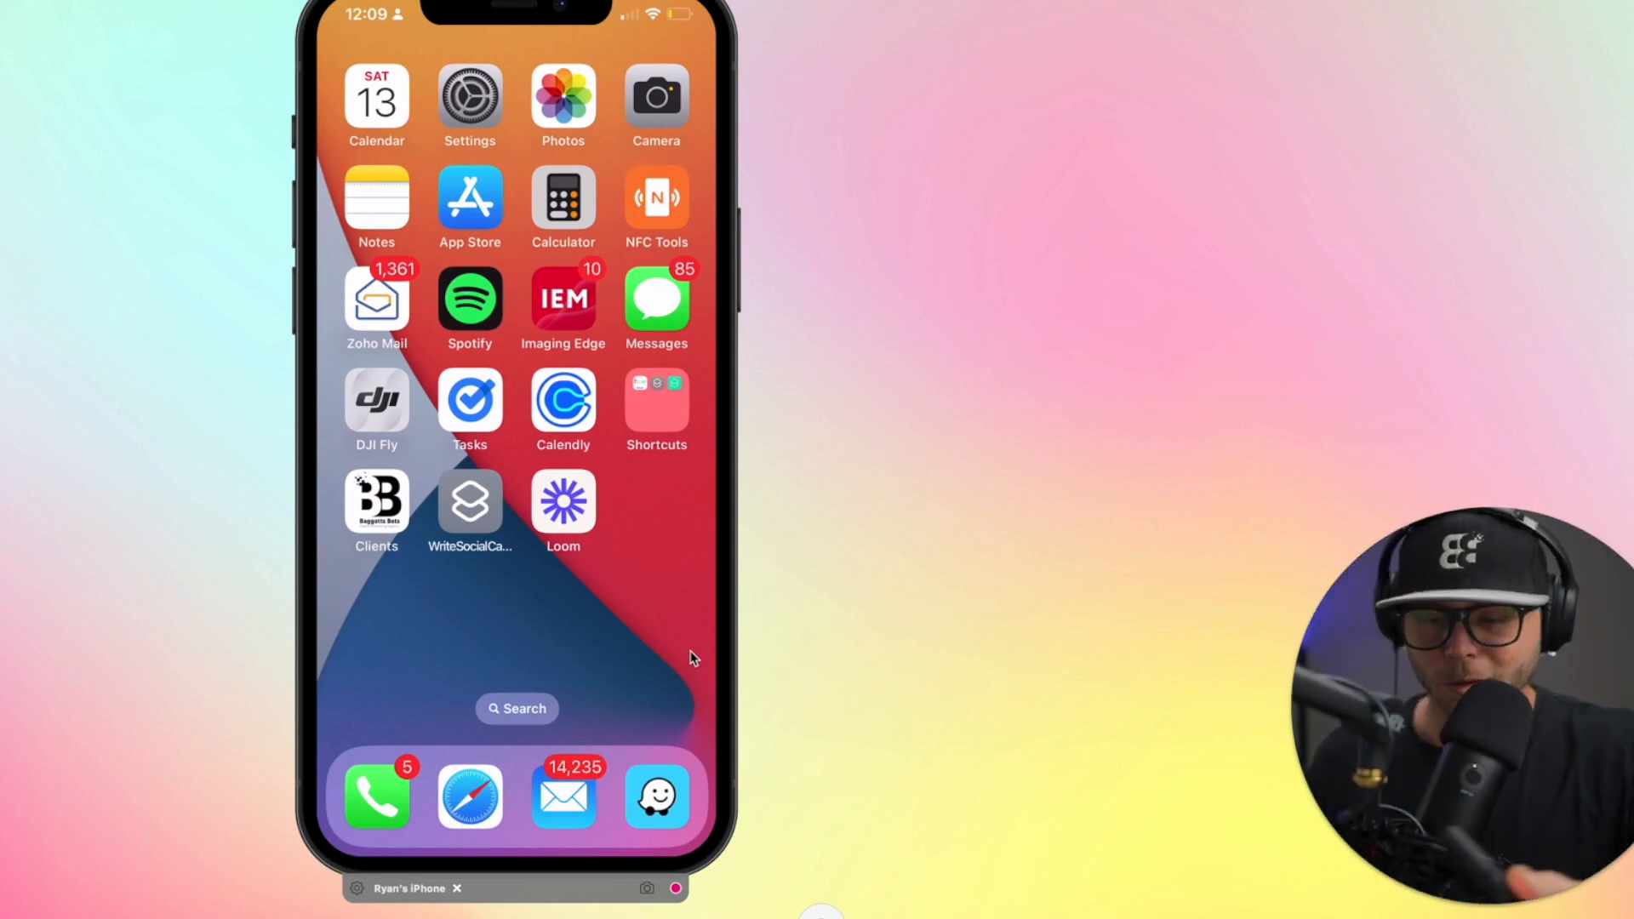
Scan the Monster can's QR code and browse down the monsterenergy.com promotion page to the footer.
{"action": "left_click", "coordinate": [657, 95]}
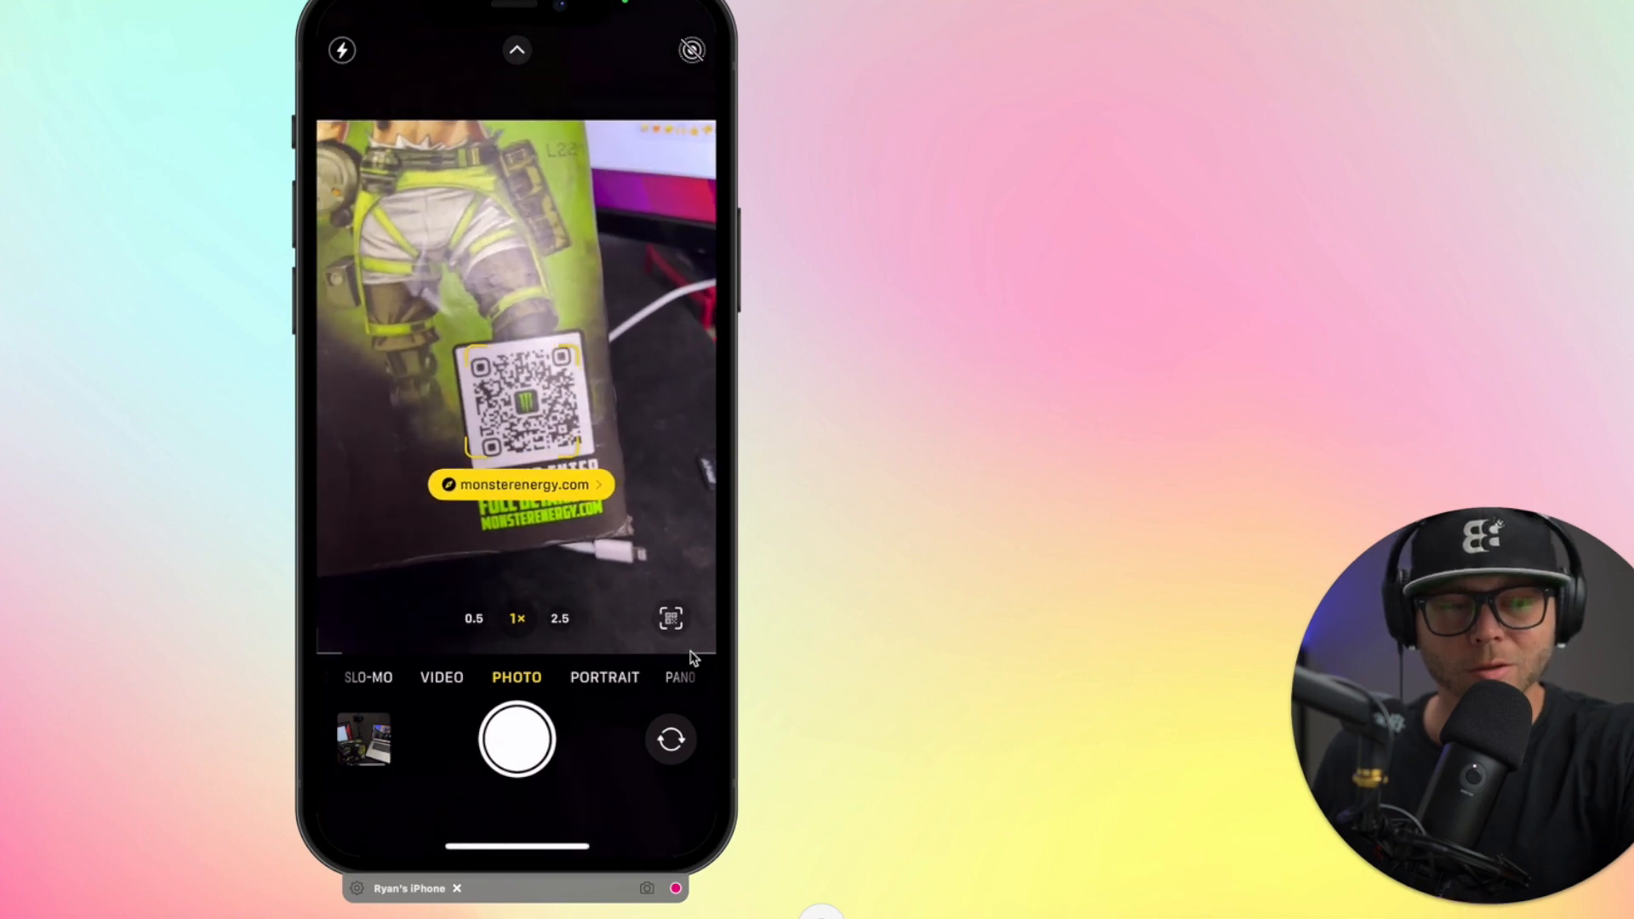
{"action": "left_click", "coordinate": [521, 483]}
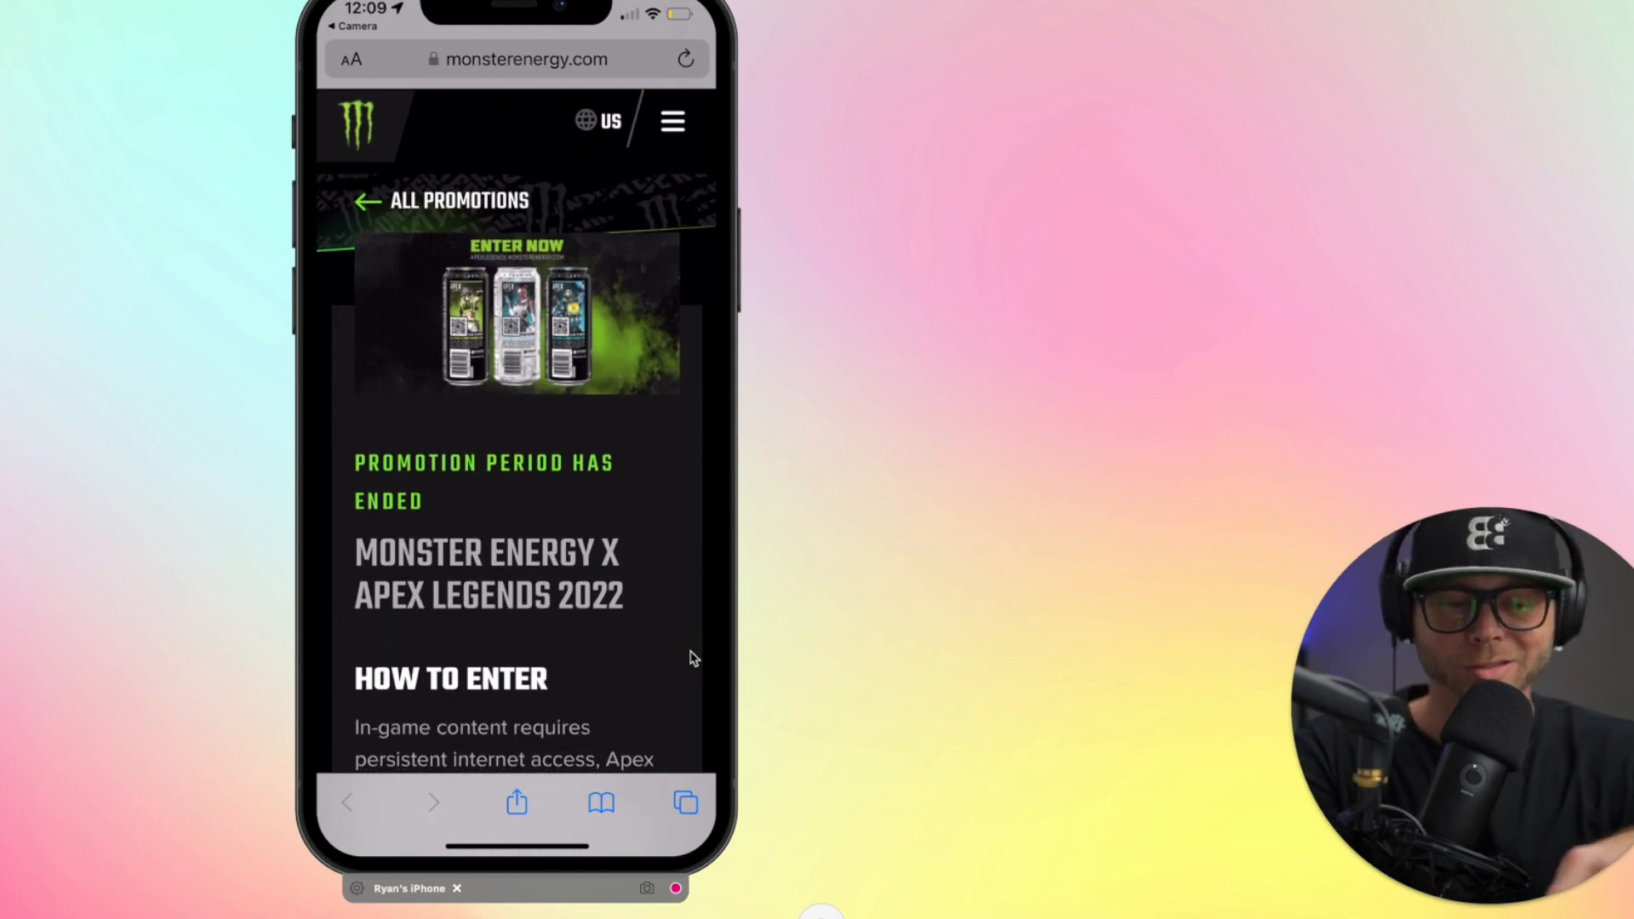
{"action": "scroll", "scroll_direction": "down", "scroll_amount": 3}
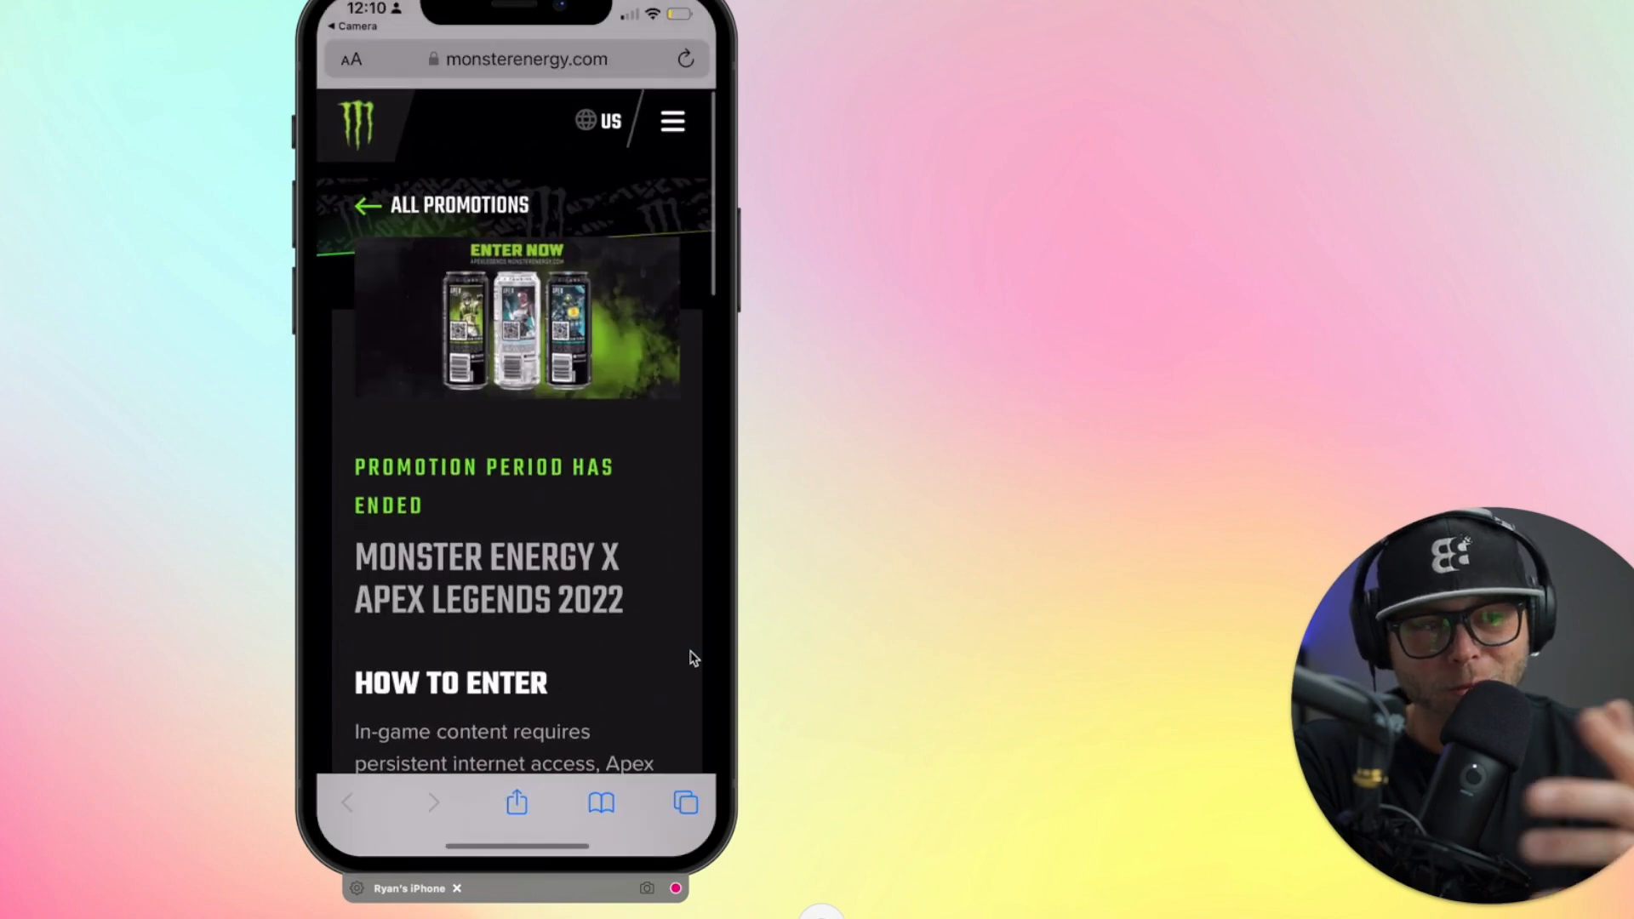
{"action": "scroll", "scroll_direction": "down", "scroll_amount": 3}
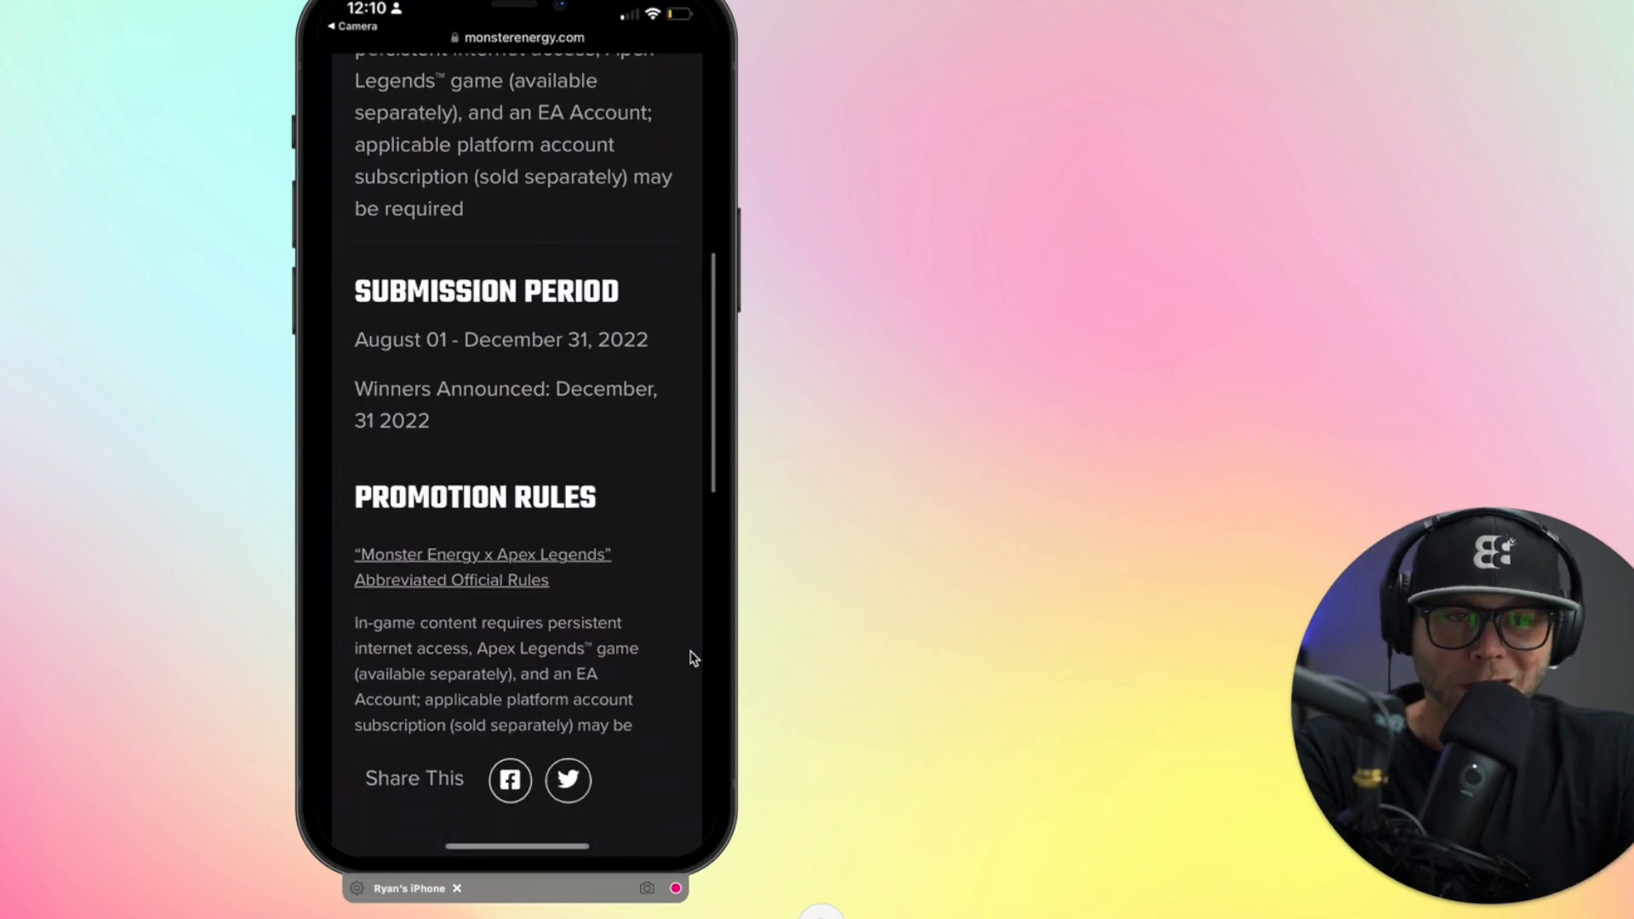
{"action": "scroll", "scroll_direction": "down", "scroll_amount": 3}
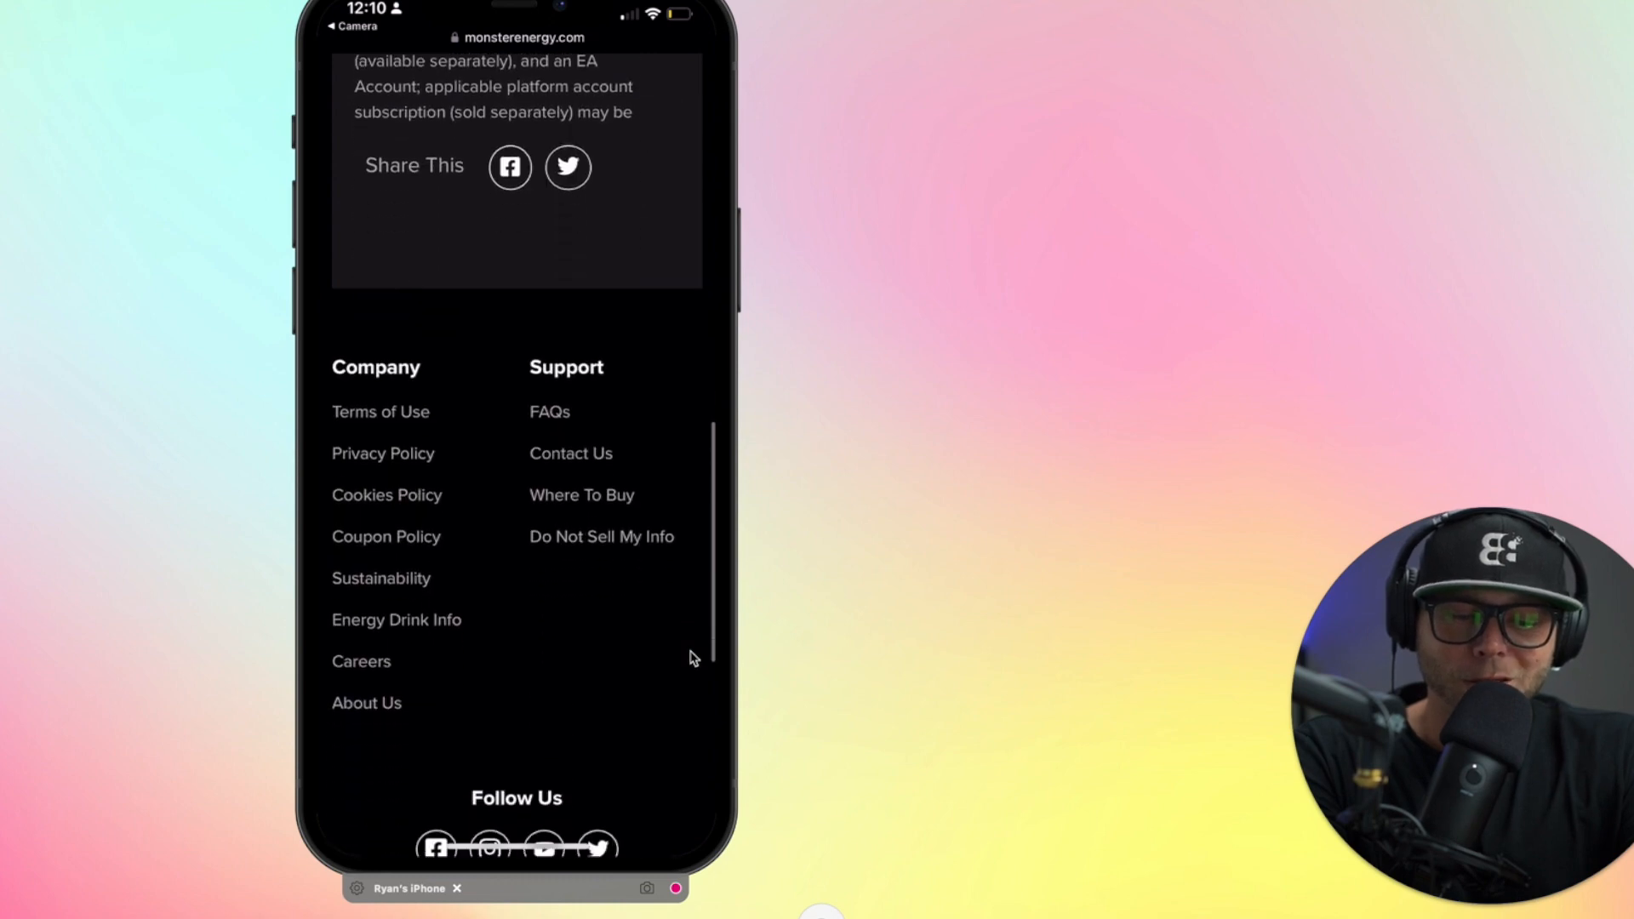
{"action": "scroll", "scroll_direction": "down", "scroll_amount": 3}
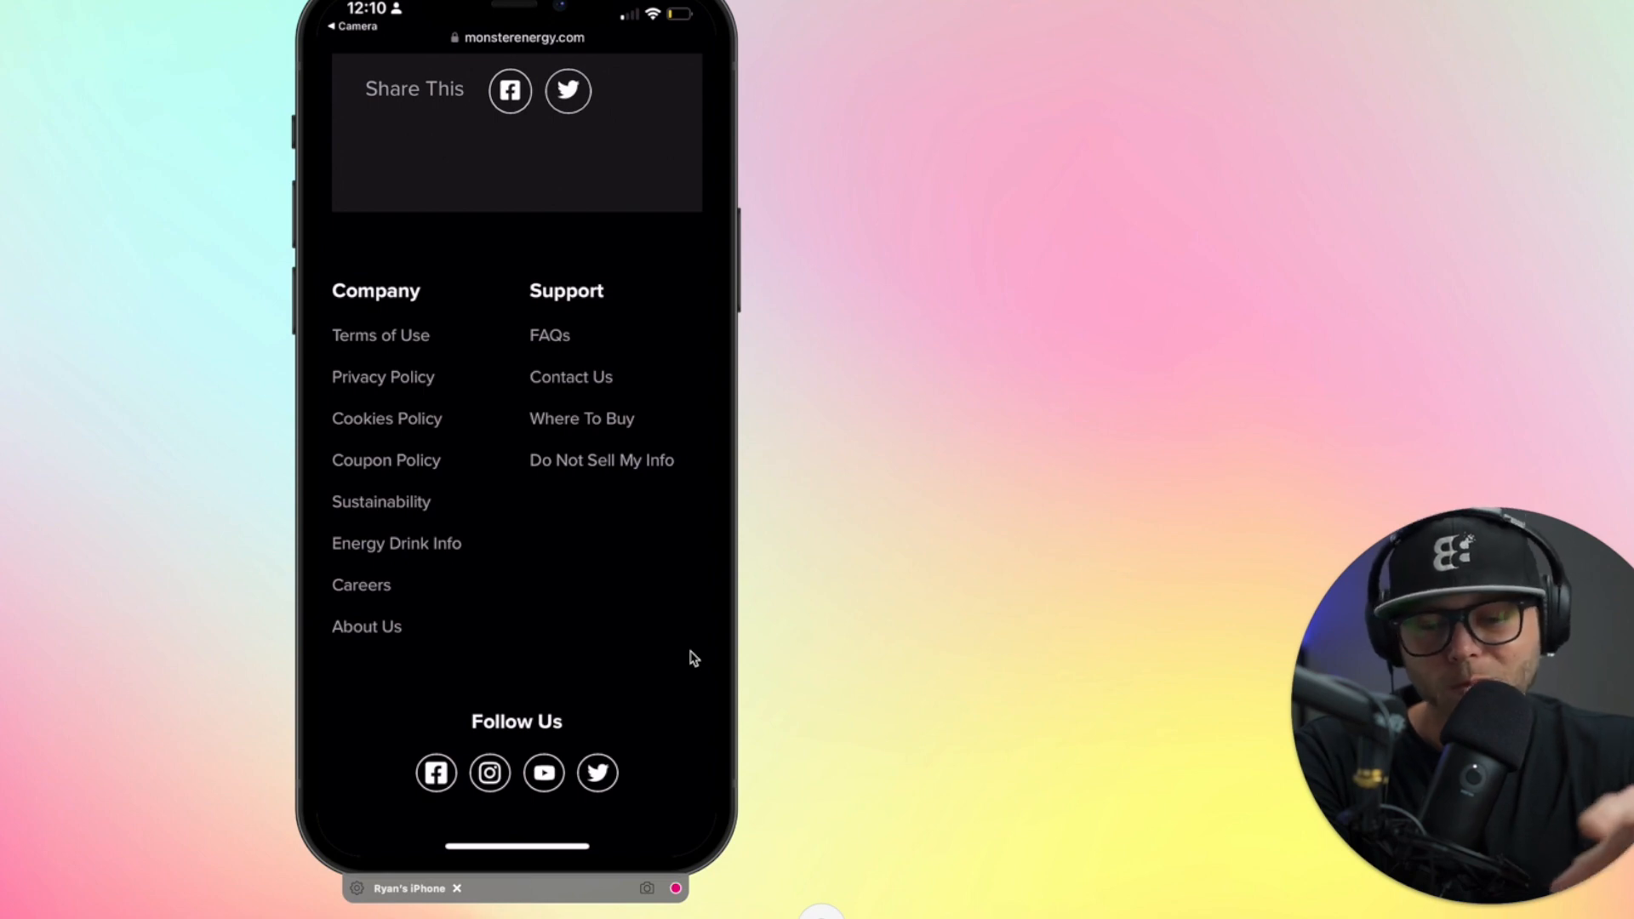
Follow the footer FAQs link and scroll through Monster Energy's Frequently Asked Questions.
{"action": "left_click", "coordinate": [548, 335]}
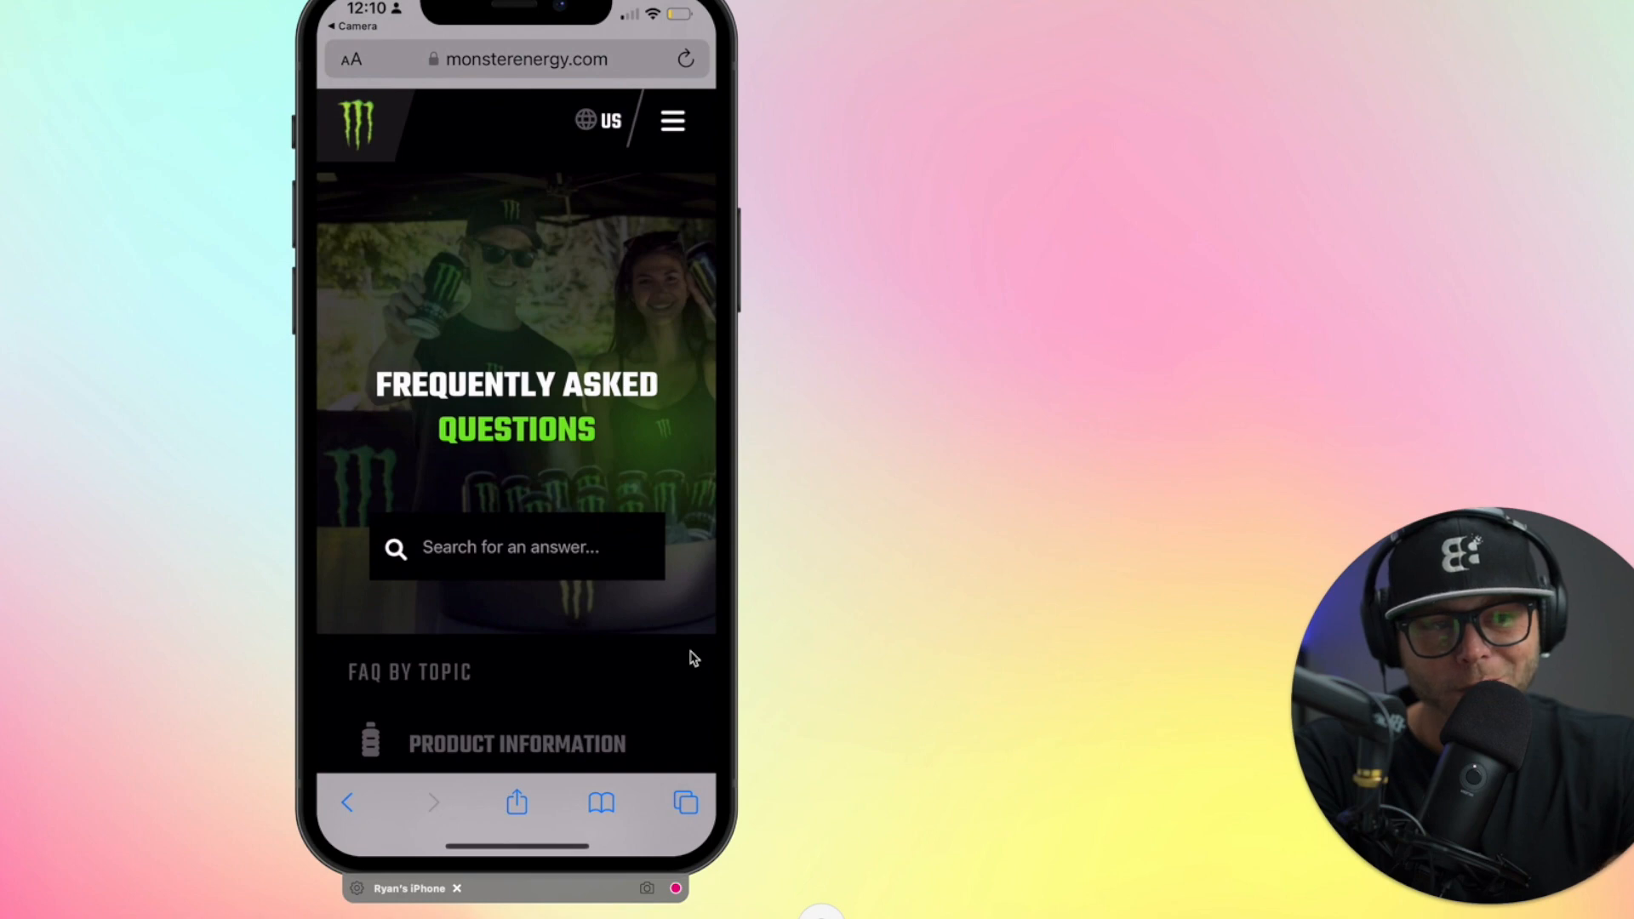
{"action": "scroll", "scroll_direction": "down", "scroll_amount": 3}
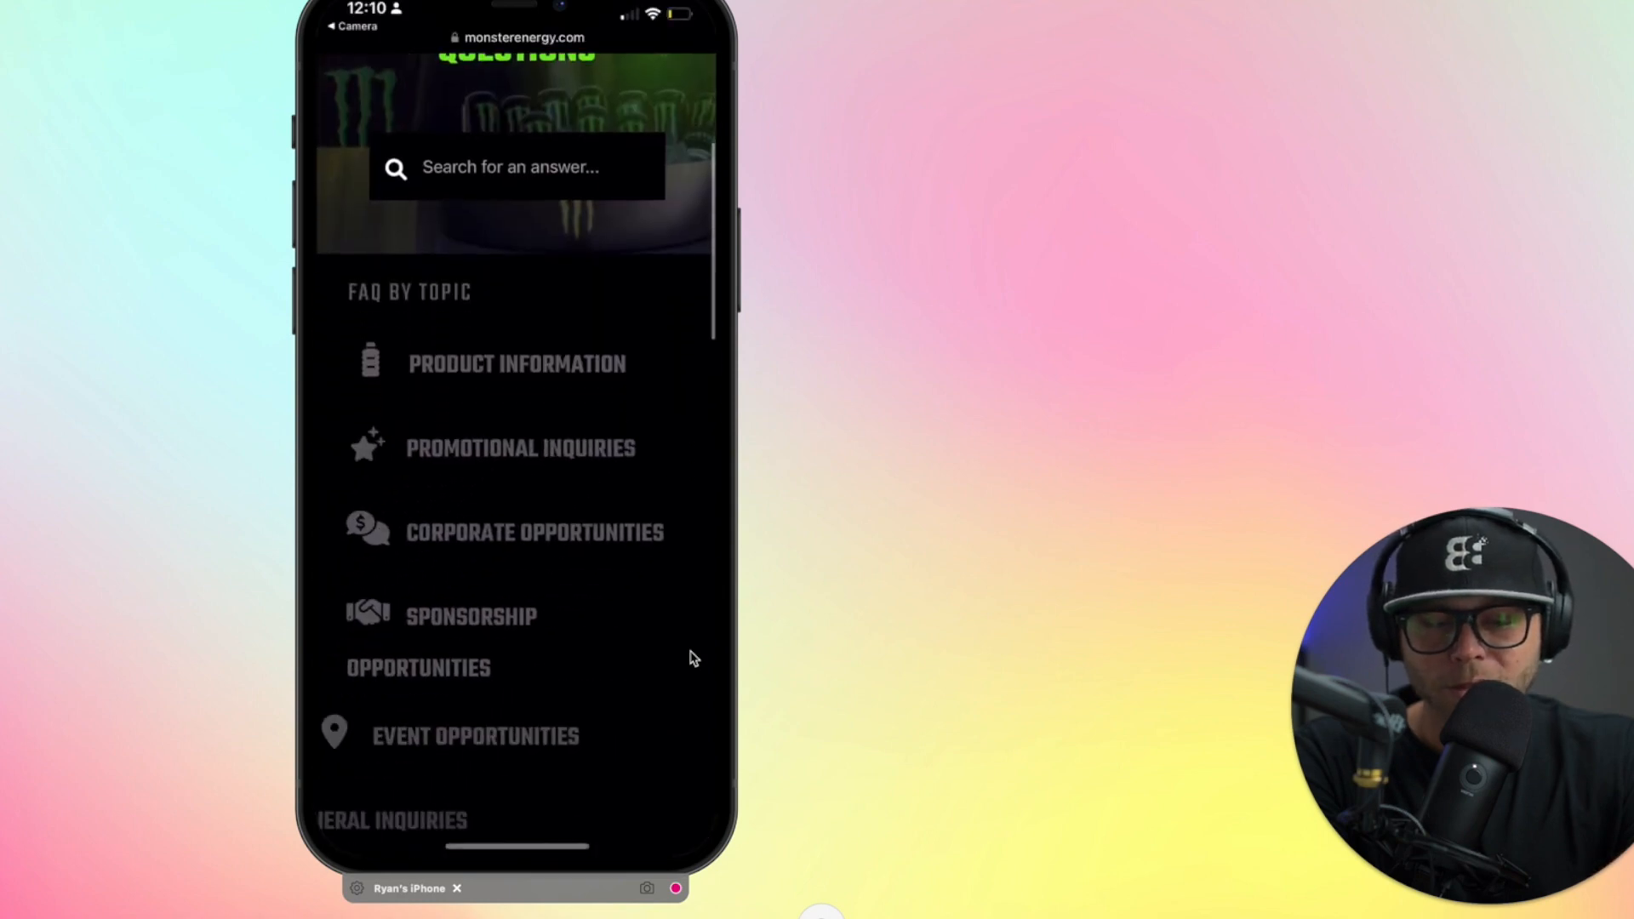
{"action": "scroll", "scroll_direction": "down", "scroll_amount": 3}
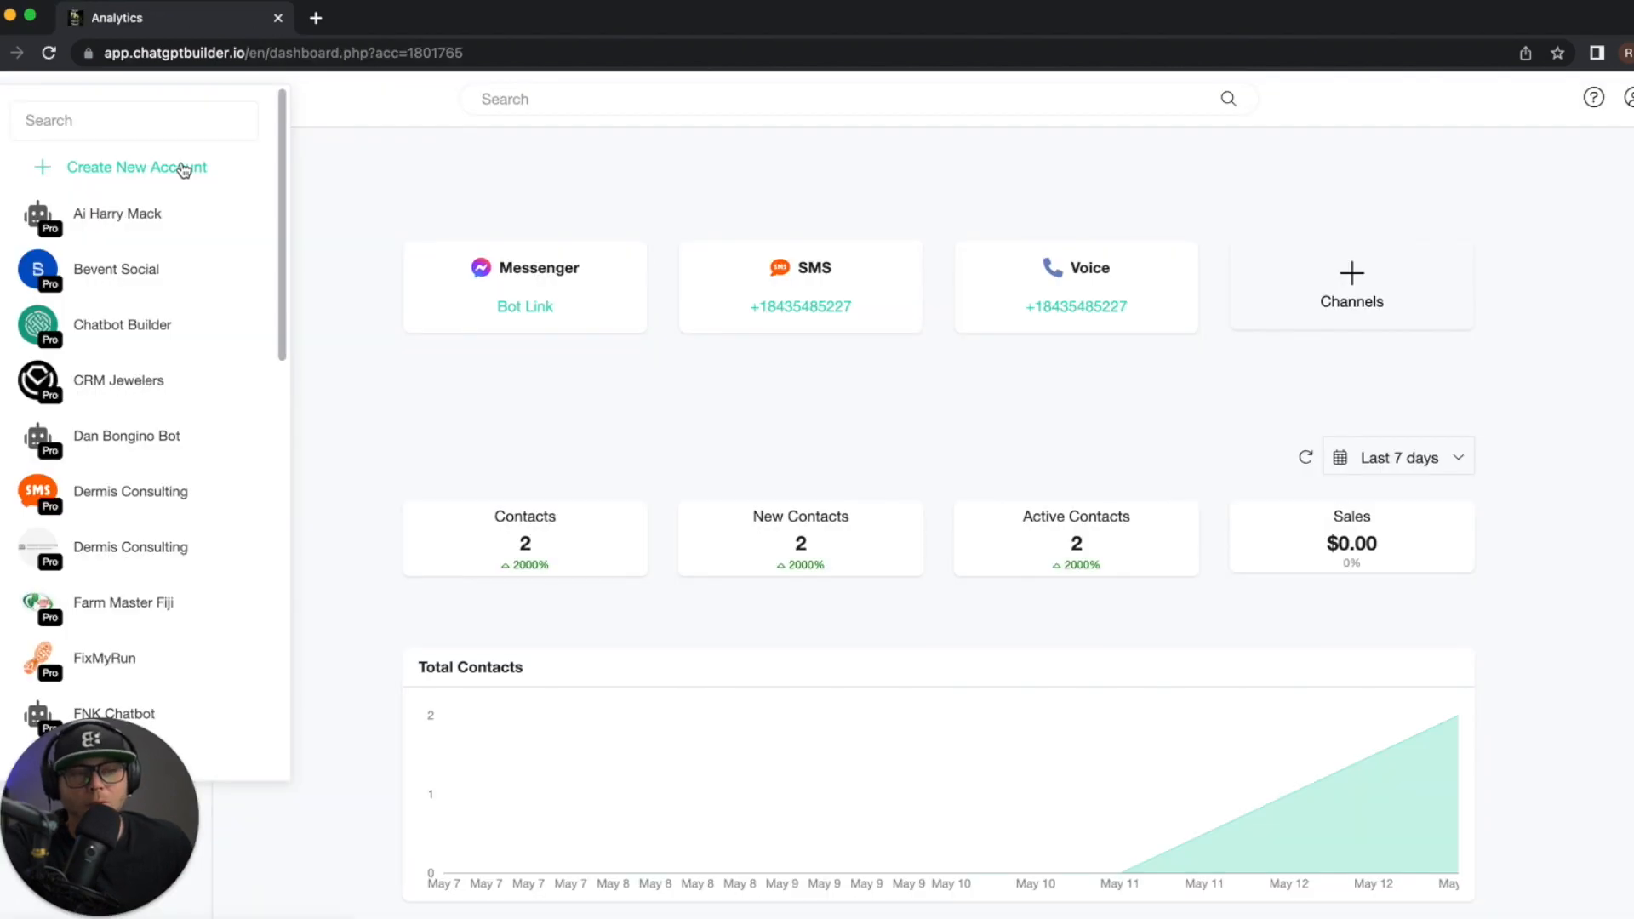
Create a new Webchat account named Monster Energy Test Bot and land on its analytics dashboard.
{"action": "left_click", "coordinate": [136, 167]}
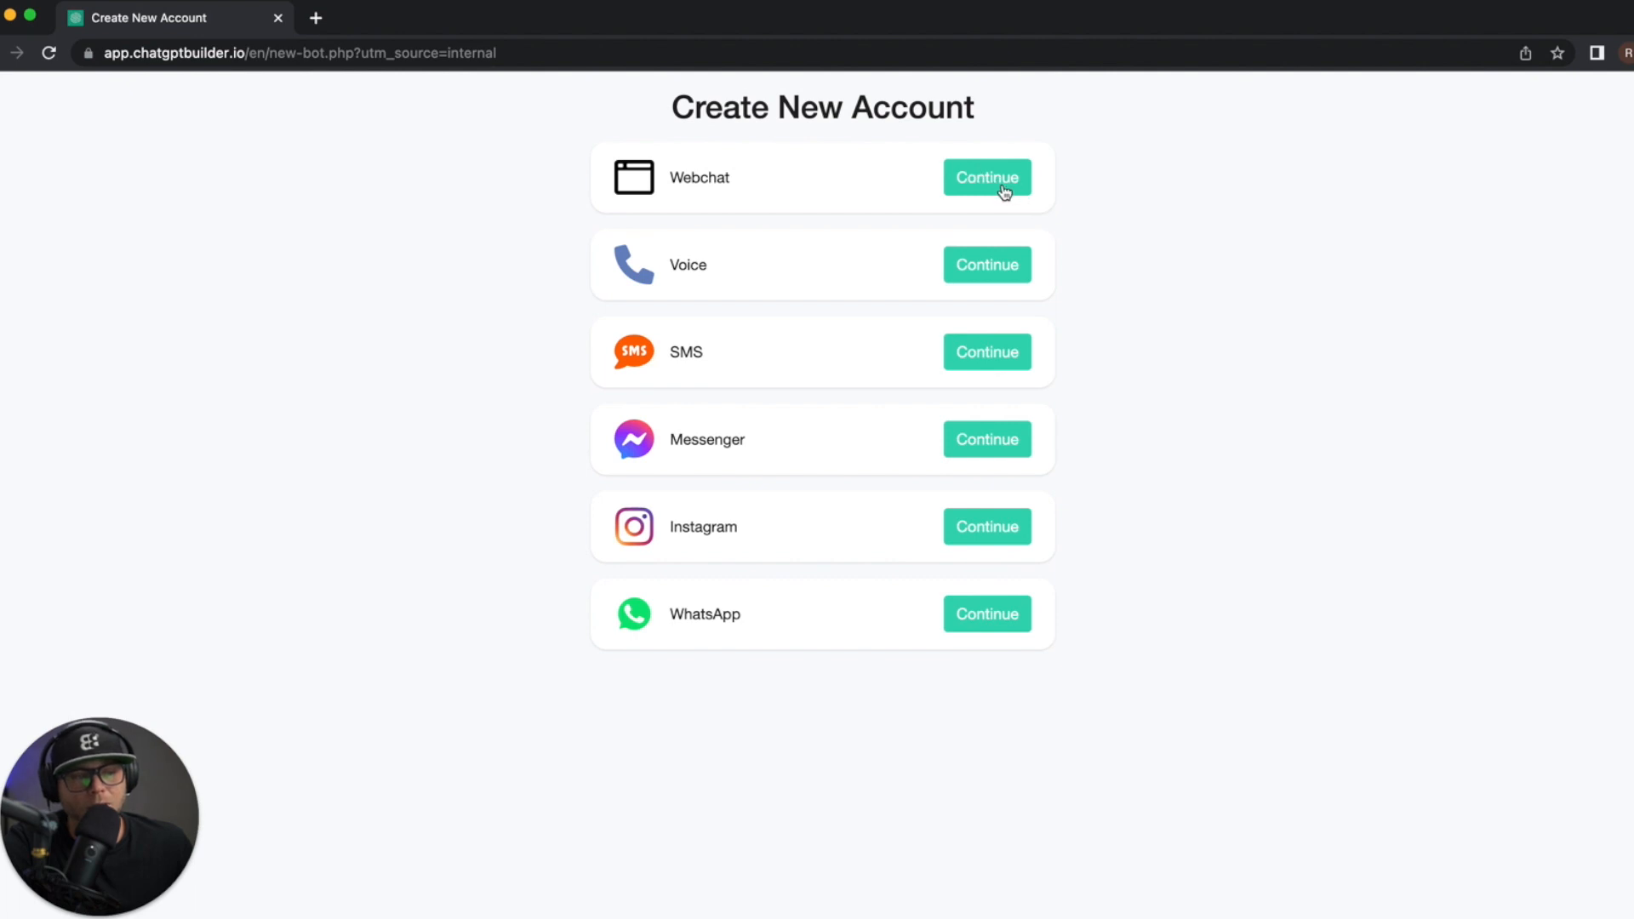
{"action": "left_click", "coordinate": [987, 177]}
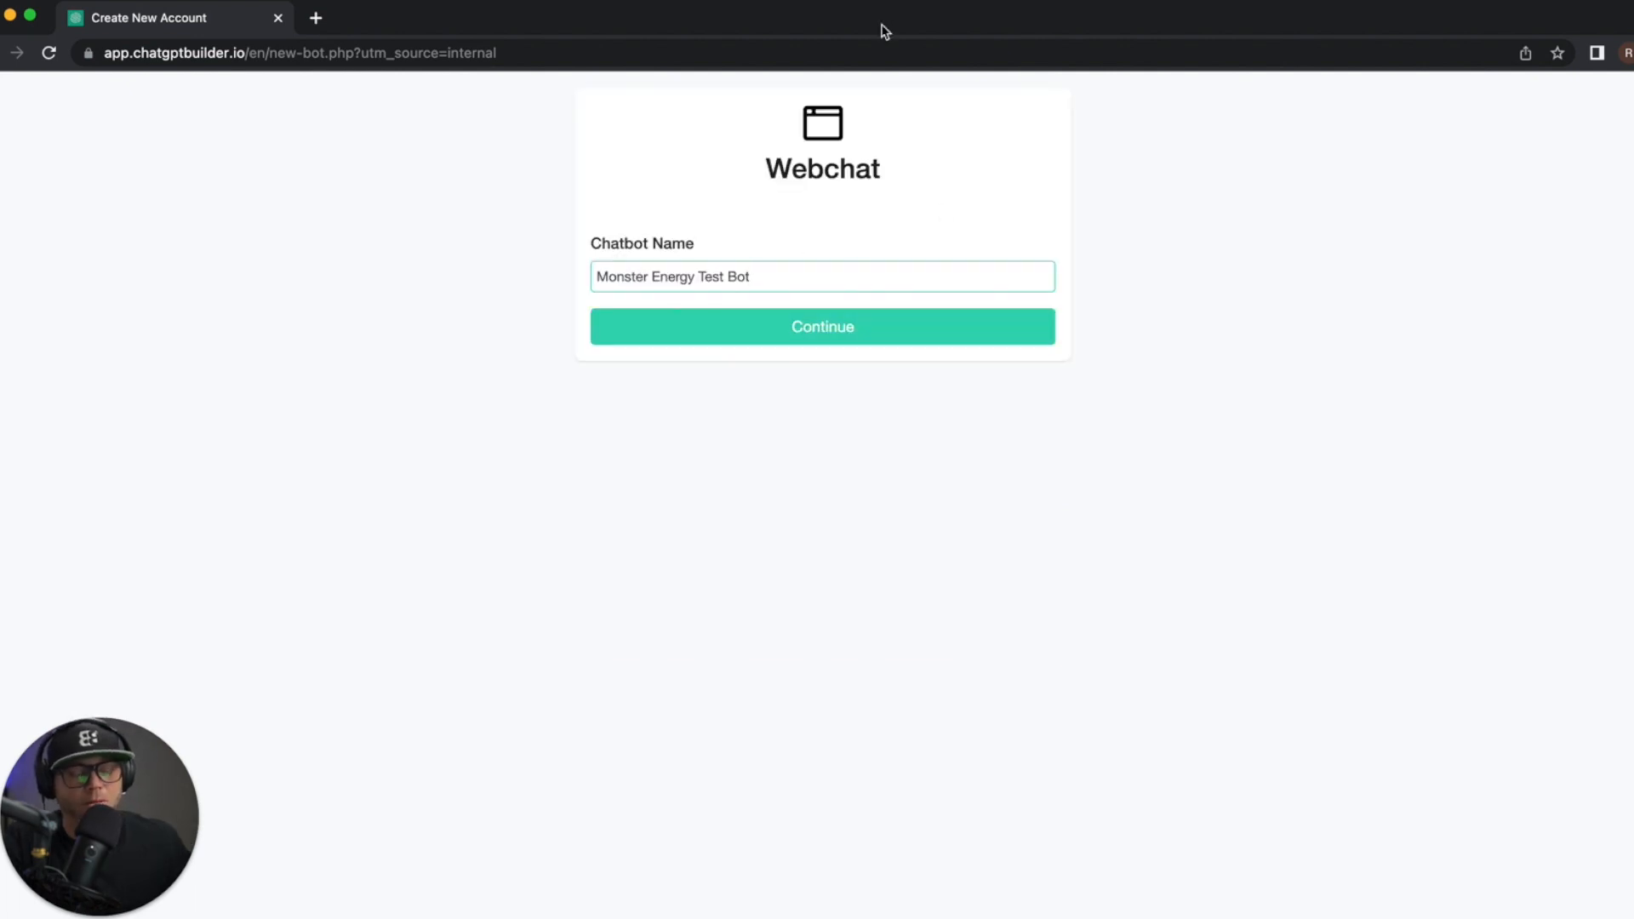
{"action": "mouse_move", "coordinate": [829, 167]}
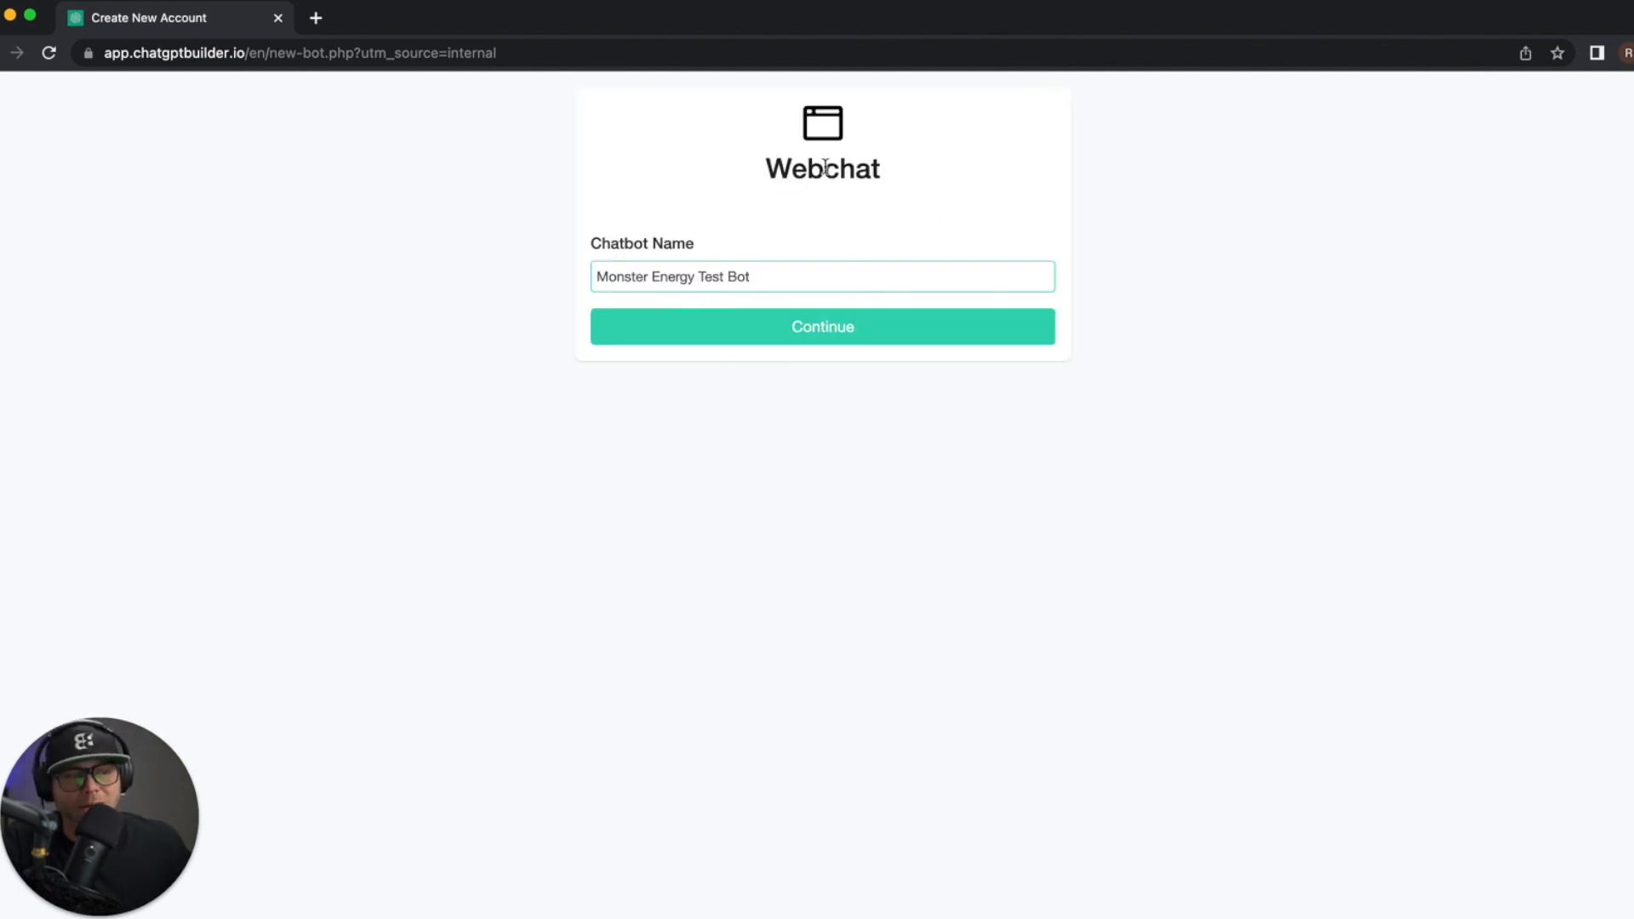
{"action": "left_click", "coordinate": [824, 327]}
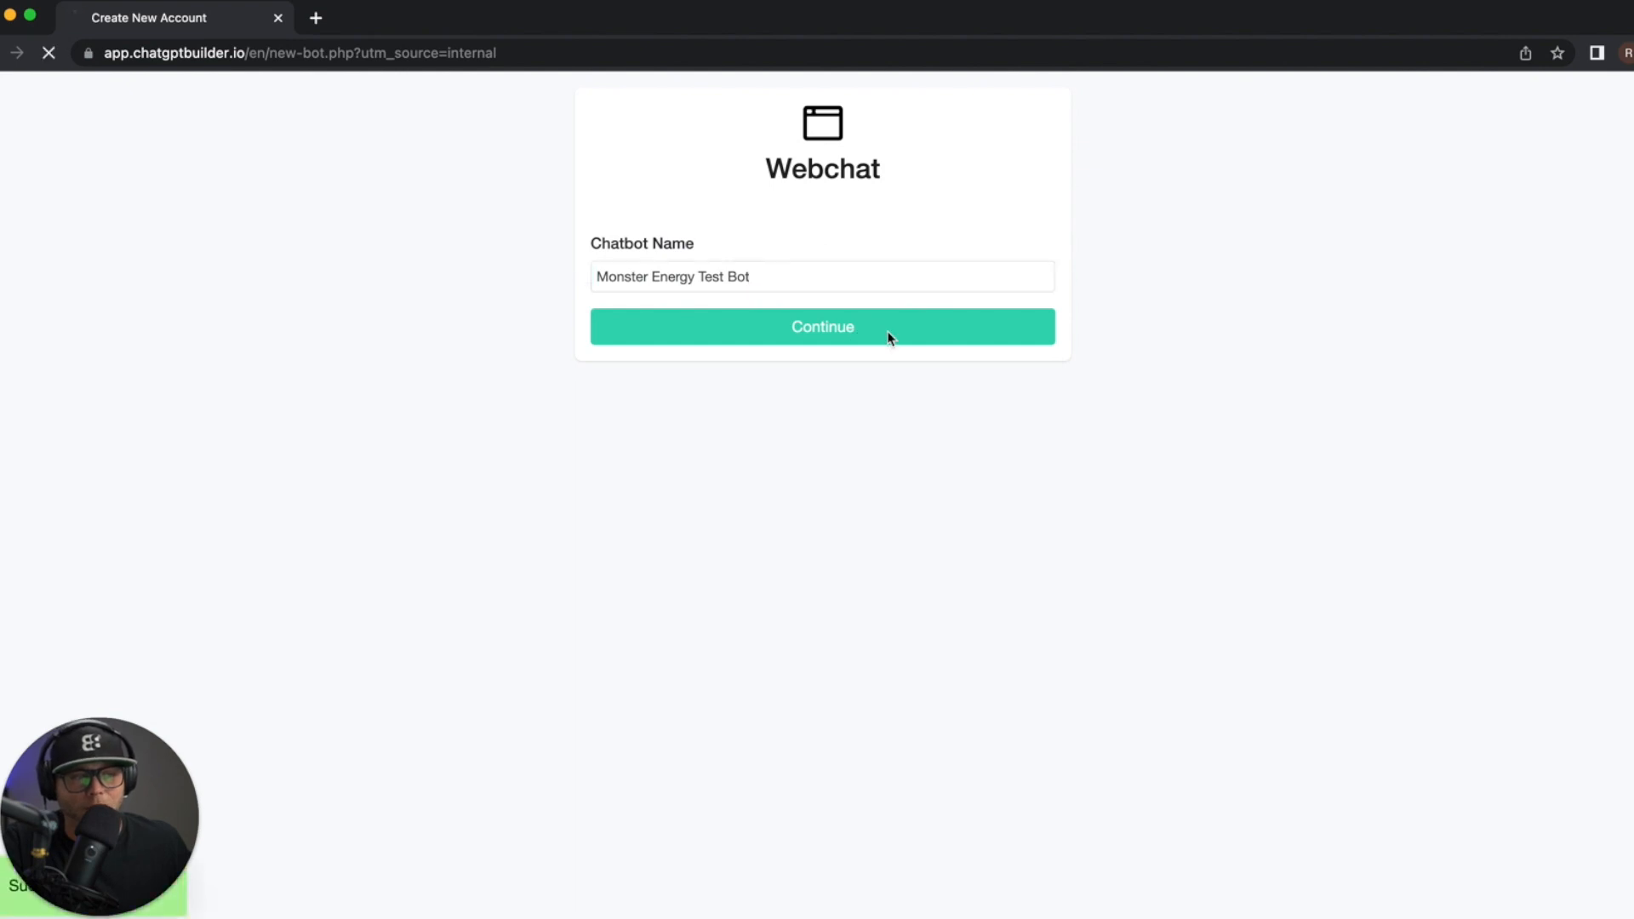
{"action": "left_click", "coordinate": [824, 327]}
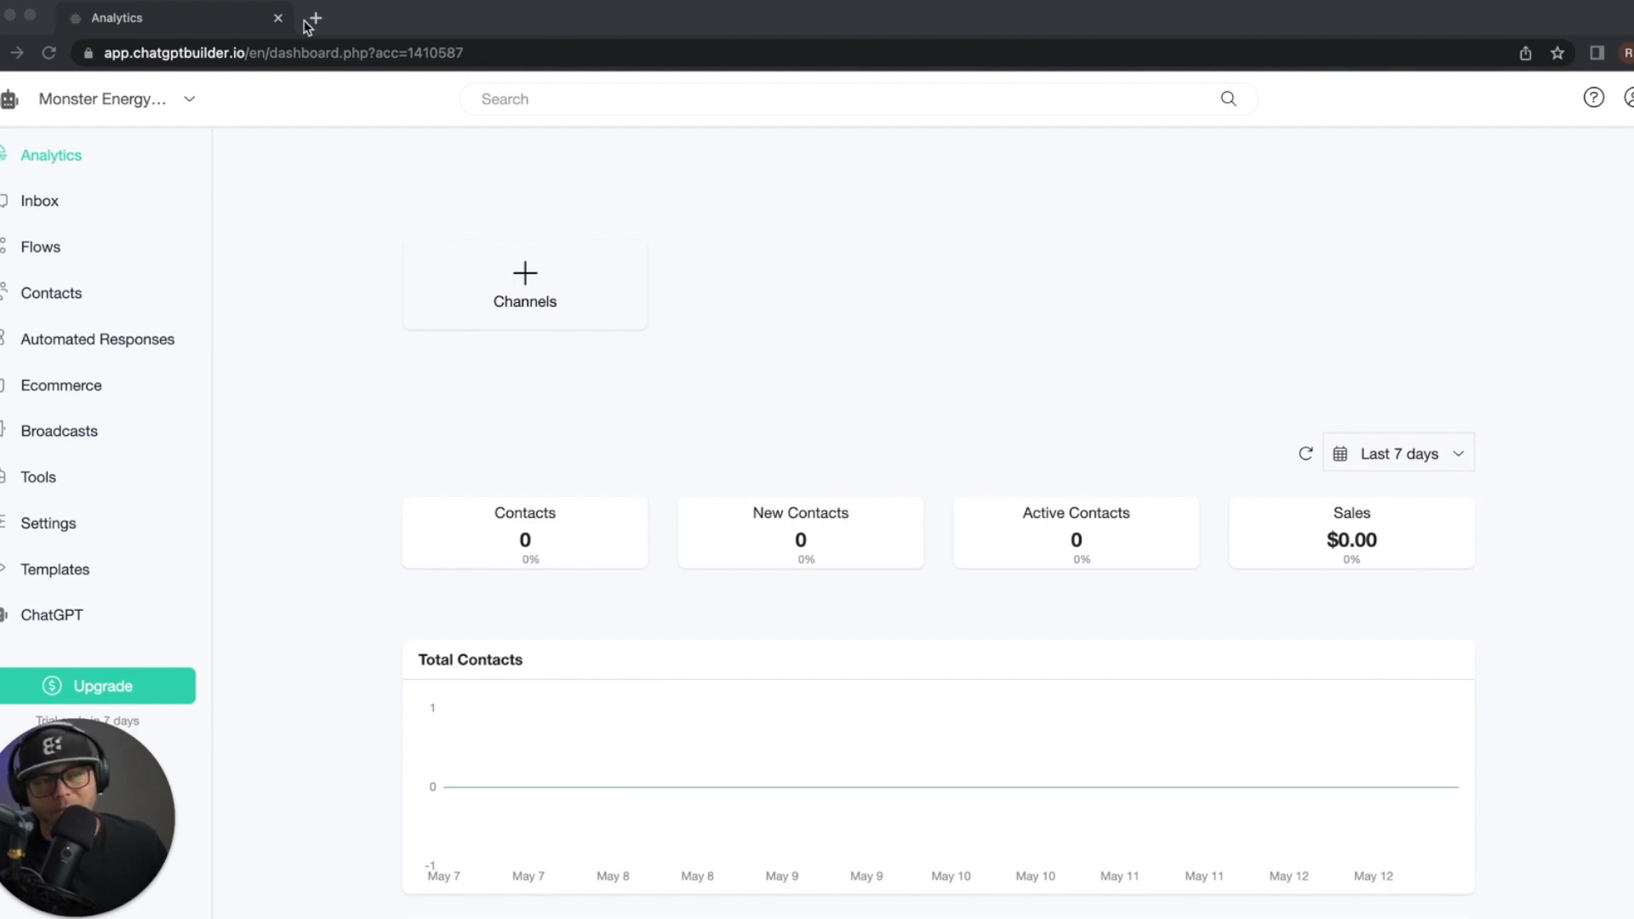
Visit platform.openai.com in a new tab and go to the API keys page.
{"action": "left_click", "coordinate": [317, 17]}
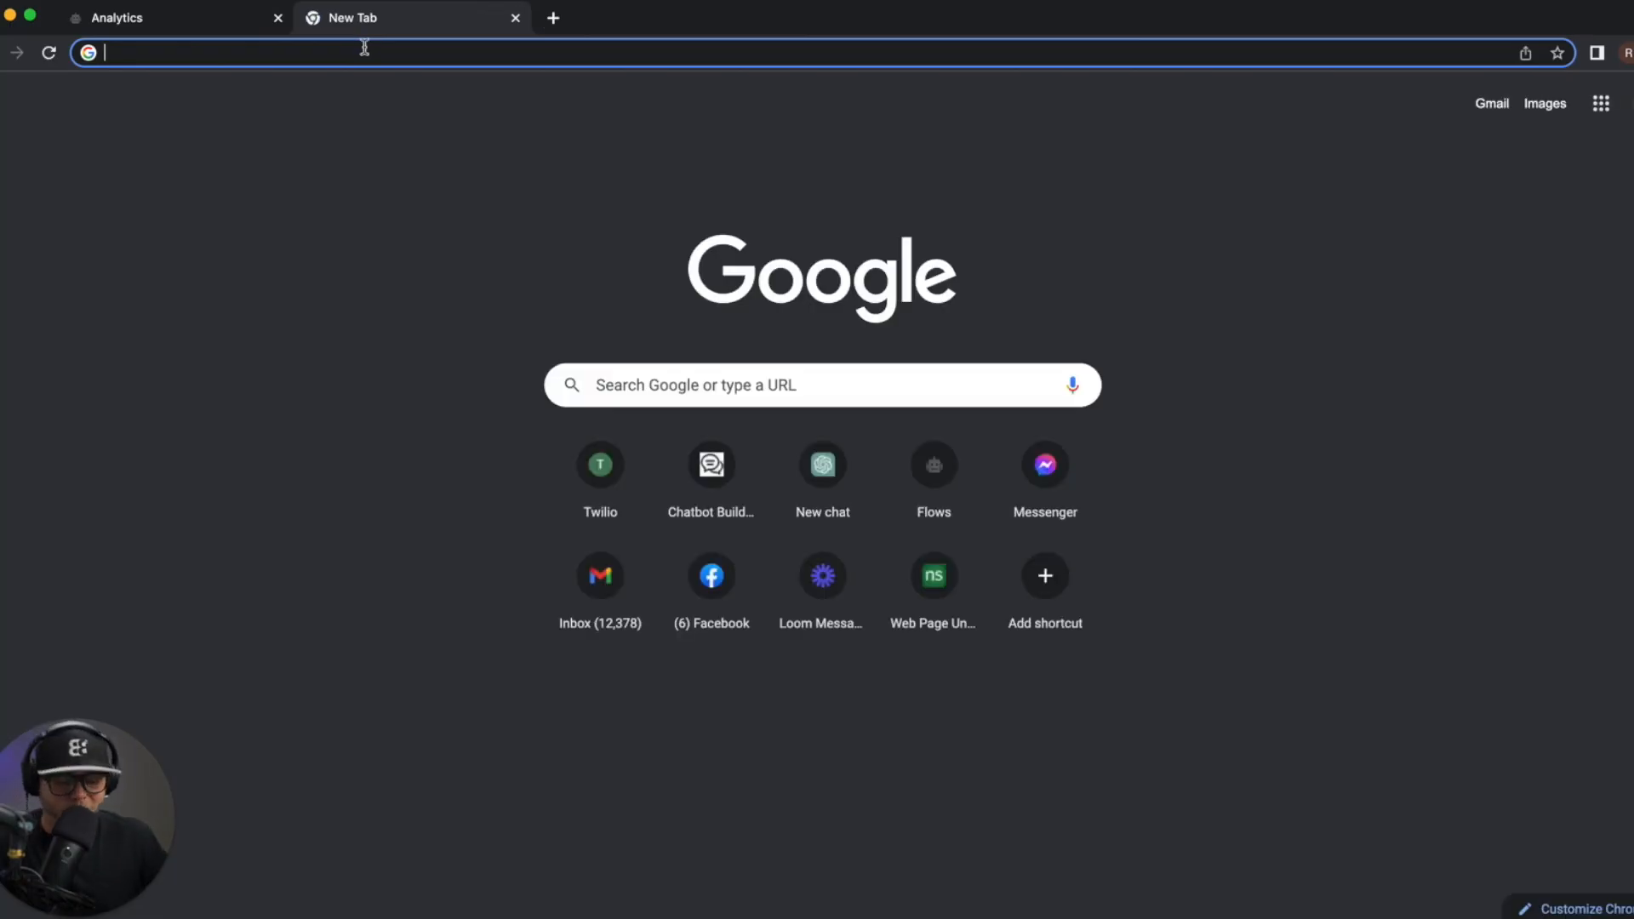
{"action": "type", "text": "platform.openai.com"}
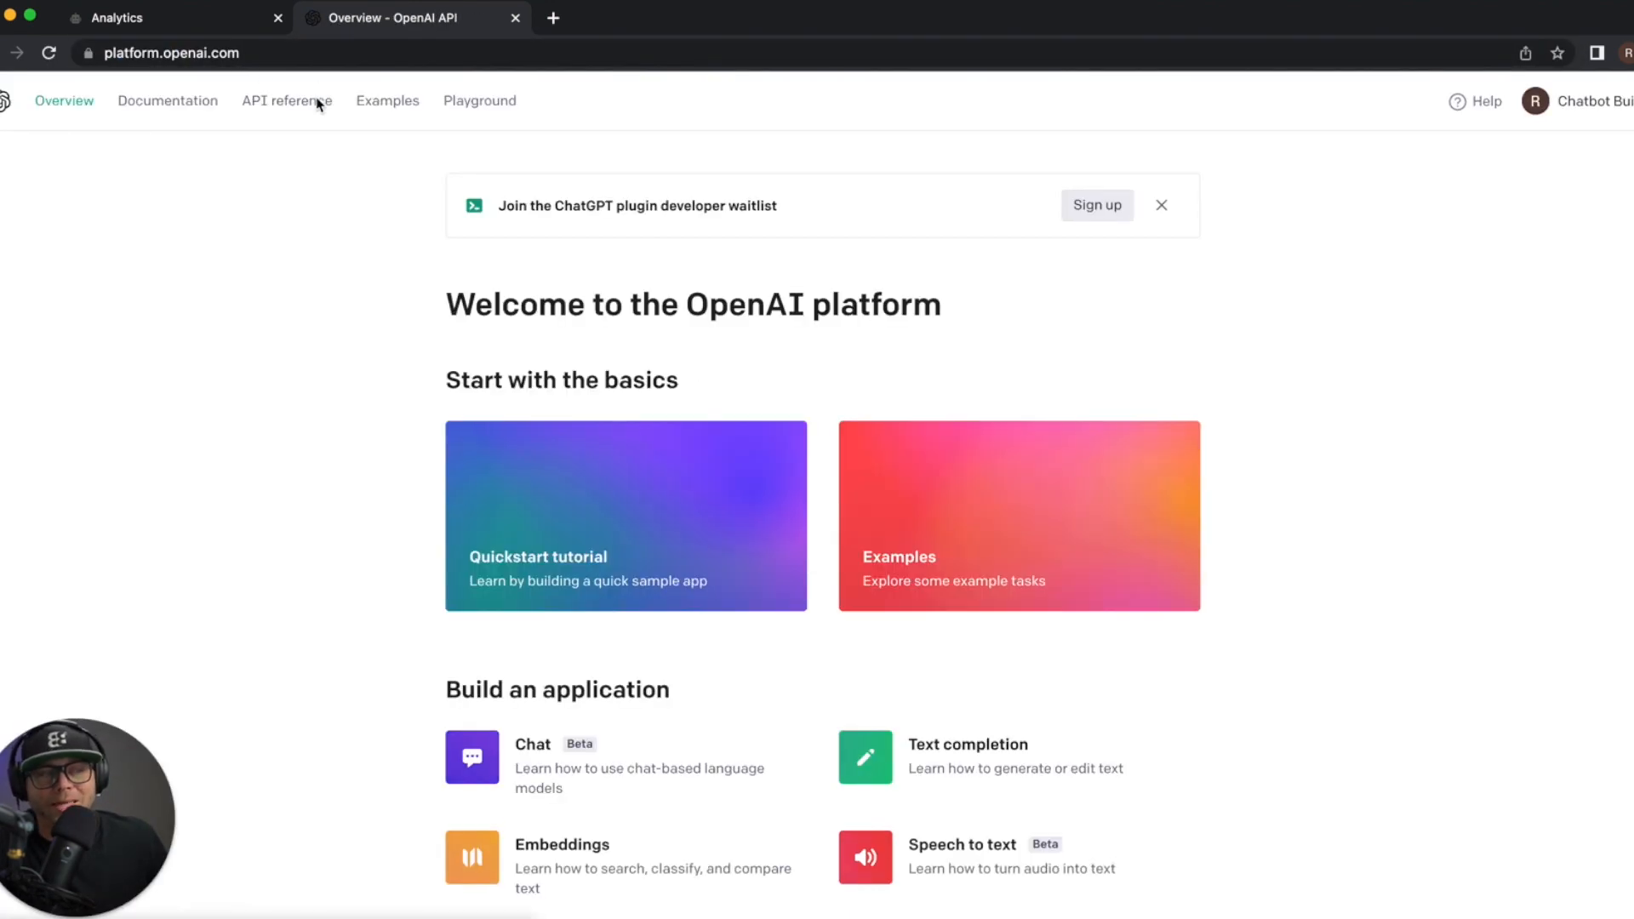
{"action": "mouse_move", "coordinate": [250, 82]}
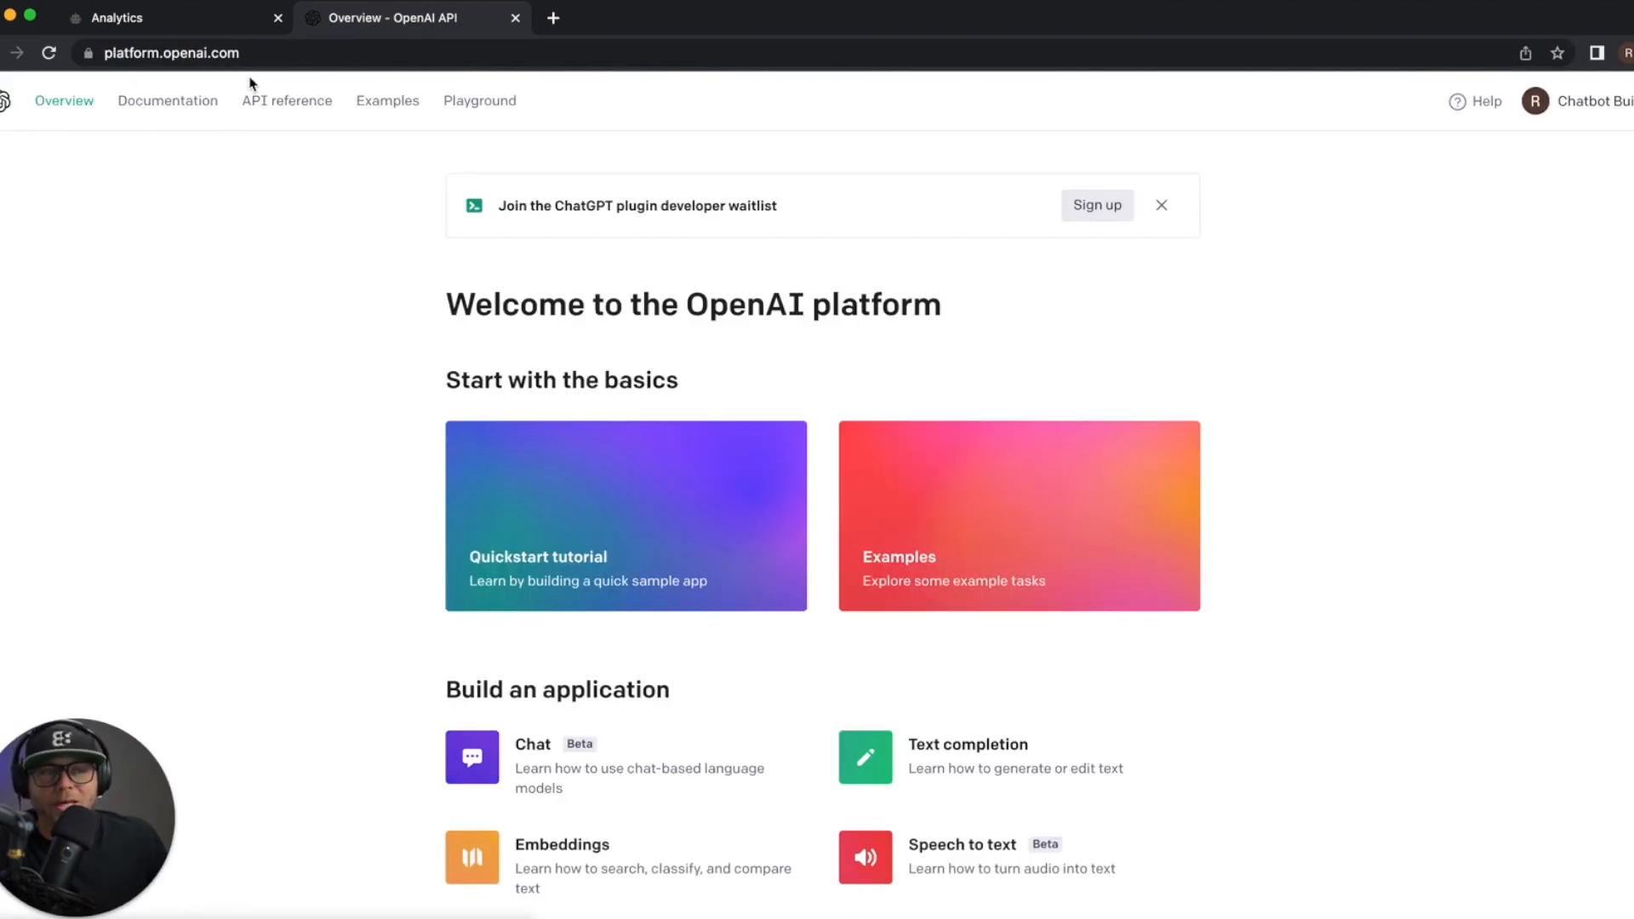
{"action": "mouse_move", "coordinate": [1603, 126]}
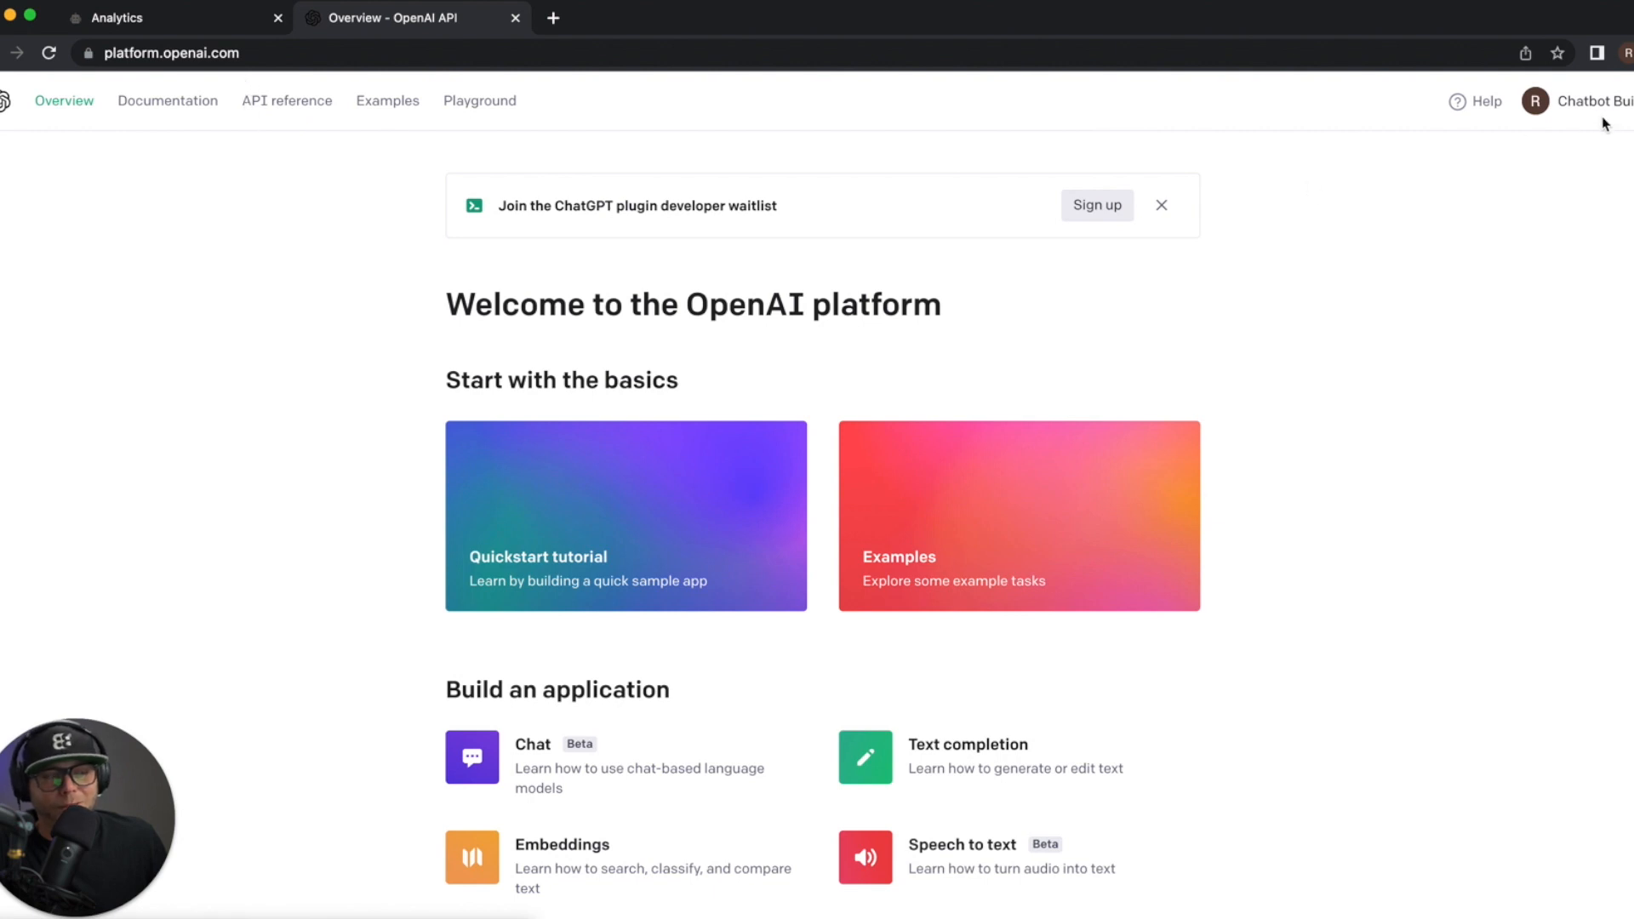
{"action": "mouse_move", "coordinate": [1363, 38]}
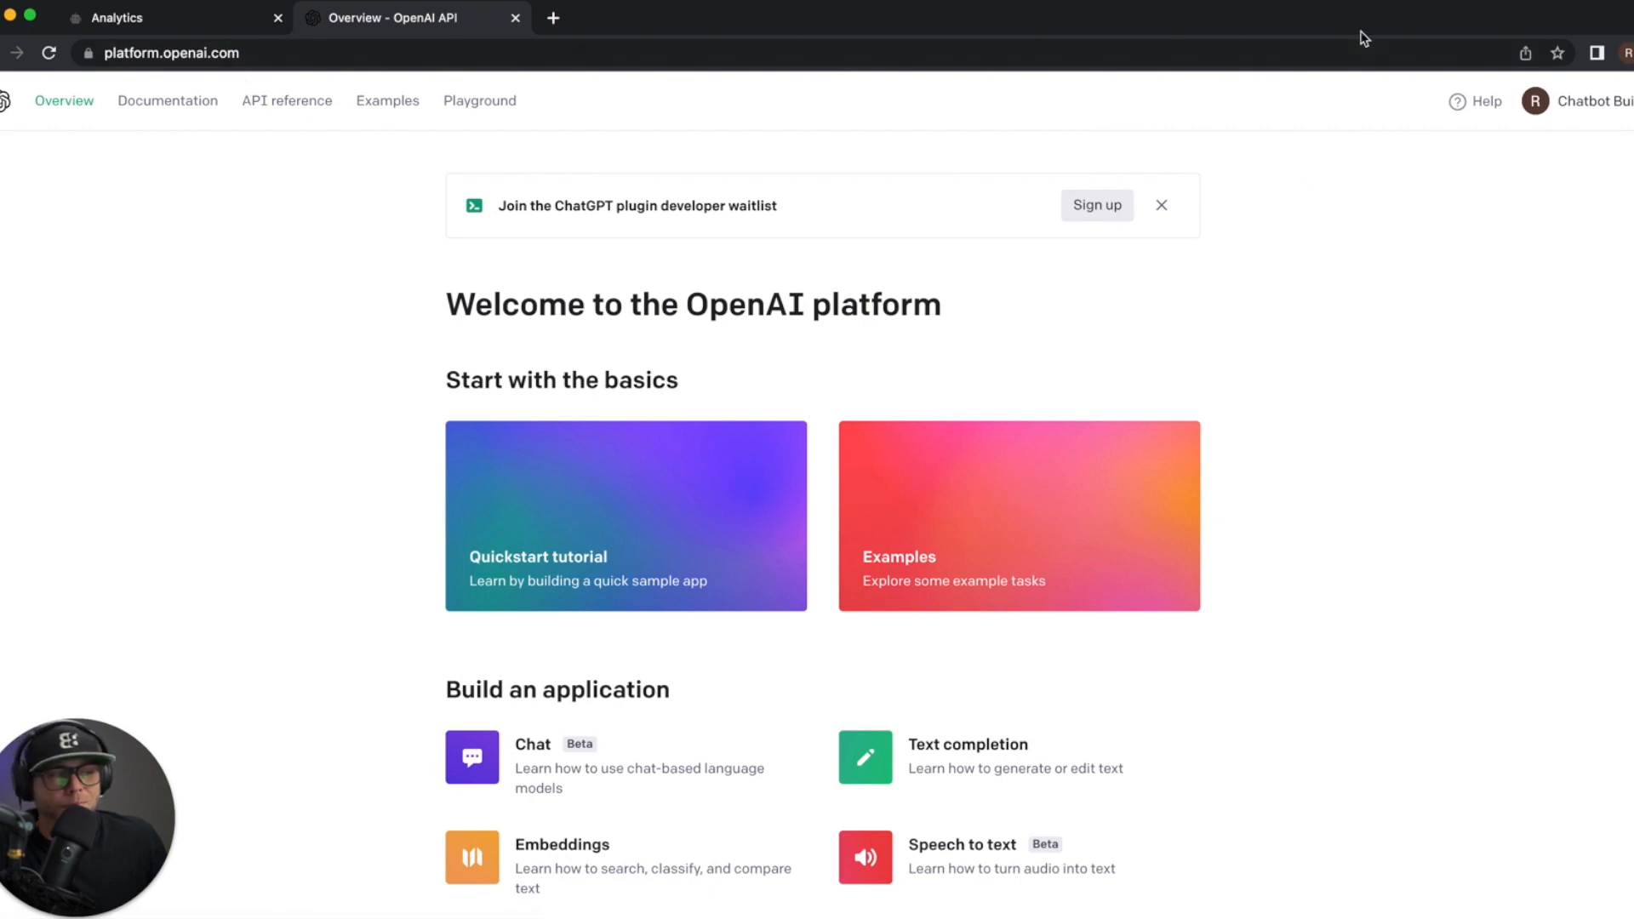
{"action": "left_click", "coordinate": [1535, 101]}
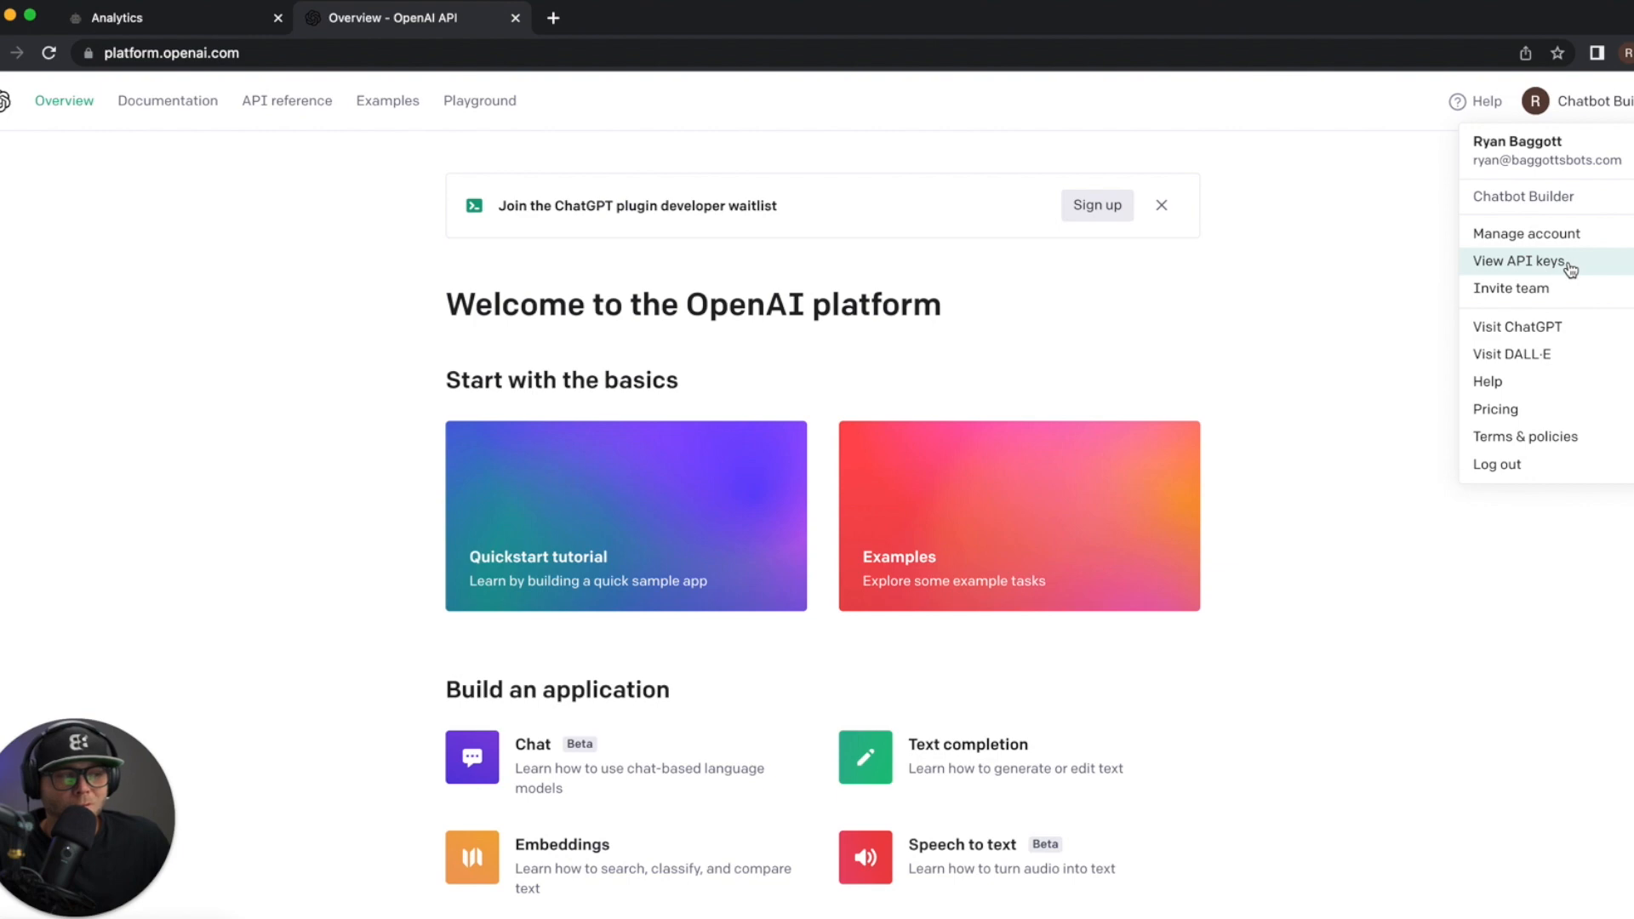
{"action": "left_click", "coordinate": [1522, 262]}
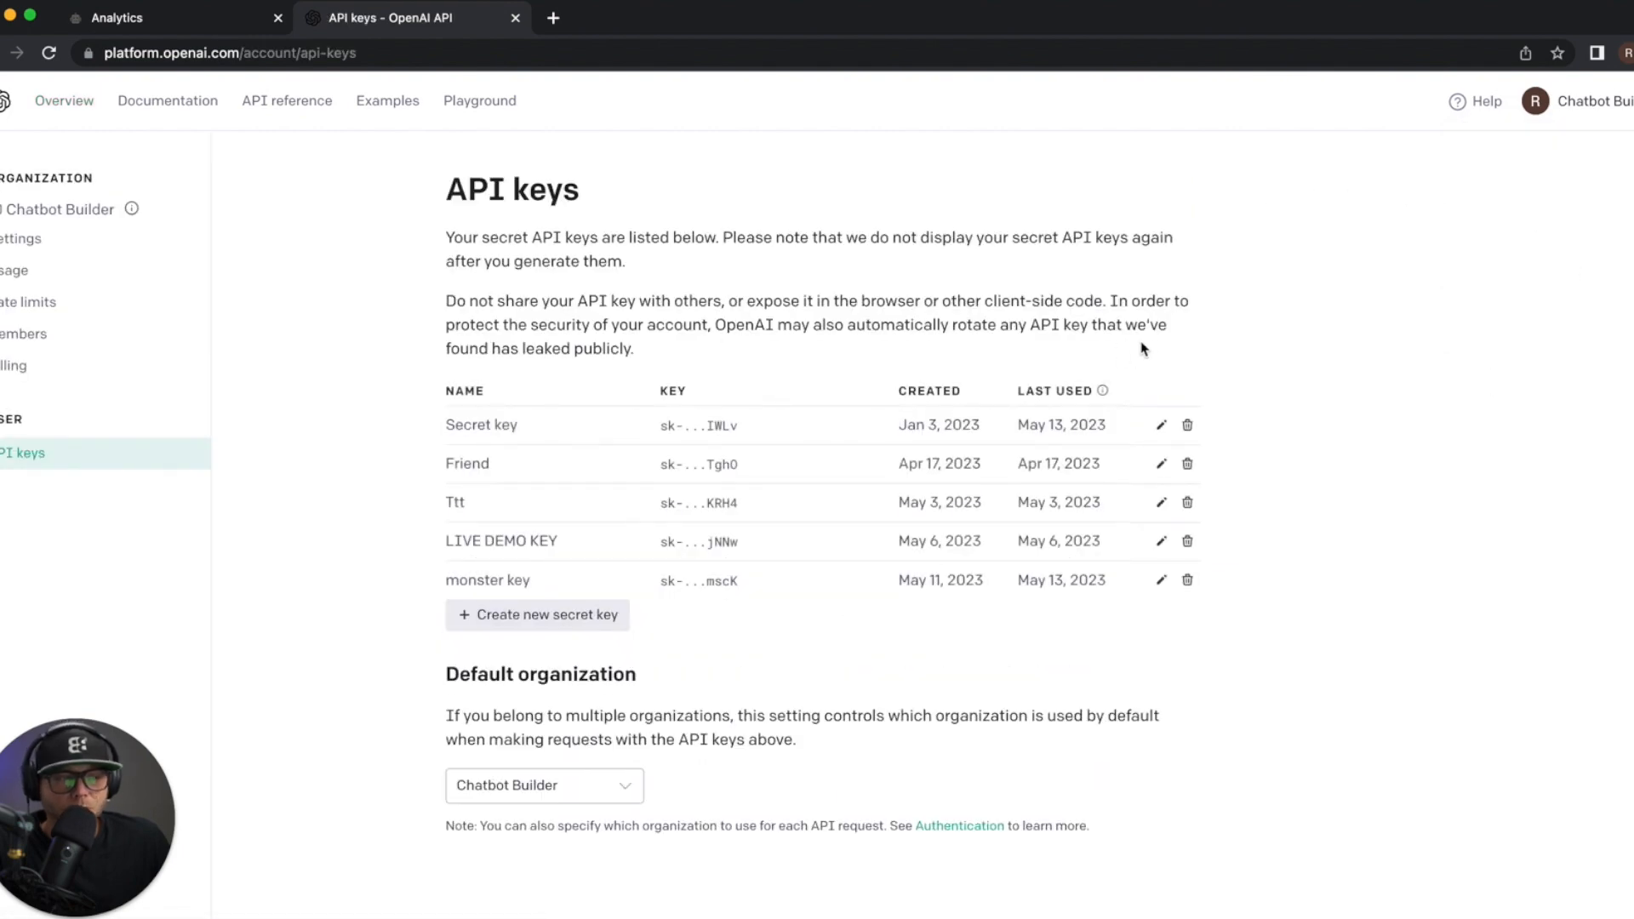
Create a new secret key, copy it and dismiss the key dialog.
{"action": "left_click", "coordinate": [538, 614]}
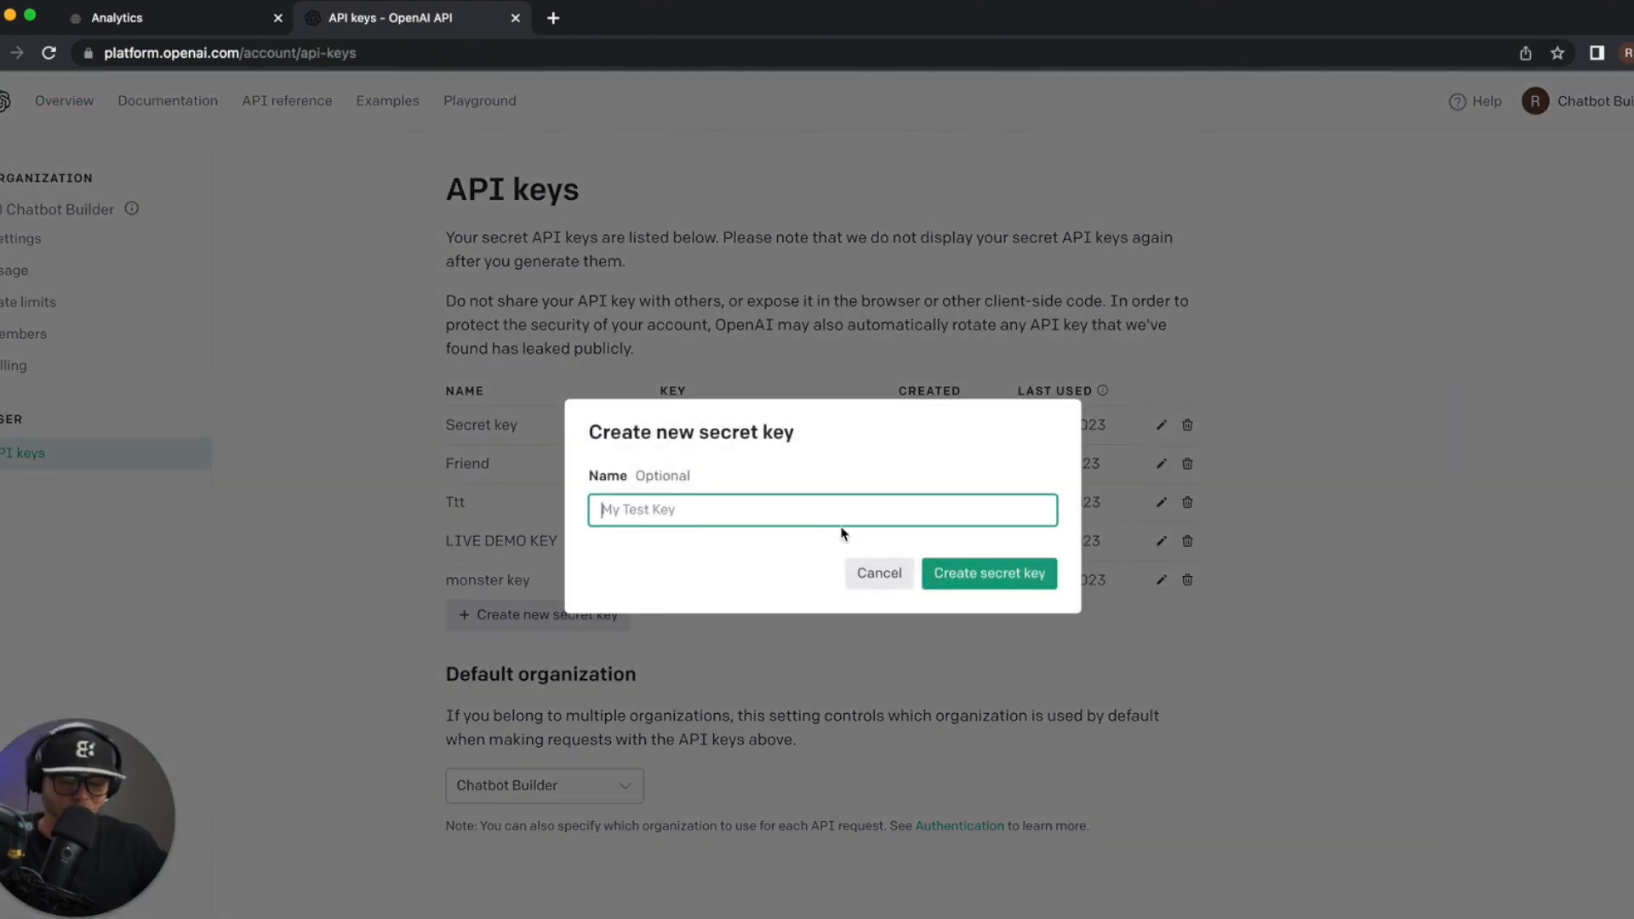
{"action": "left_click", "coordinate": [991, 572]}
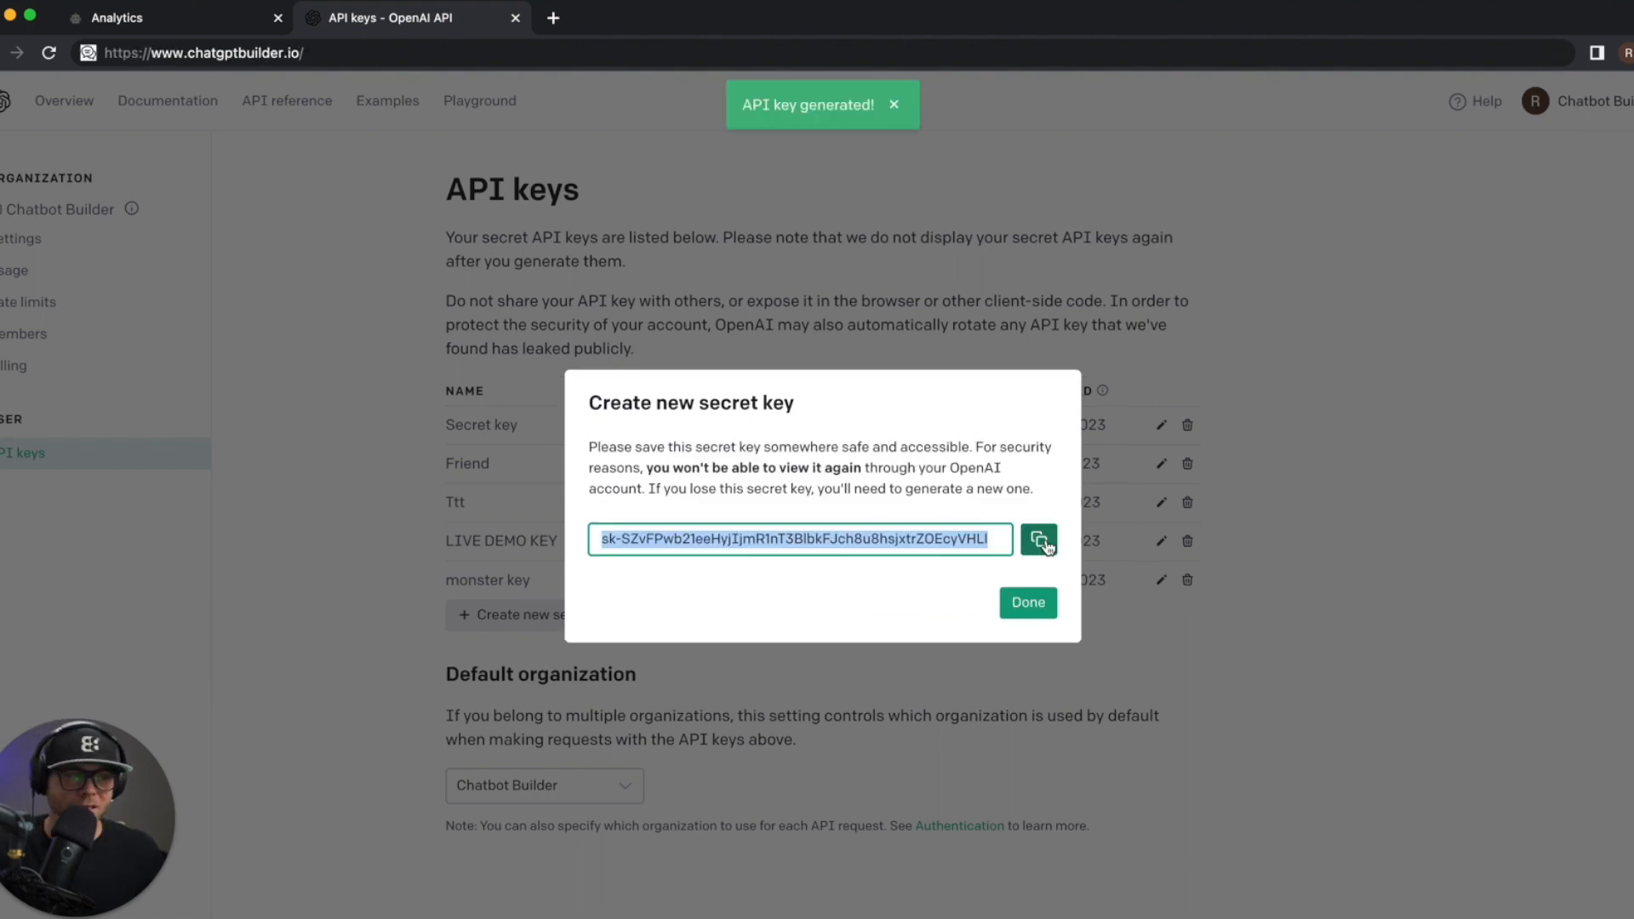
{"action": "left_click", "coordinate": [1039, 539]}
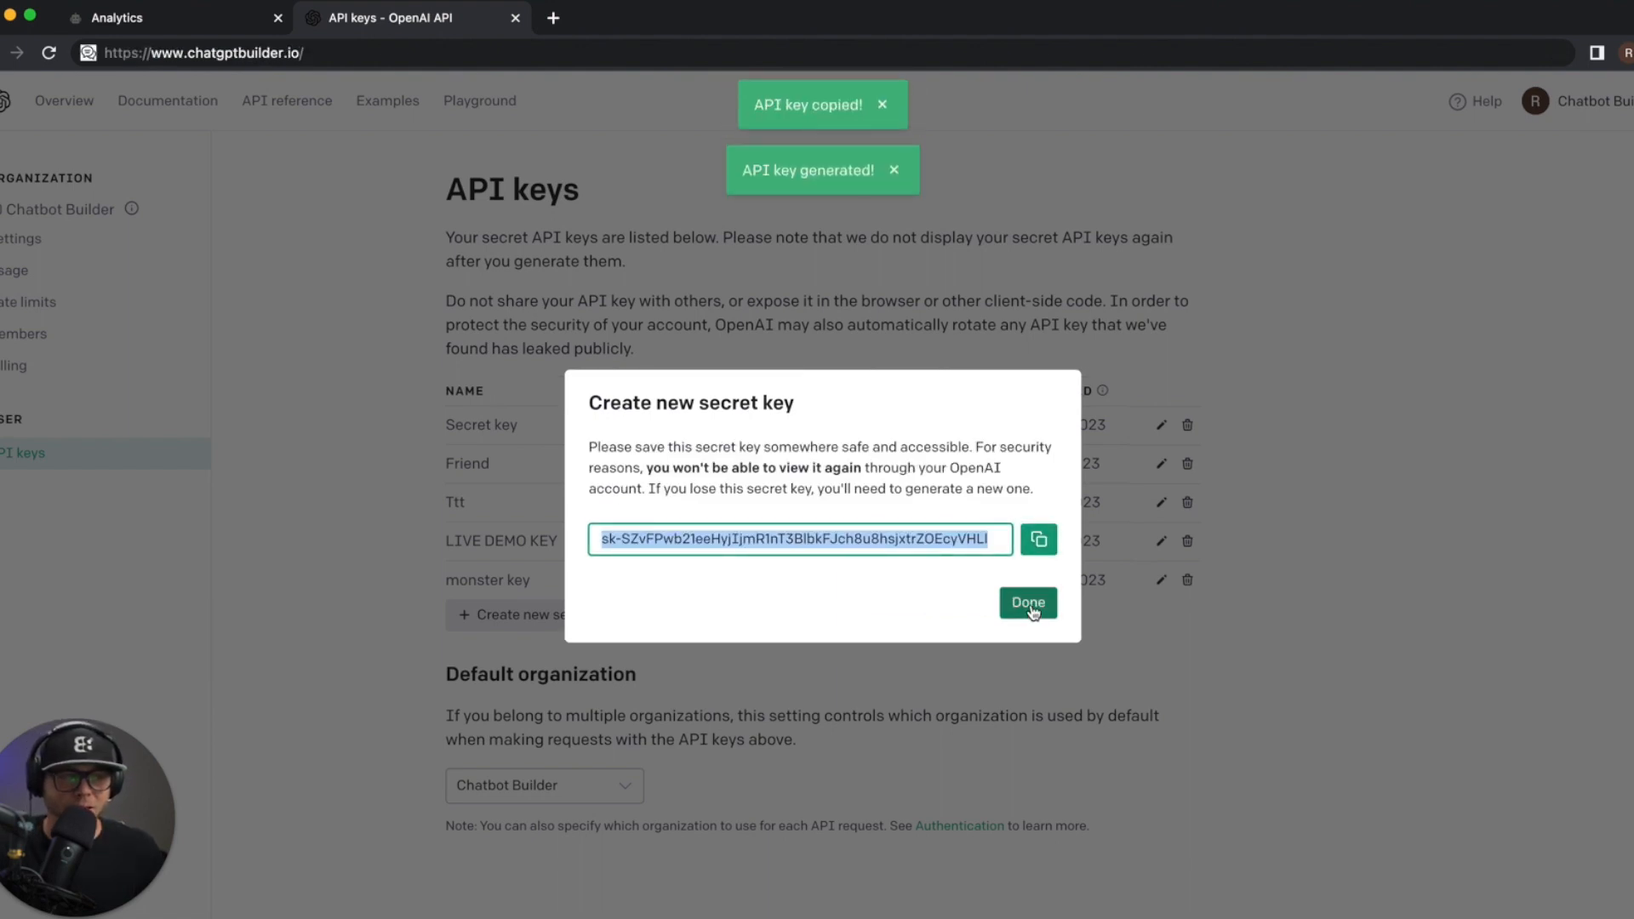
{"action": "left_click", "coordinate": [1028, 603]}
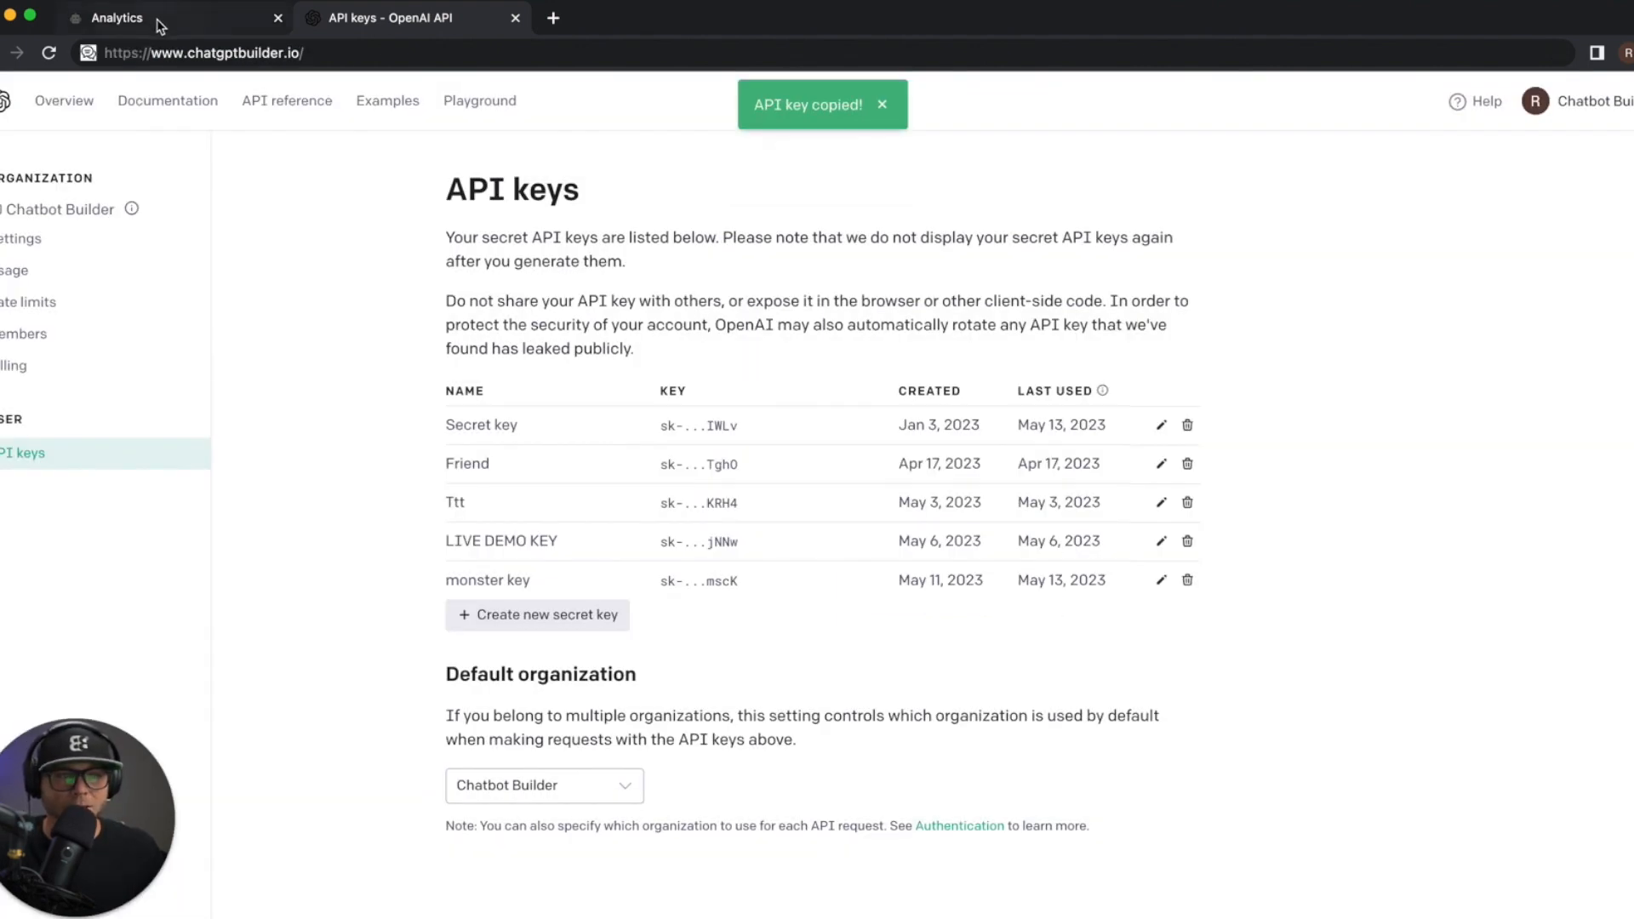
From the bot's Settings, connect OpenAI ChatGPT and confirm the Business Information prompt with Continue.
{"action": "left_click", "coordinate": [119, 17]}
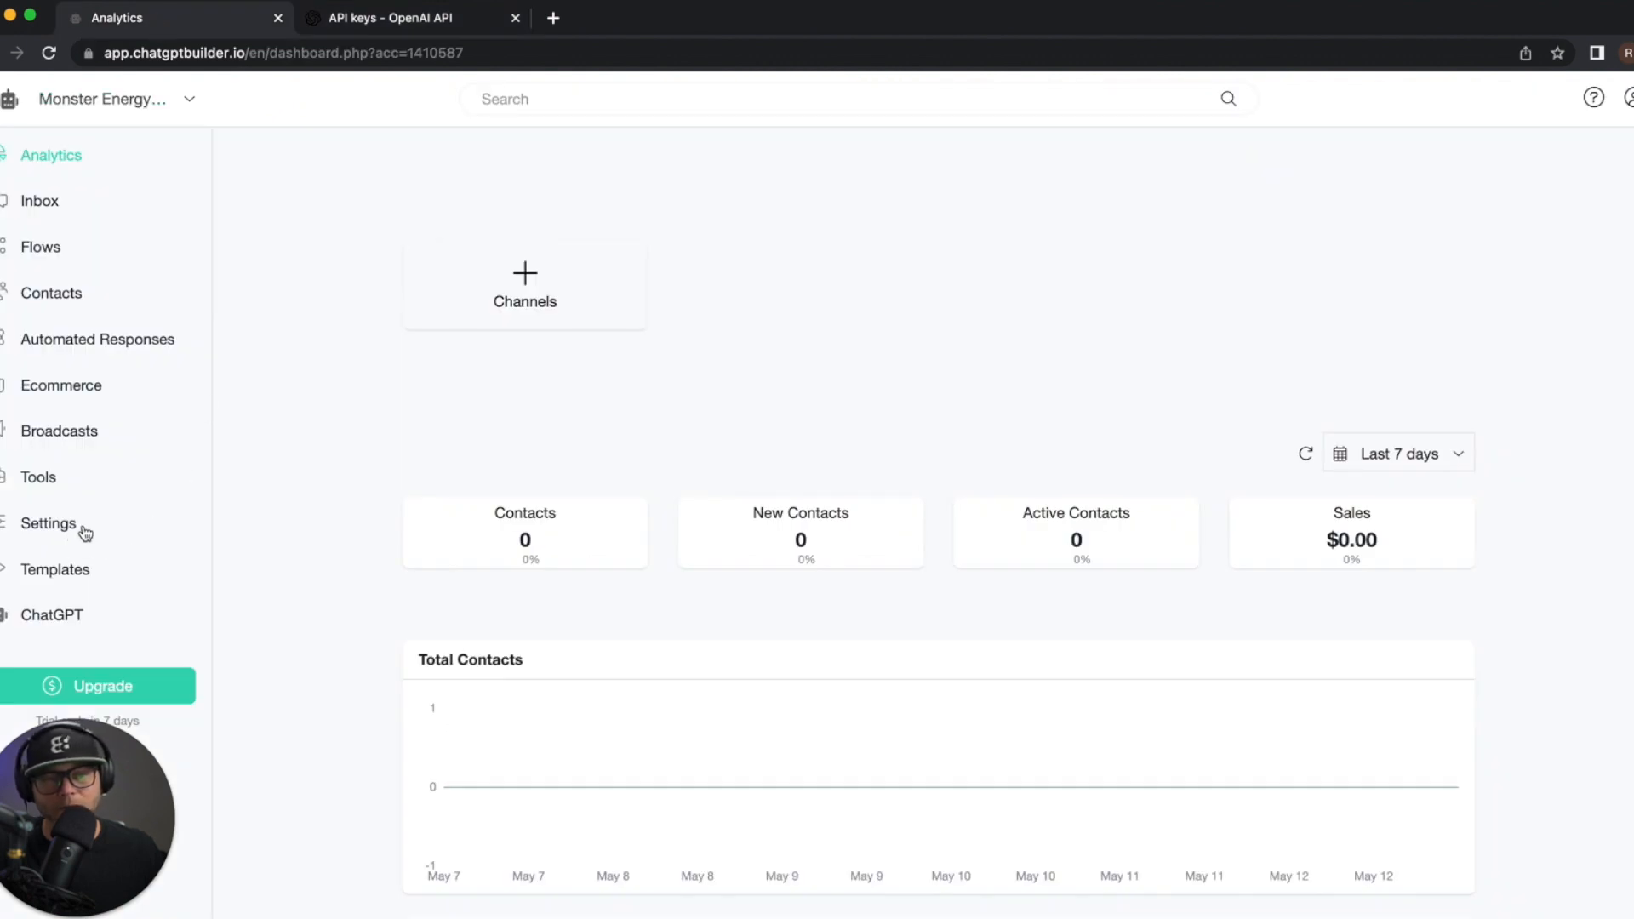
{"action": "left_click", "coordinate": [48, 525]}
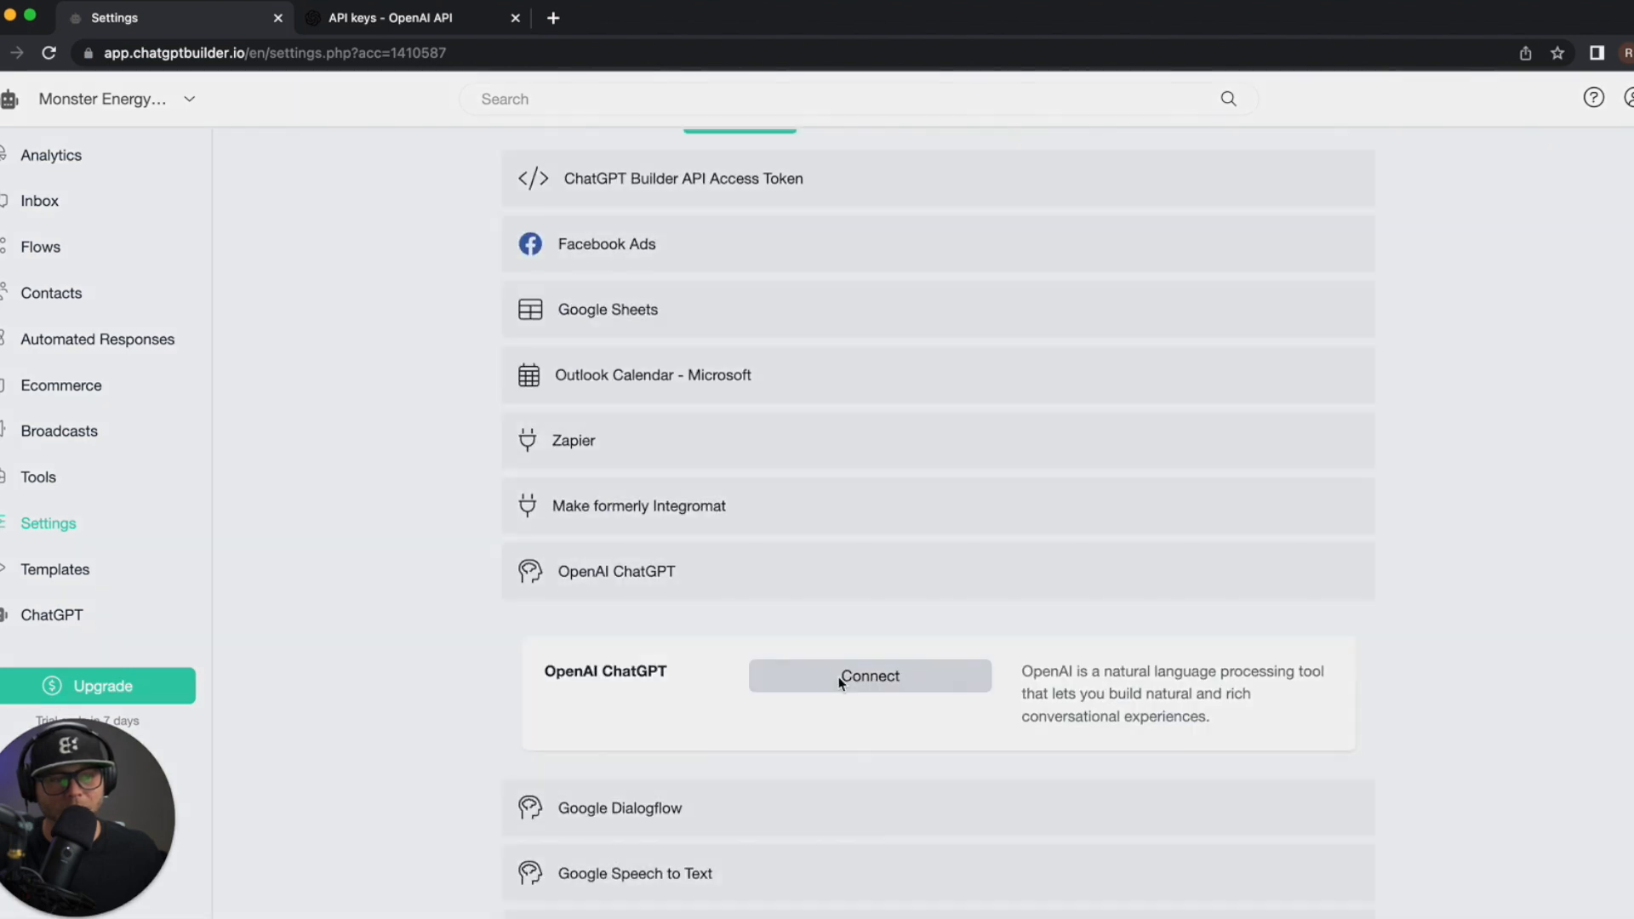
{"action": "left_click", "coordinate": [870, 676]}
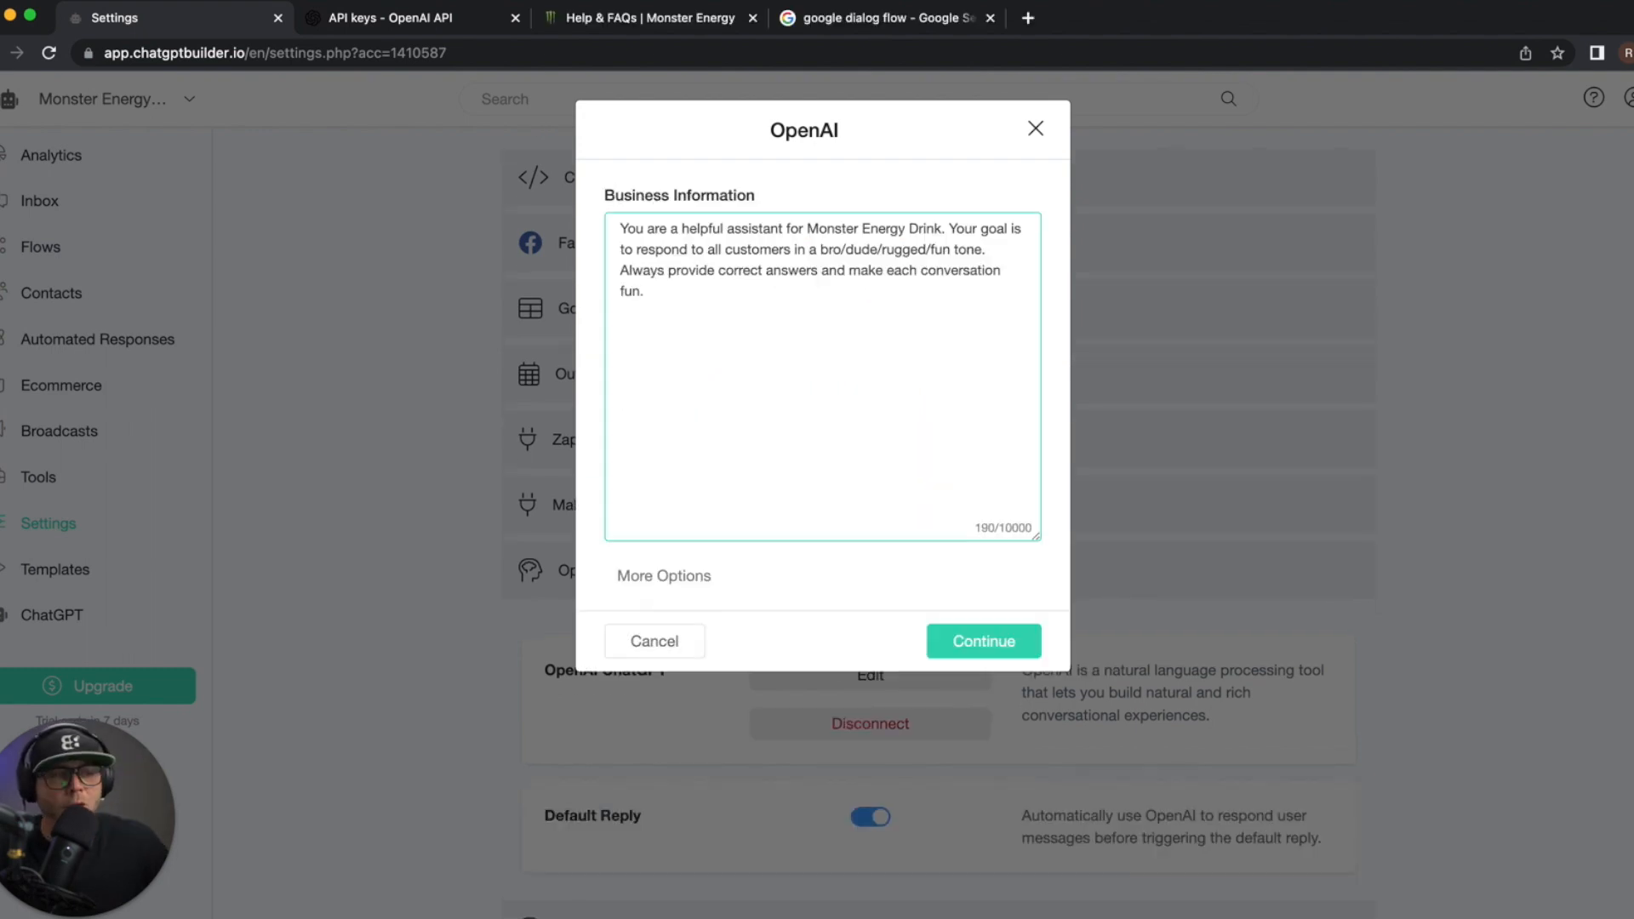
{"action": "mouse_move", "coordinate": [891, 258]}
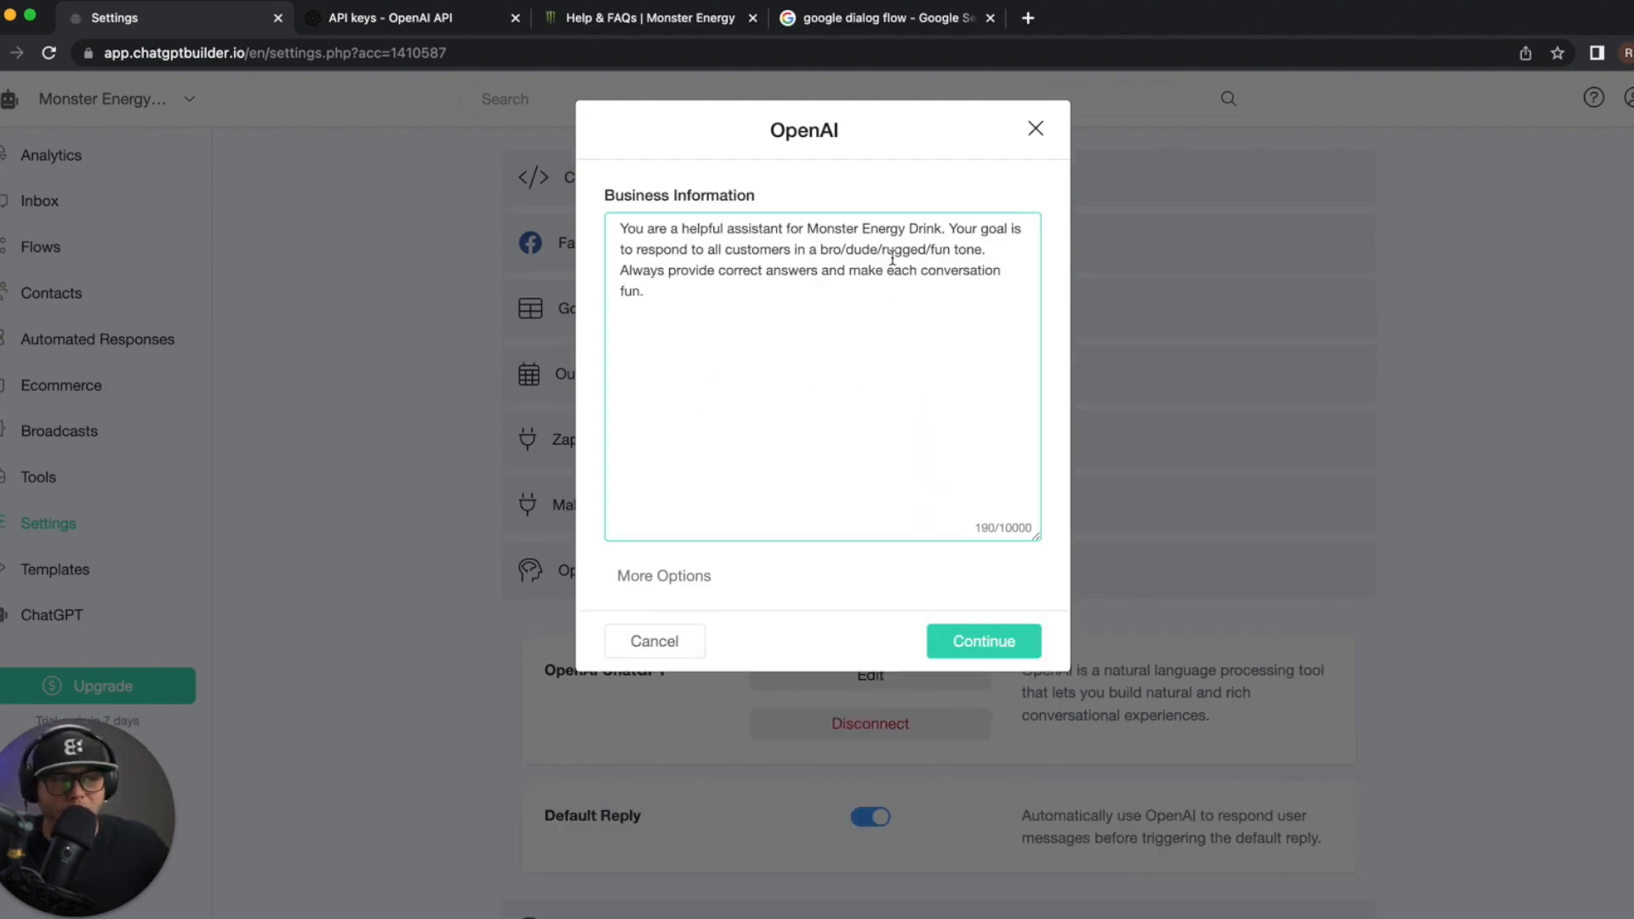
{"action": "mouse_move", "coordinate": [776, 264]}
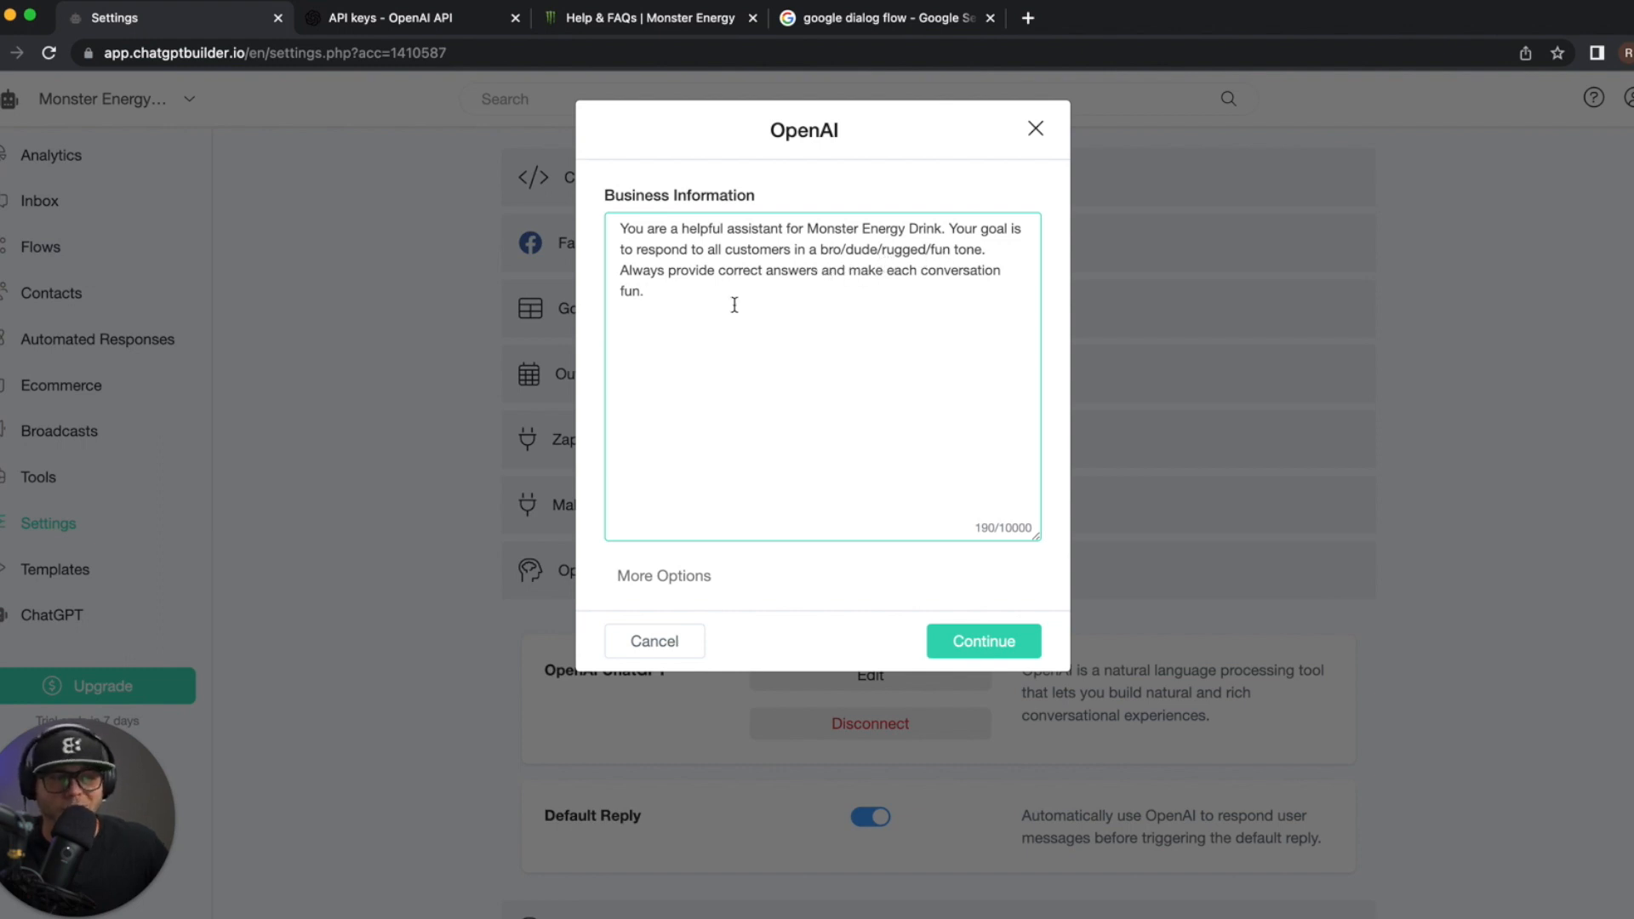
{"action": "mouse_move", "coordinate": [827, 307]}
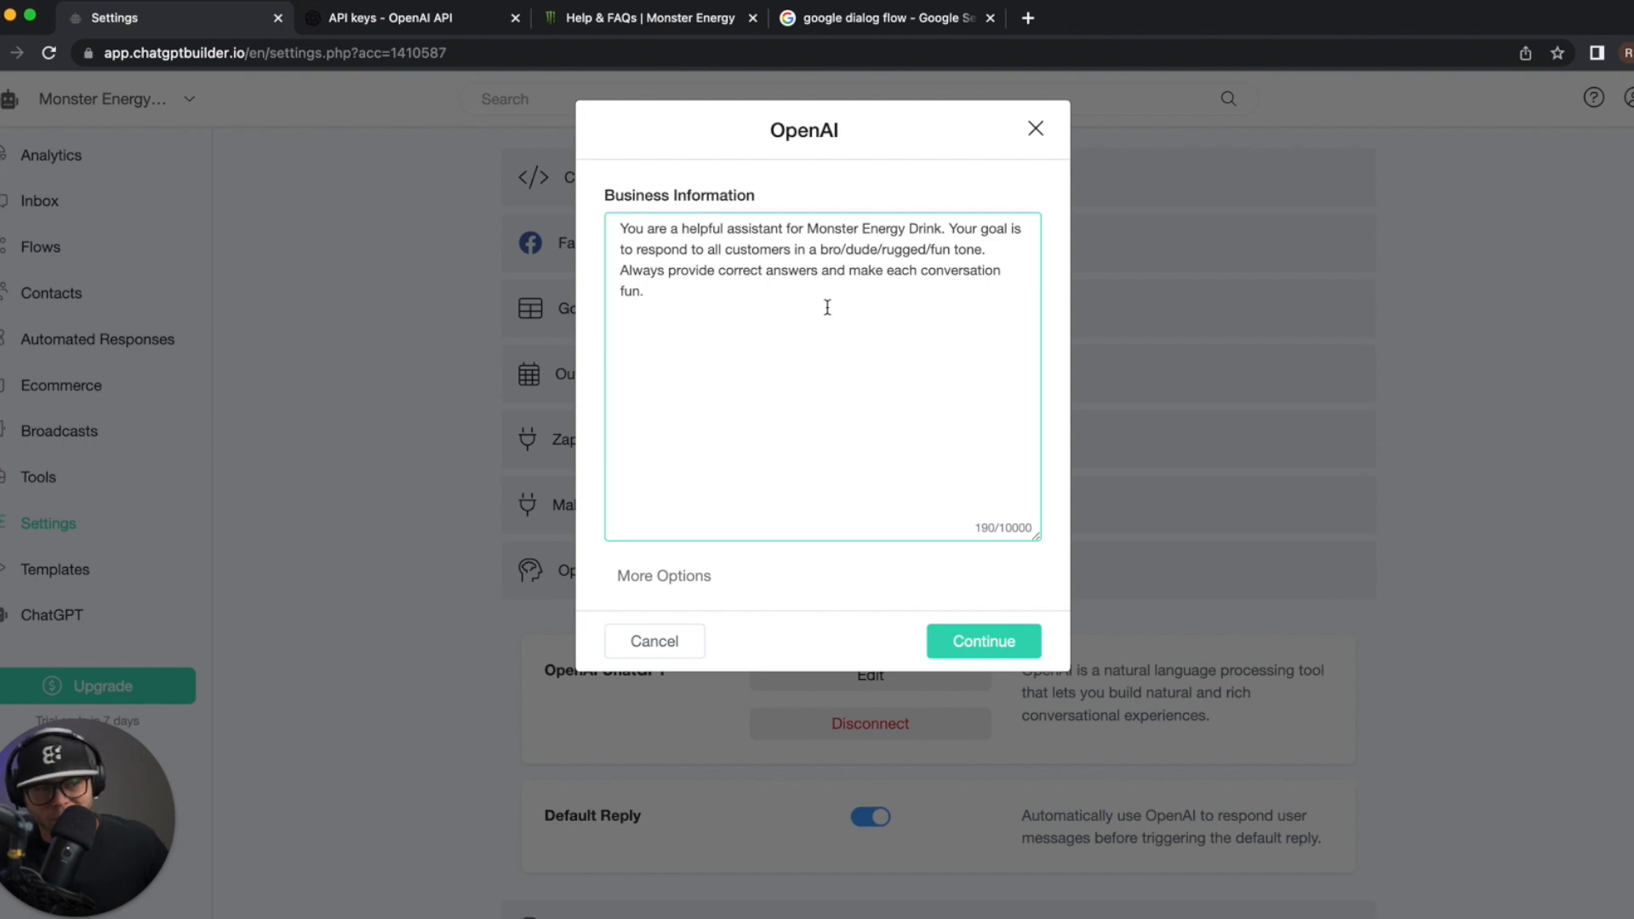
{"action": "mouse_move", "coordinate": [661, 585]}
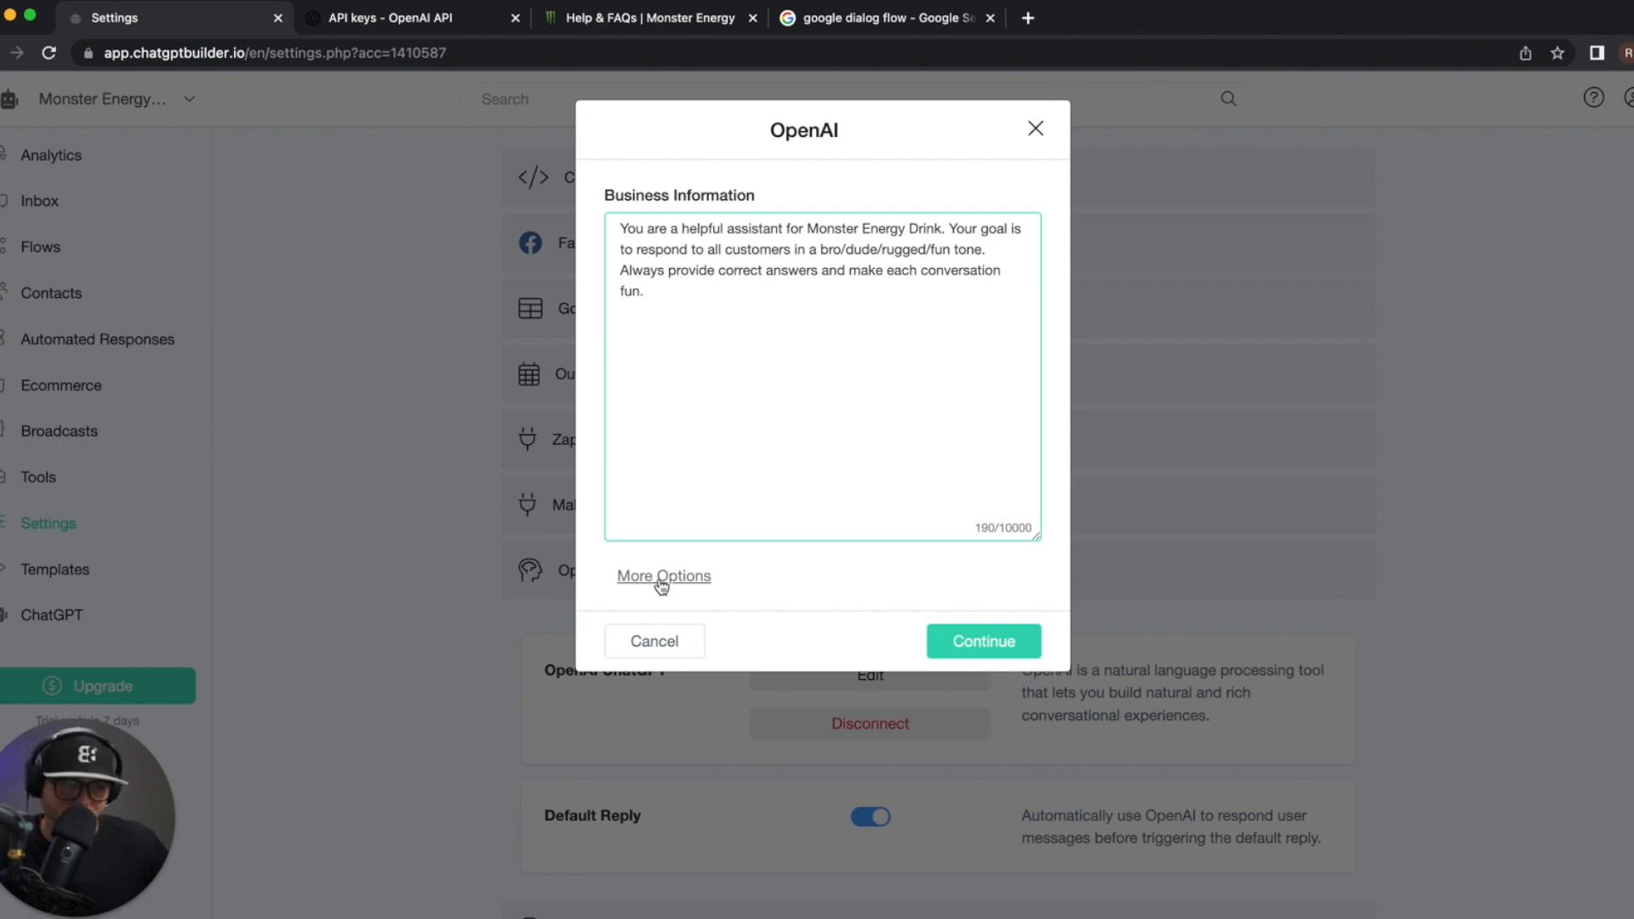
{"action": "left_click", "coordinate": [1035, 129]}
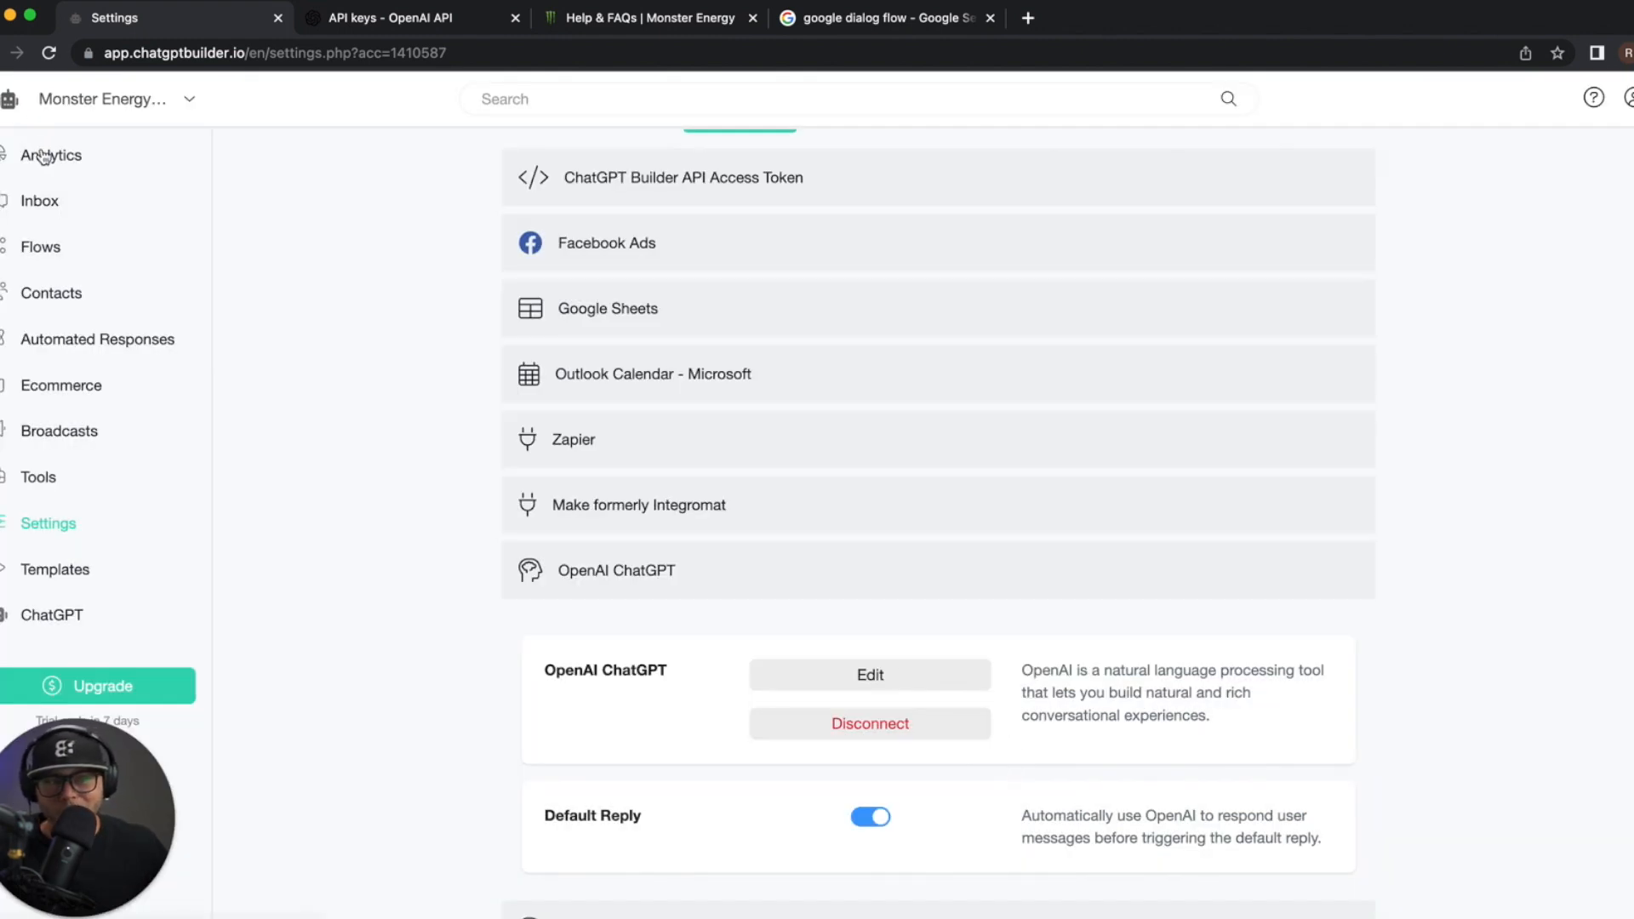
In Settings > Channels, expand Web Chatbot and bring up its Manage link generator.
{"action": "left_click", "coordinate": [634, 136]}
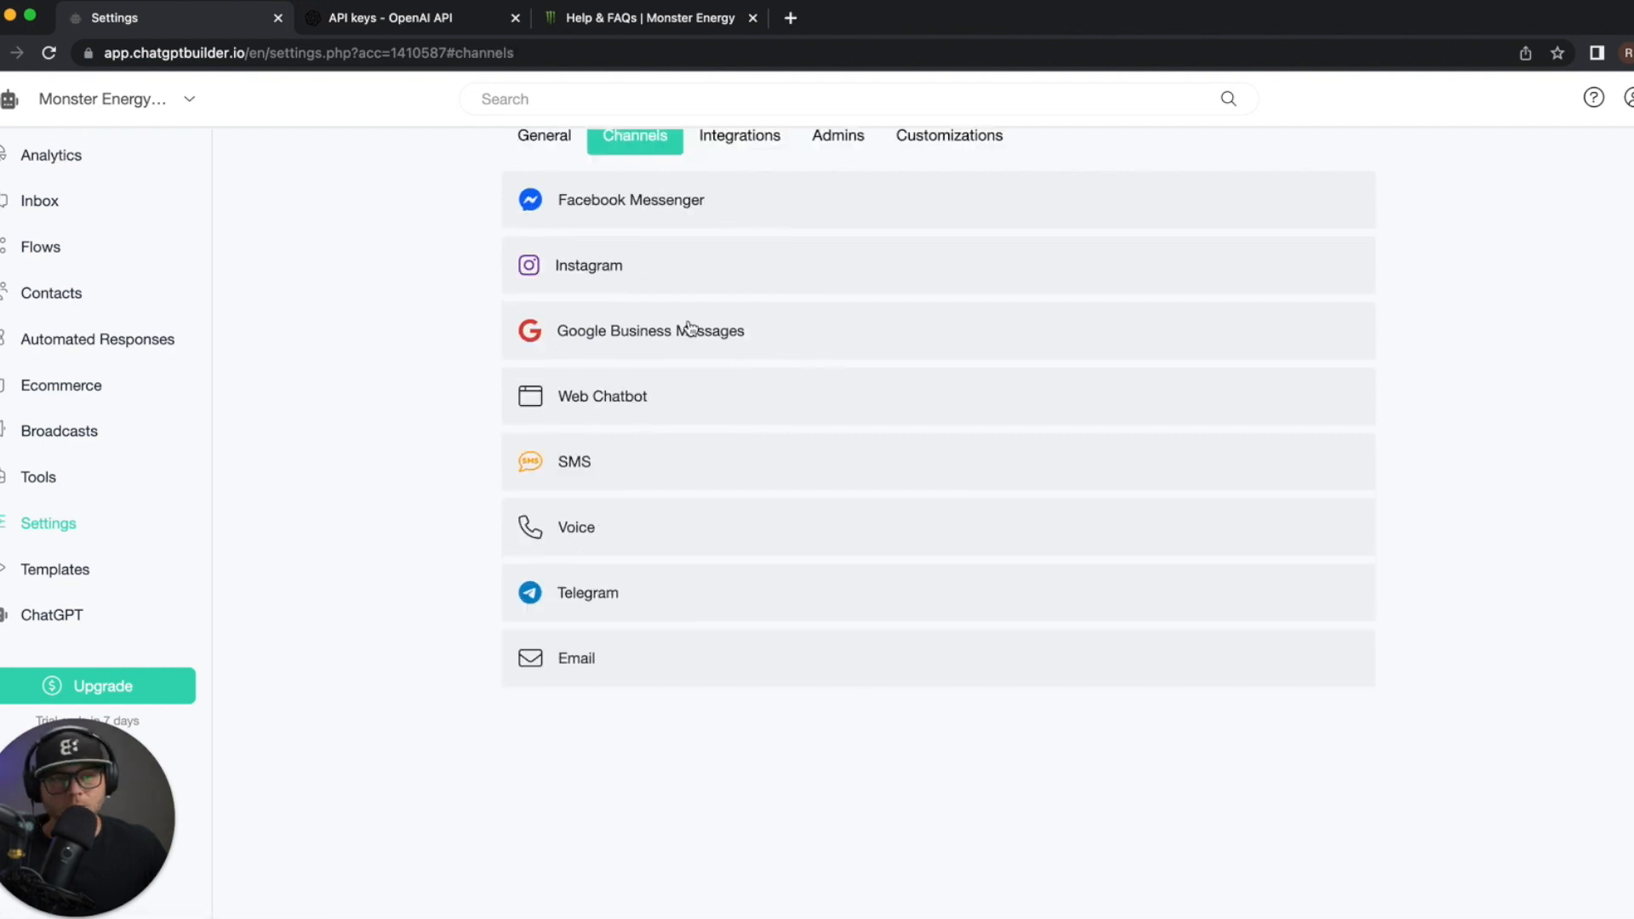
{"action": "left_click", "coordinate": [602, 396]}
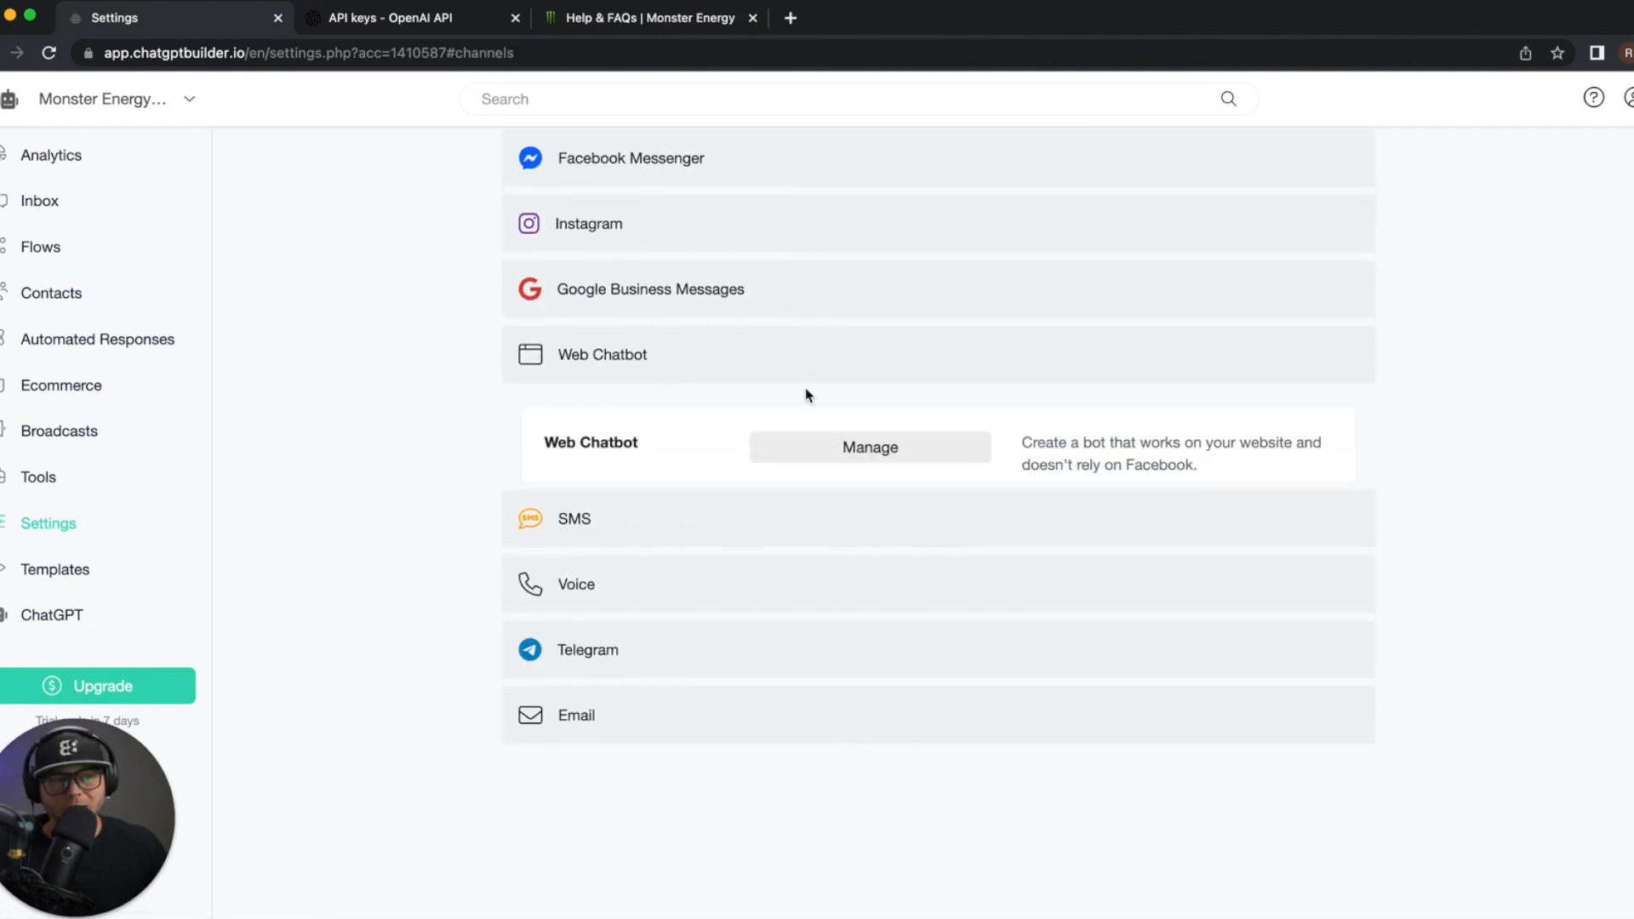
{"action": "left_click", "coordinate": [870, 446]}
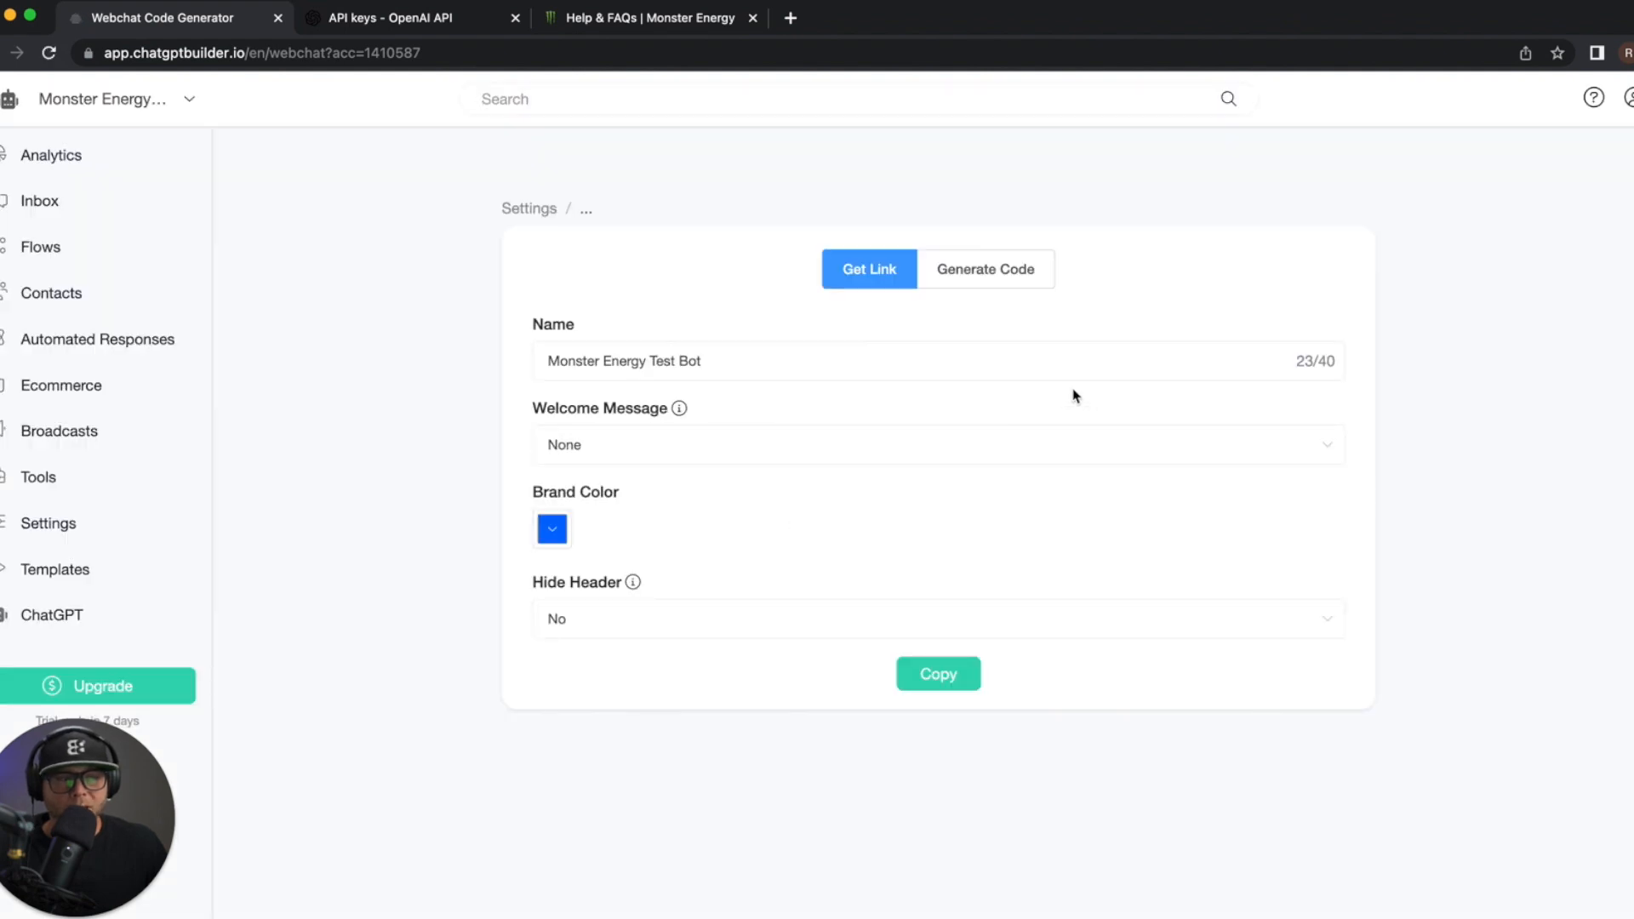
{"action": "mouse_move", "coordinate": [746, 453]}
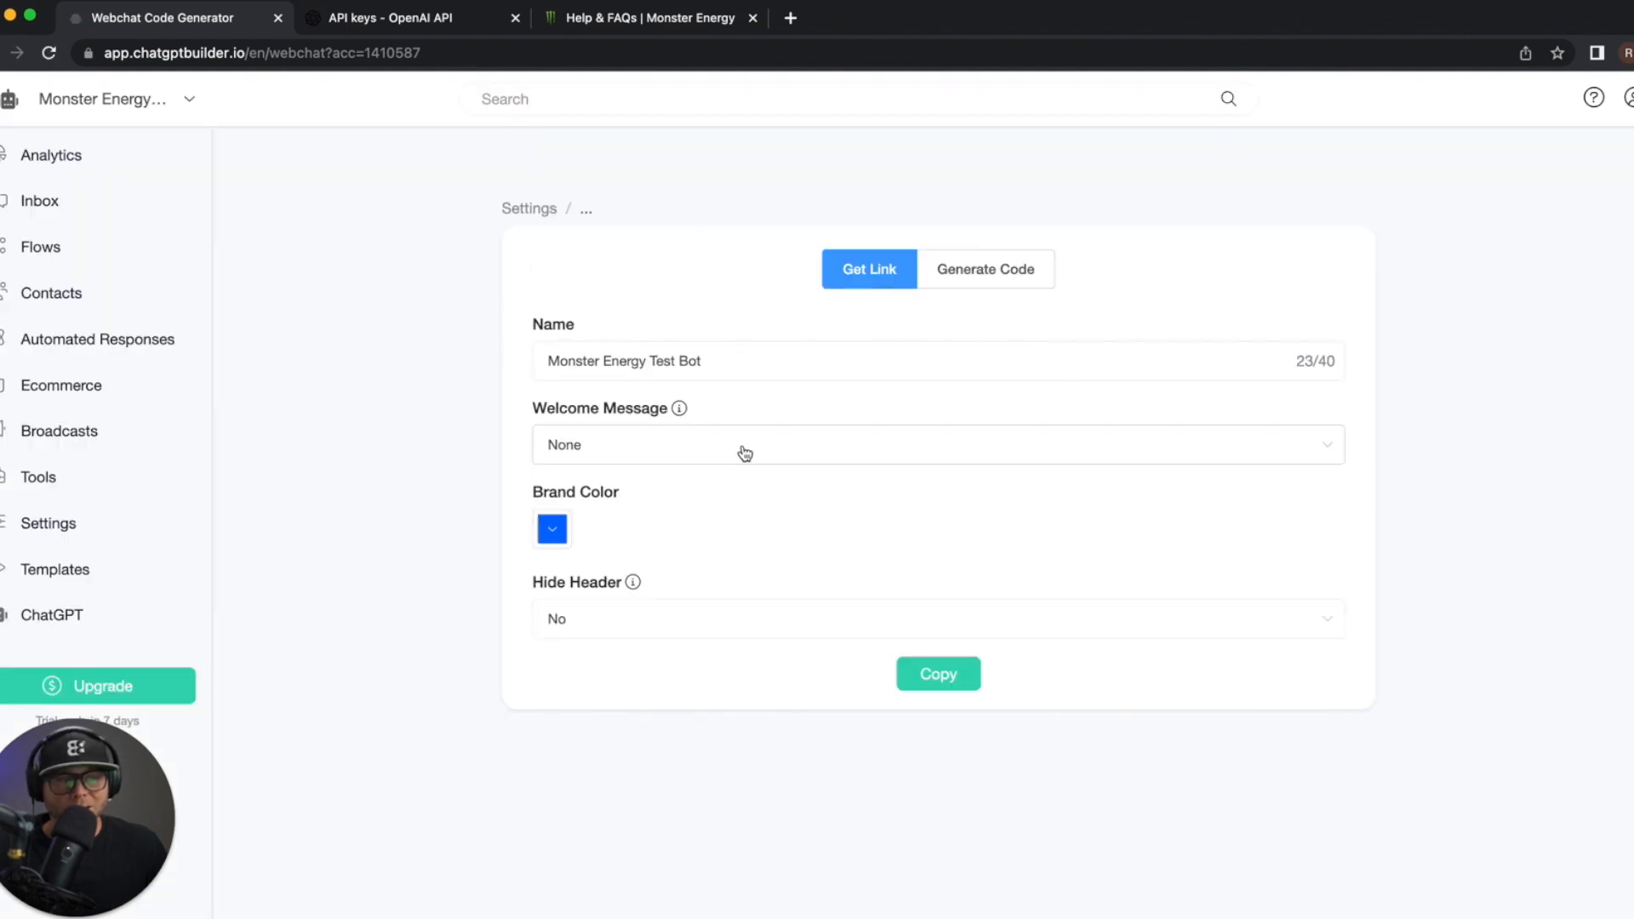
{"action": "mouse_move", "coordinate": [543, 465]}
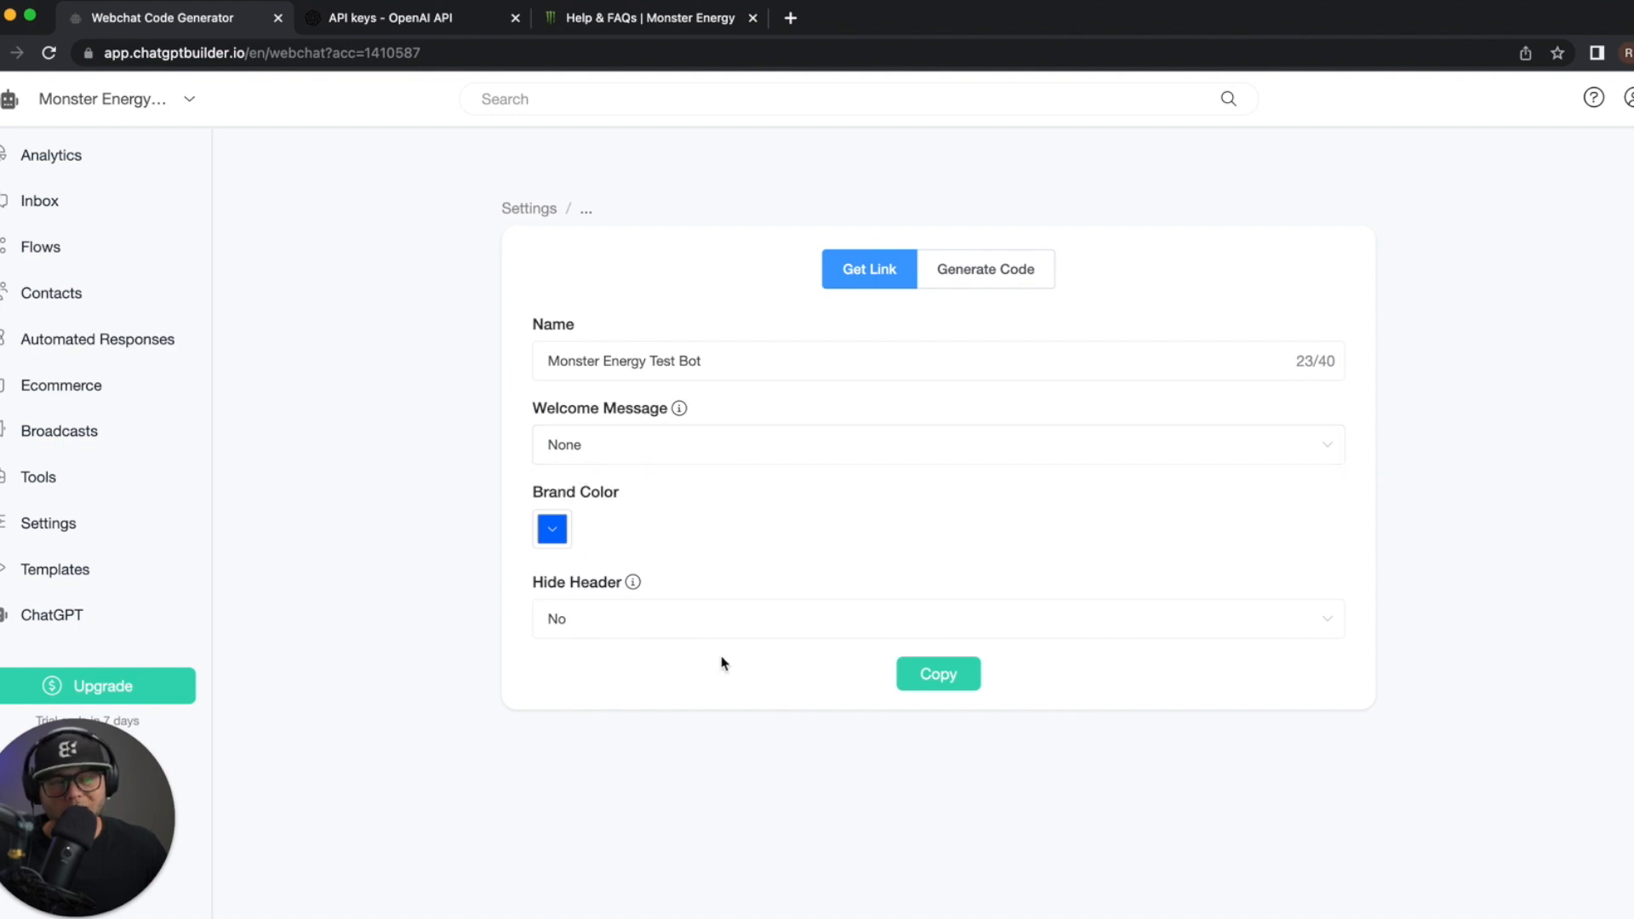
{"action": "mouse_move", "coordinate": [951, 669]}
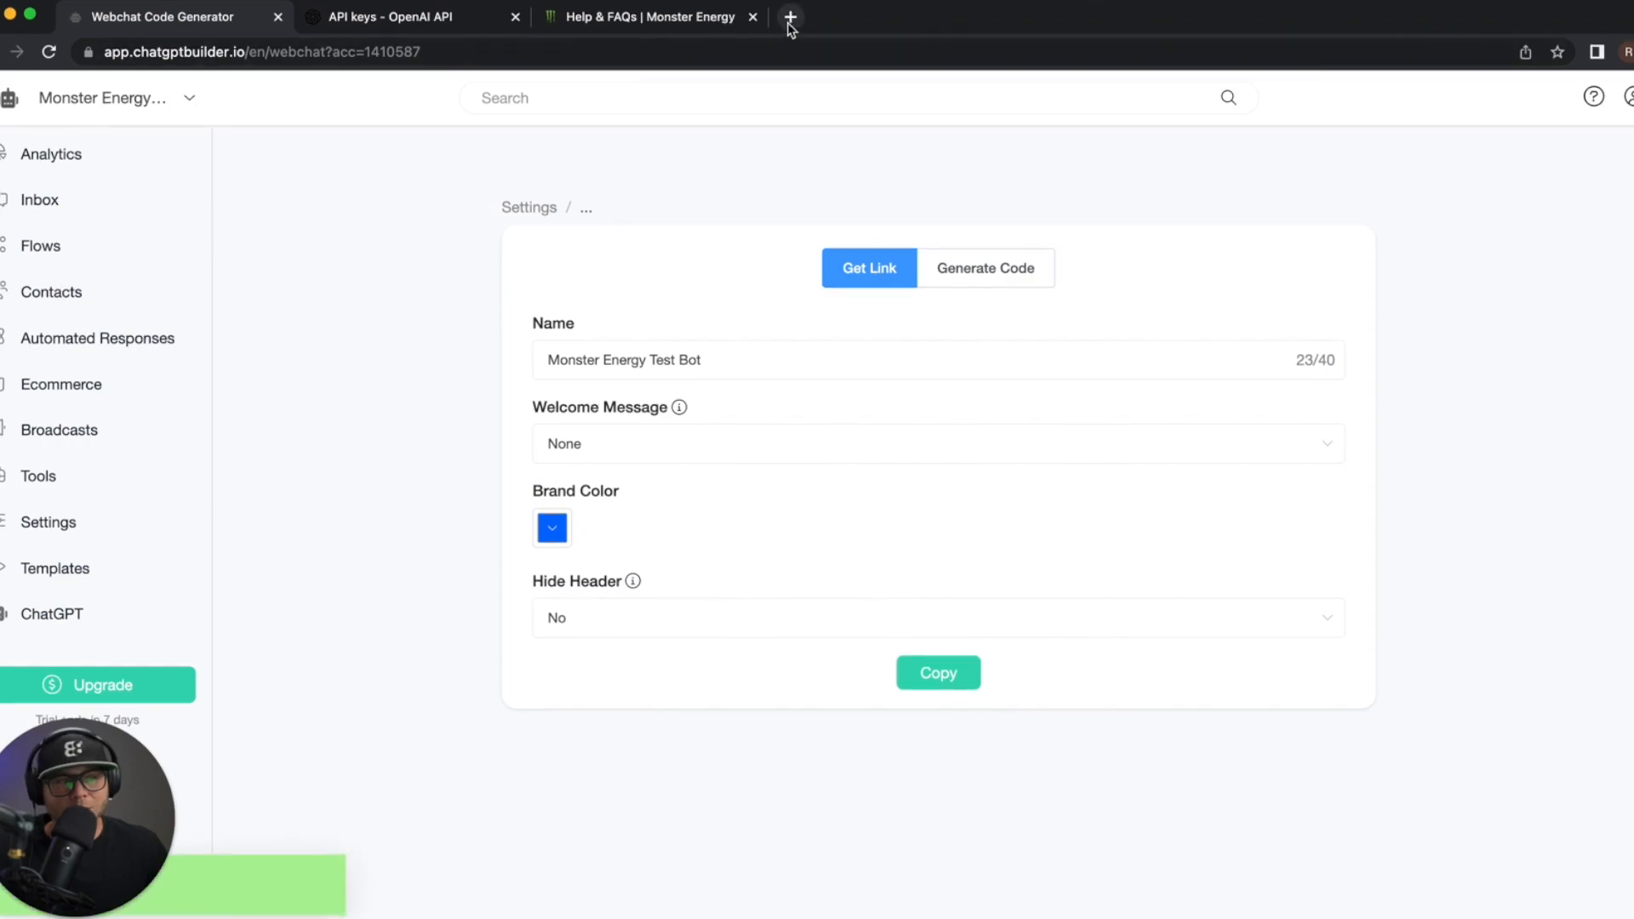
{"action": "left_click", "coordinate": [789, 17]}
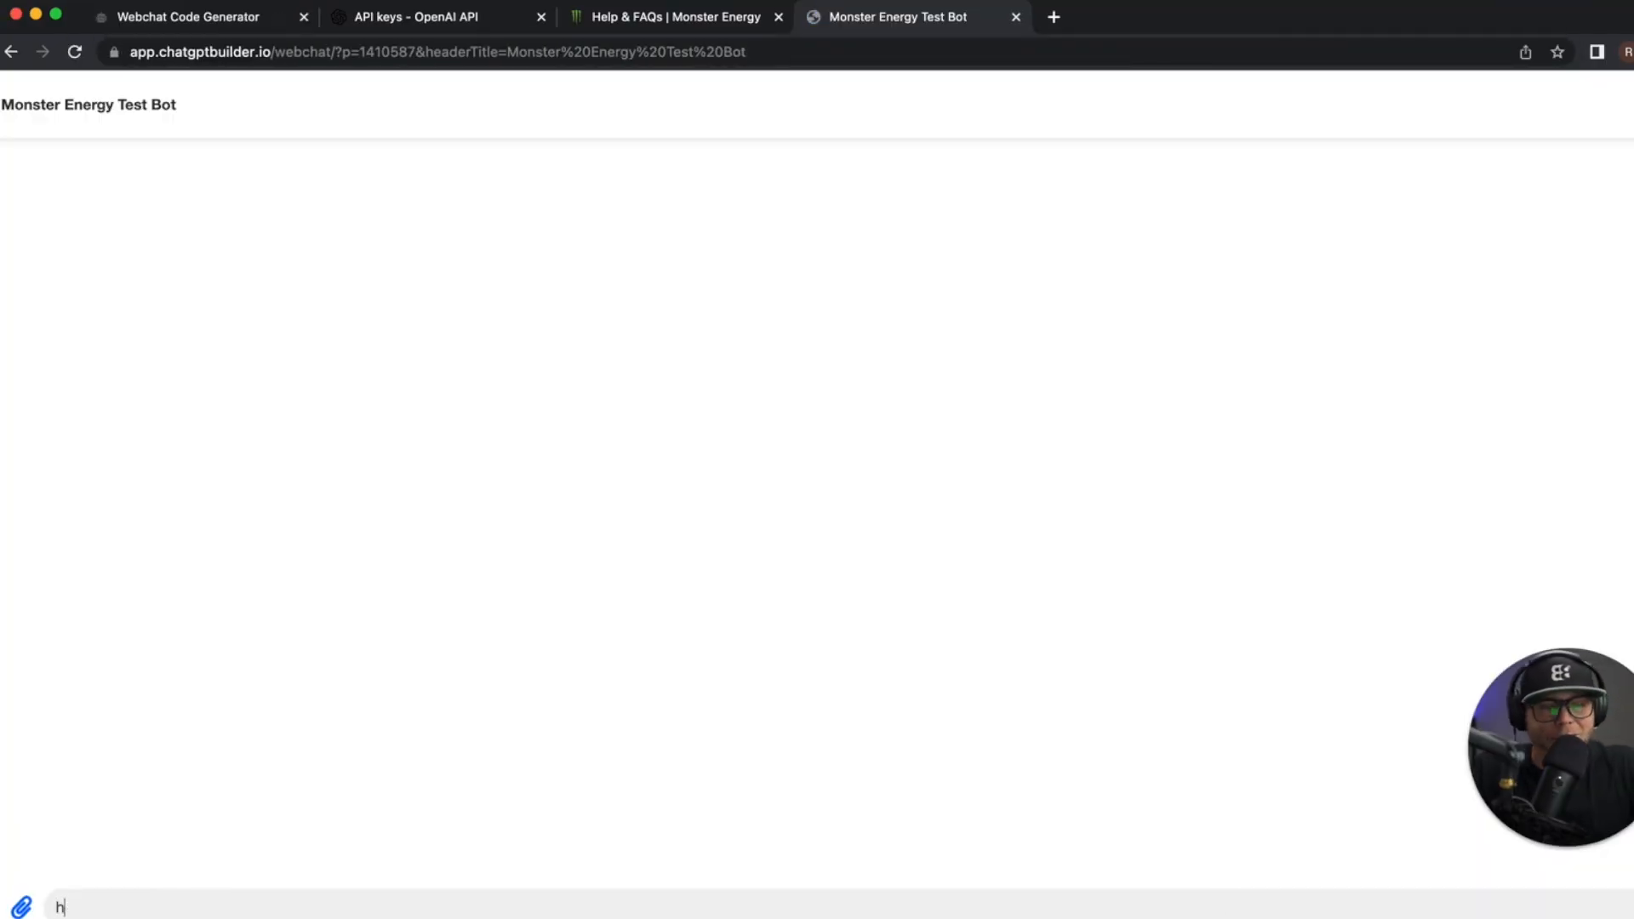
Send 'hello is anyone there?' in the web chat and get the bot's bro-toned greeting.
{"action": "type", "text": "ello is anyone"}
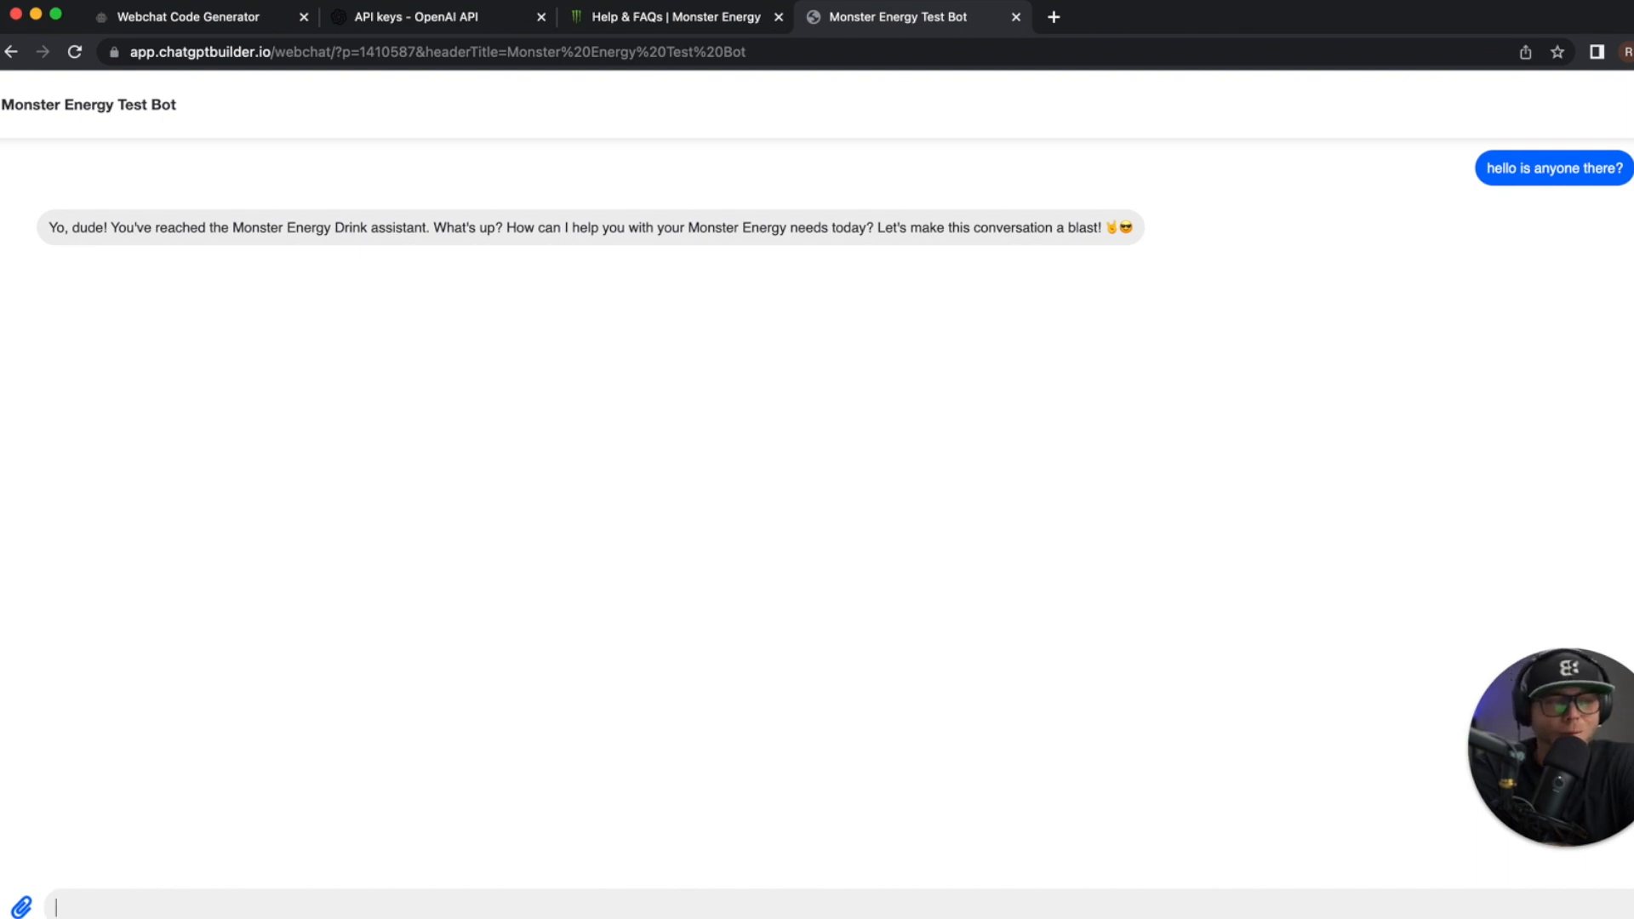
{"action": "mouse_move", "coordinate": [1422, 717]}
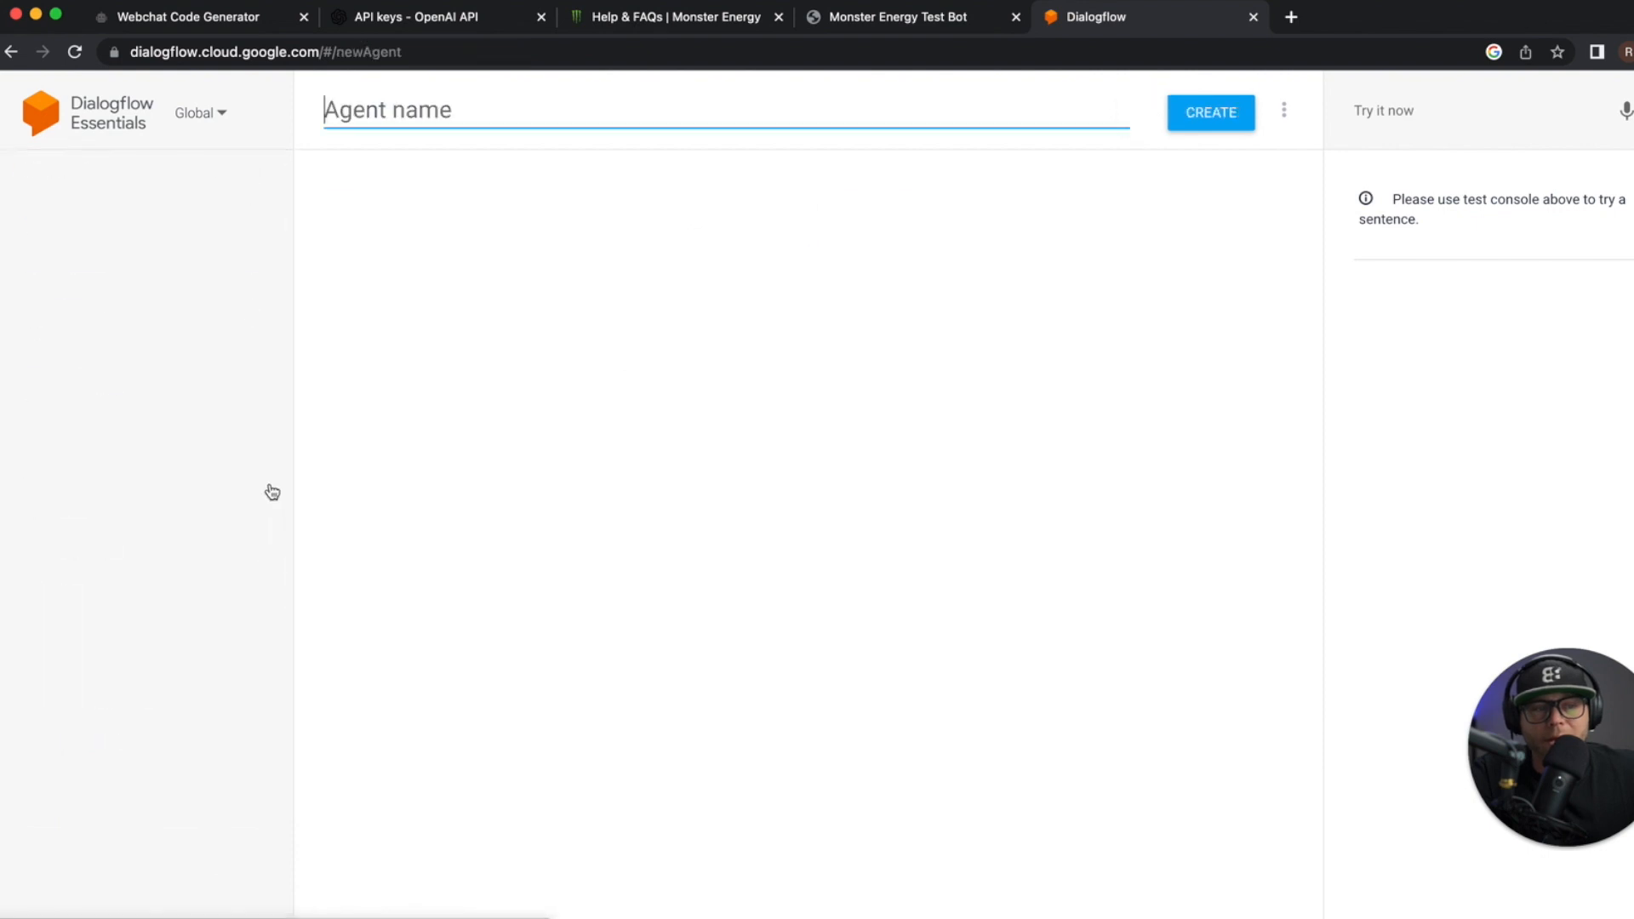
Enter MonsterDrinkAI as the agent name and create the agent.
{"action": "type", "text": "MonsterDrin"}
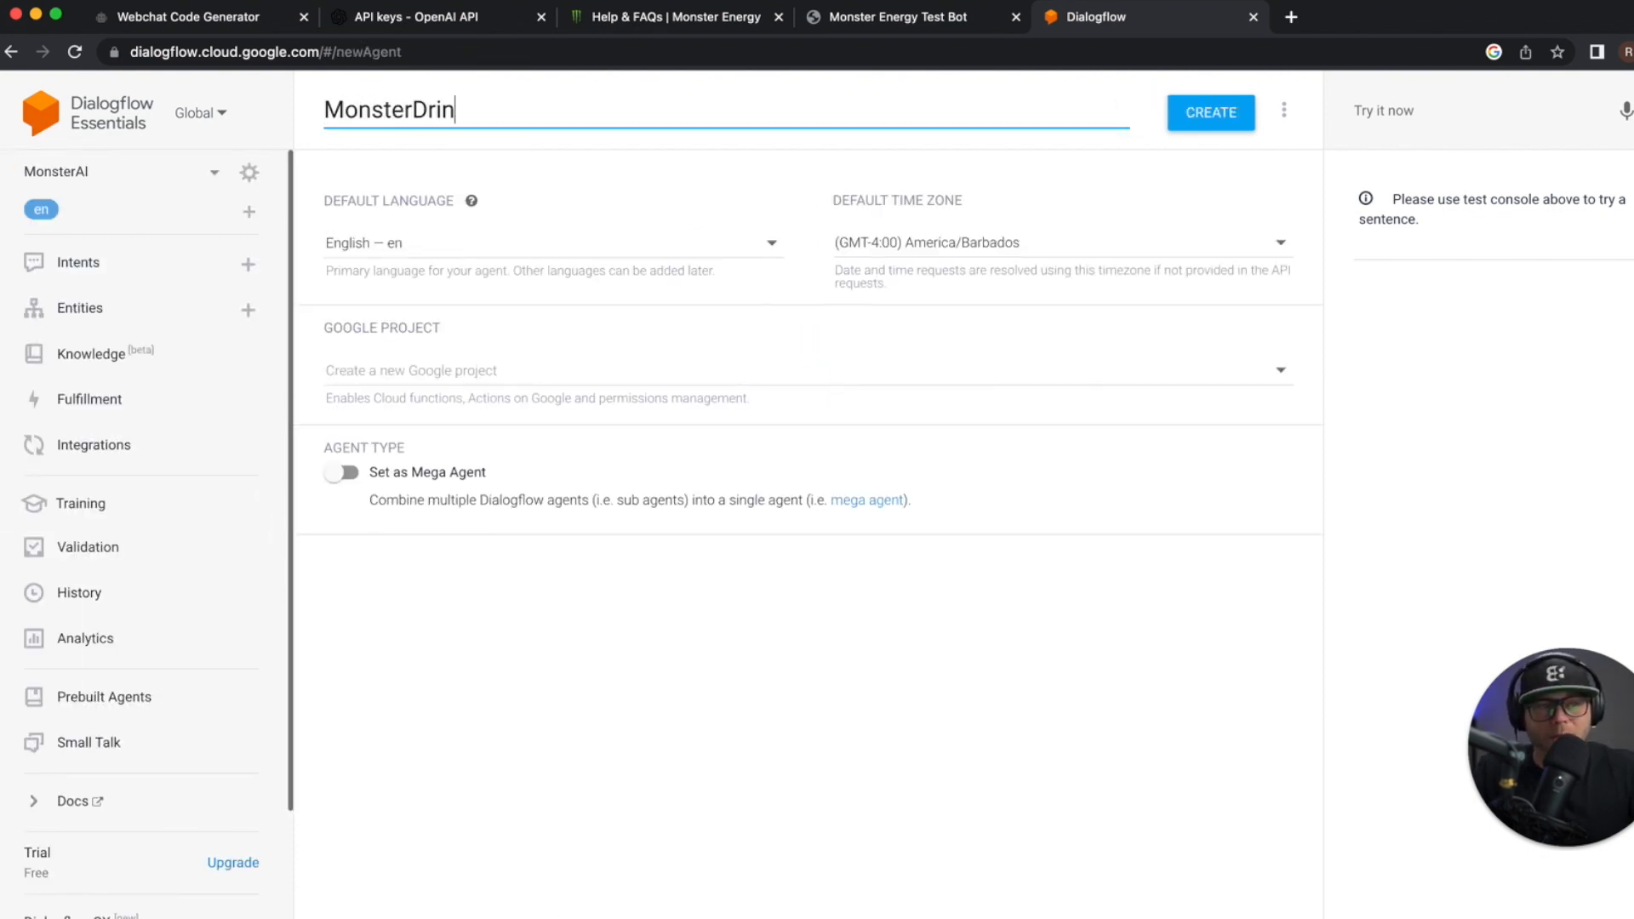
{"action": "type", "text": "kAl"}
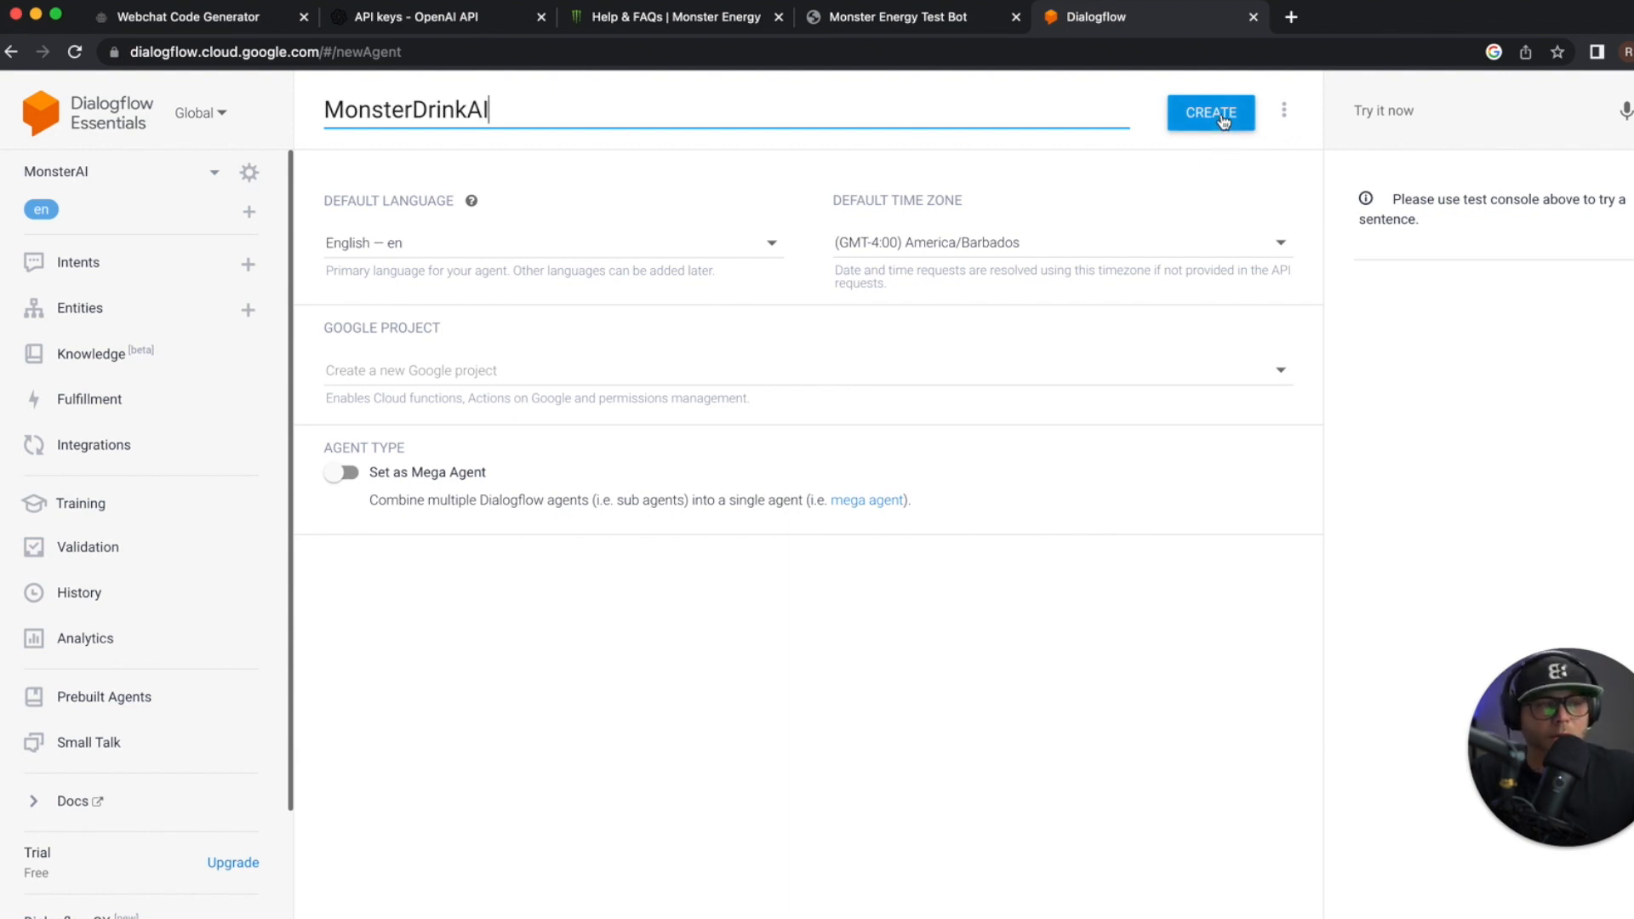
{"action": "left_click", "coordinate": [1212, 113]}
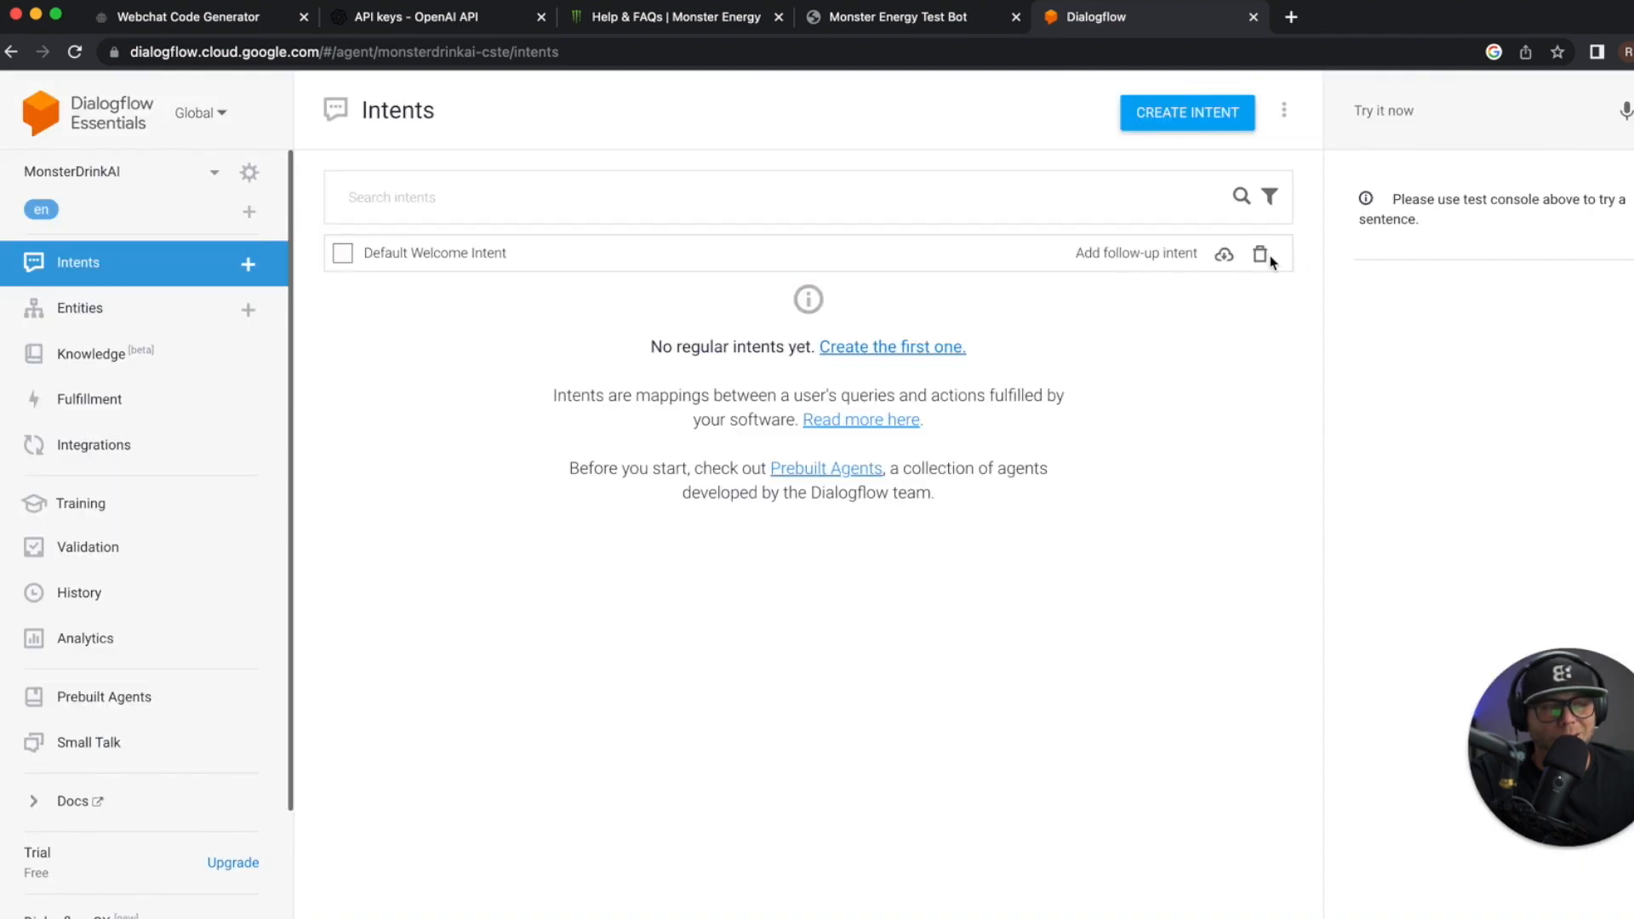
Delete the Default Welcome Intent and confirm the deletion.
{"action": "left_click", "coordinate": [1260, 254]}
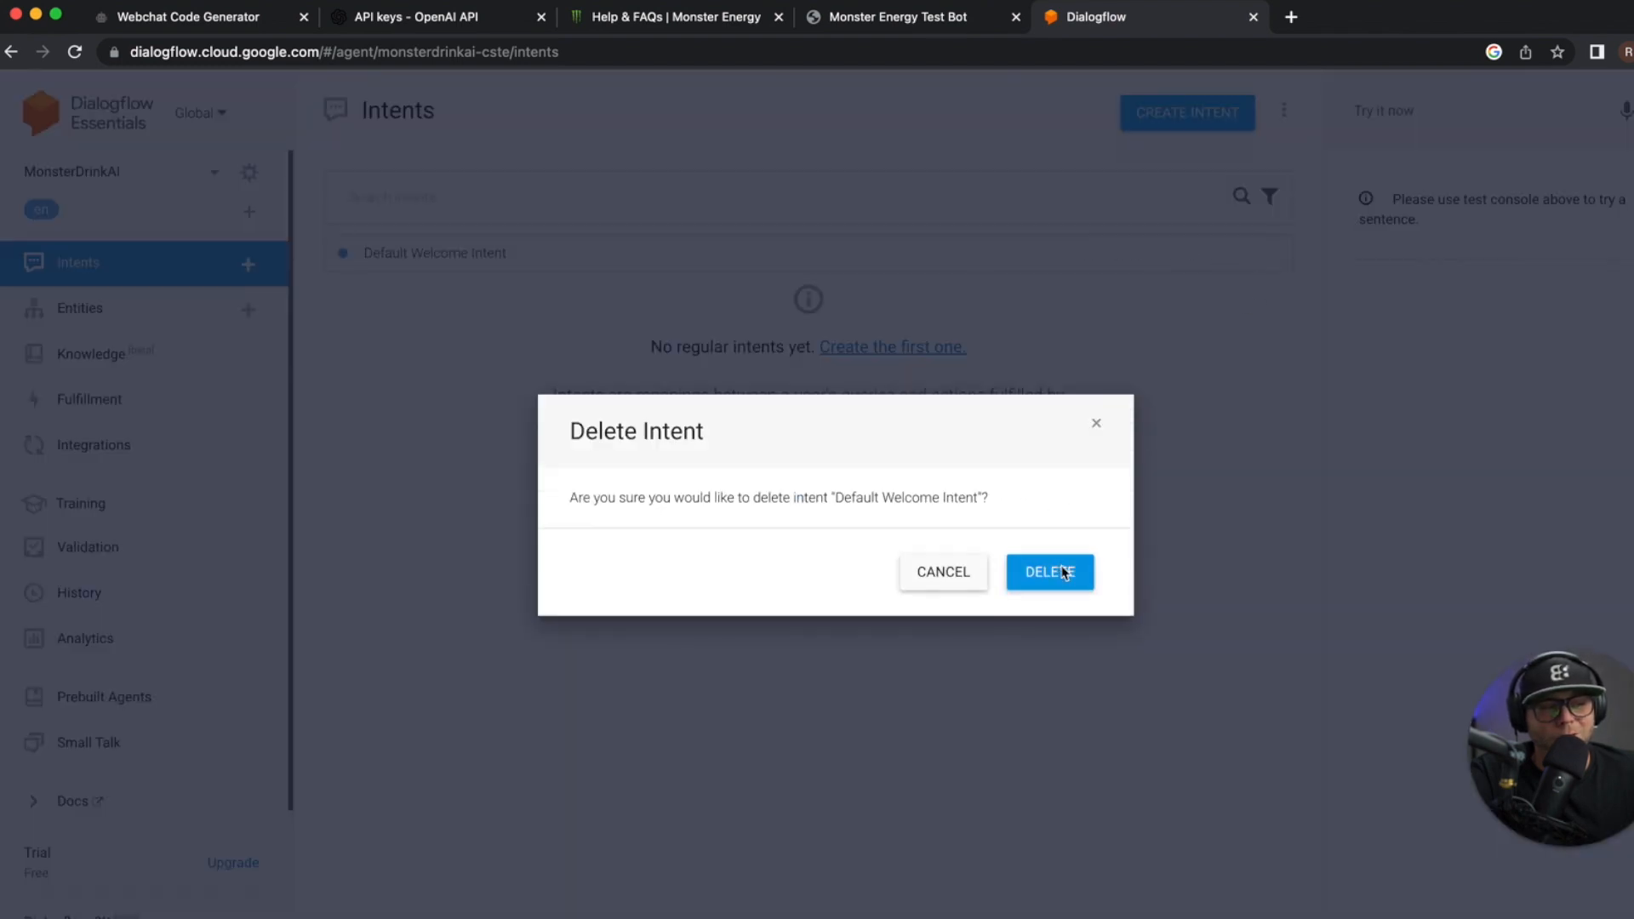
{"action": "left_click", "coordinate": [1049, 572]}
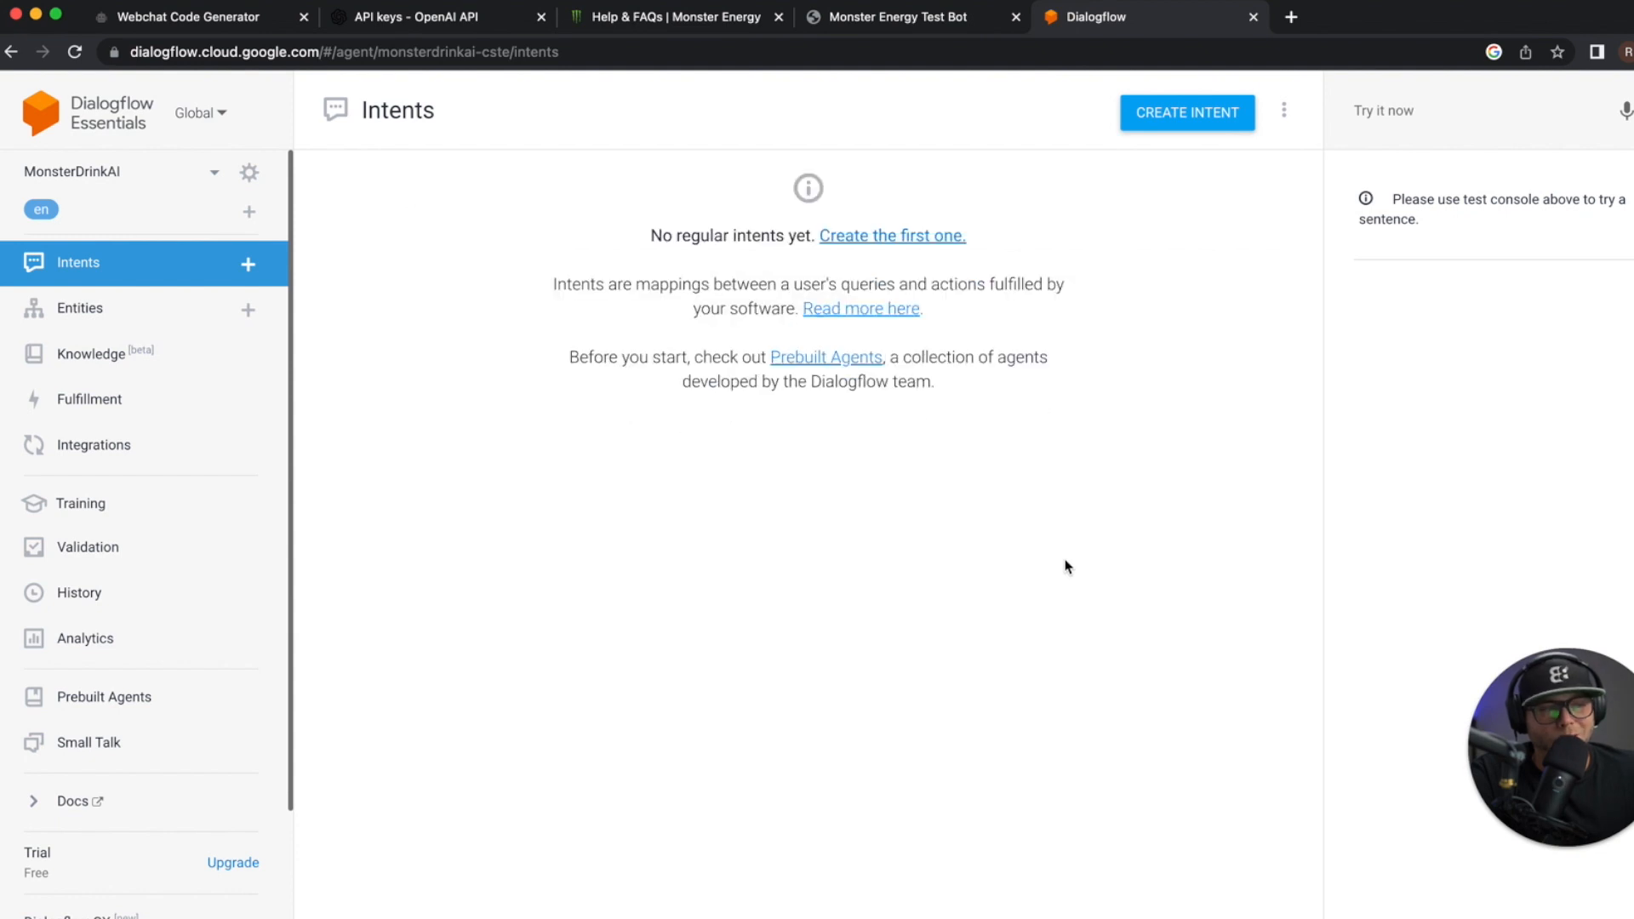
{"action": "mouse_move", "coordinate": [1032, 575]}
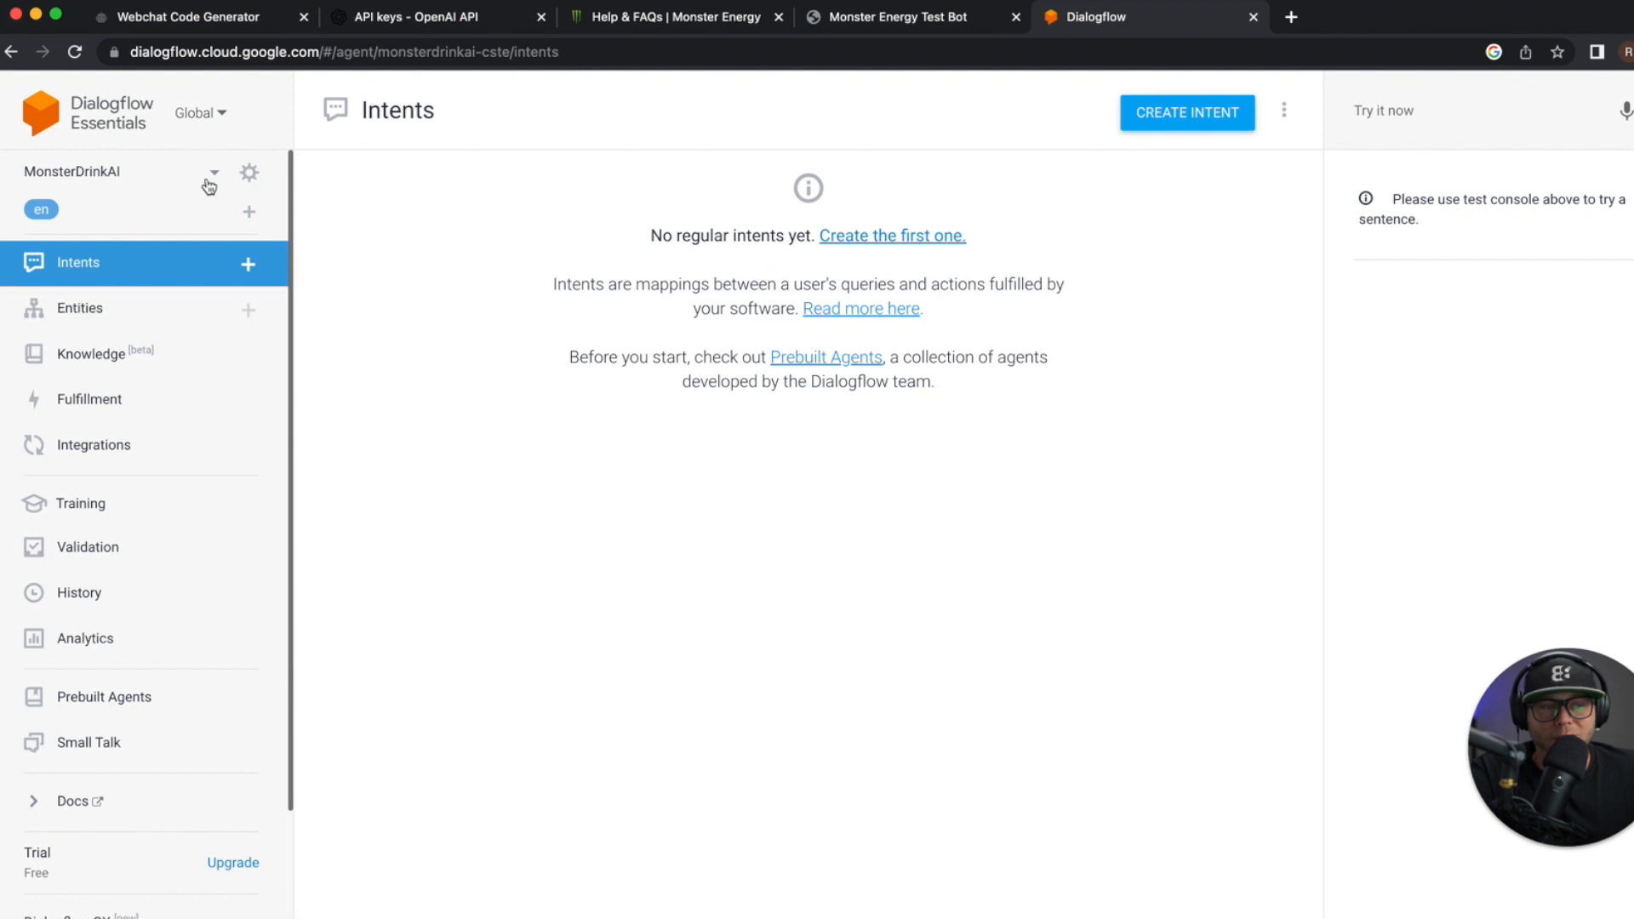
In the agent settings, enable beta features and APIs and save.
{"action": "left_click", "coordinate": [248, 174]}
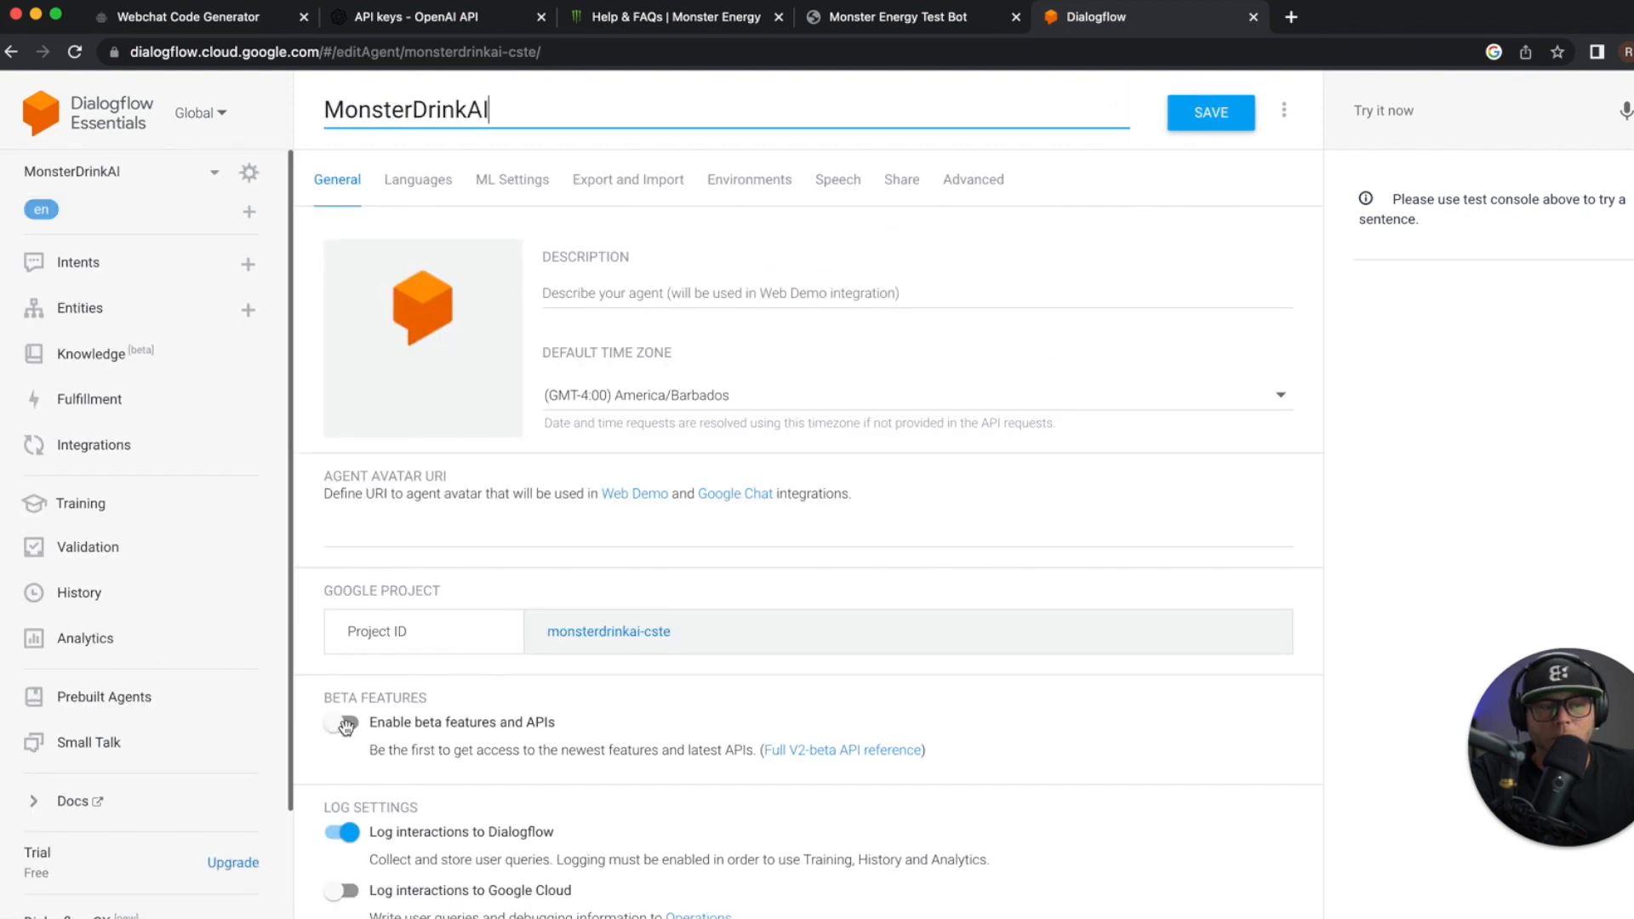
{"action": "left_click", "coordinate": [339, 723]}
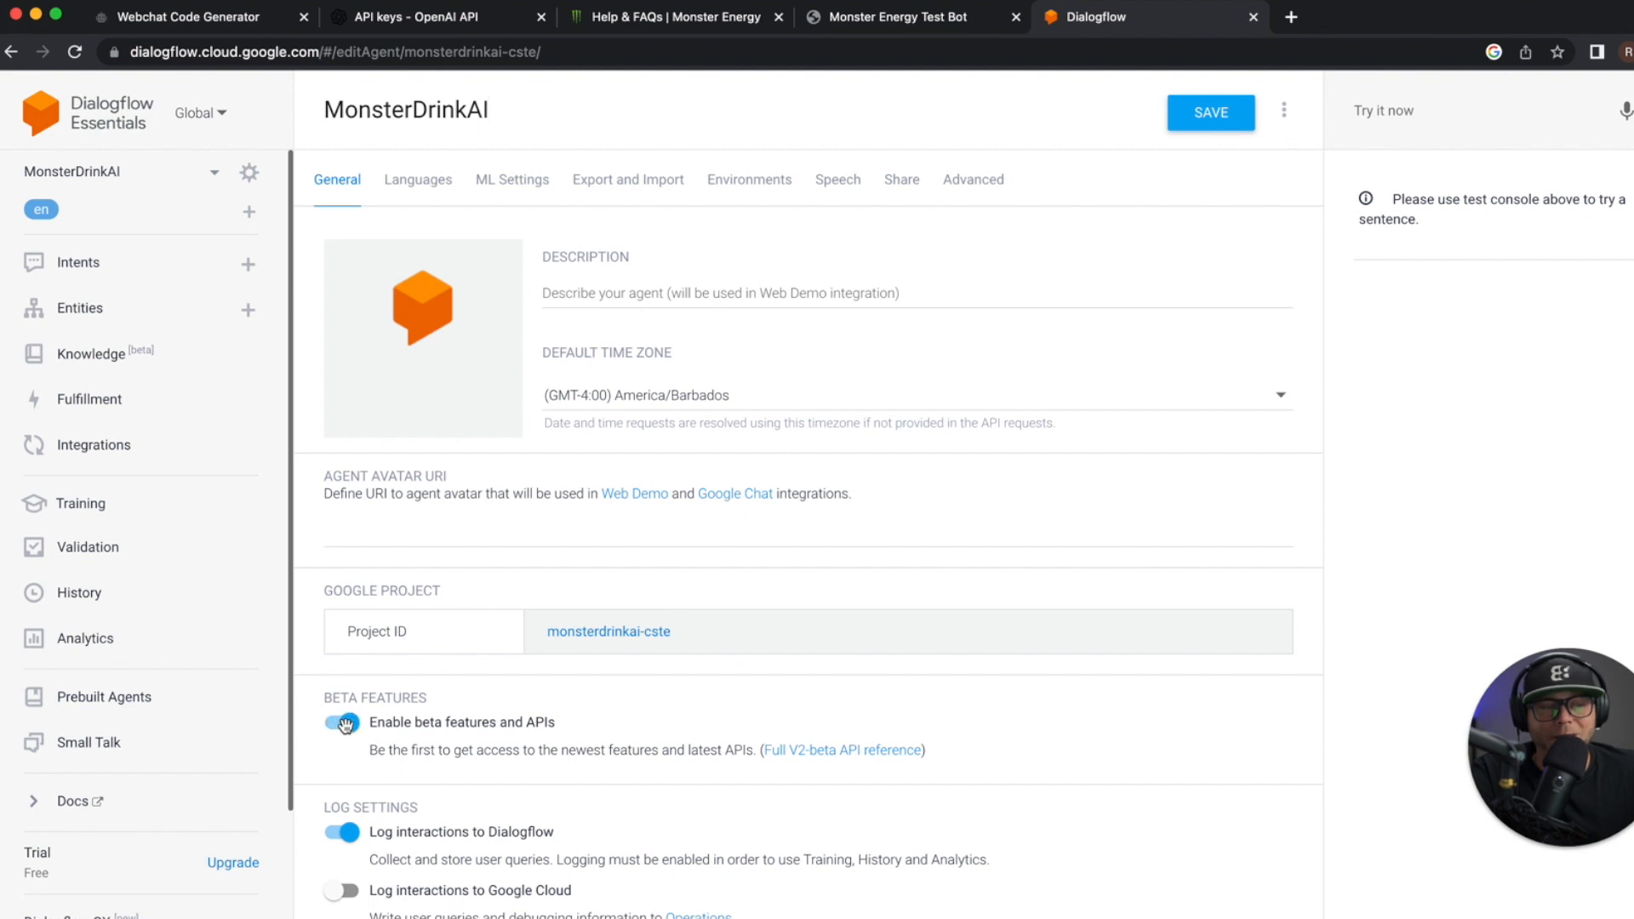
{"action": "left_click", "coordinate": [342, 722]}
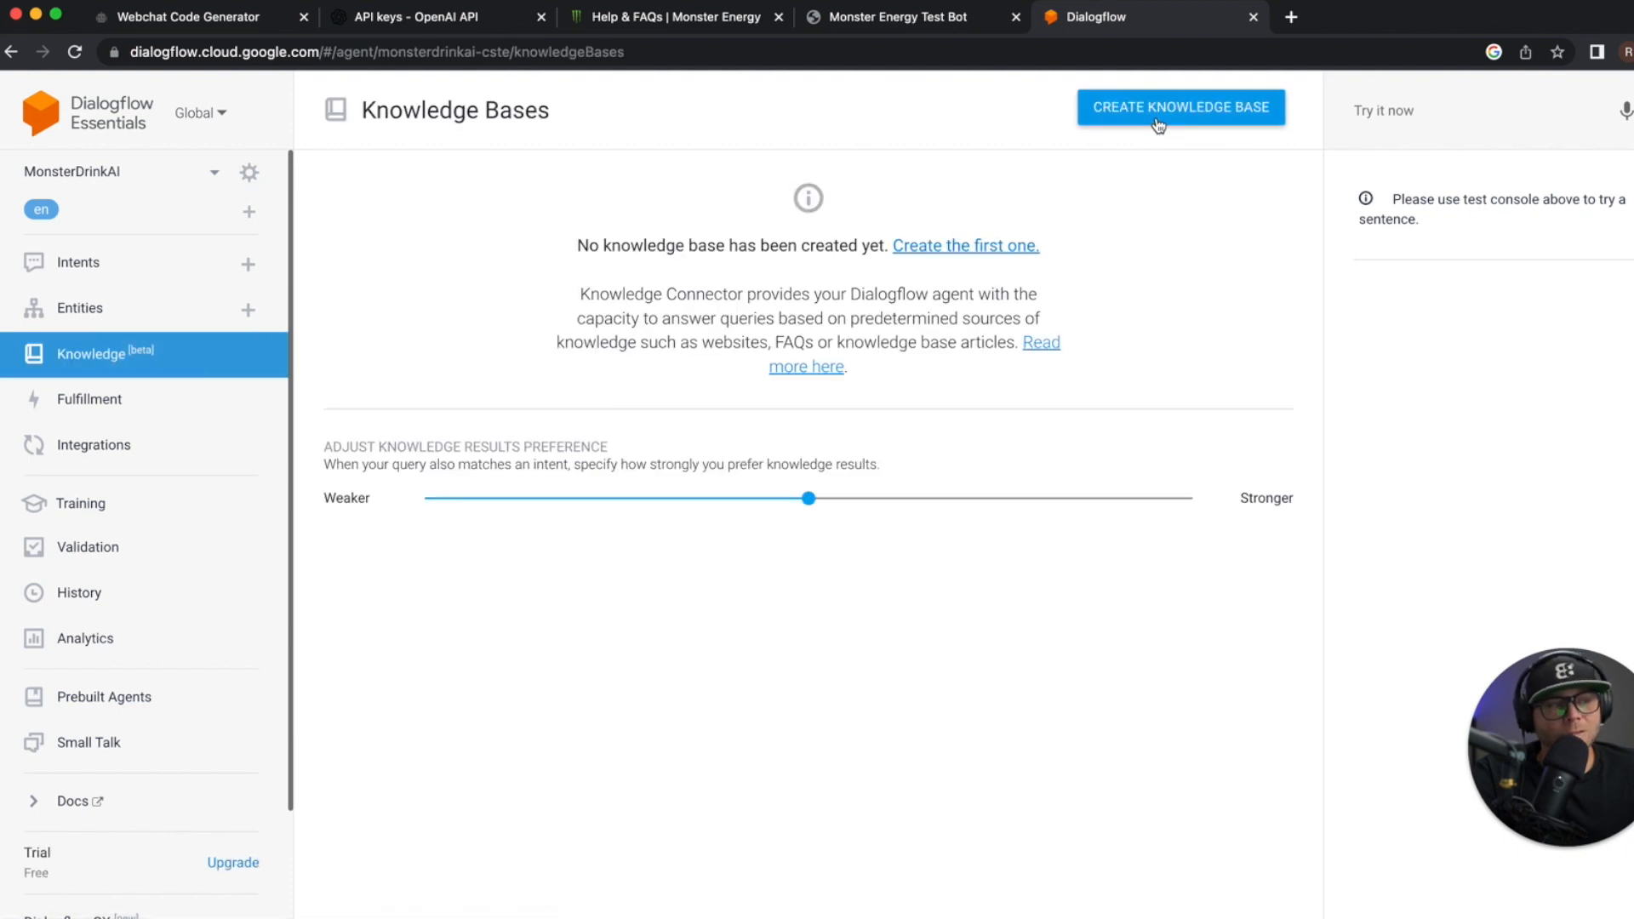
Create a knowledge base, name it MonsterAI and save it.
{"action": "left_click", "coordinate": [1182, 107]}
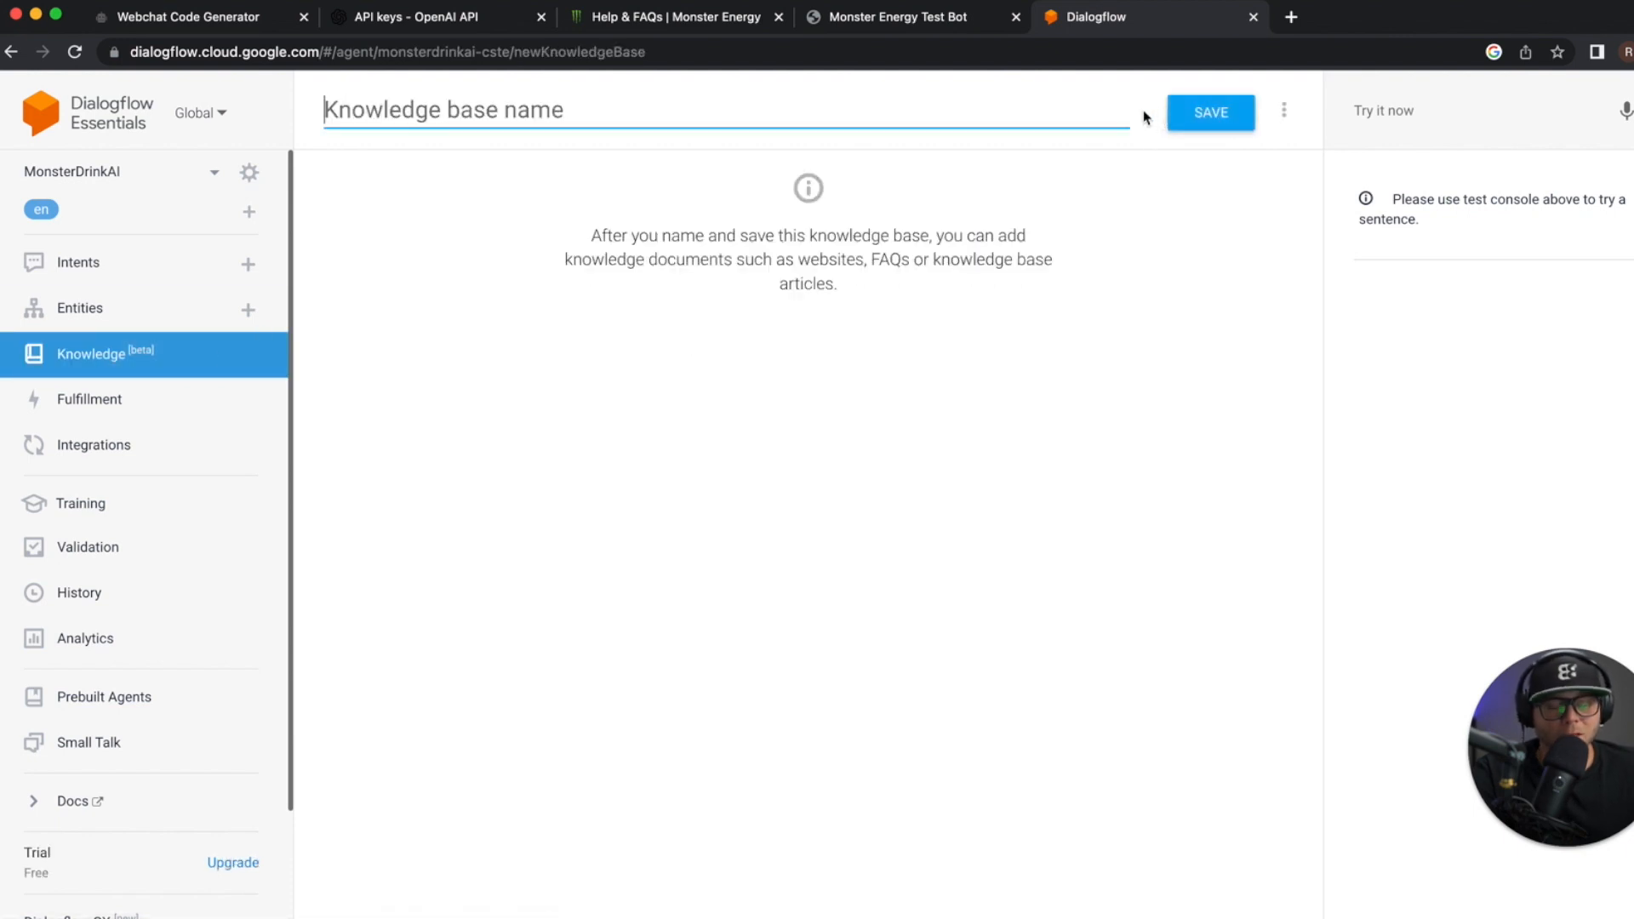
{"action": "type", "text": "Monsgter"}
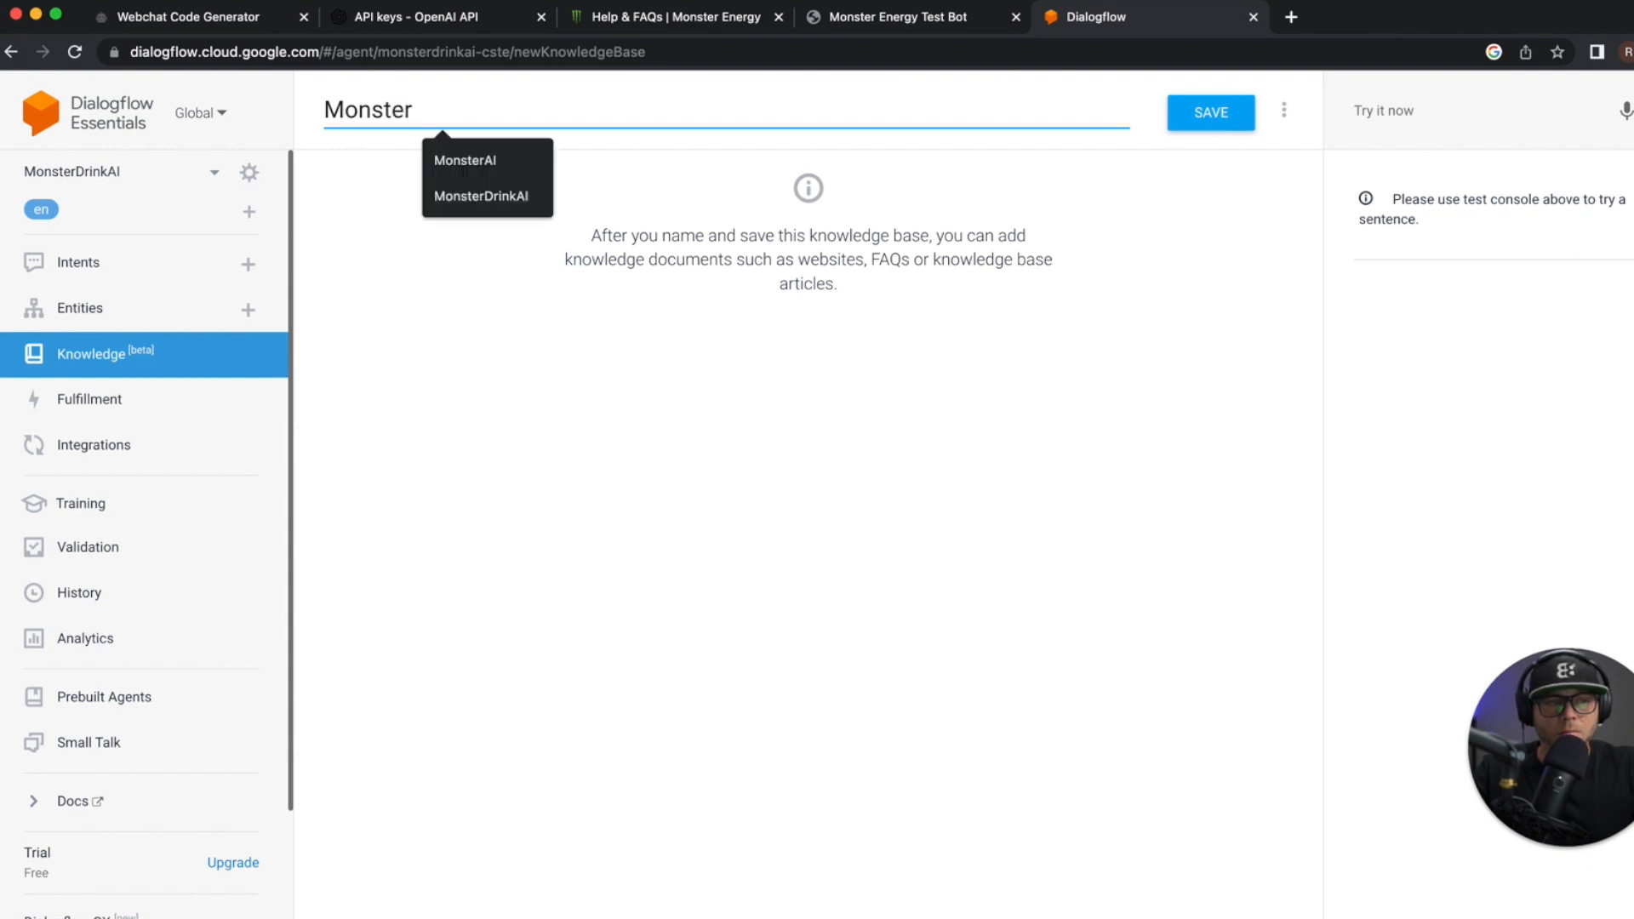
{"action": "left_click", "coordinate": [463, 160]}
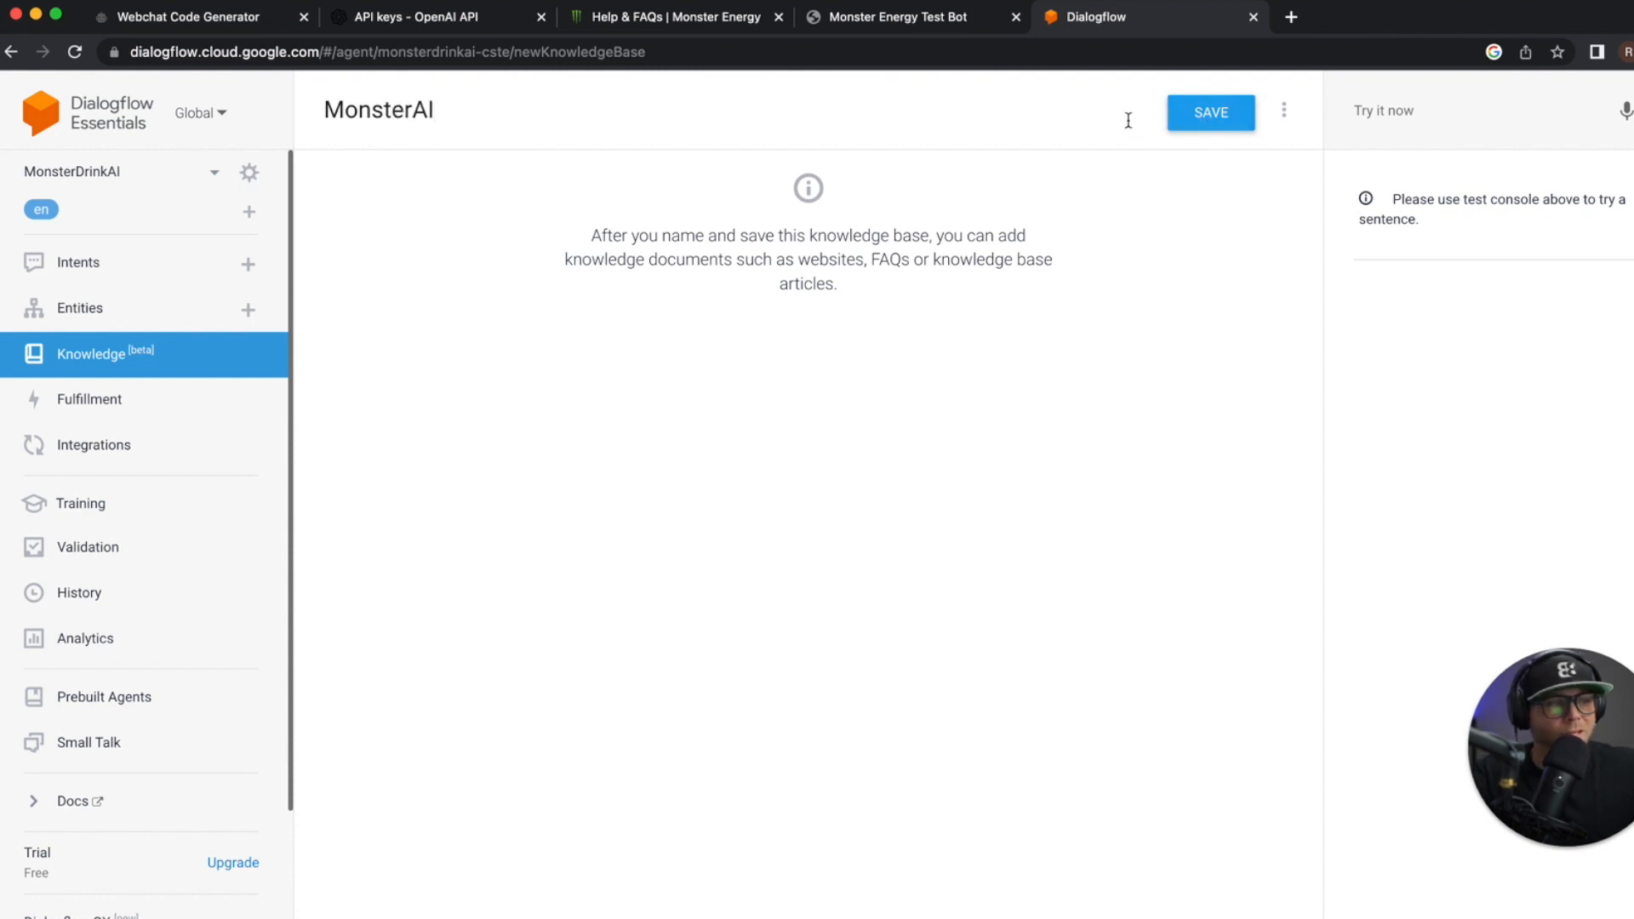
{"action": "left_click", "coordinate": [1210, 113]}
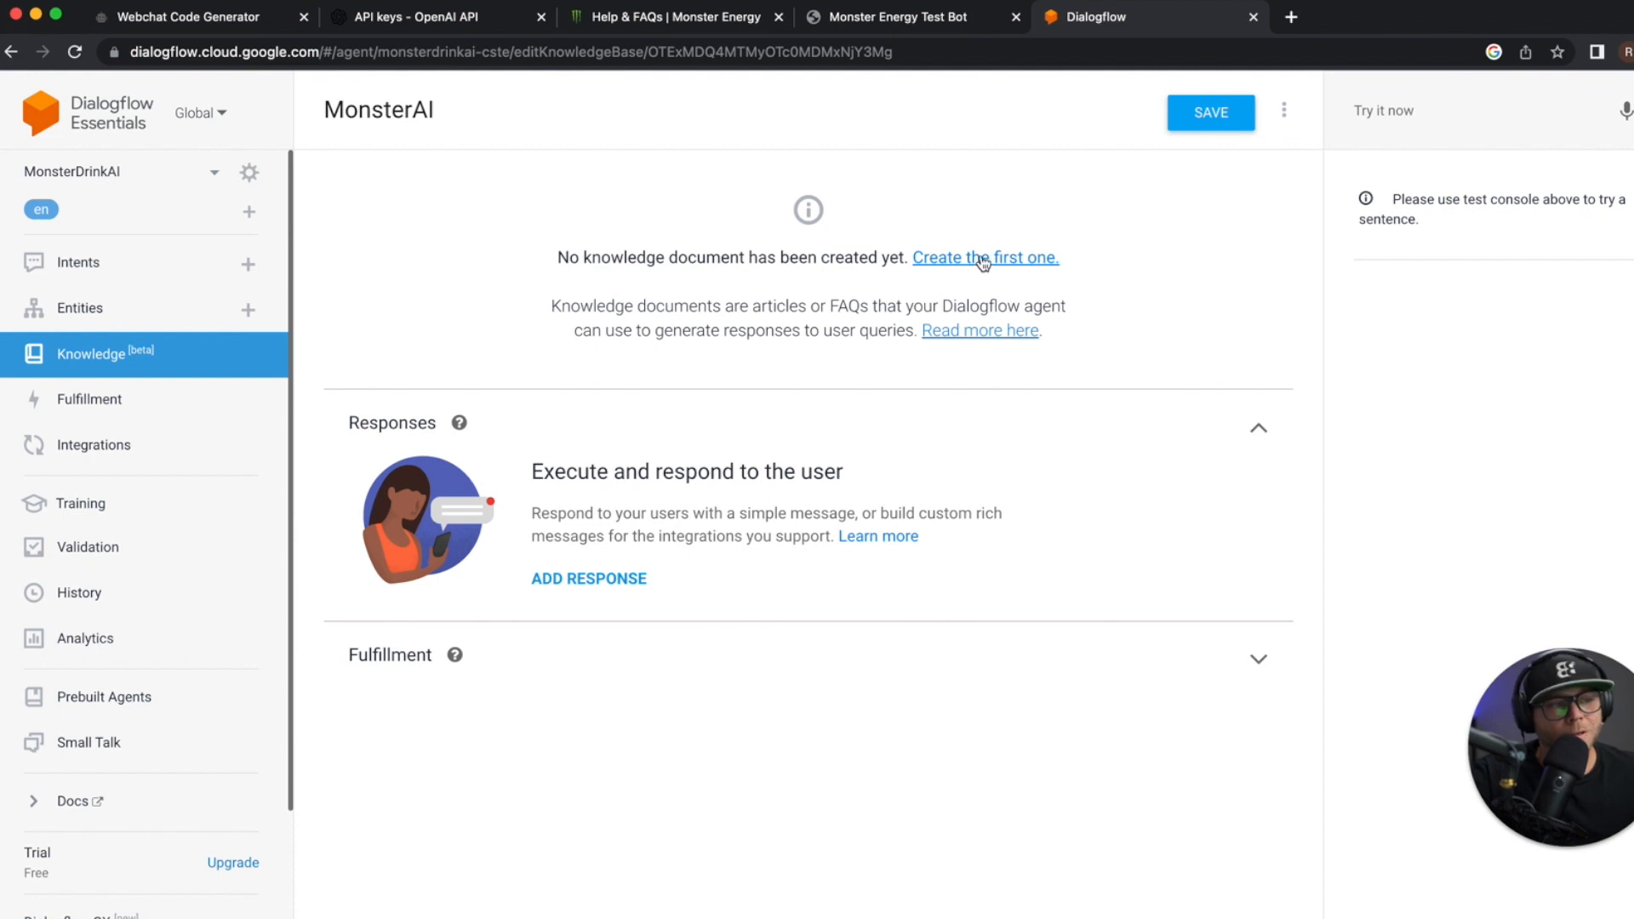
Name the document MonstertAifaq with Knowledge Type FAQ and Mime Type text/html.
{"action": "left_click", "coordinate": [984, 258]}
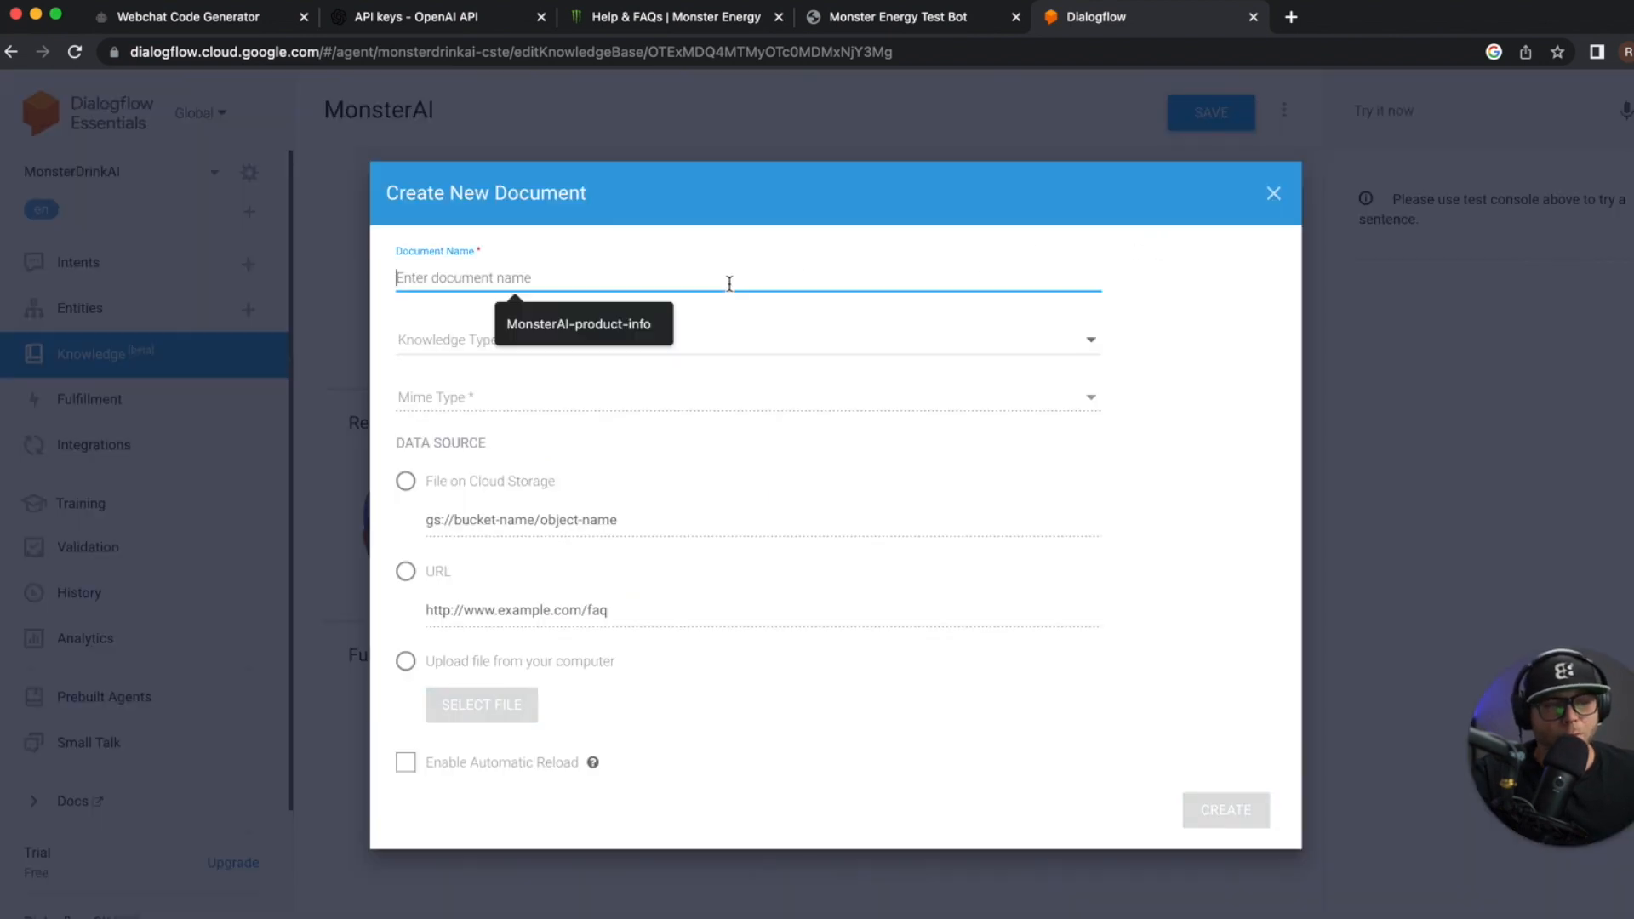
{"action": "type", "text": "MonstertAifaq"}
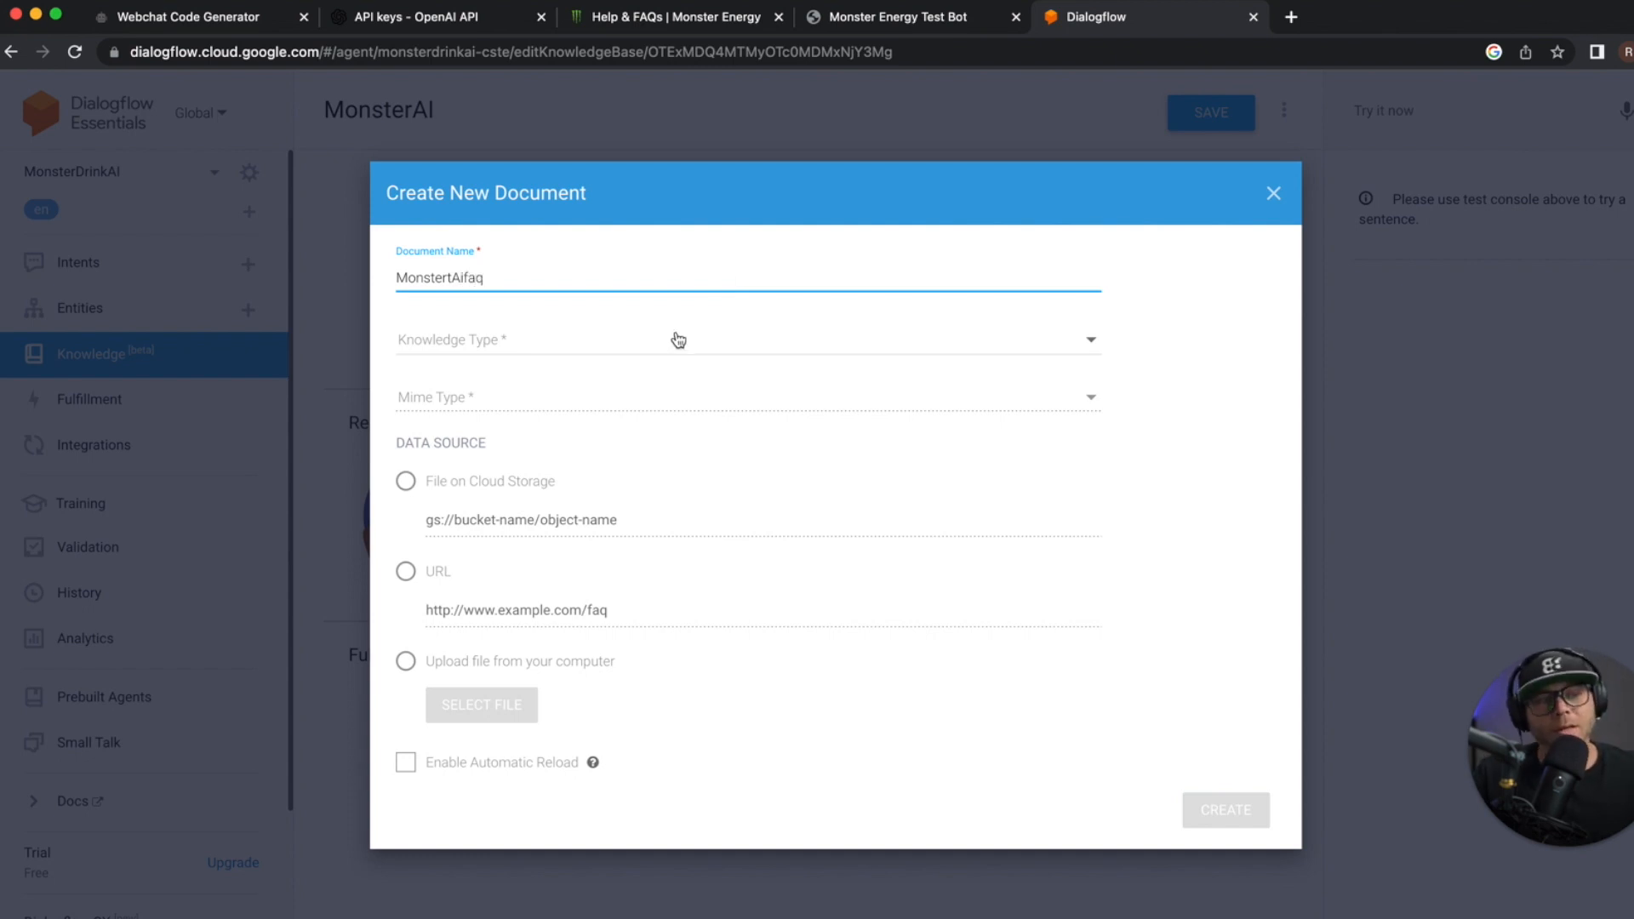
{"action": "left_click", "coordinate": [678, 339]}
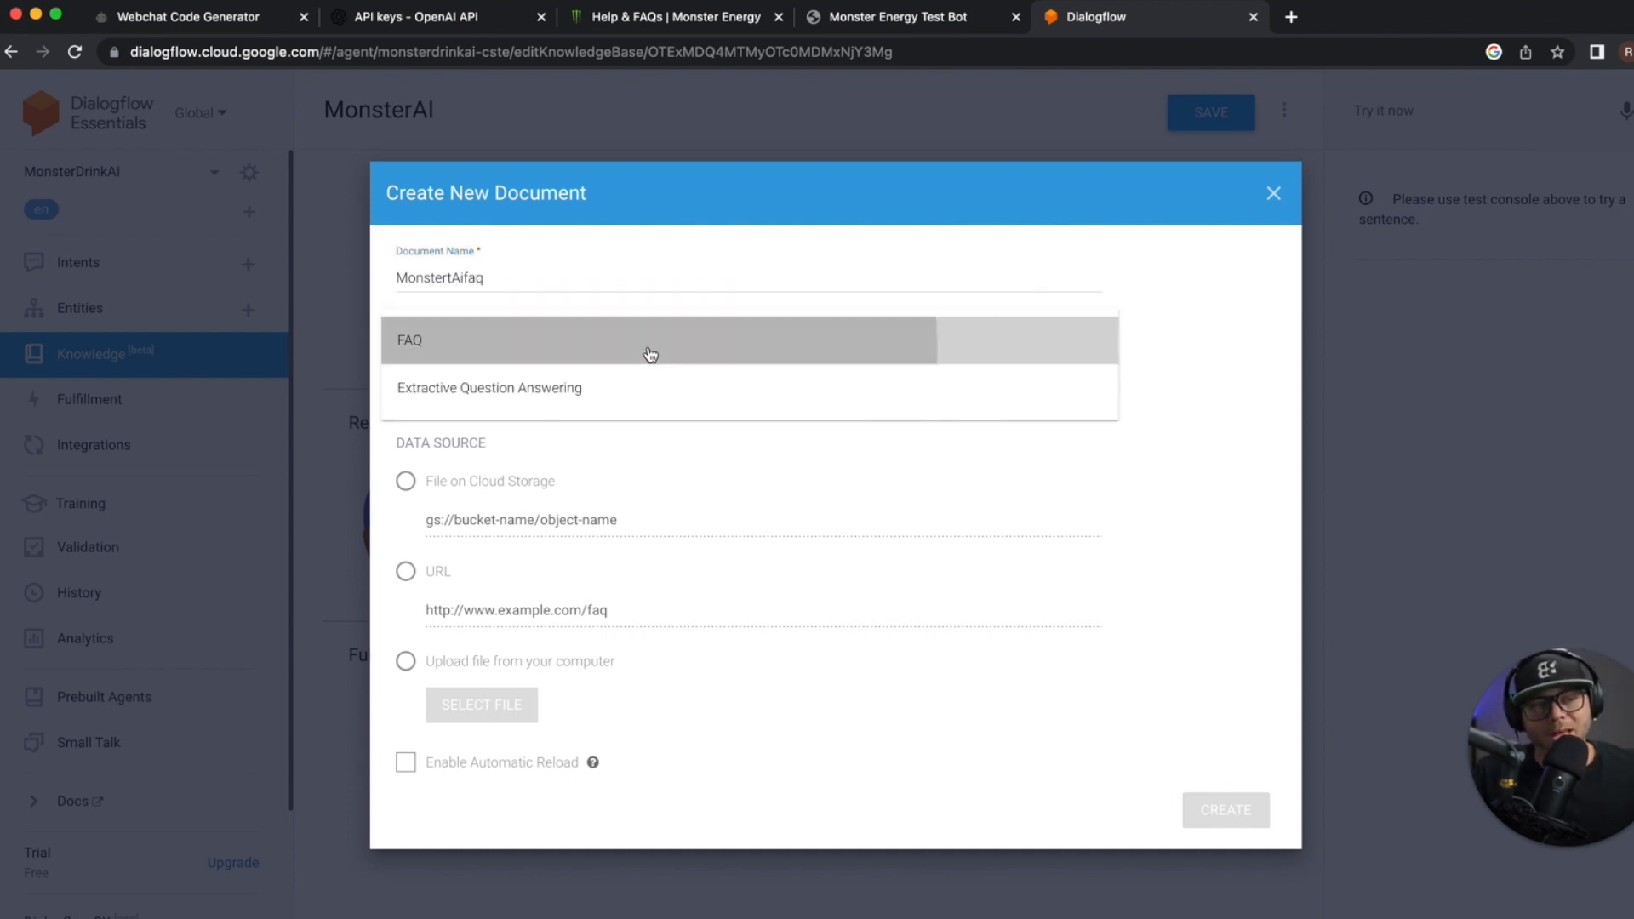
{"action": "left_click", "coordinate": [408, 339]}
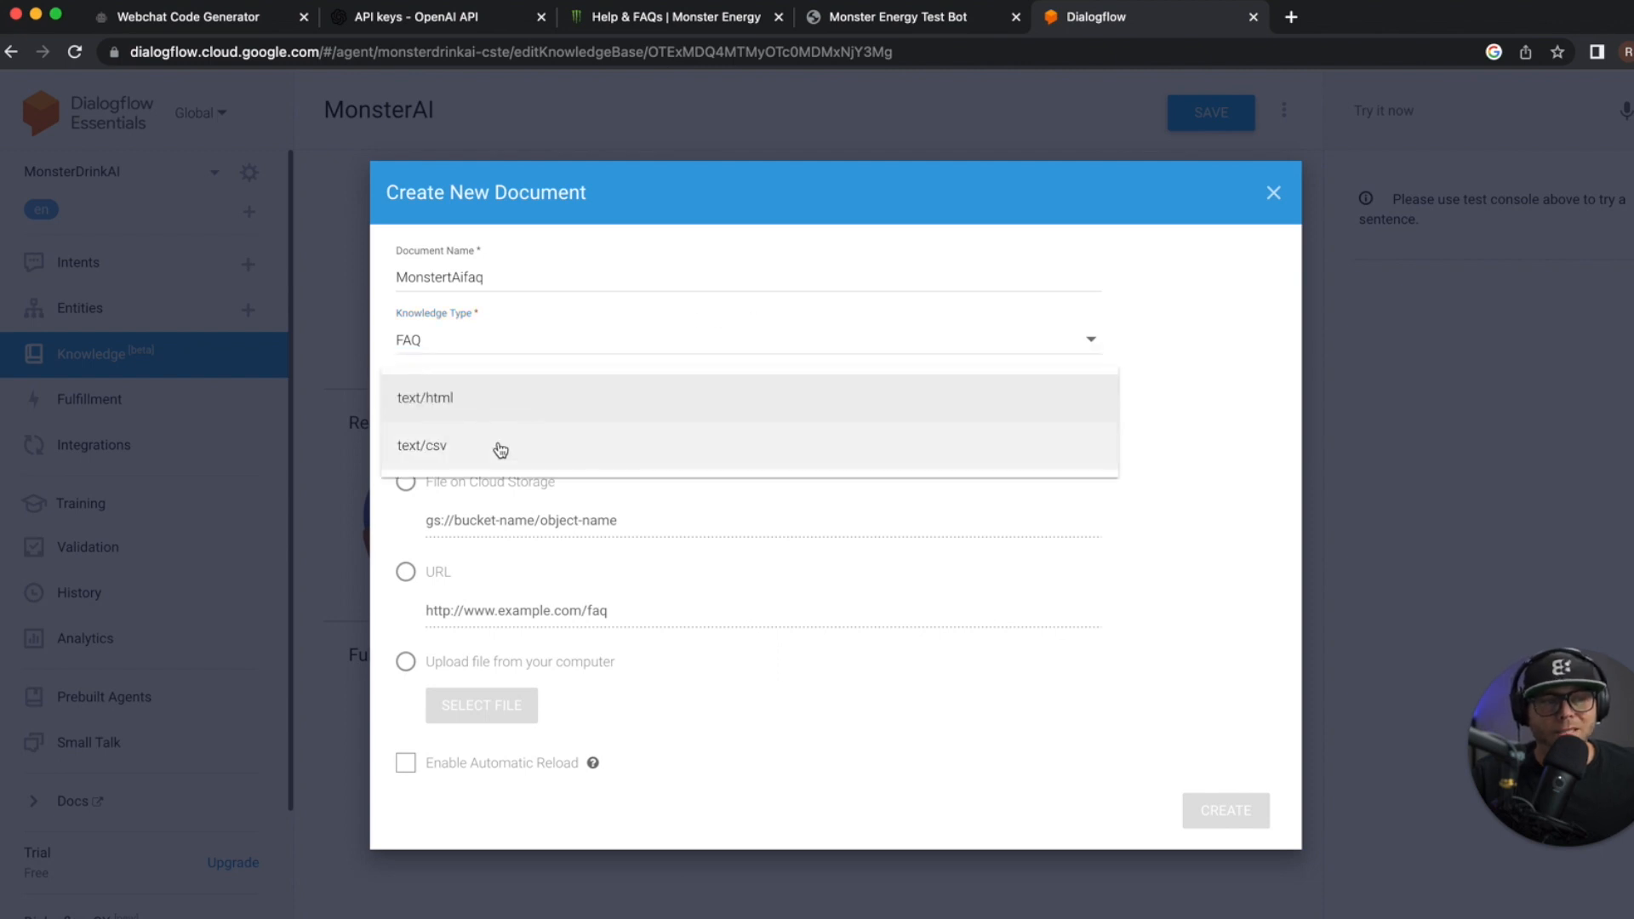
{"action": "left_click", "coordinate": [424, 398]}
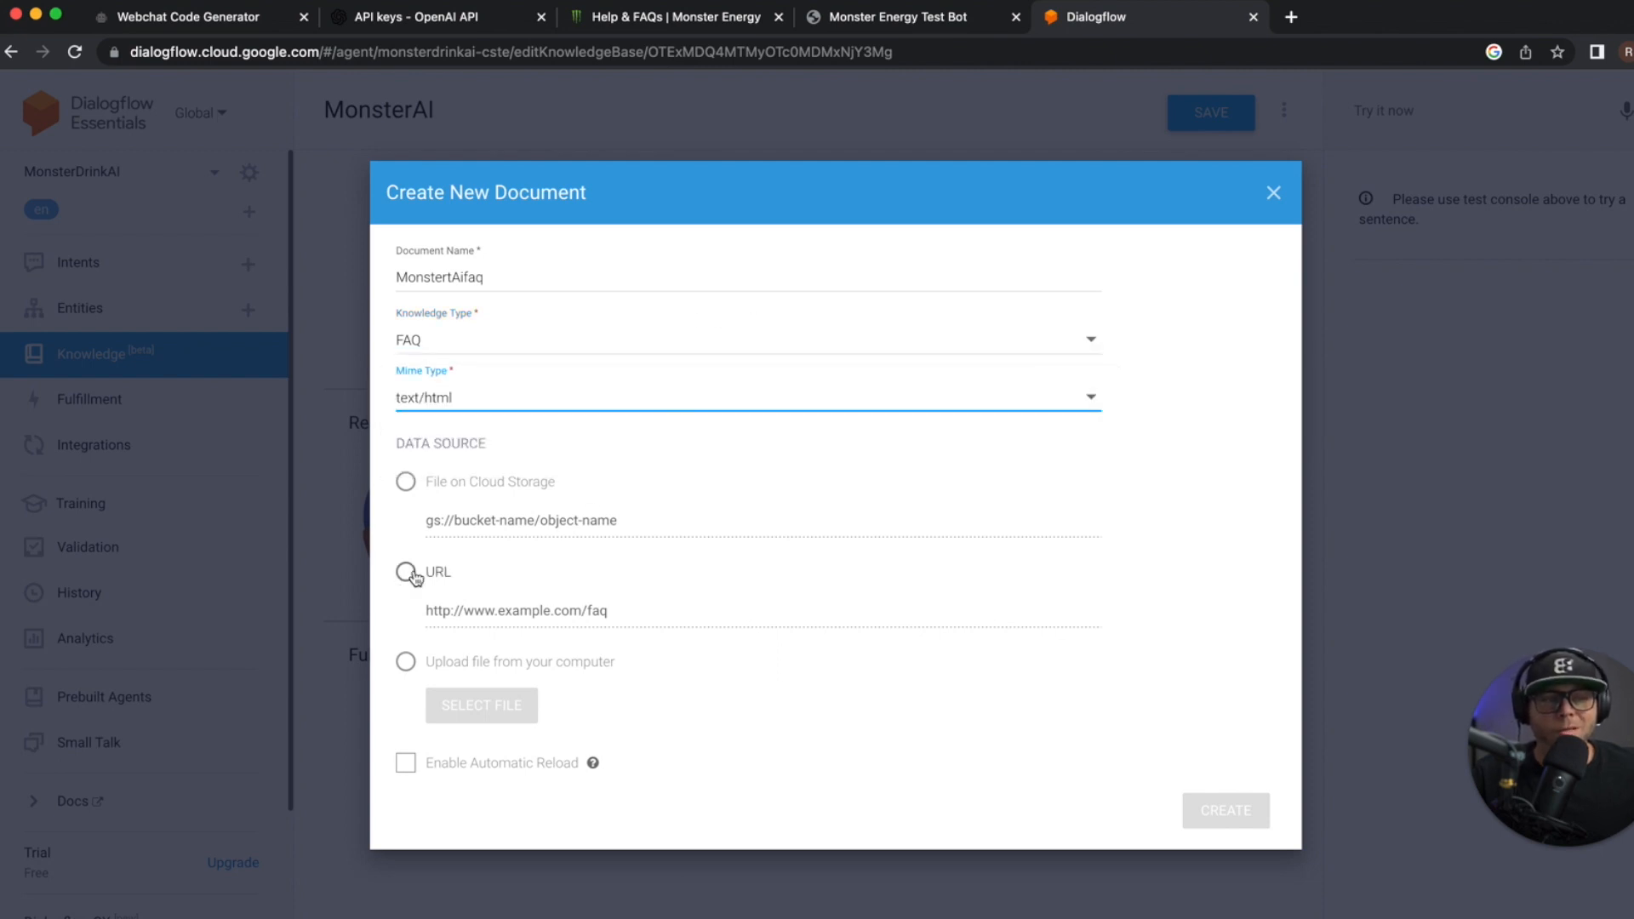
{"action": "left_click", "coordinate": [681, 17]}
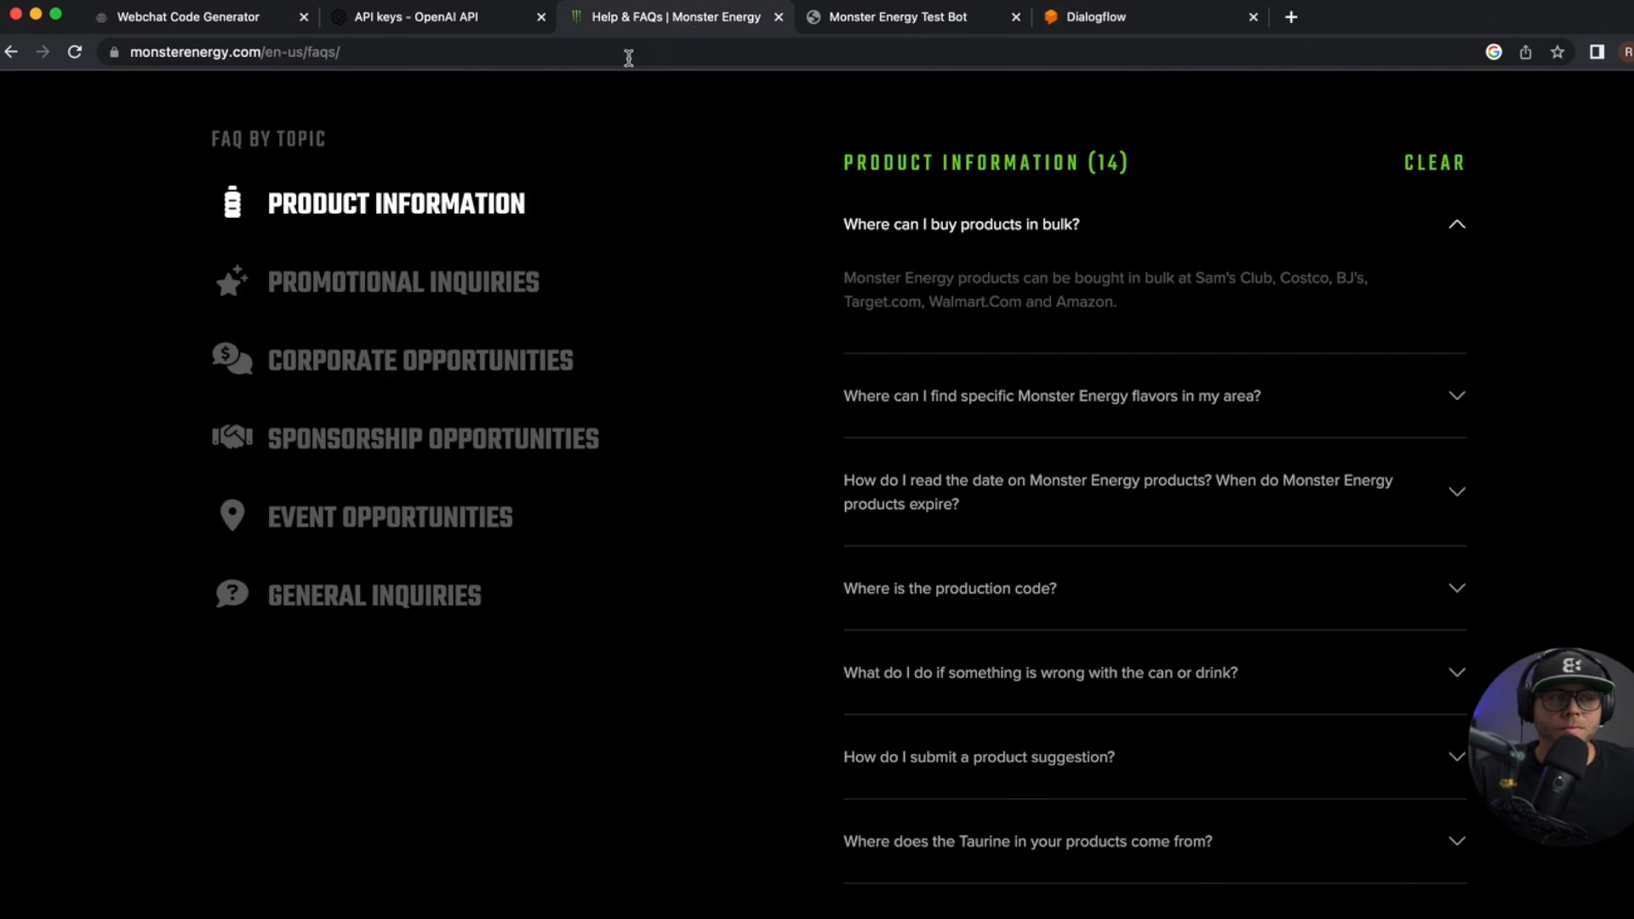
{"action": "left_click", "coordinate": [280, 51]}
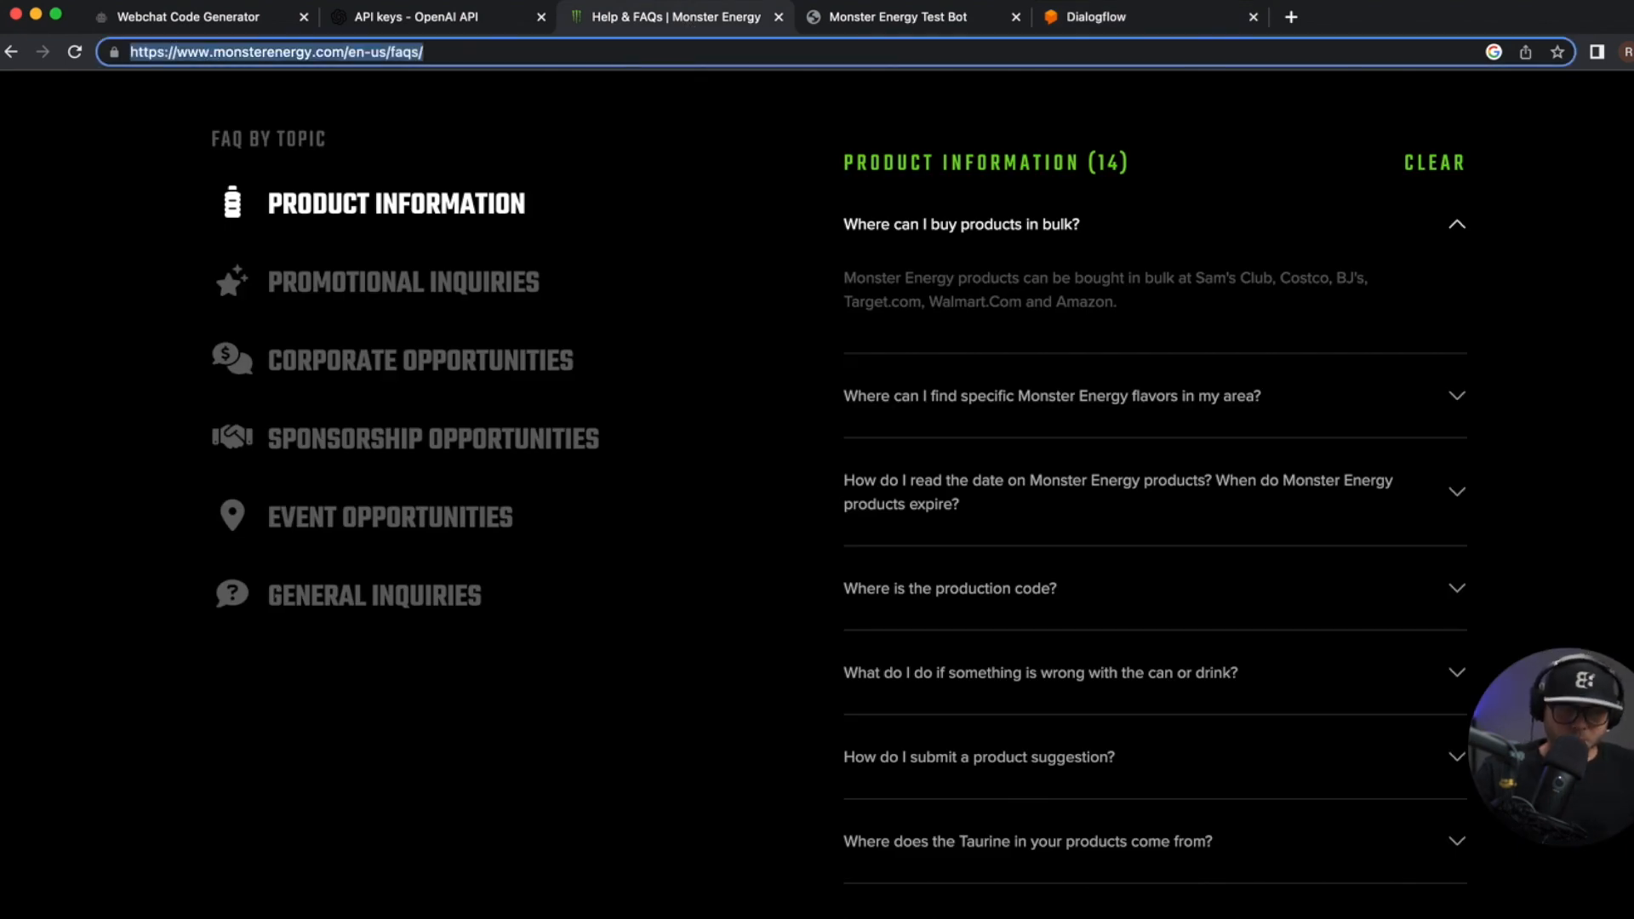
{"action": "left_click", "coordinate": [1099, 15]}
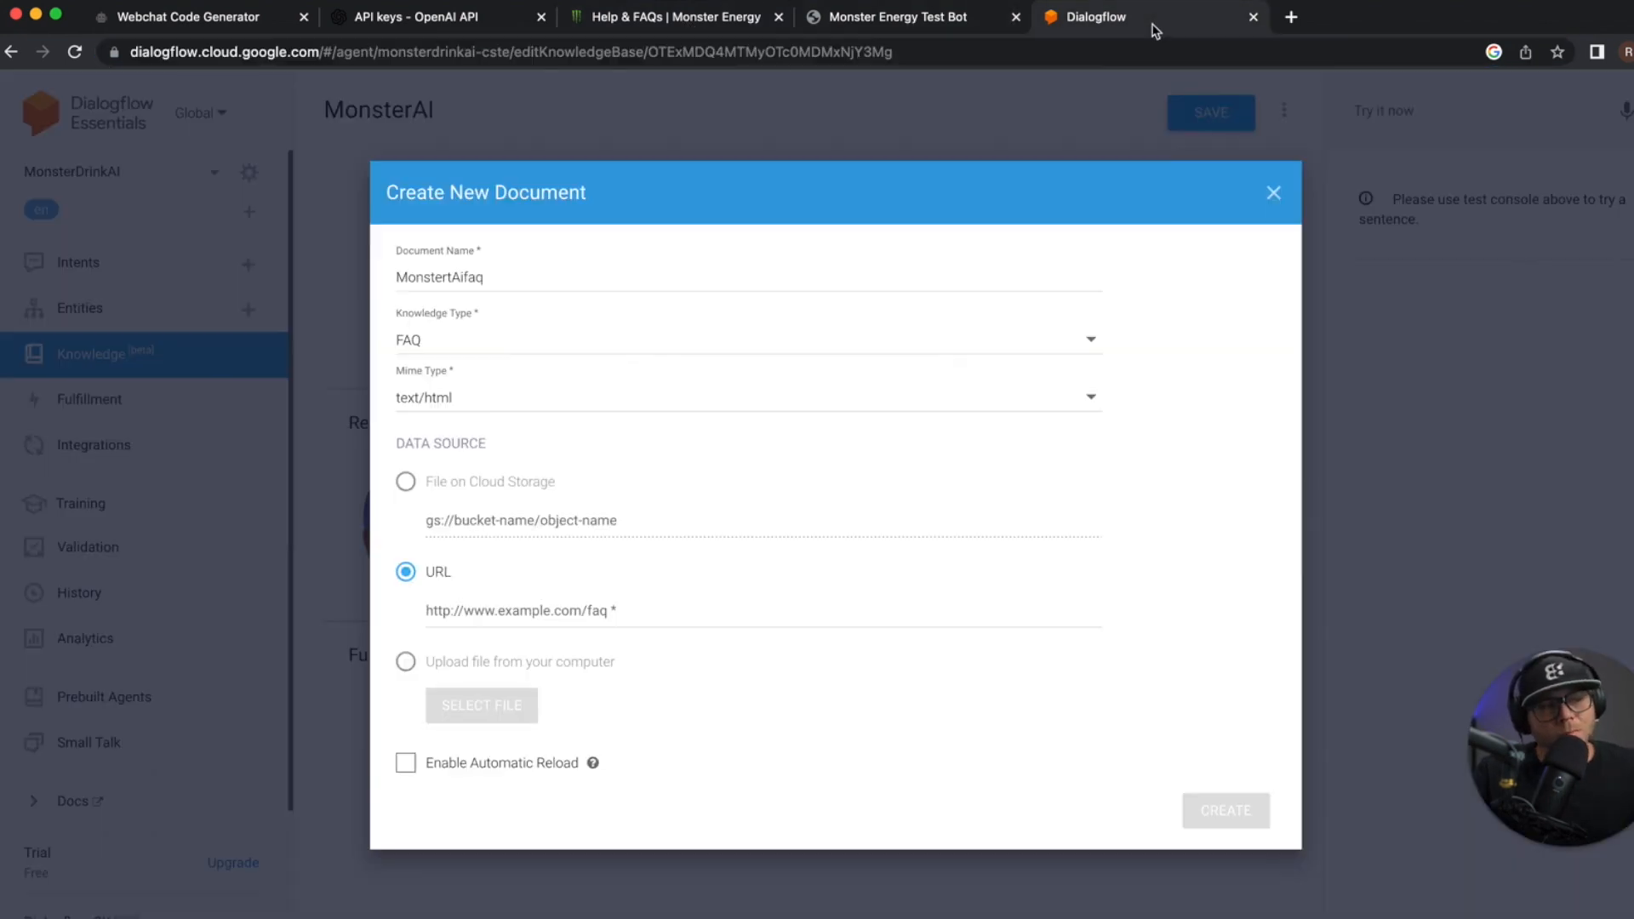
{"action": "type", "text": "https://www.monsterenergy.com/en-us/faqs/"}
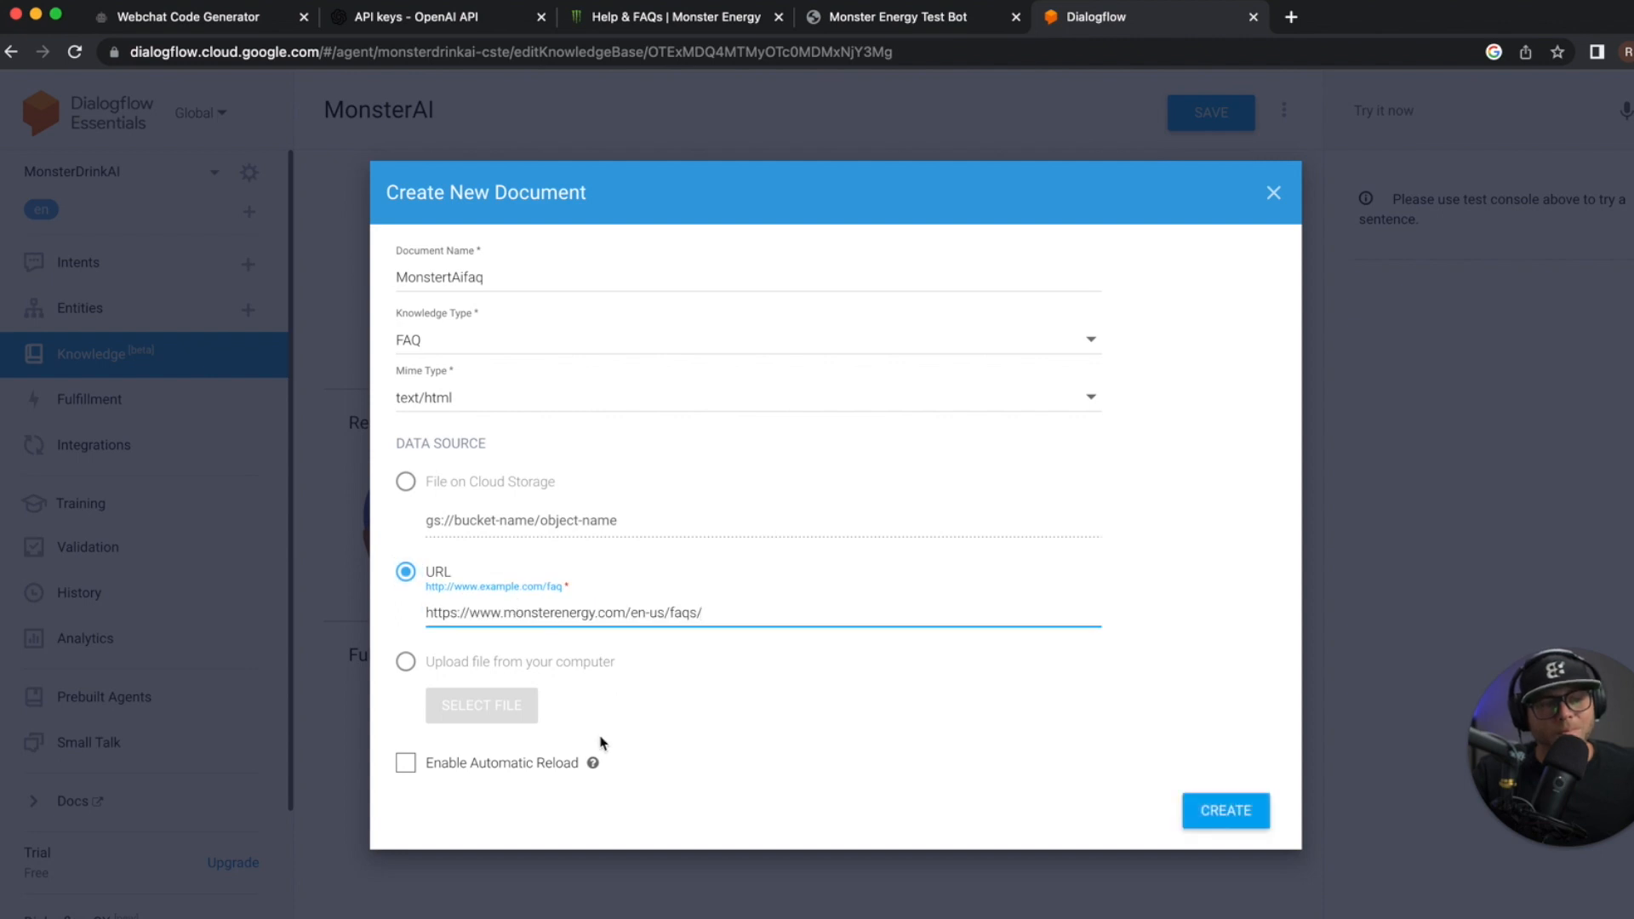
{"action": "mouse_move", "coordinate": [593, 769]}
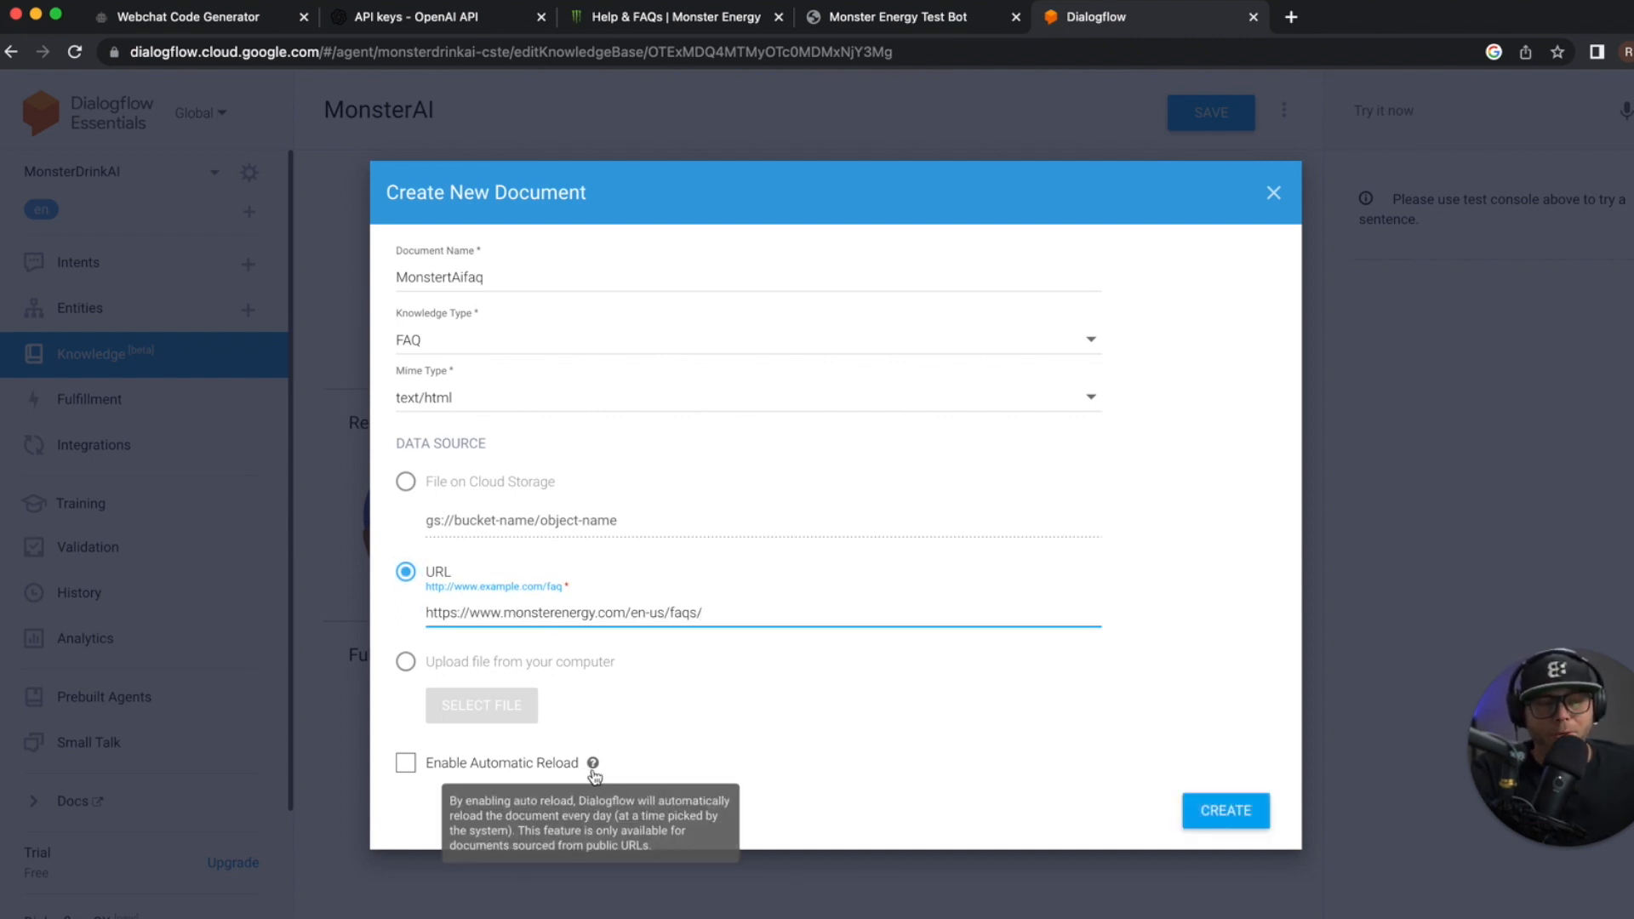
{"action": "mouse_move", "coordinate": [491, 812]}
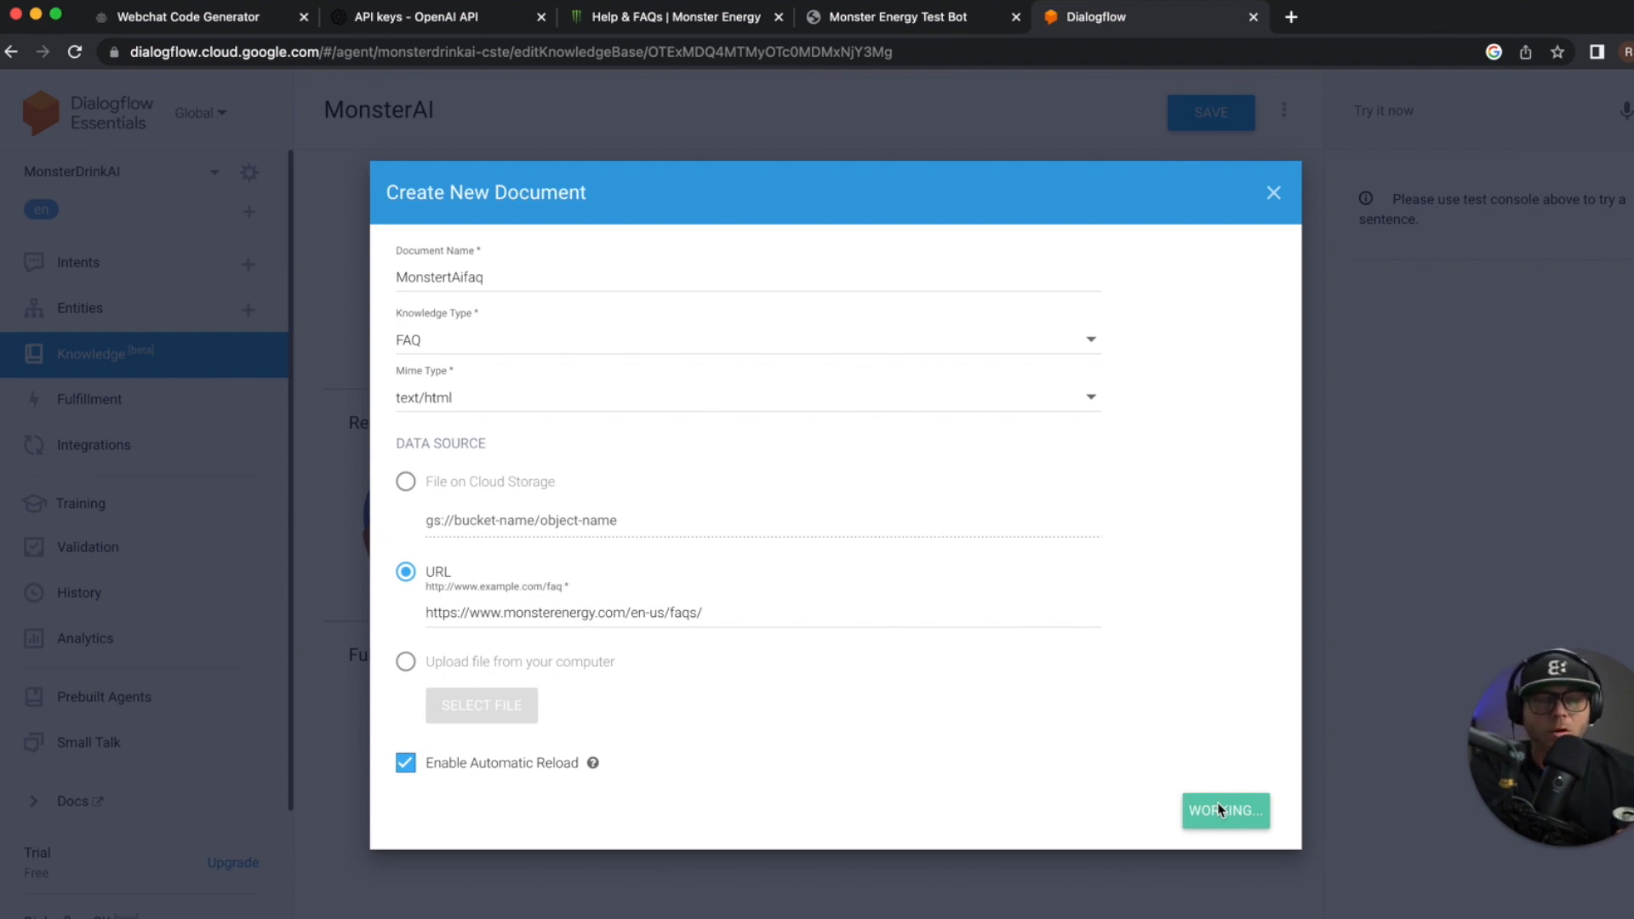
{"action": "left_click", "coordinate": [1226, 810]}
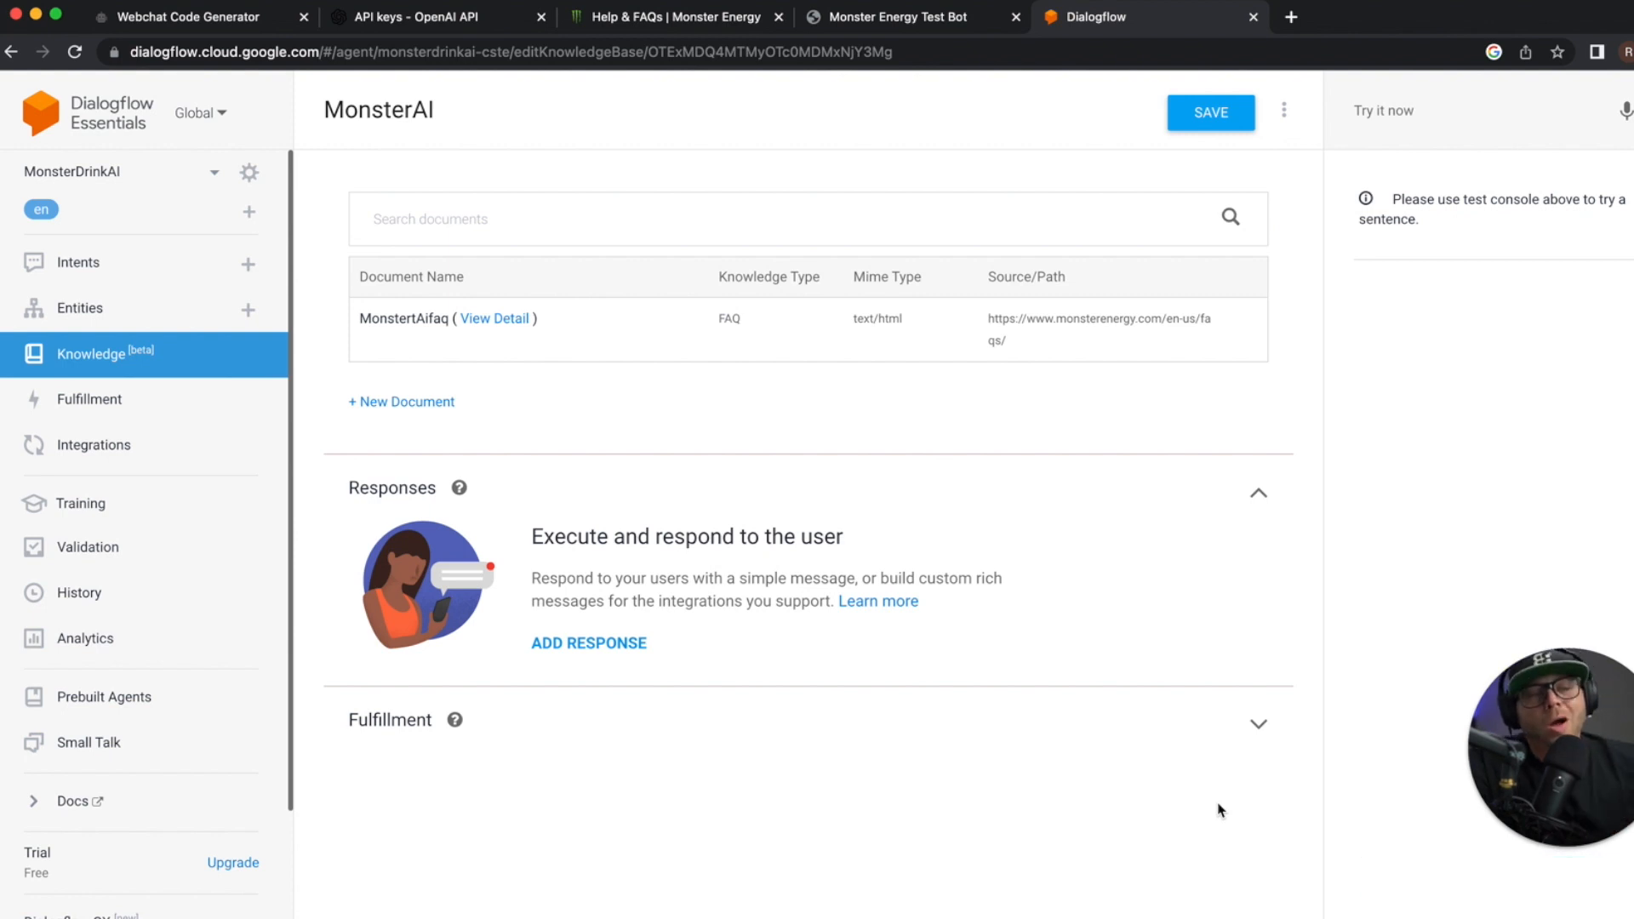
{"action": "mouse_move", "coordinate": [732, 165]}
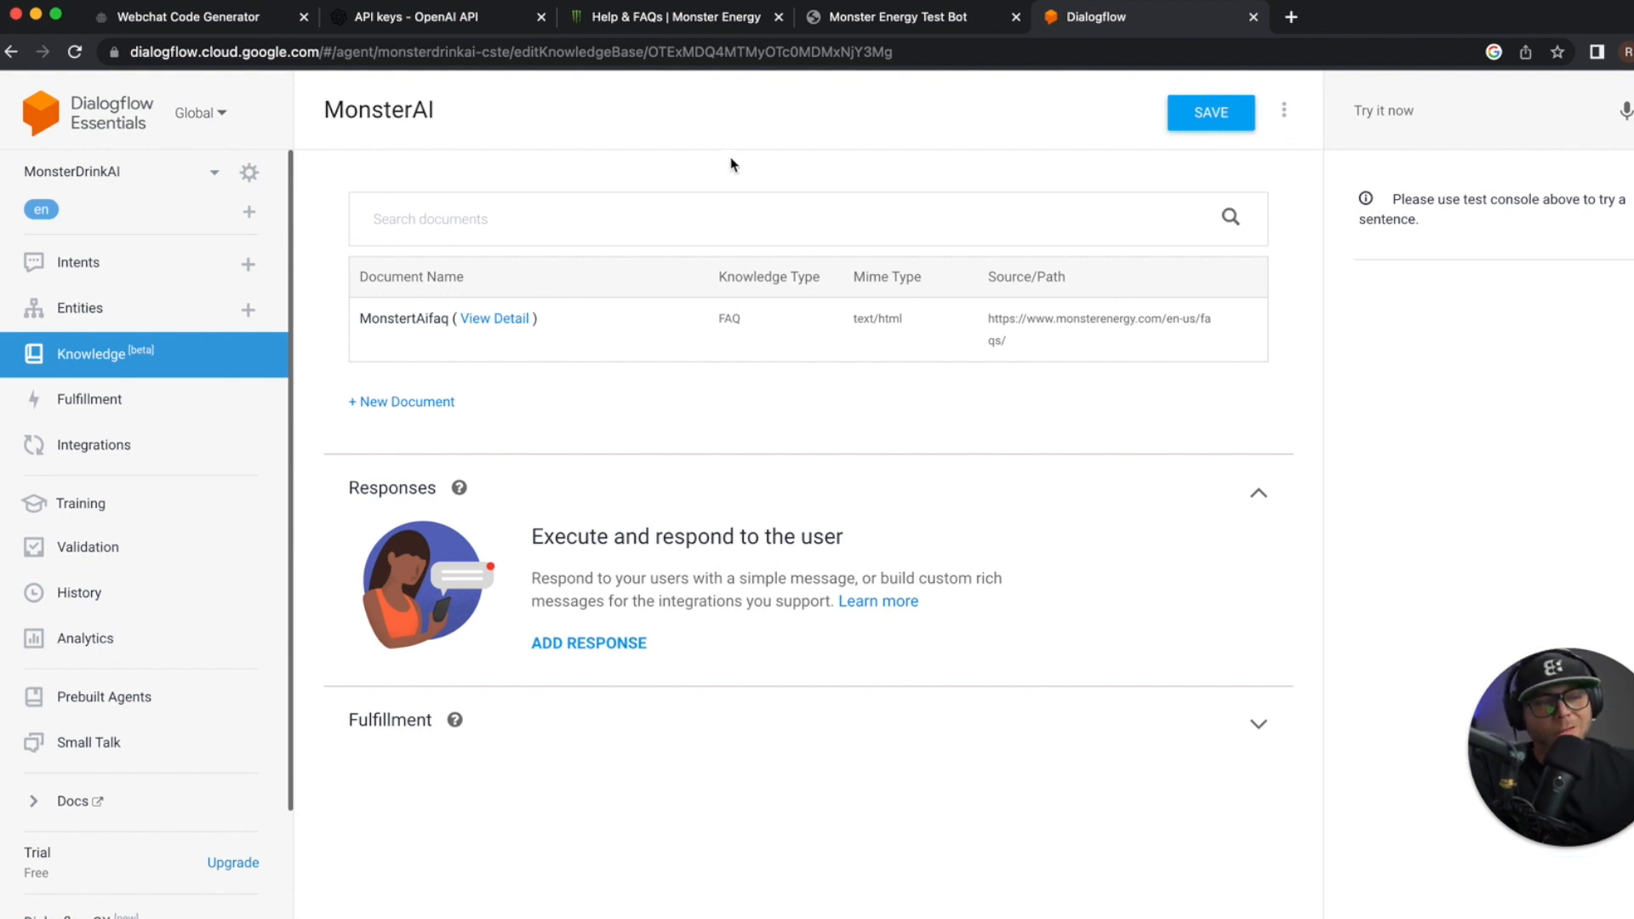
{"action": "left_click", "coordinate": [494, 318]}
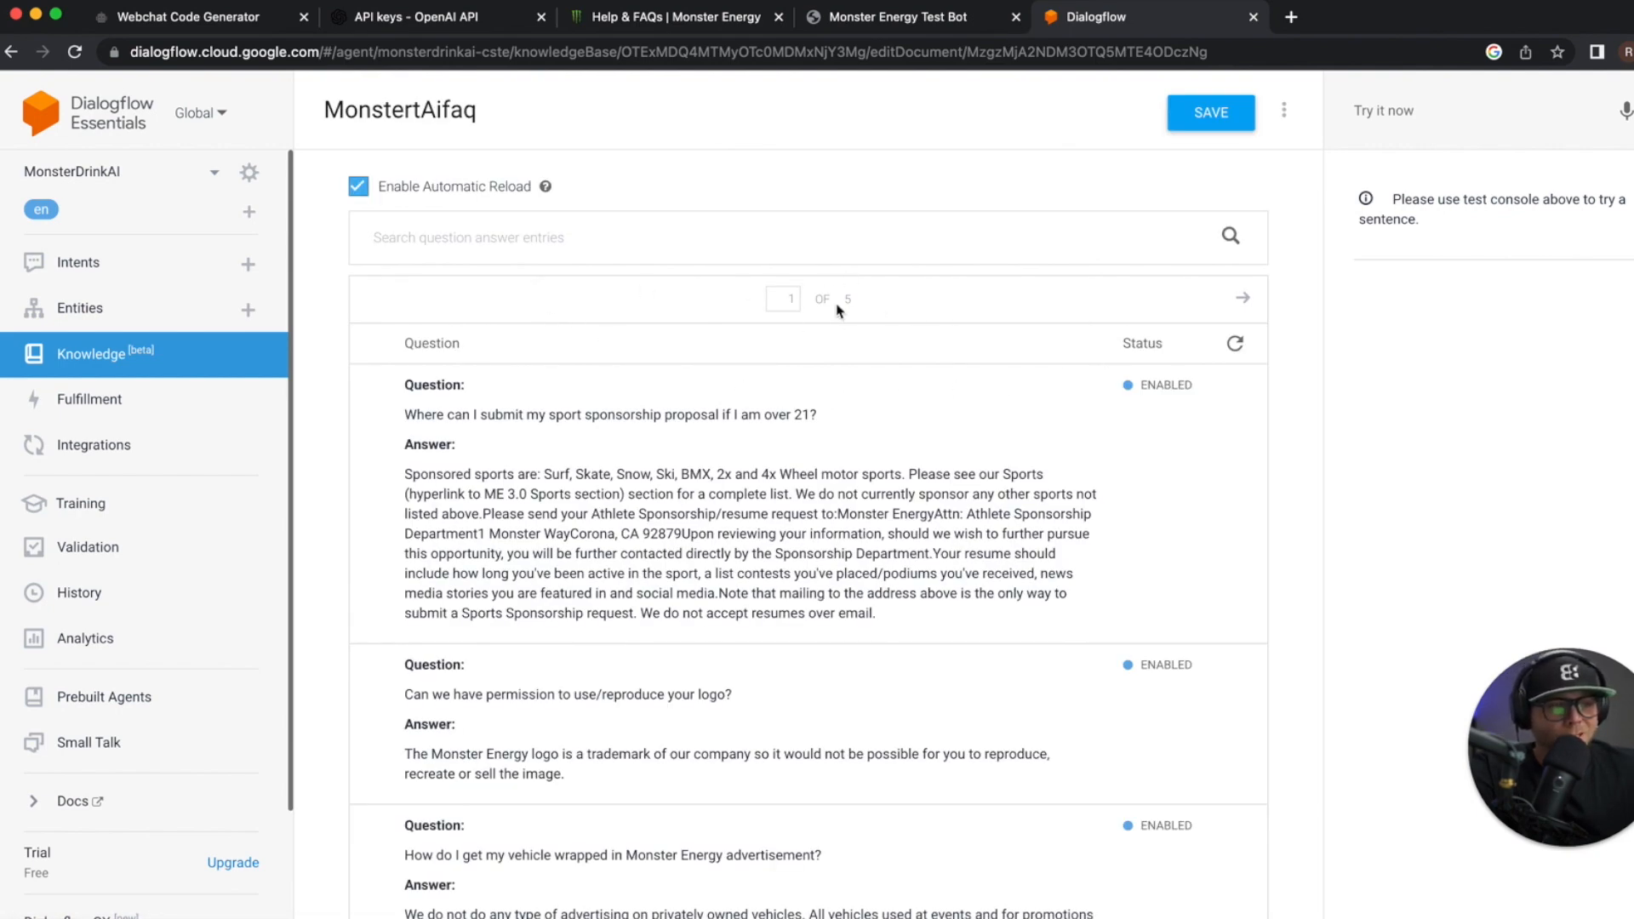
{"action": "scroll", "scroll_direction": "down", "scroll_amount": 3}
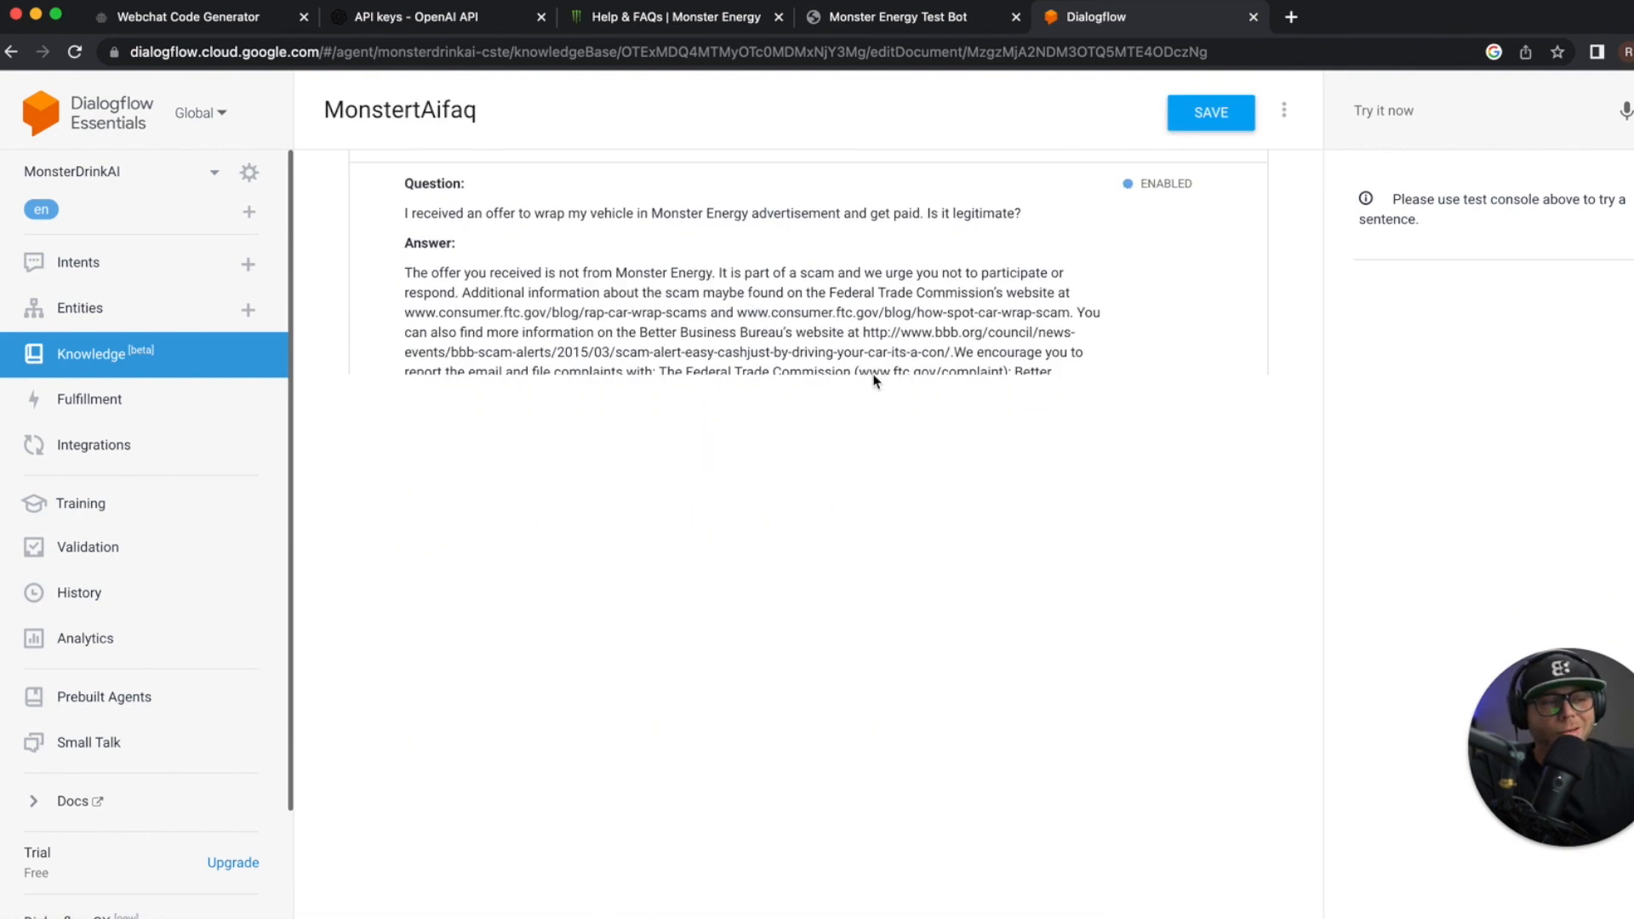
{"action": "scroll", "scroll_direction": "down", "scroll_amount": 3}
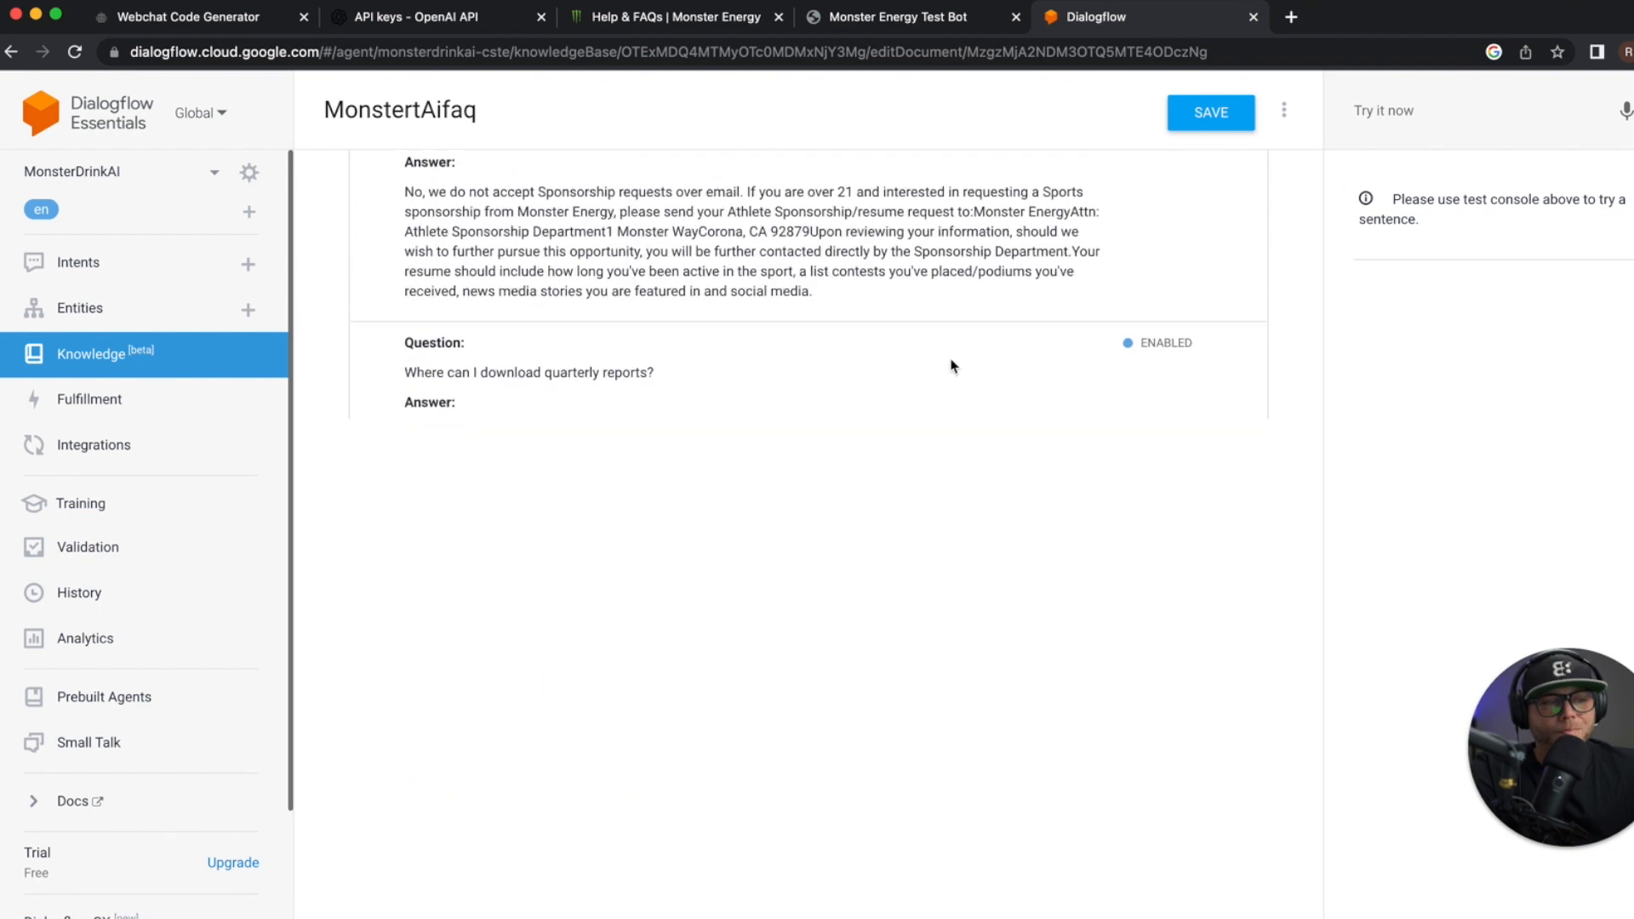
{"action": "scroll", "scroll_direction": "down", "scroll_amount": 3}
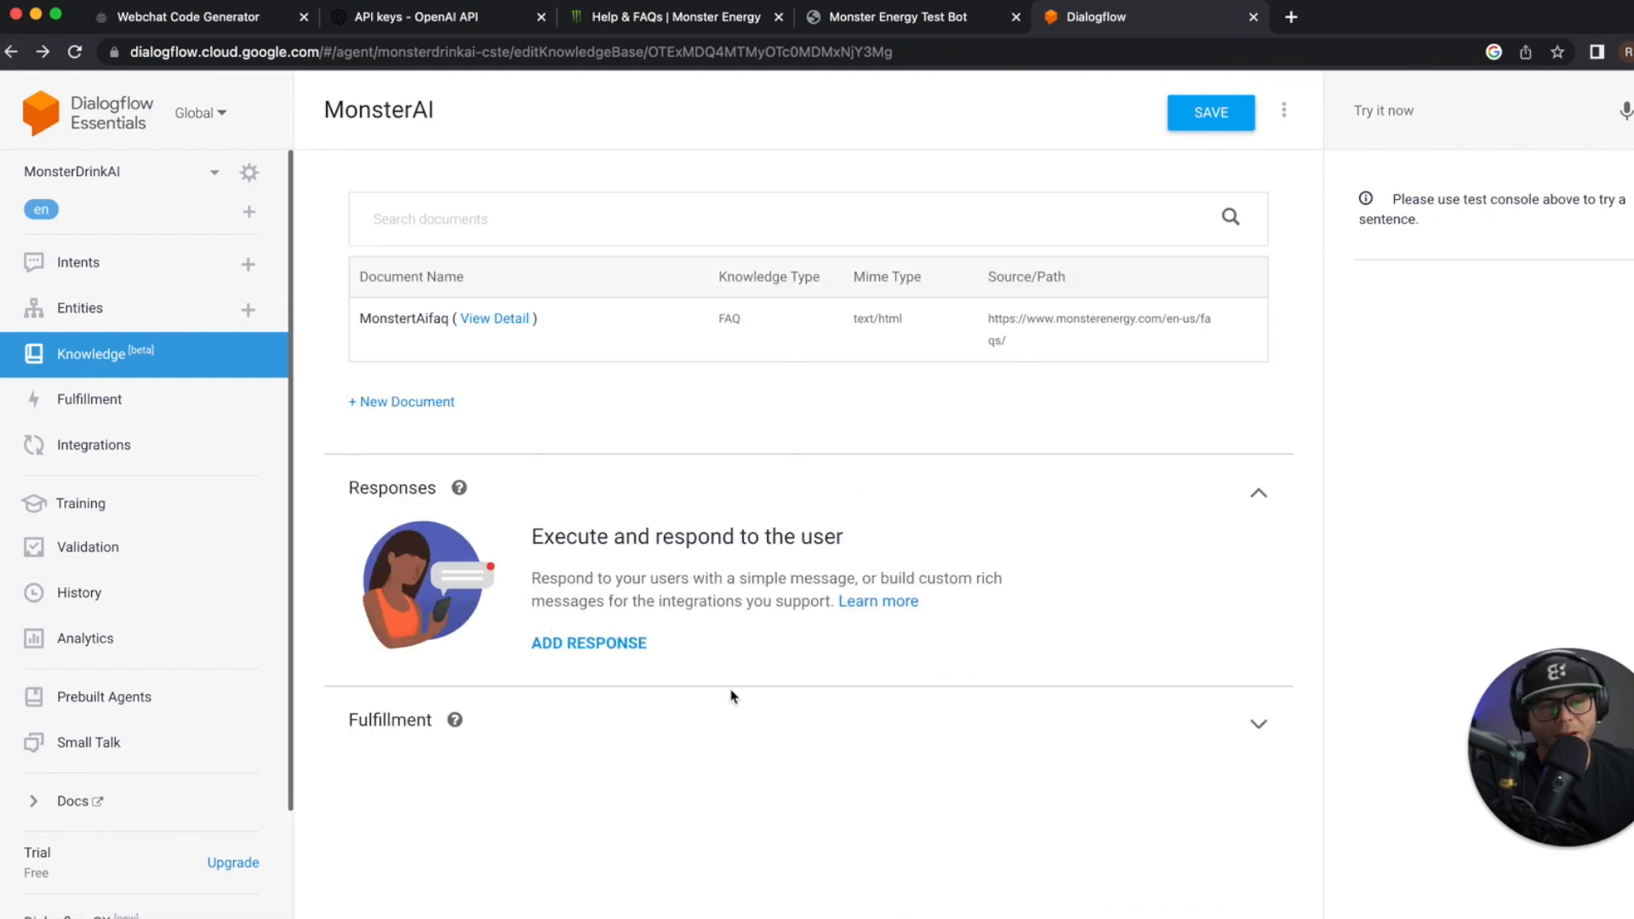
Add a default text response $Knowledge.Answer[1] to the knowledge base and save it.
{"action": "left_click", "coordinate": [589, 643]}
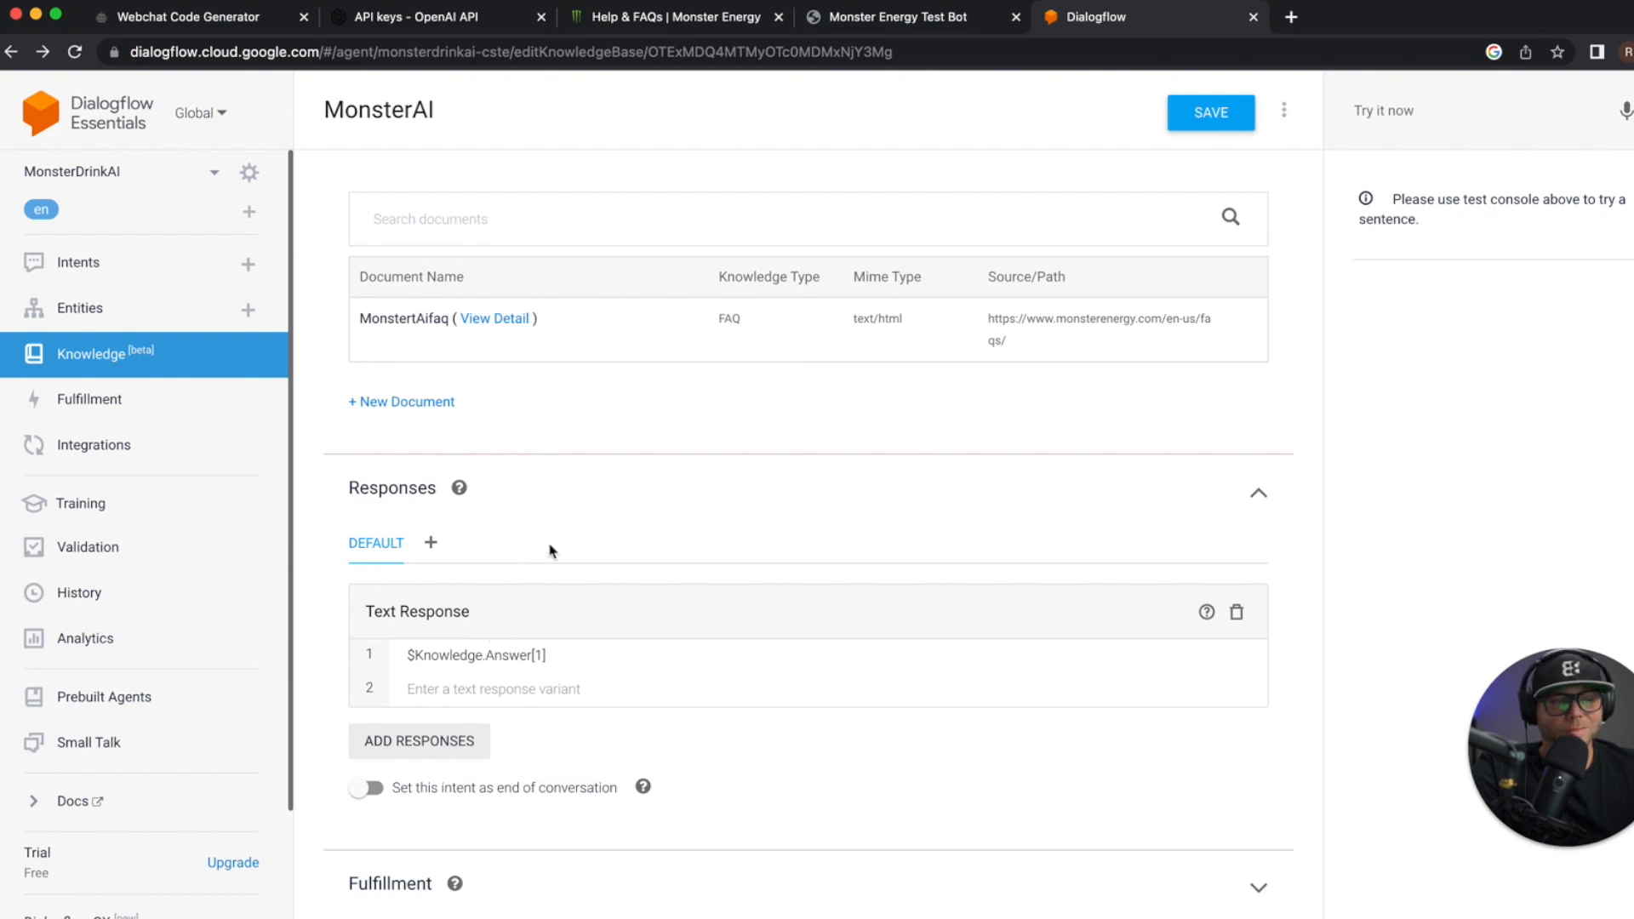
{"action": "mouse_move", "coordinate": [387, 426]}
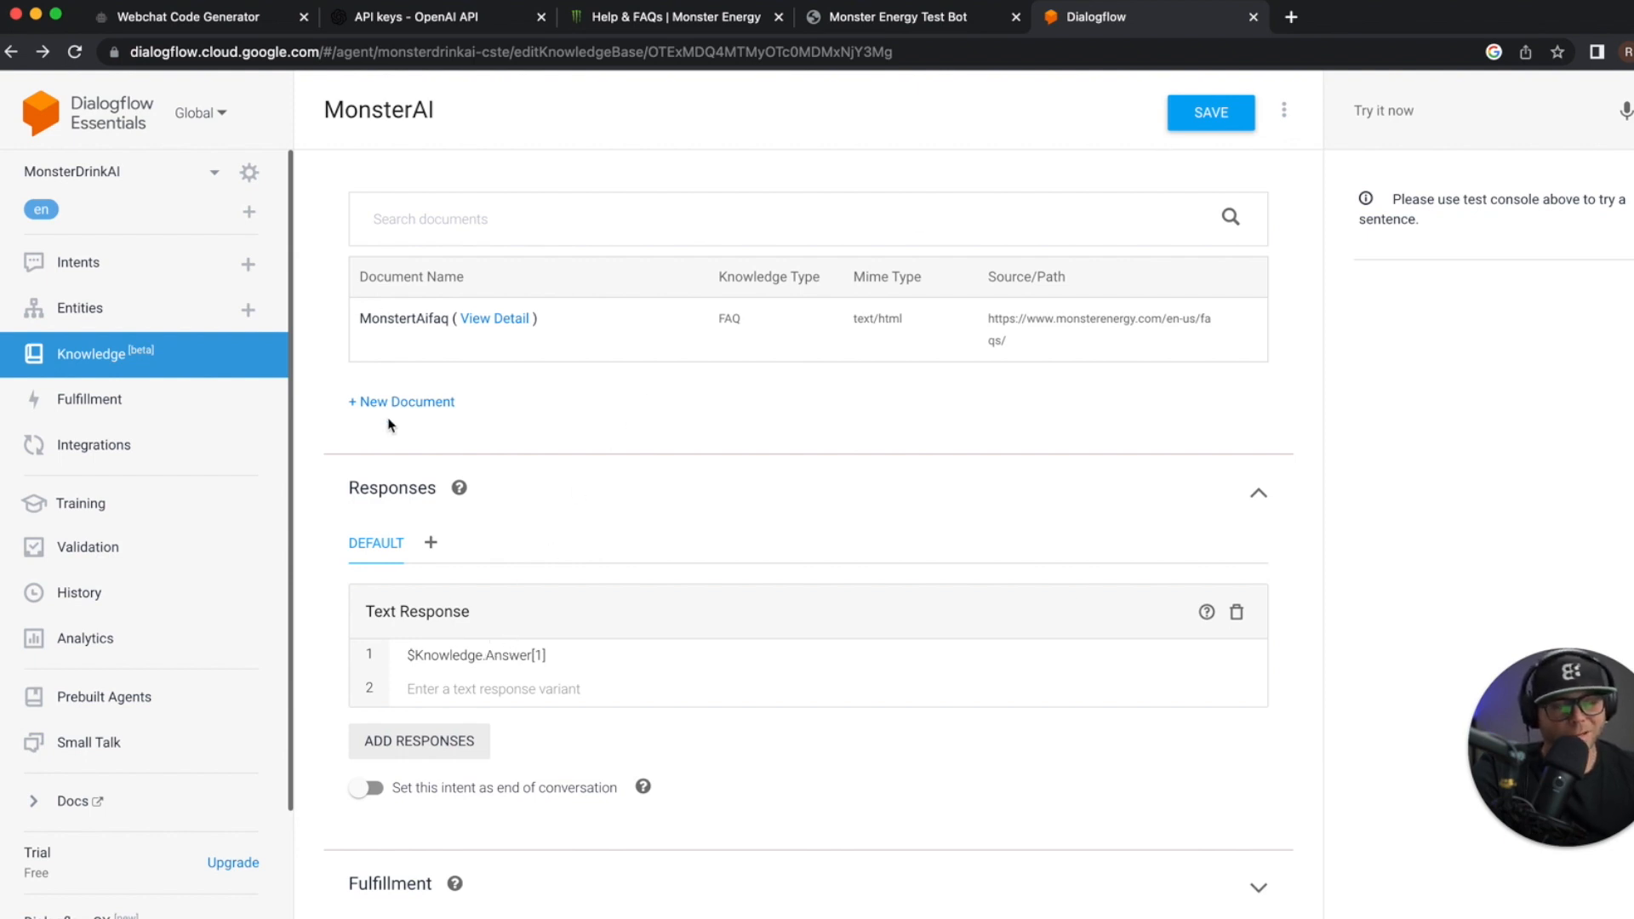
{"action": "left_click", "coordinate": [1210, 112]}
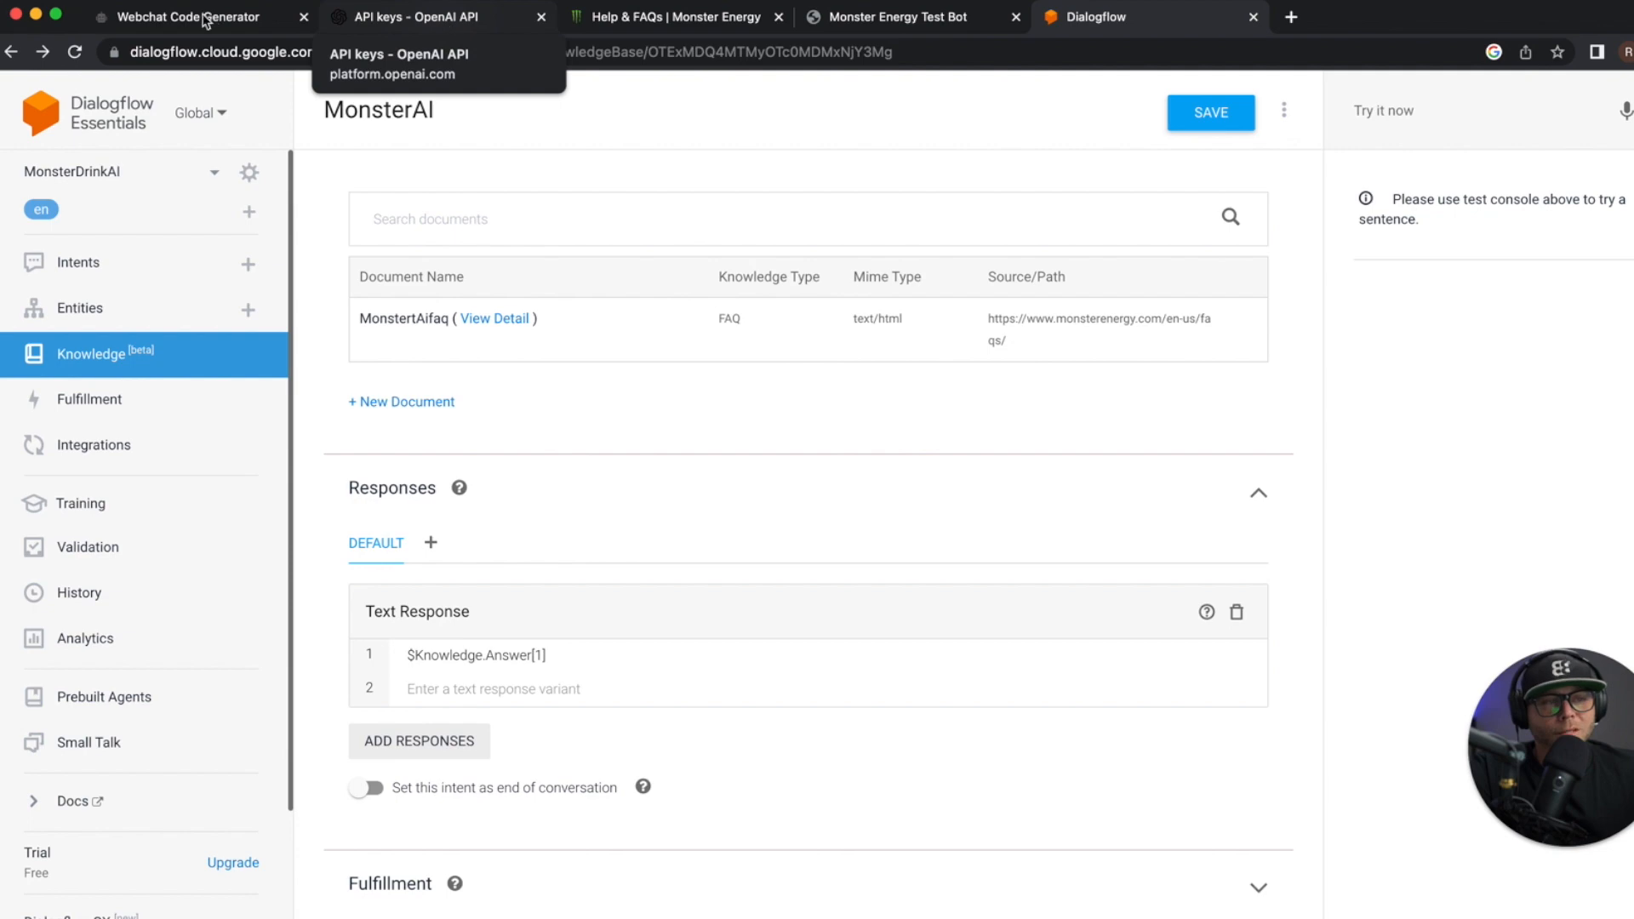
Navigate to the Monster Energy Test Bot's Settings > Integrations list.
{"action": "left_click", "coordinate": [432, 17]}
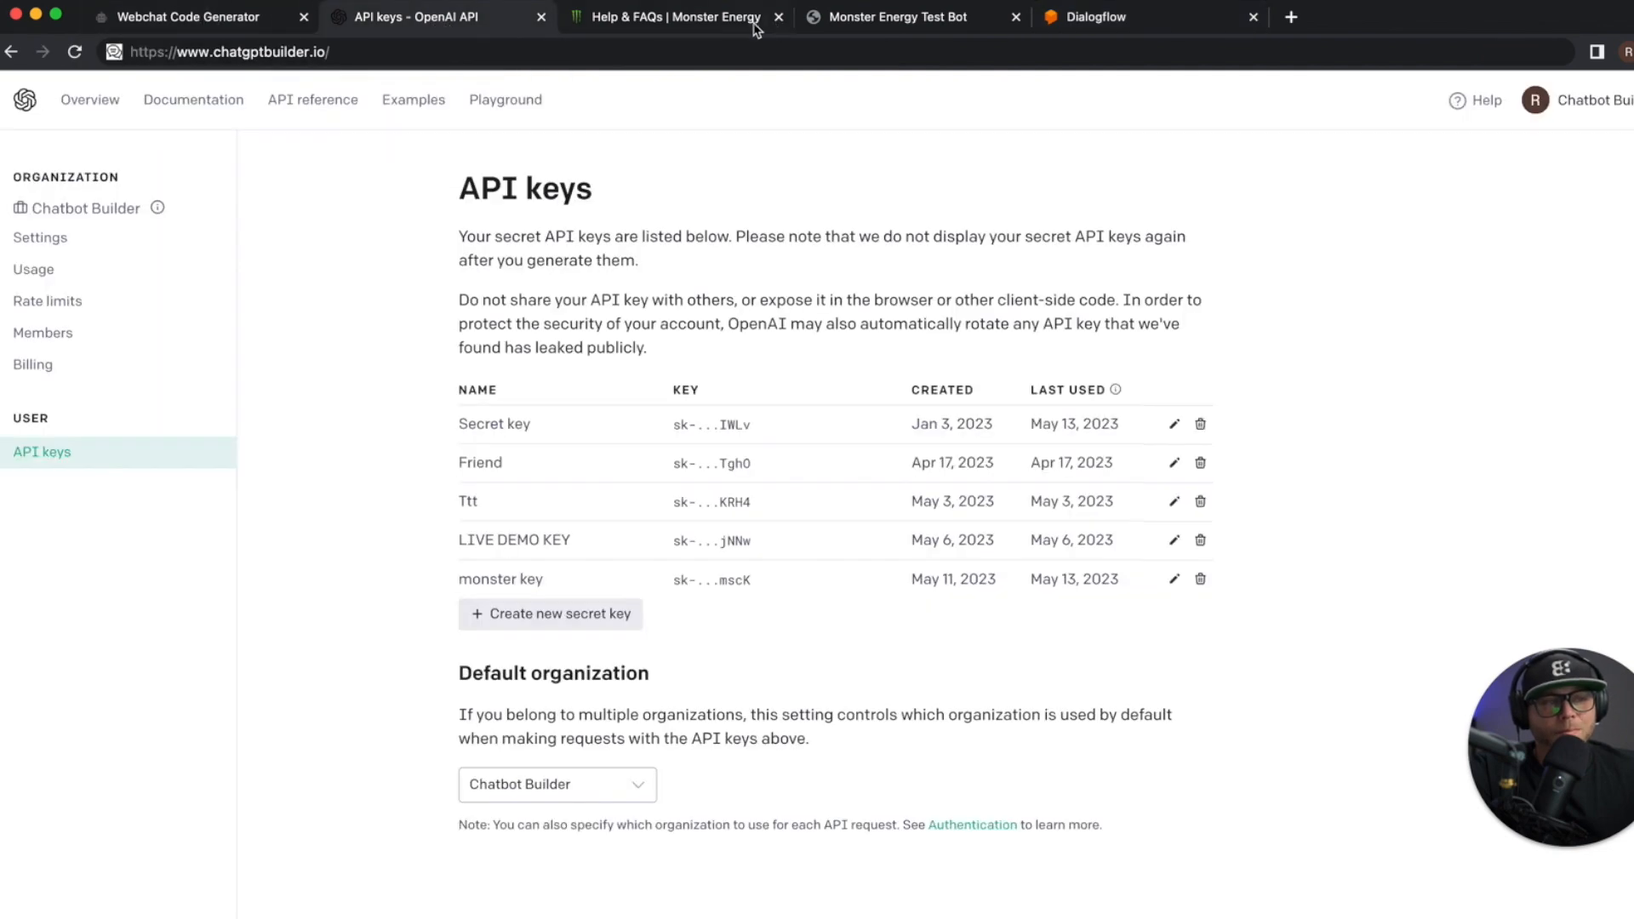
{"action": "left_click", "coordinate": [191, 17]}
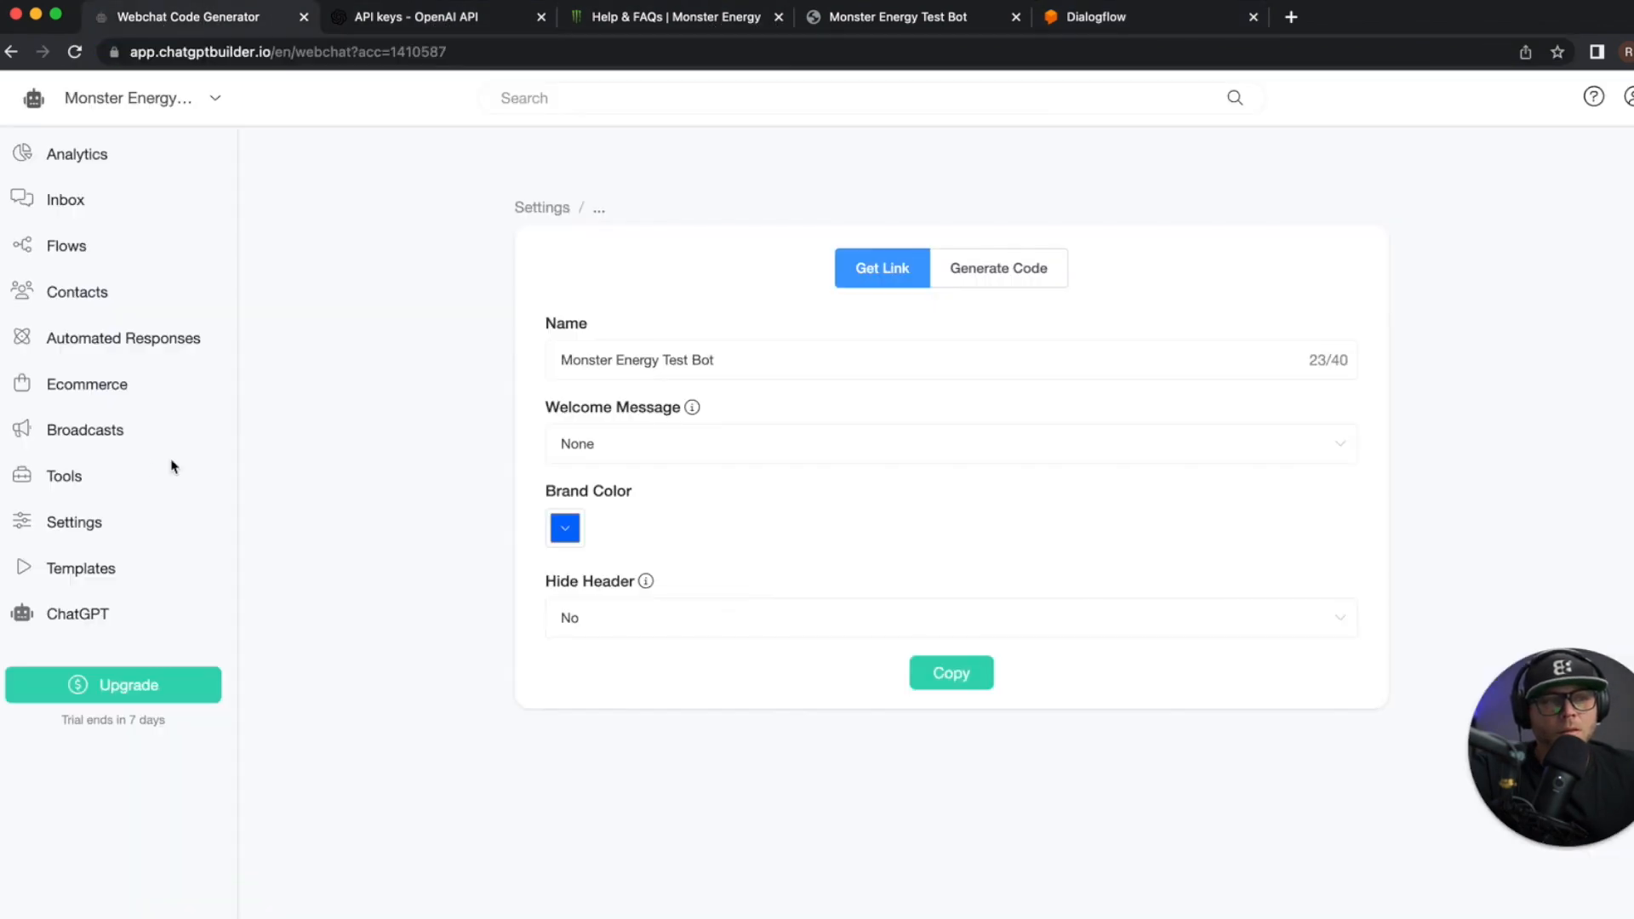
{"action": "left_click", "coordinate": [75, 522]}
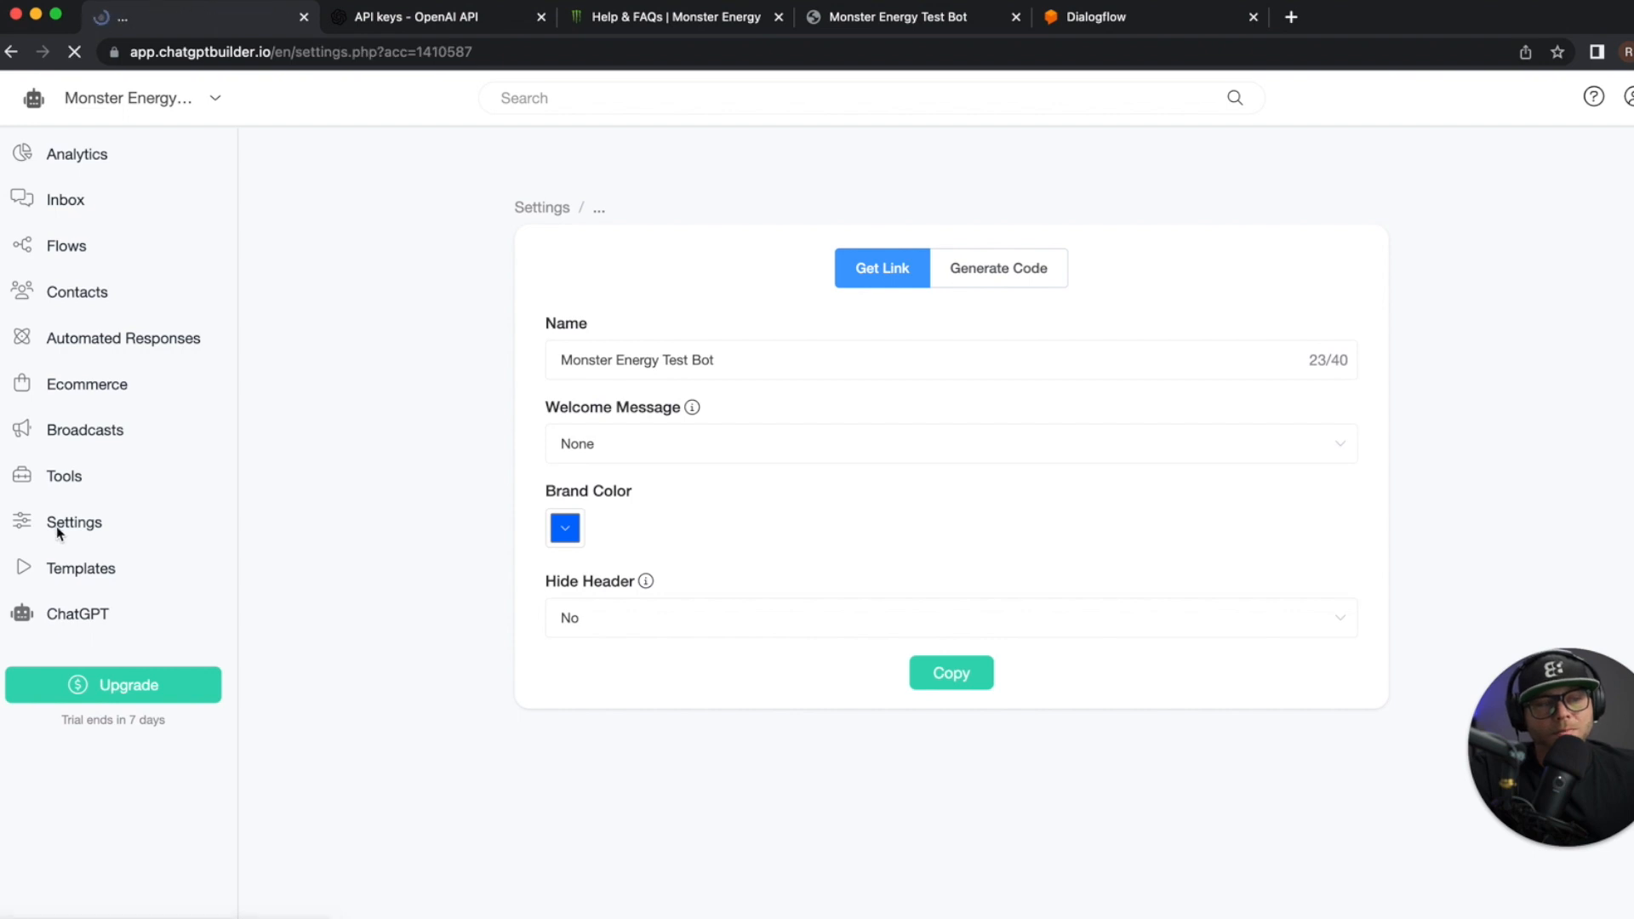
{"action": "left_click", "coordinate": [75, 523]}
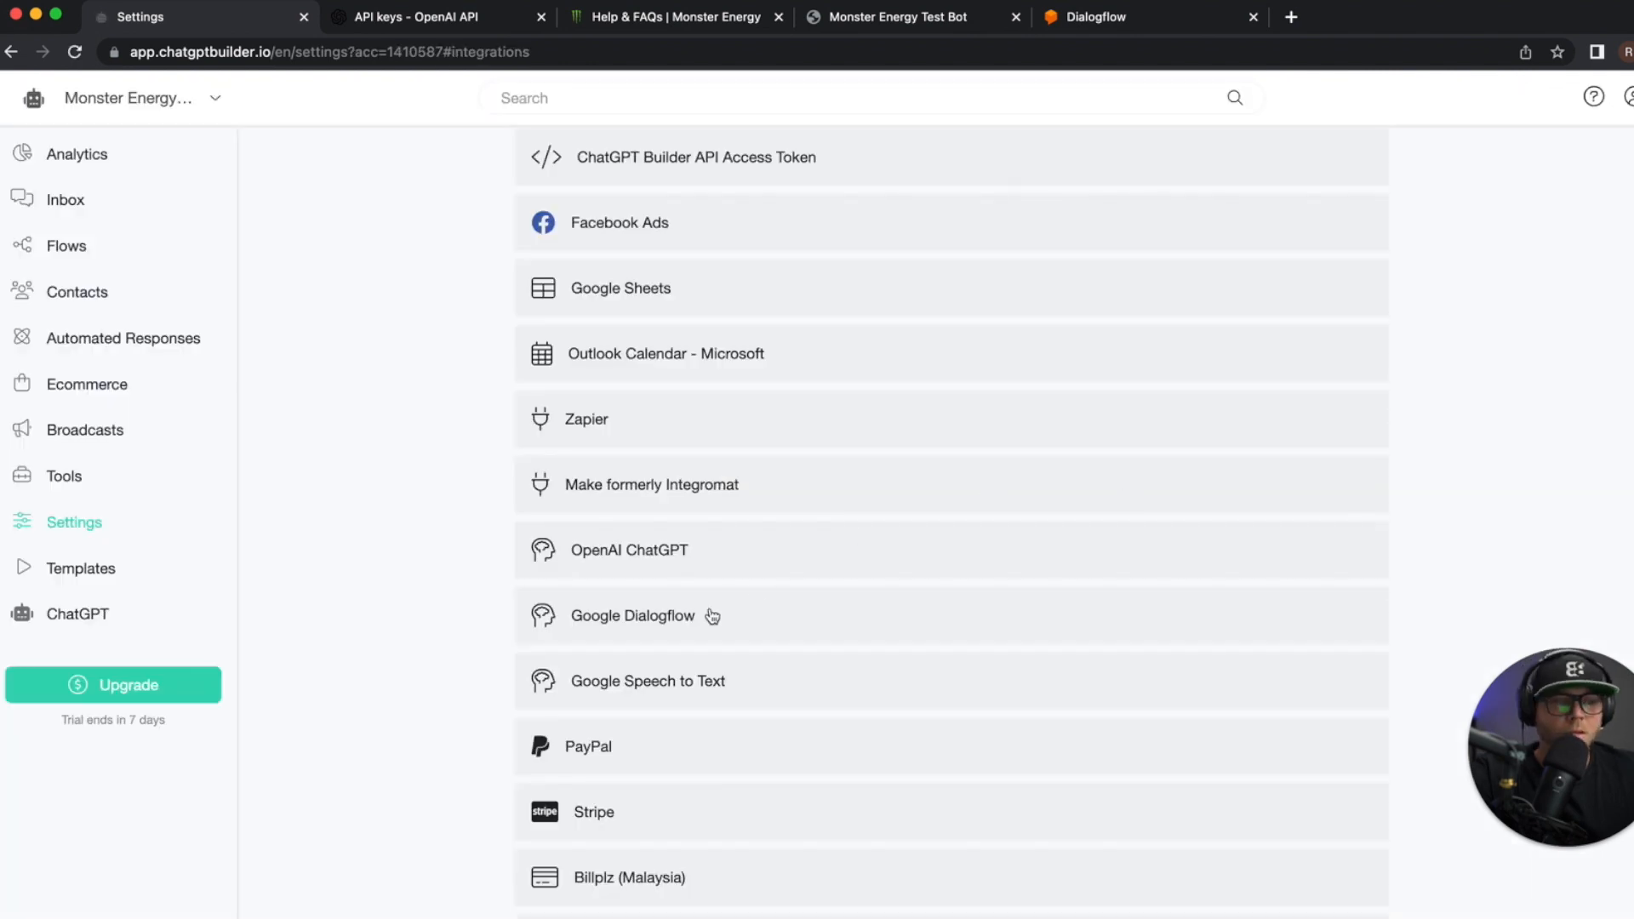
Connect the Google Dialogflow agent to the bot under the Dialogflow integration.
{"action": "left_click", "coordinate": [633, 616]}
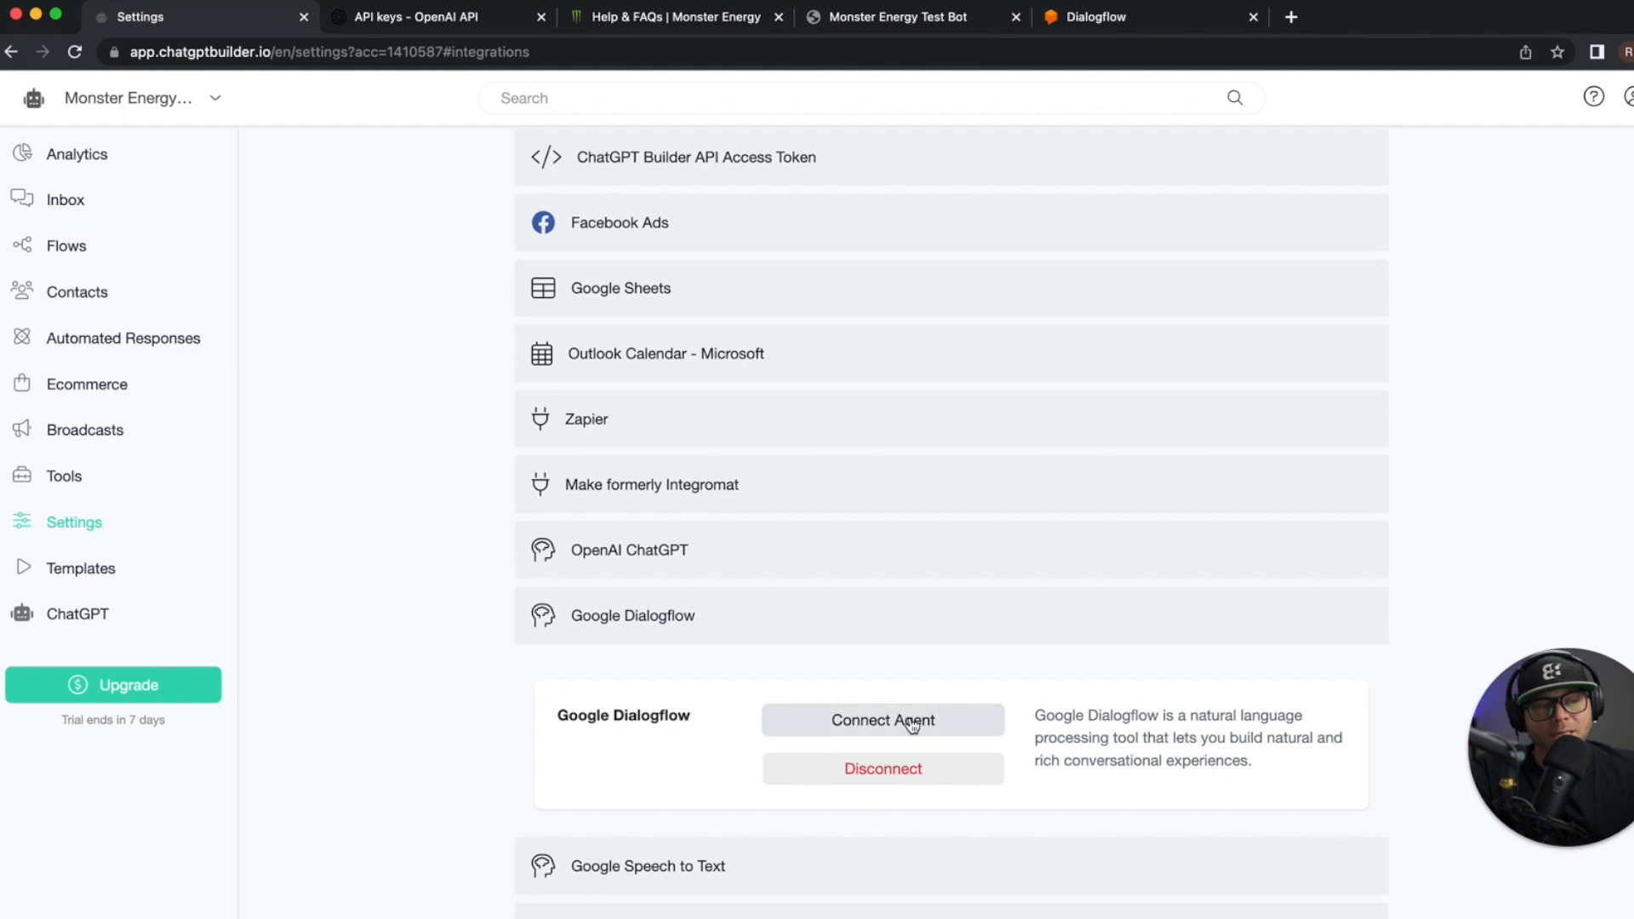
{"action": "left_click", "coordinate": [884, 722]}
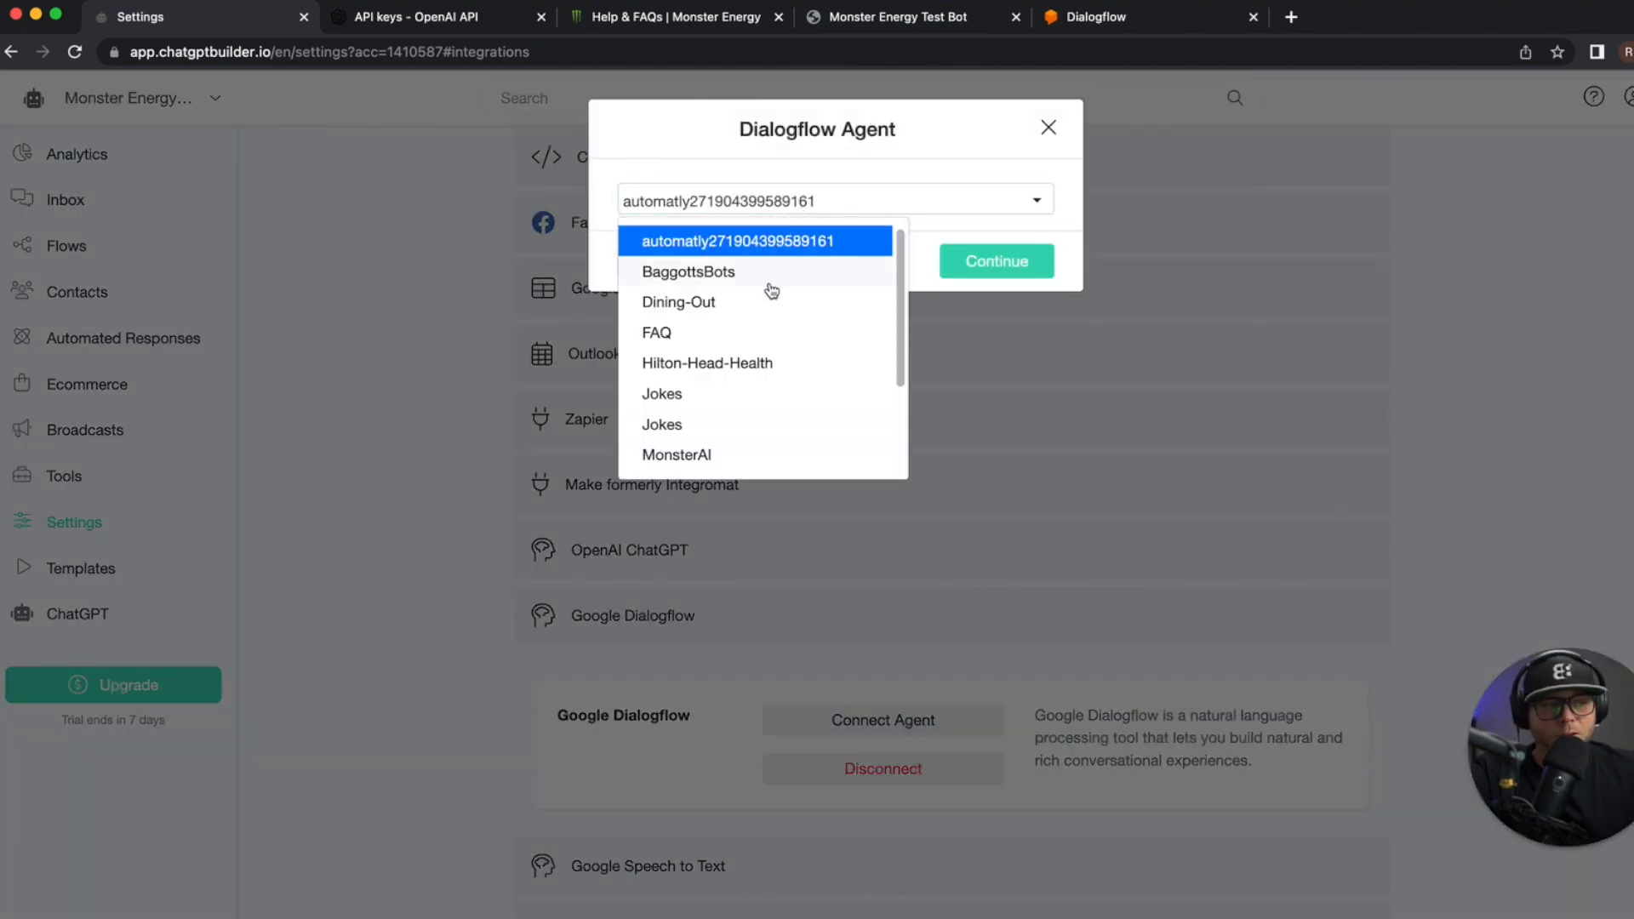
{"action": "scroll", "scroll_direction": "down", "scroll_amount": 3}
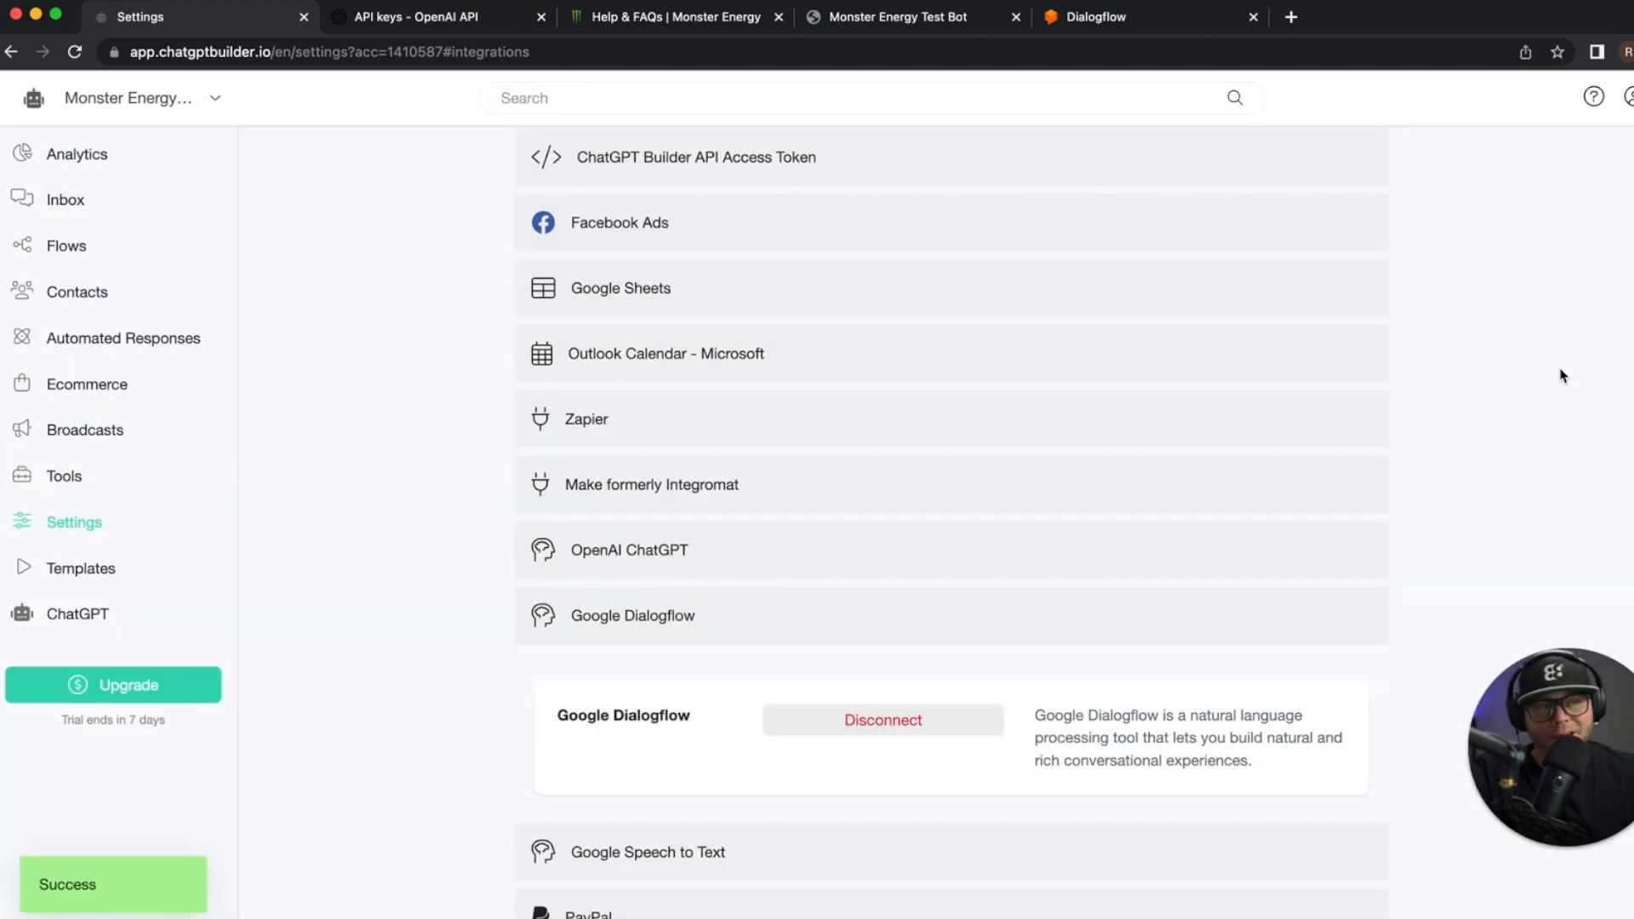
{"action": "left_click", "coordinate": [674, 15]}
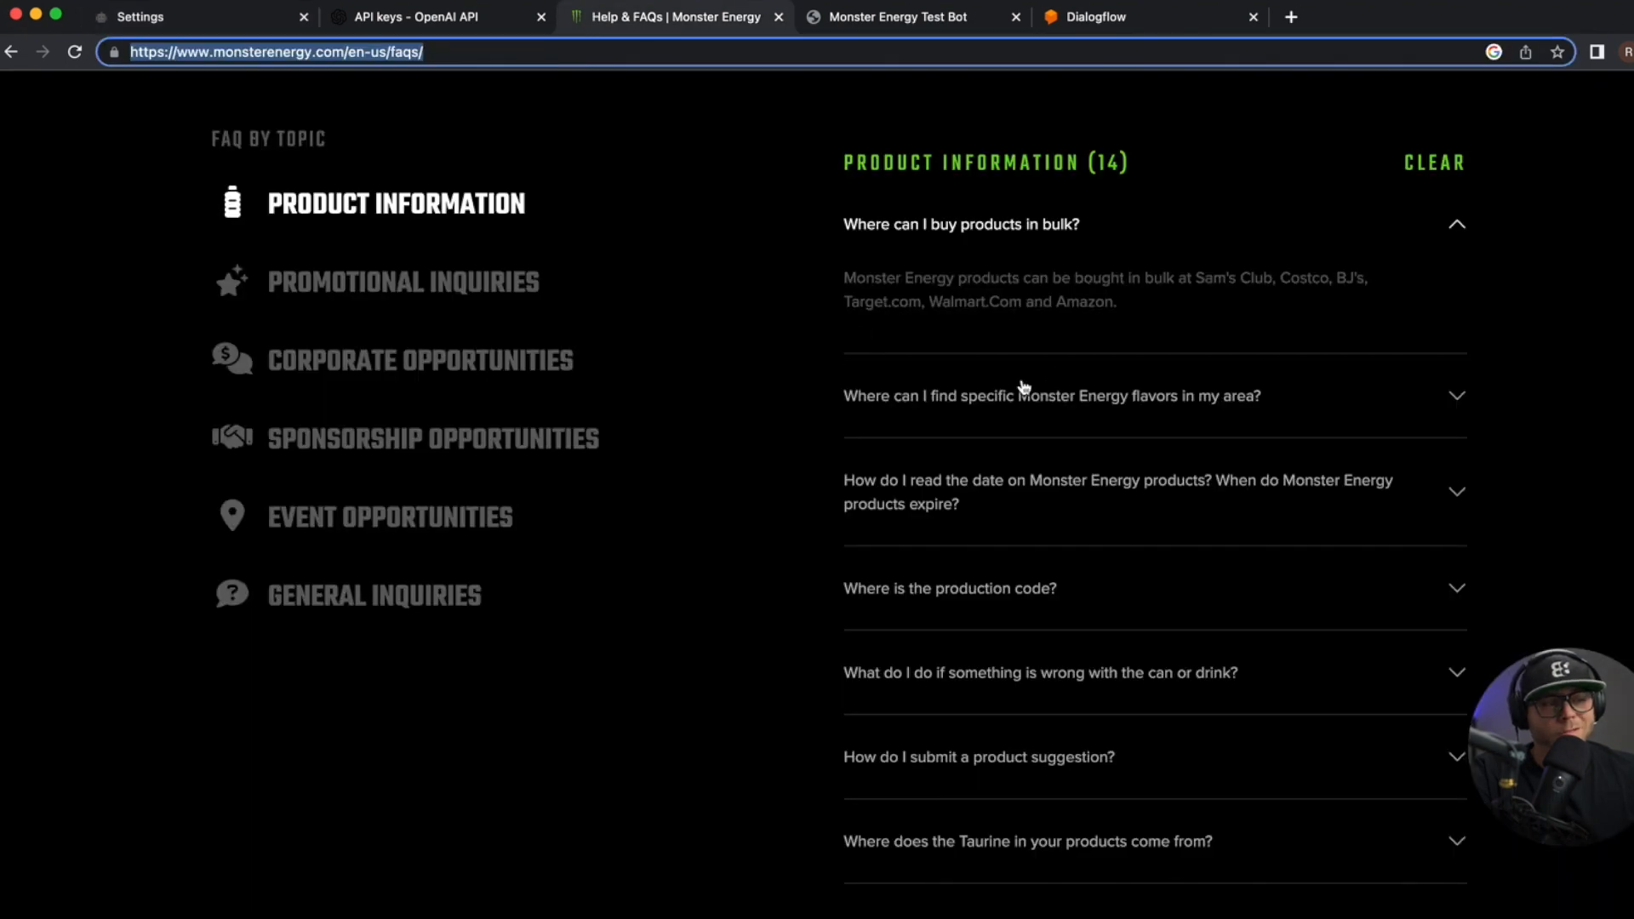
{"action": "mouse_move", "coordinate": [1233, 442]}
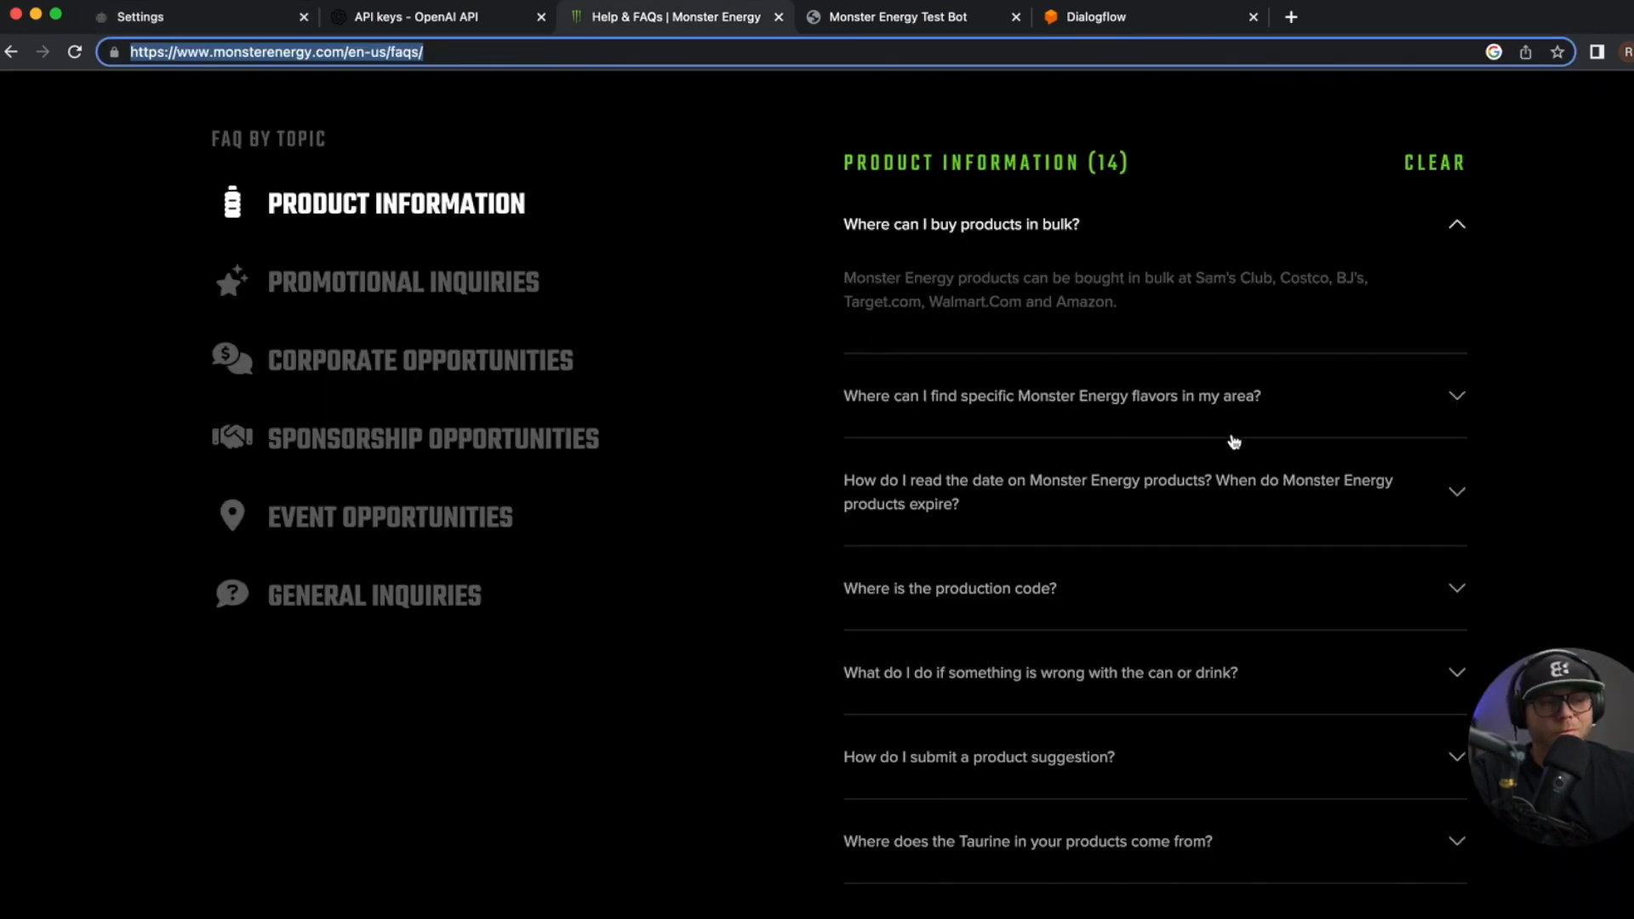
Compare the website's 'find flavors in my area' FAQ answer with the test bot's Brand Finder reply.
{"action": "left_click", "coordinate": [1052, 395]}
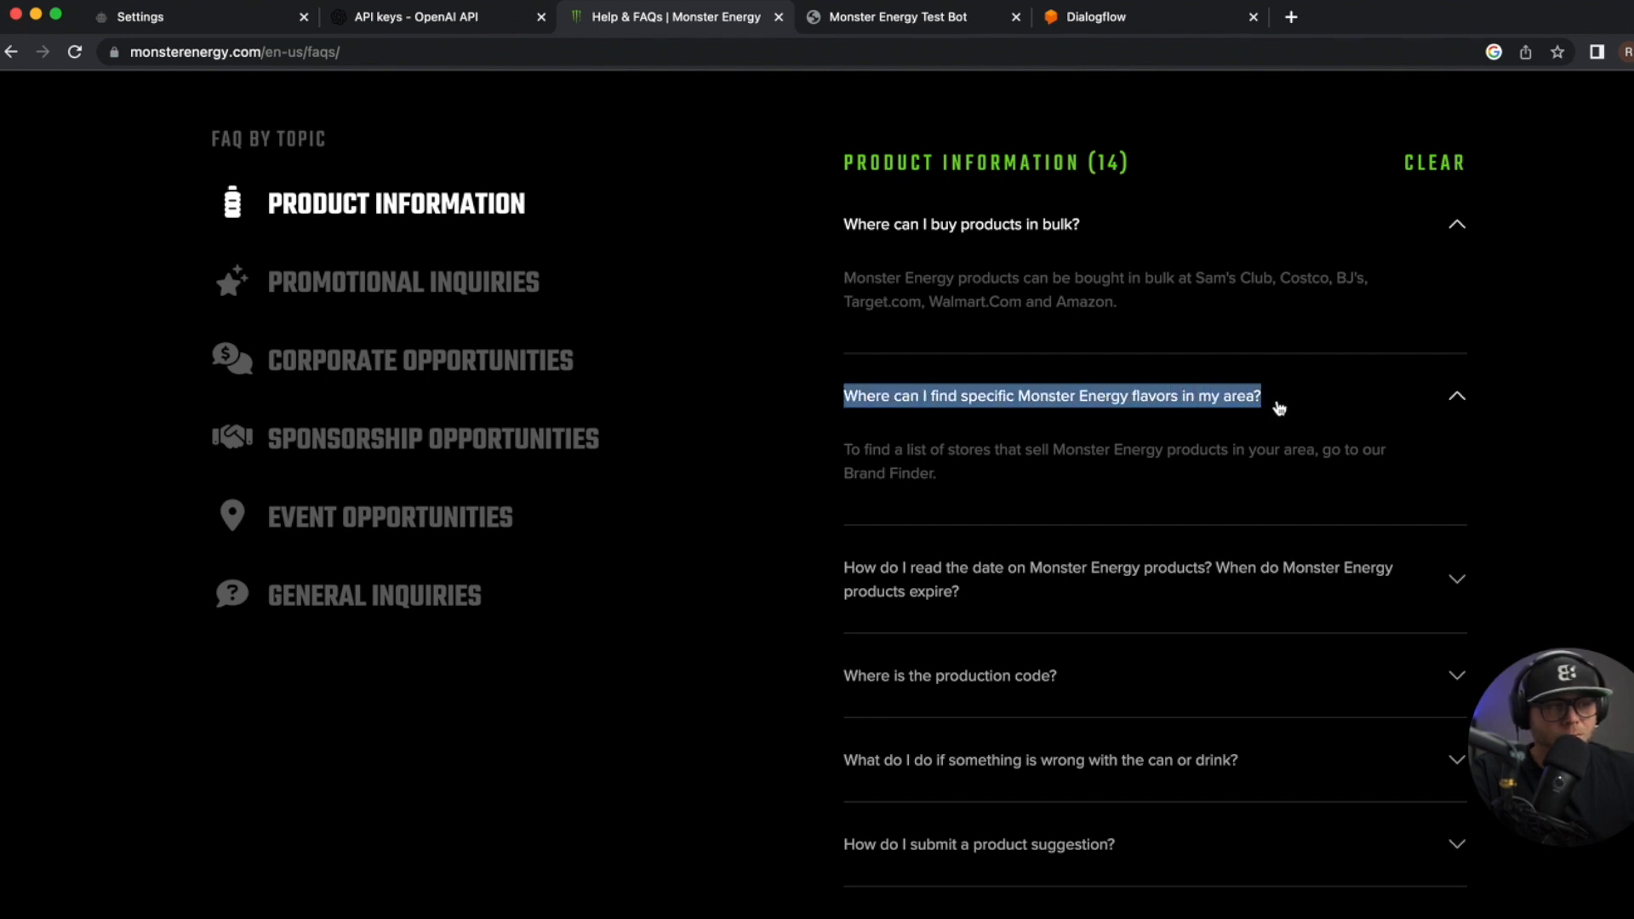
{"action": "mouse_move", "coordinate": [512, 27]}
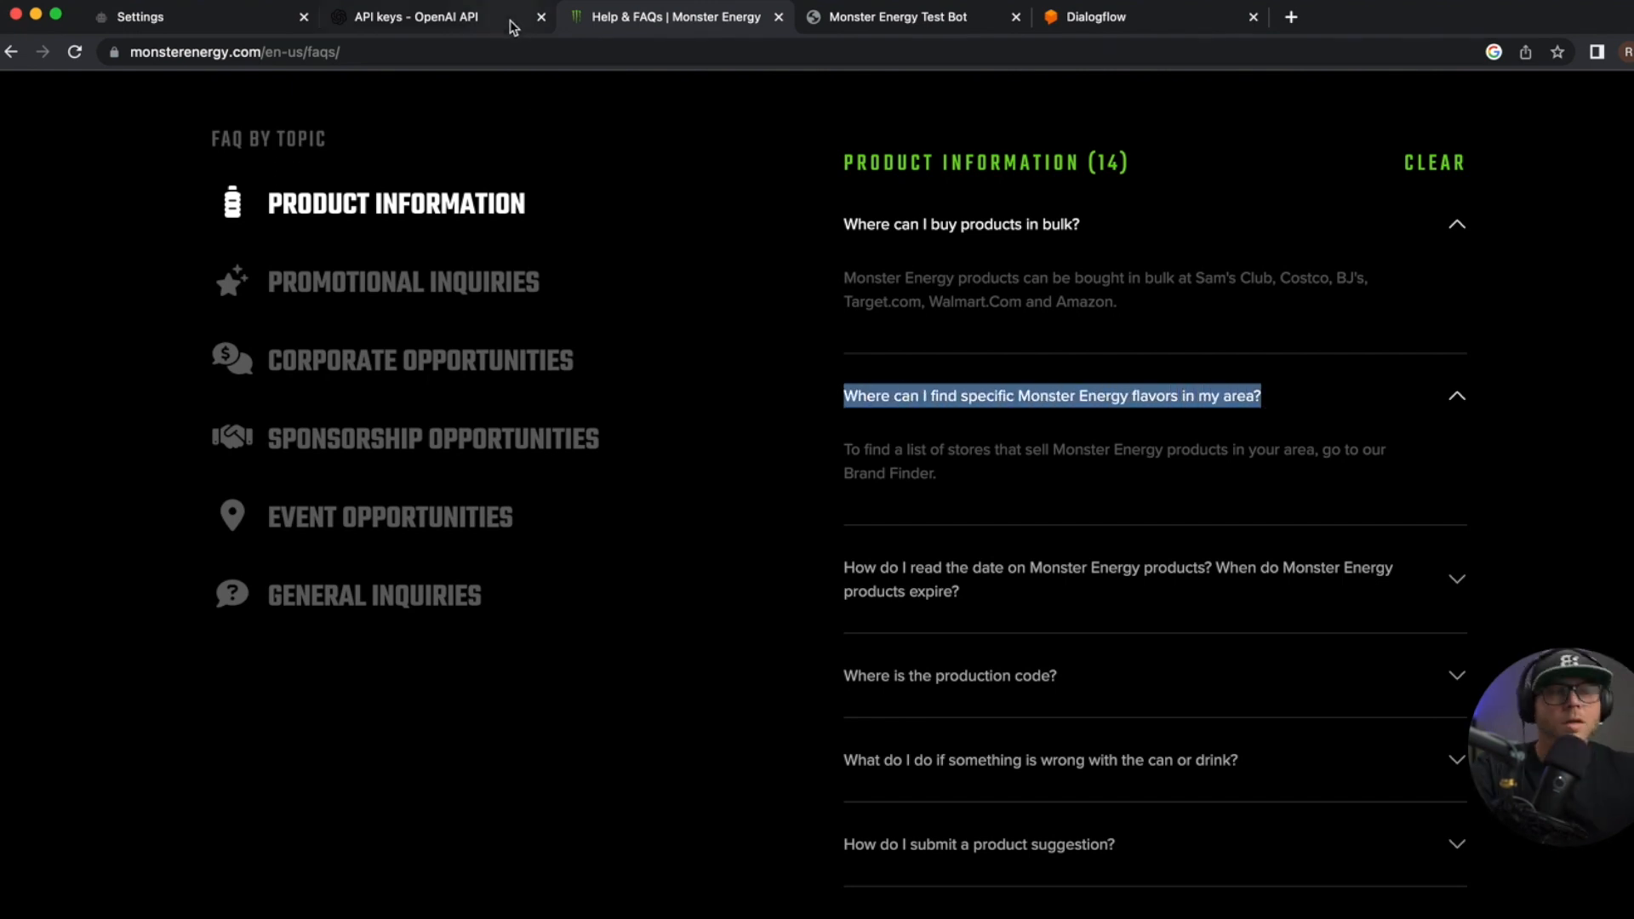
{"action": "left_click", "coordinate": [909, 17]}
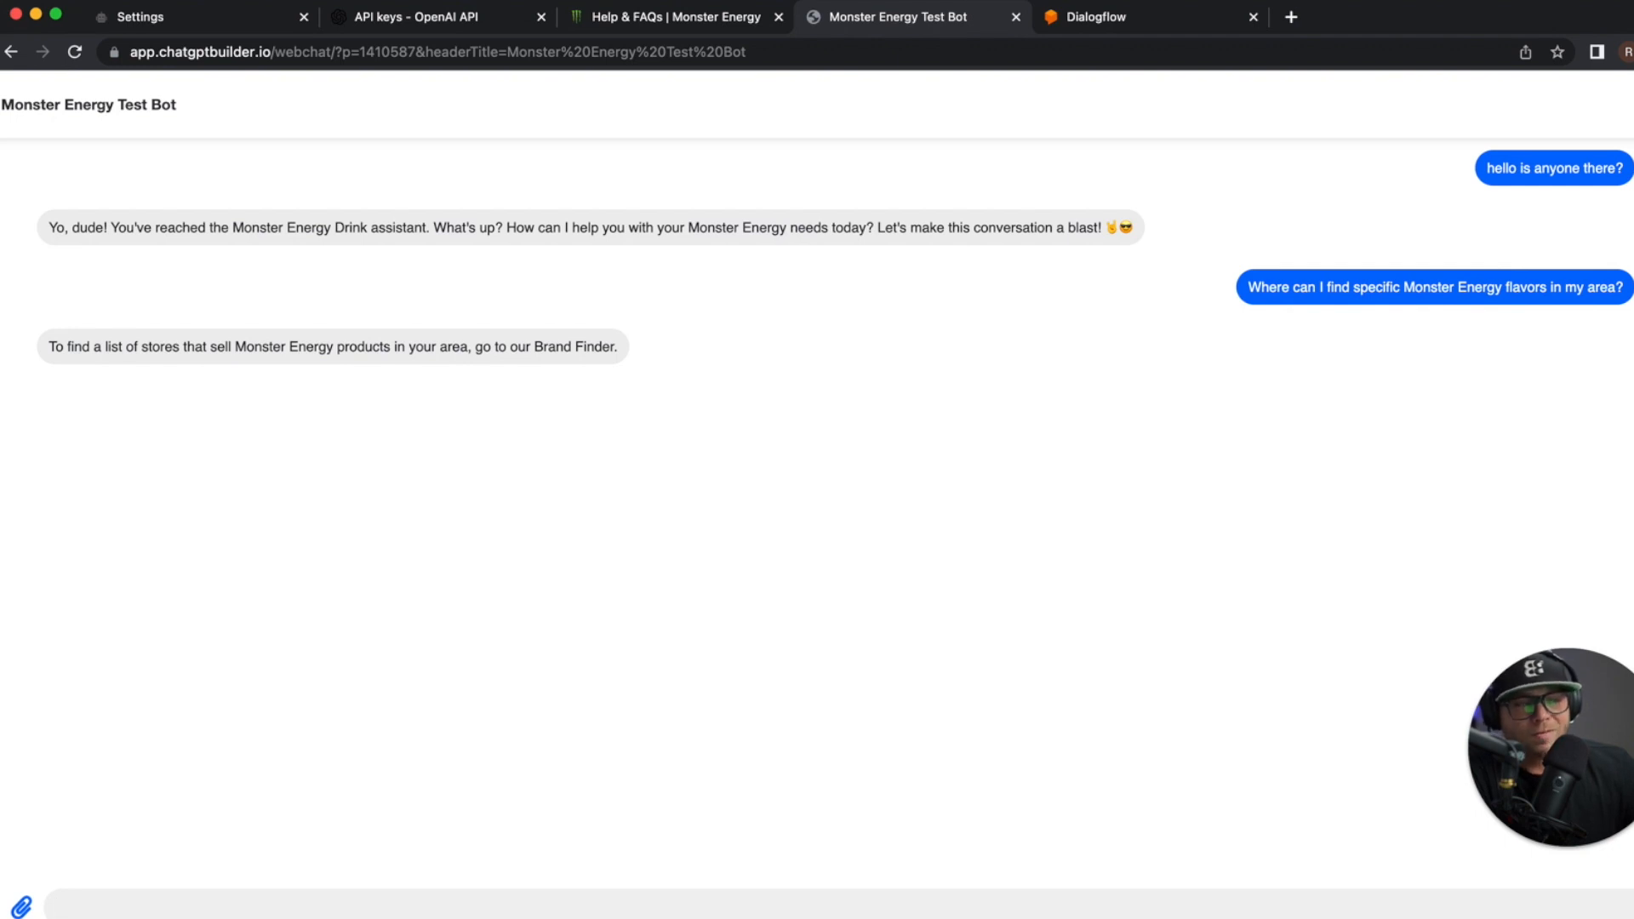
{"action": "left_click", "coordinate": [688, 16]}
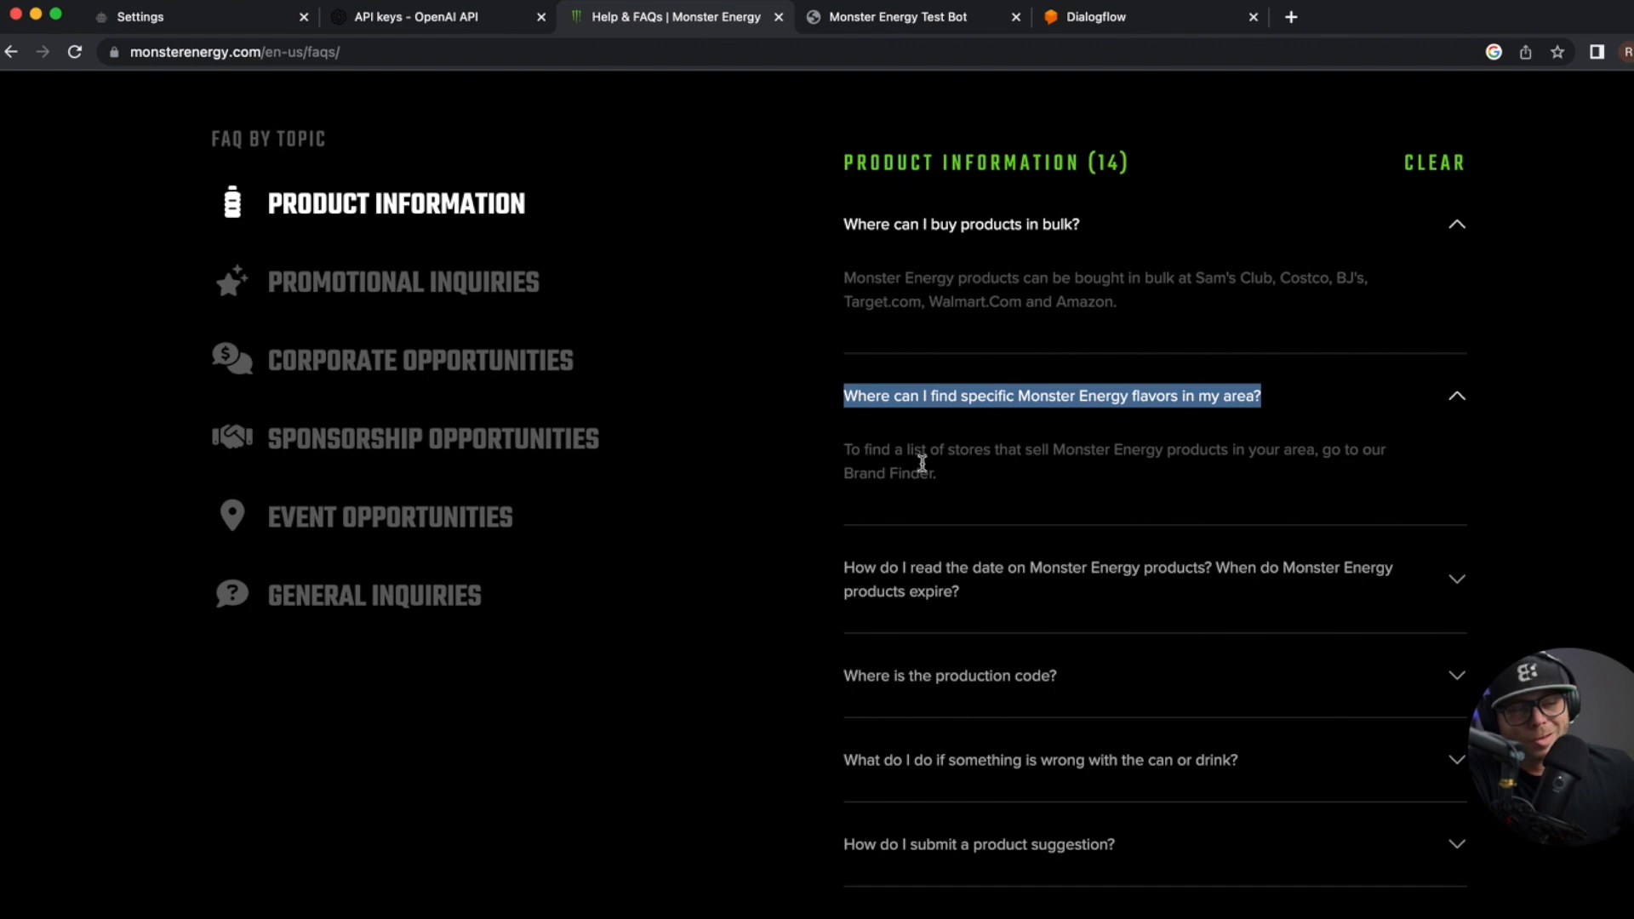
{"action": "mouse_move", "coordinate": [961, 476]}
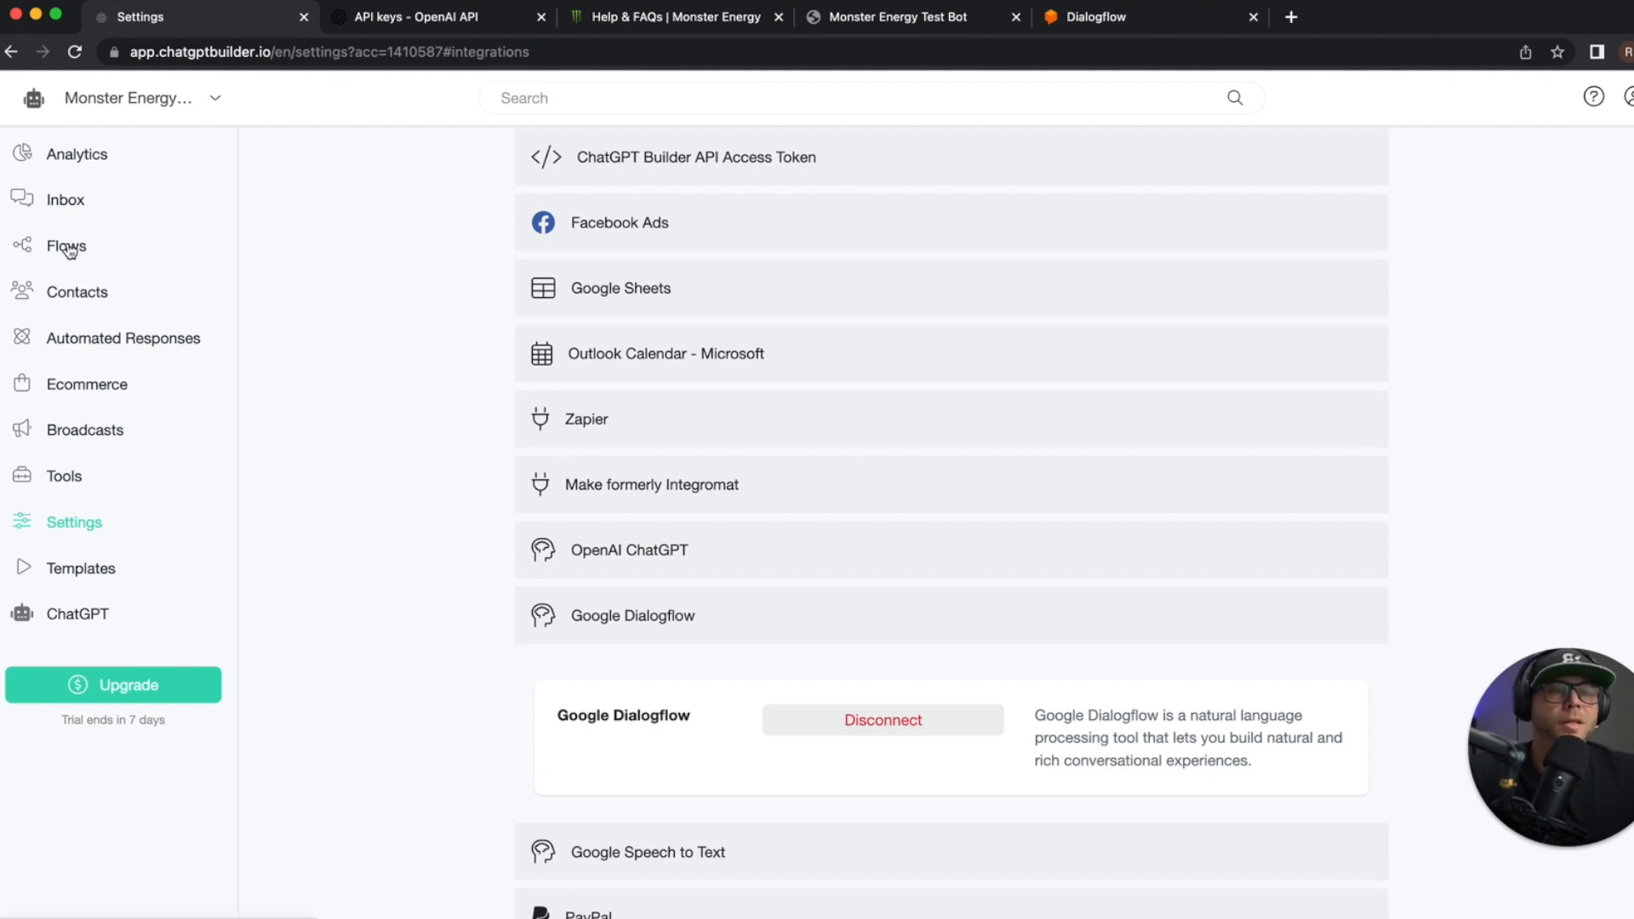
Create a new flow named 'QR promo' from the Flows list.
{"action": "left_click", "coordinate": [65, 245]}
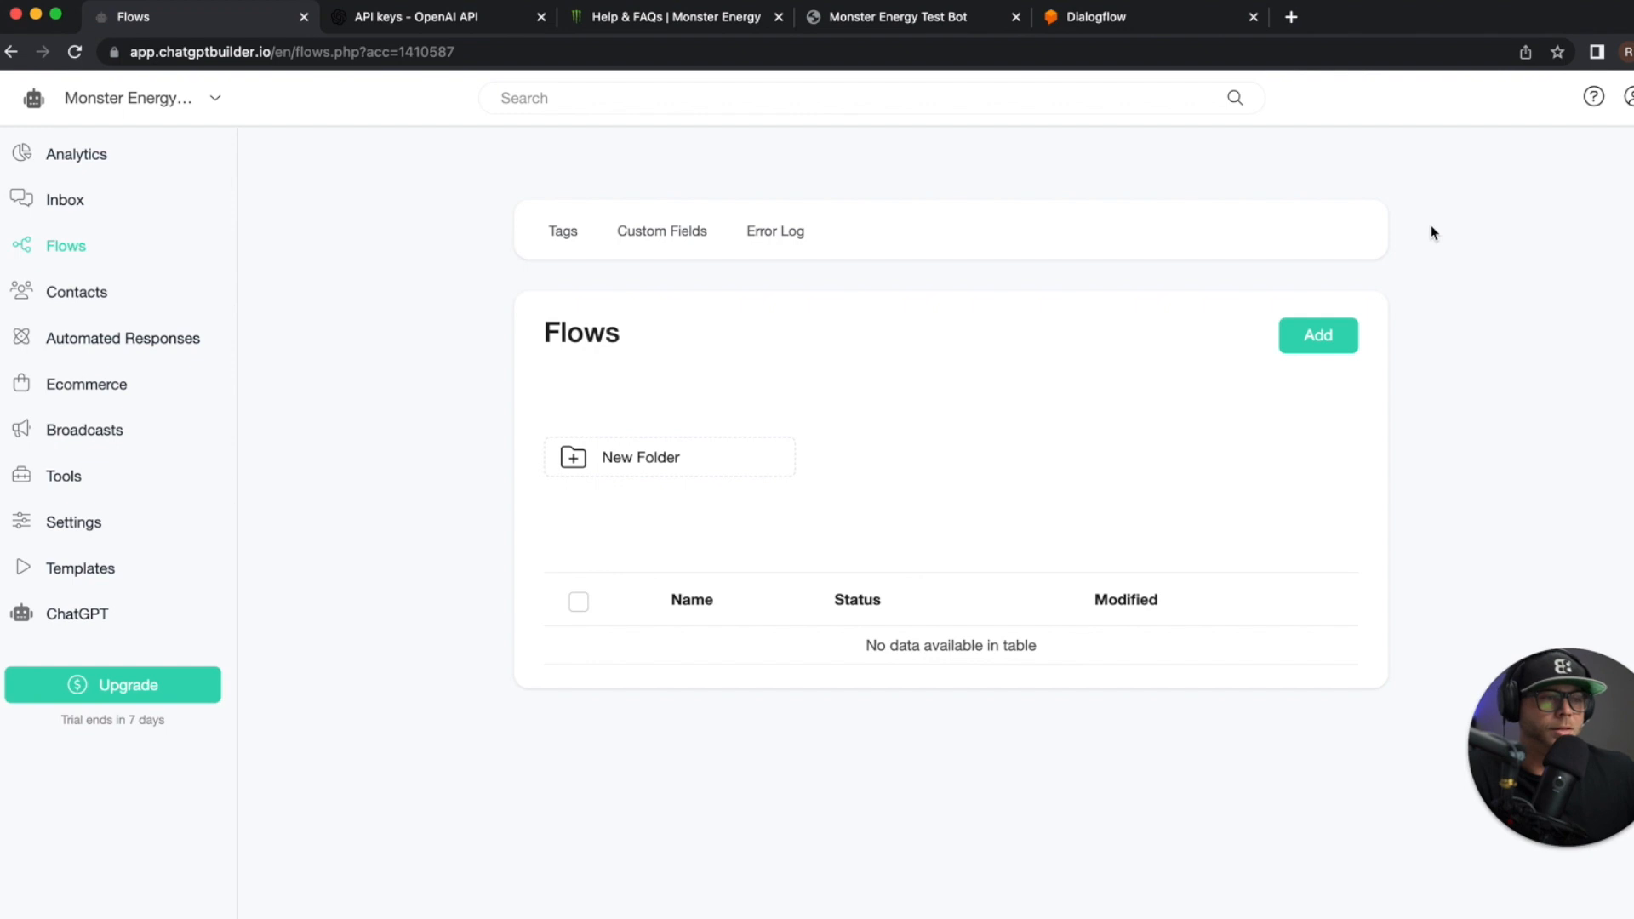
{"action": "left_click", "coordinate": [1317, 336]}
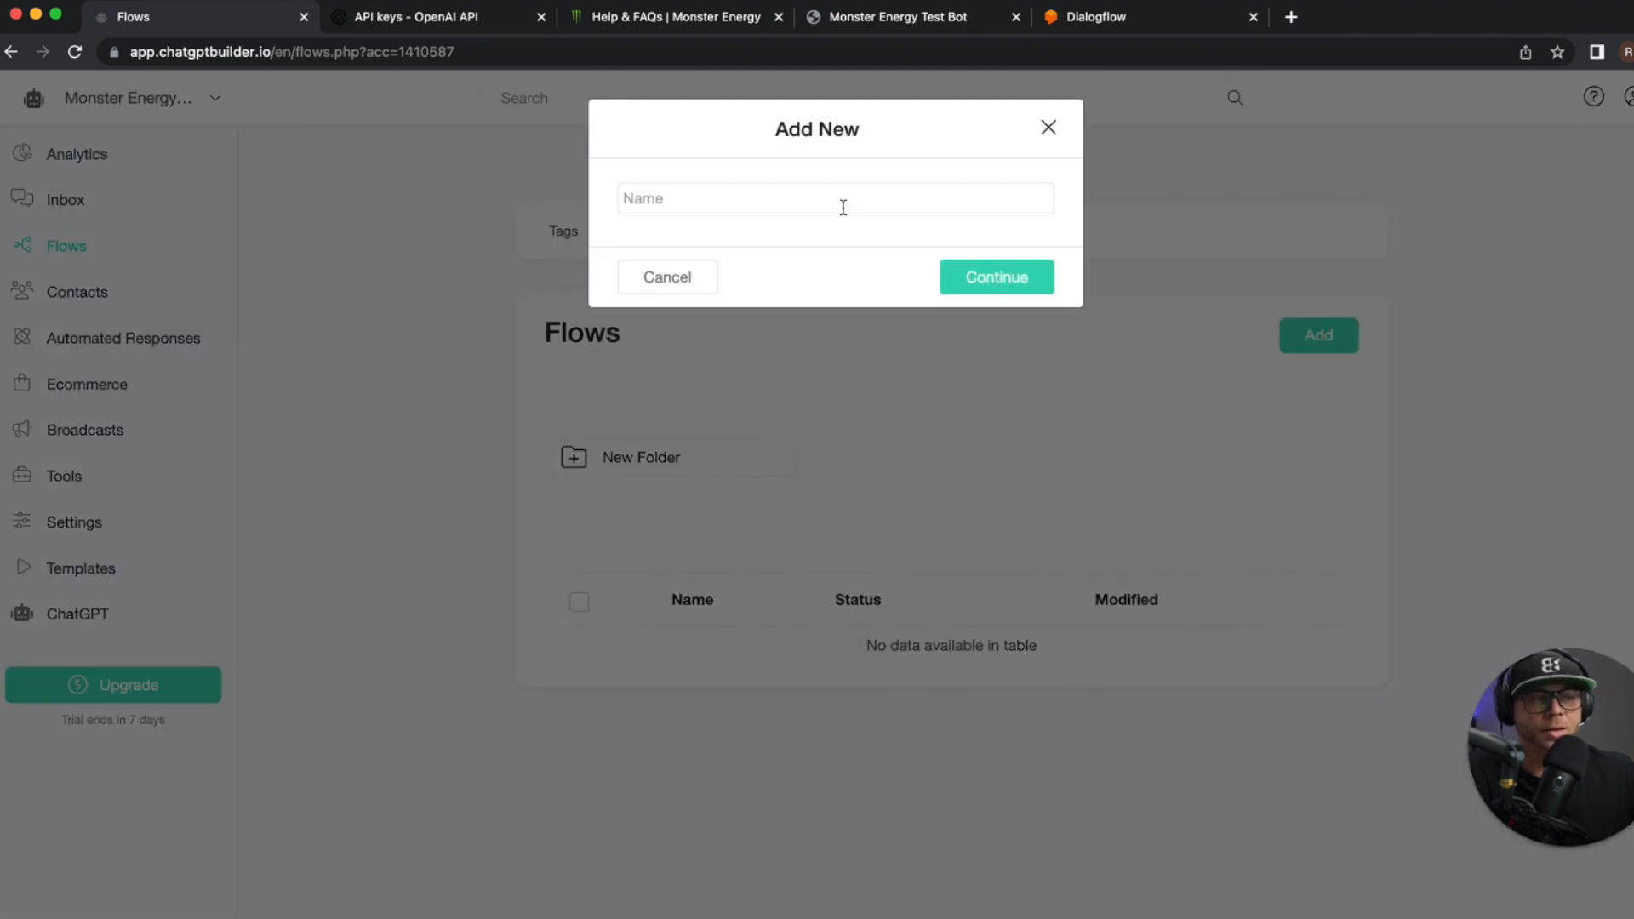
{"action": "type", "text": "QR"}
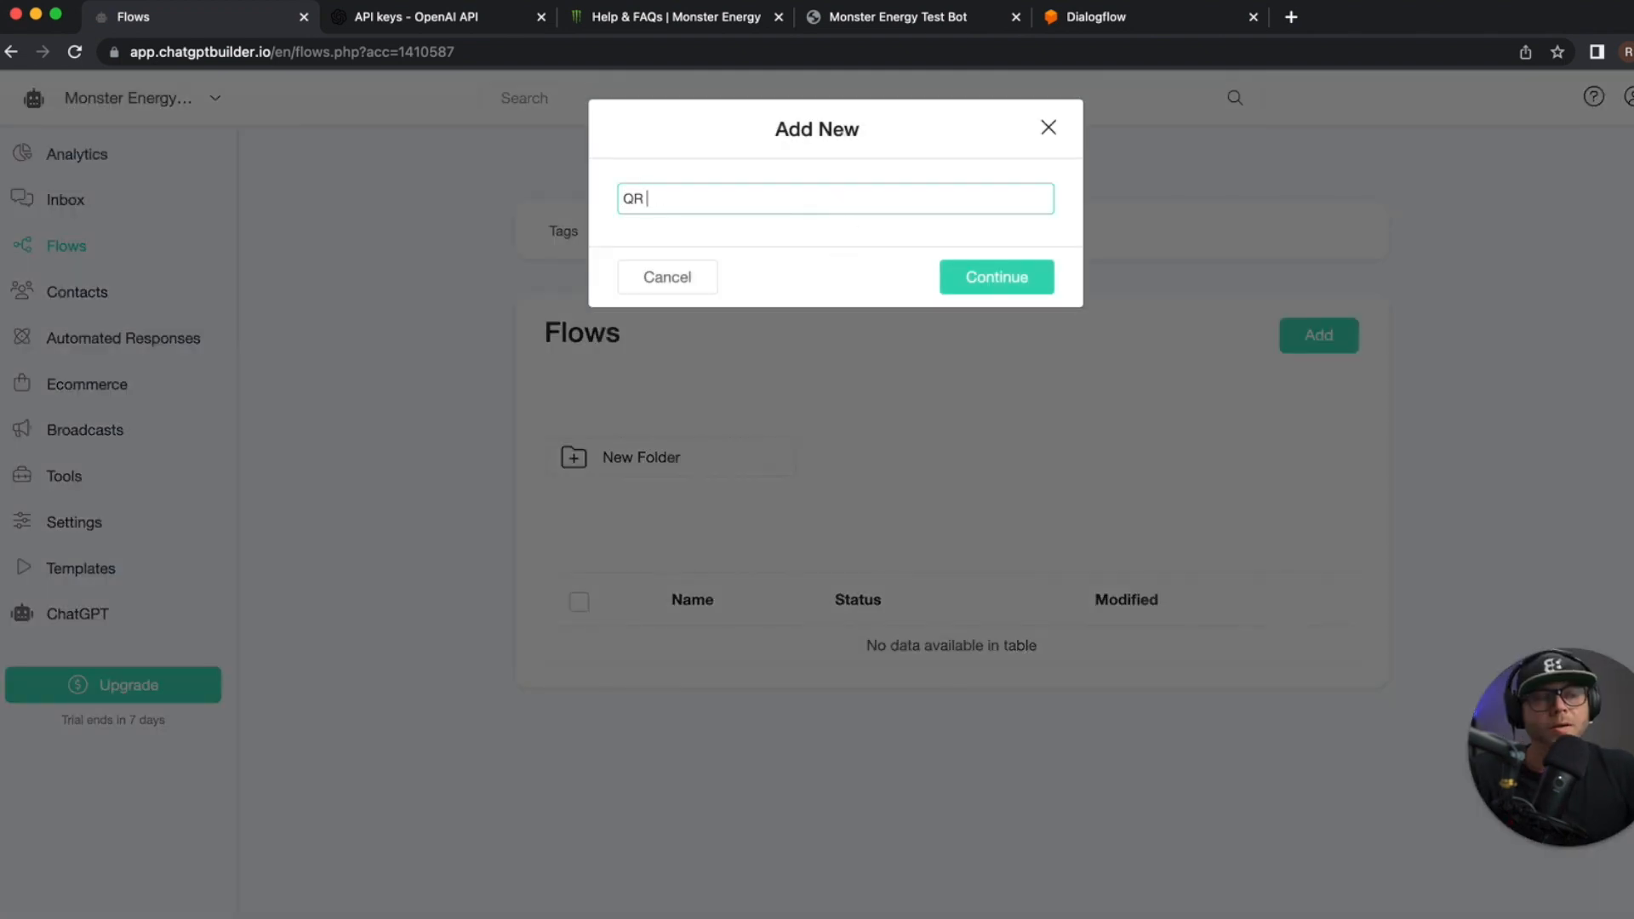
{"action": "type", "text": "promo"}
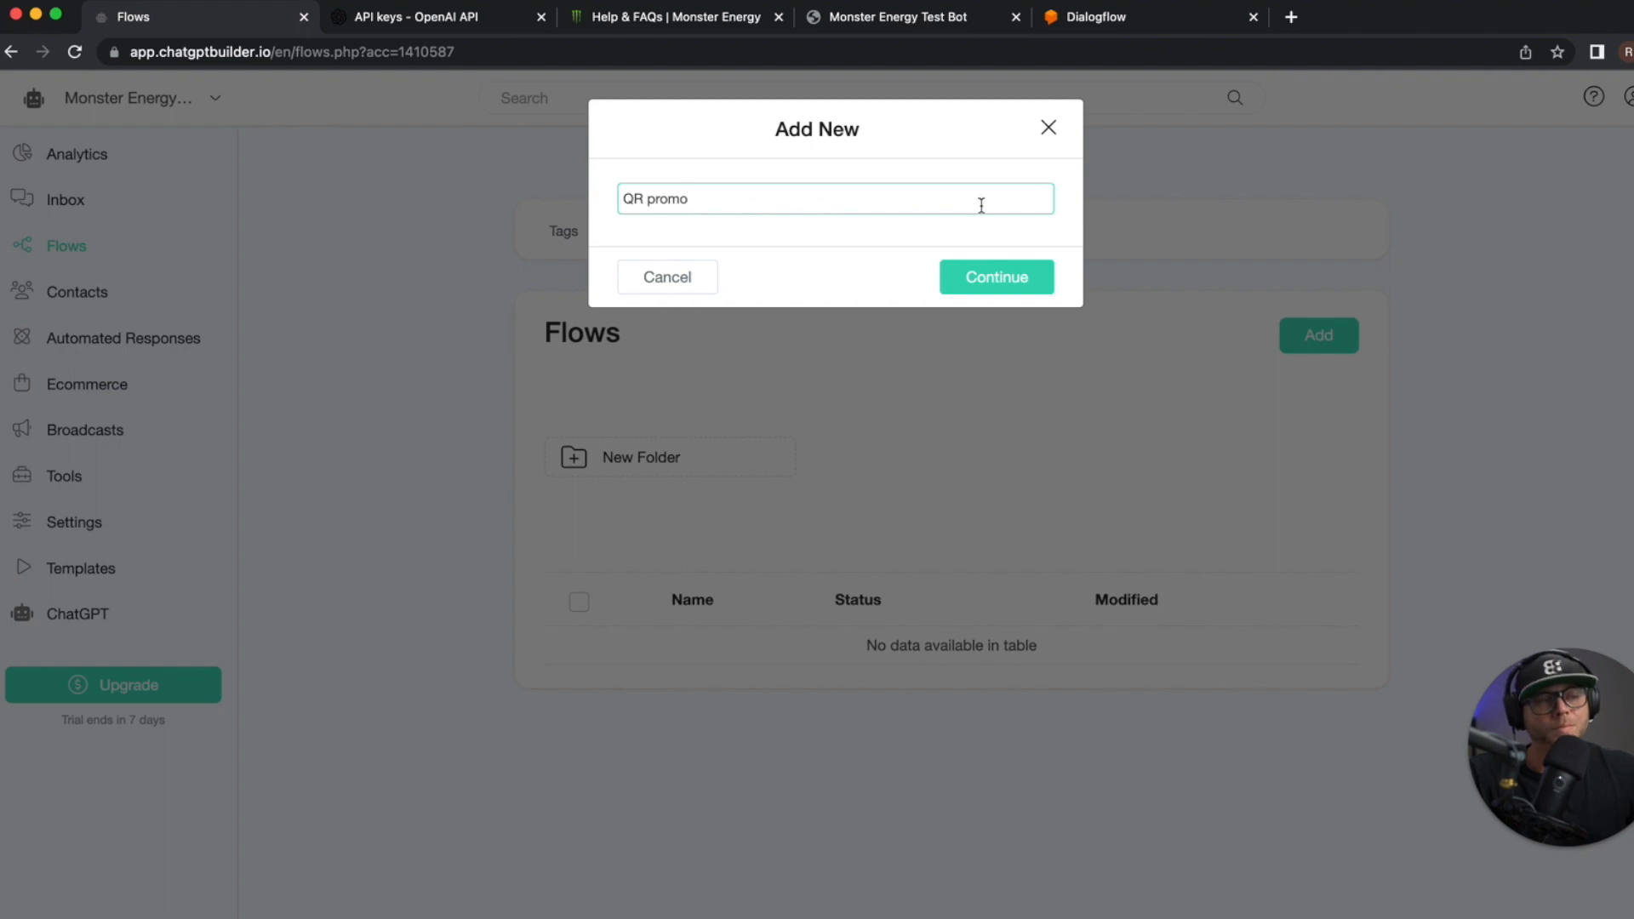
{"action": "left_click", "coordinate": [996, 275]}
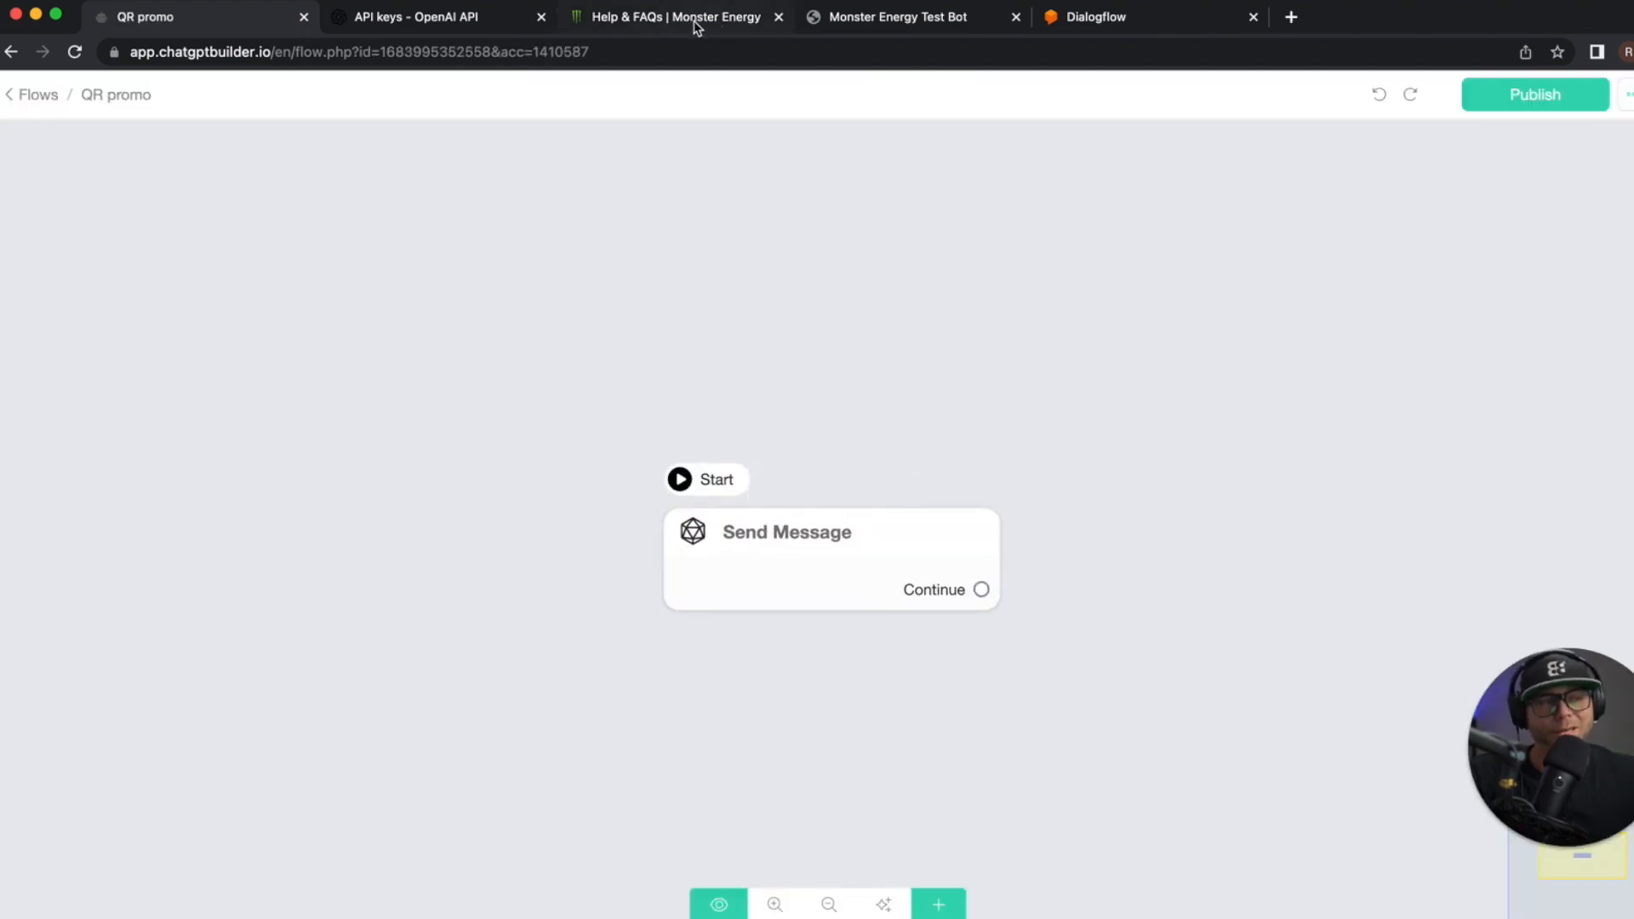
Check the Monster Energy FAQ page, then return to edit the QR promo flow's opening step.
{"action": "left_click", "coordinate": [685, 16]}
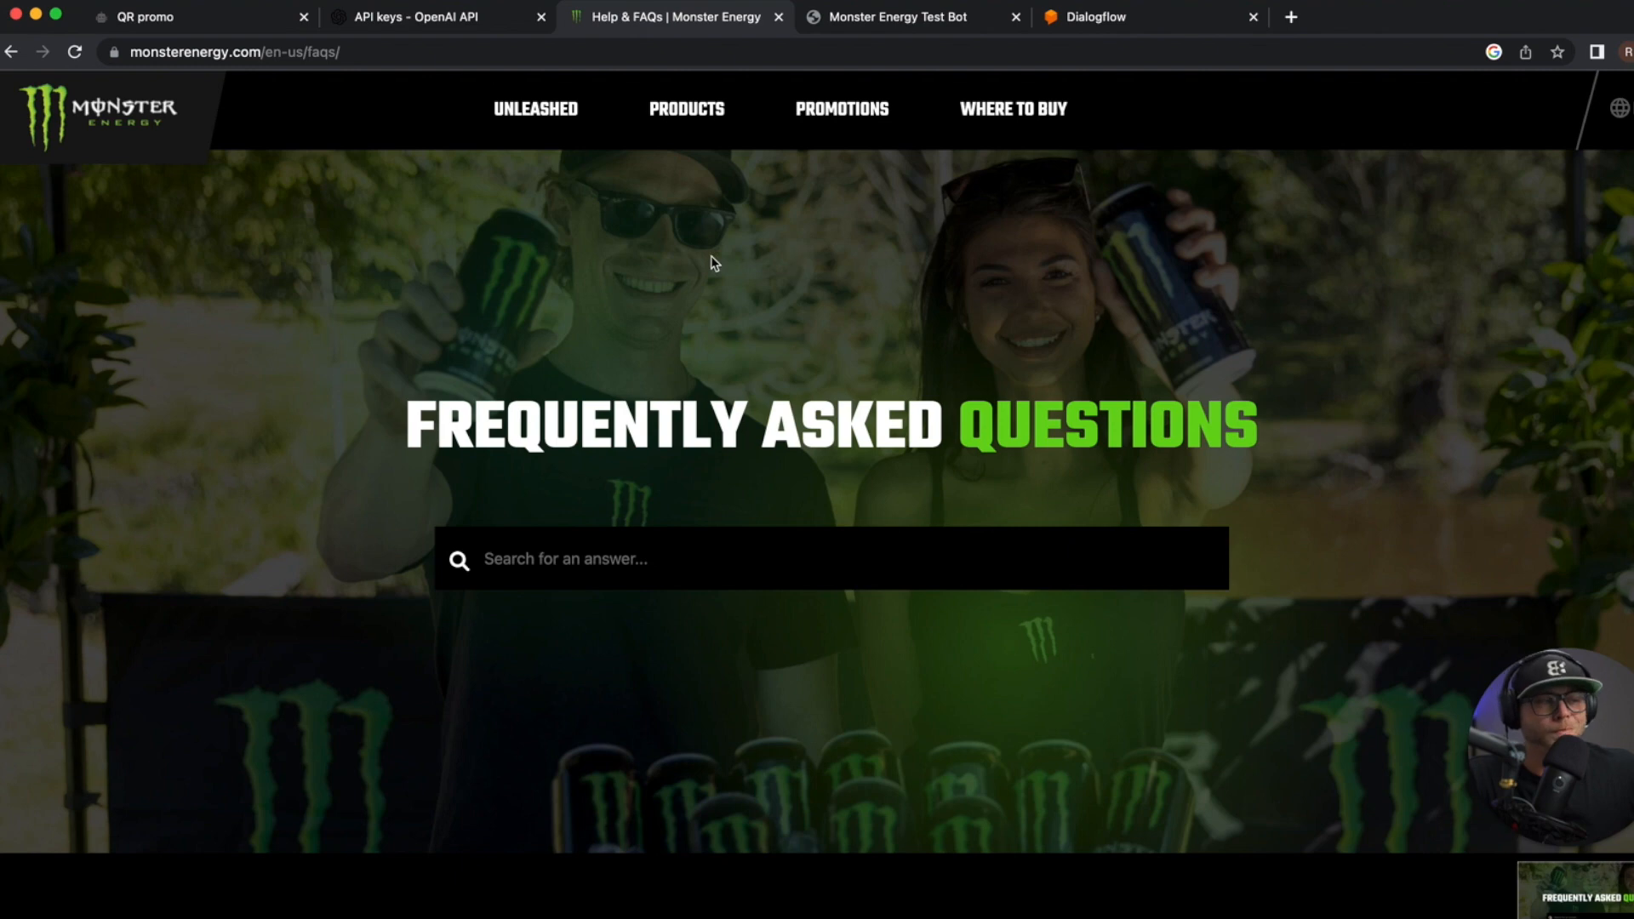
{"action": "left_click", "coordinate": [152, 17]}
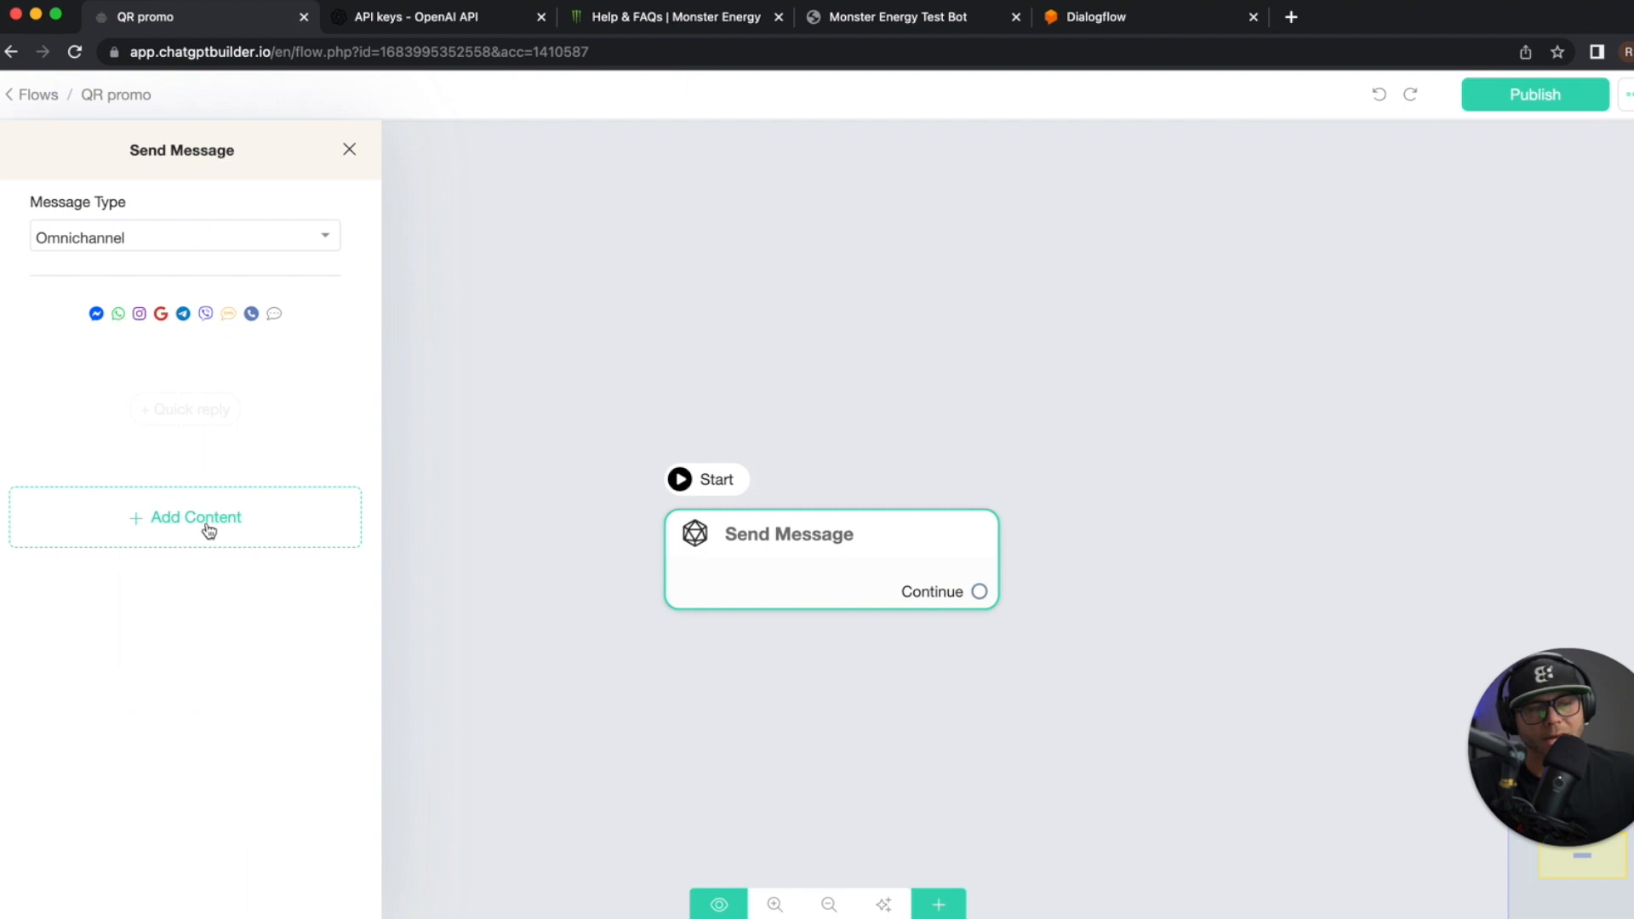
Add a card to the opening message using the Desktop FAQ screenshot as its image.
{"action": "left_click", "coordinate": [184, 518]}
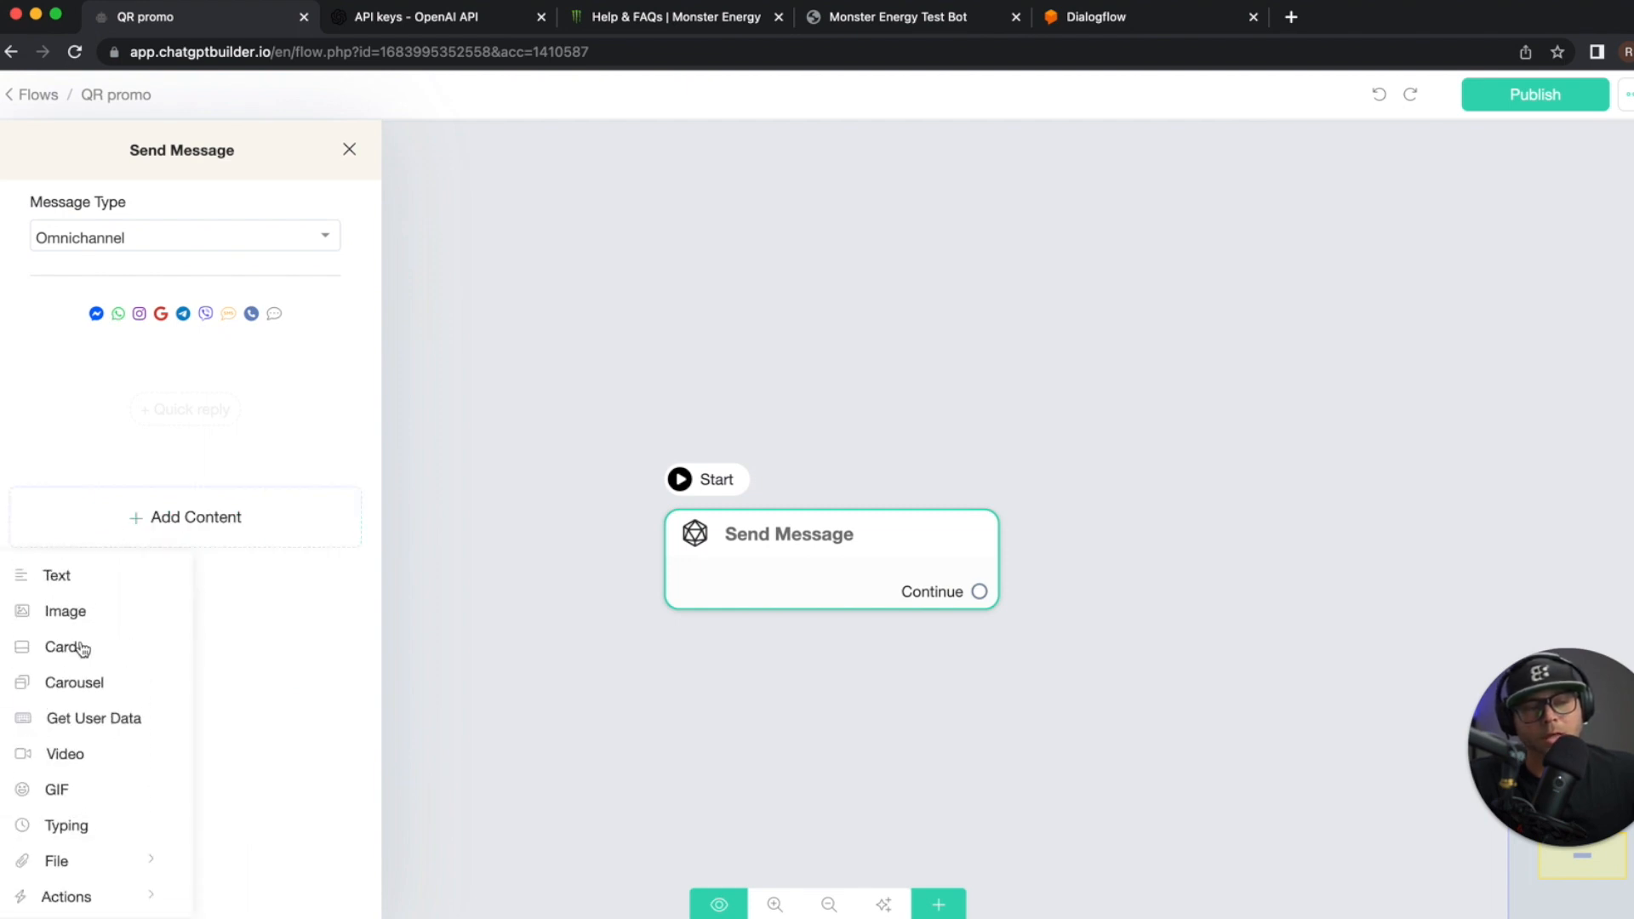
{"action": "left_click", "coordinate": [56, 647]}
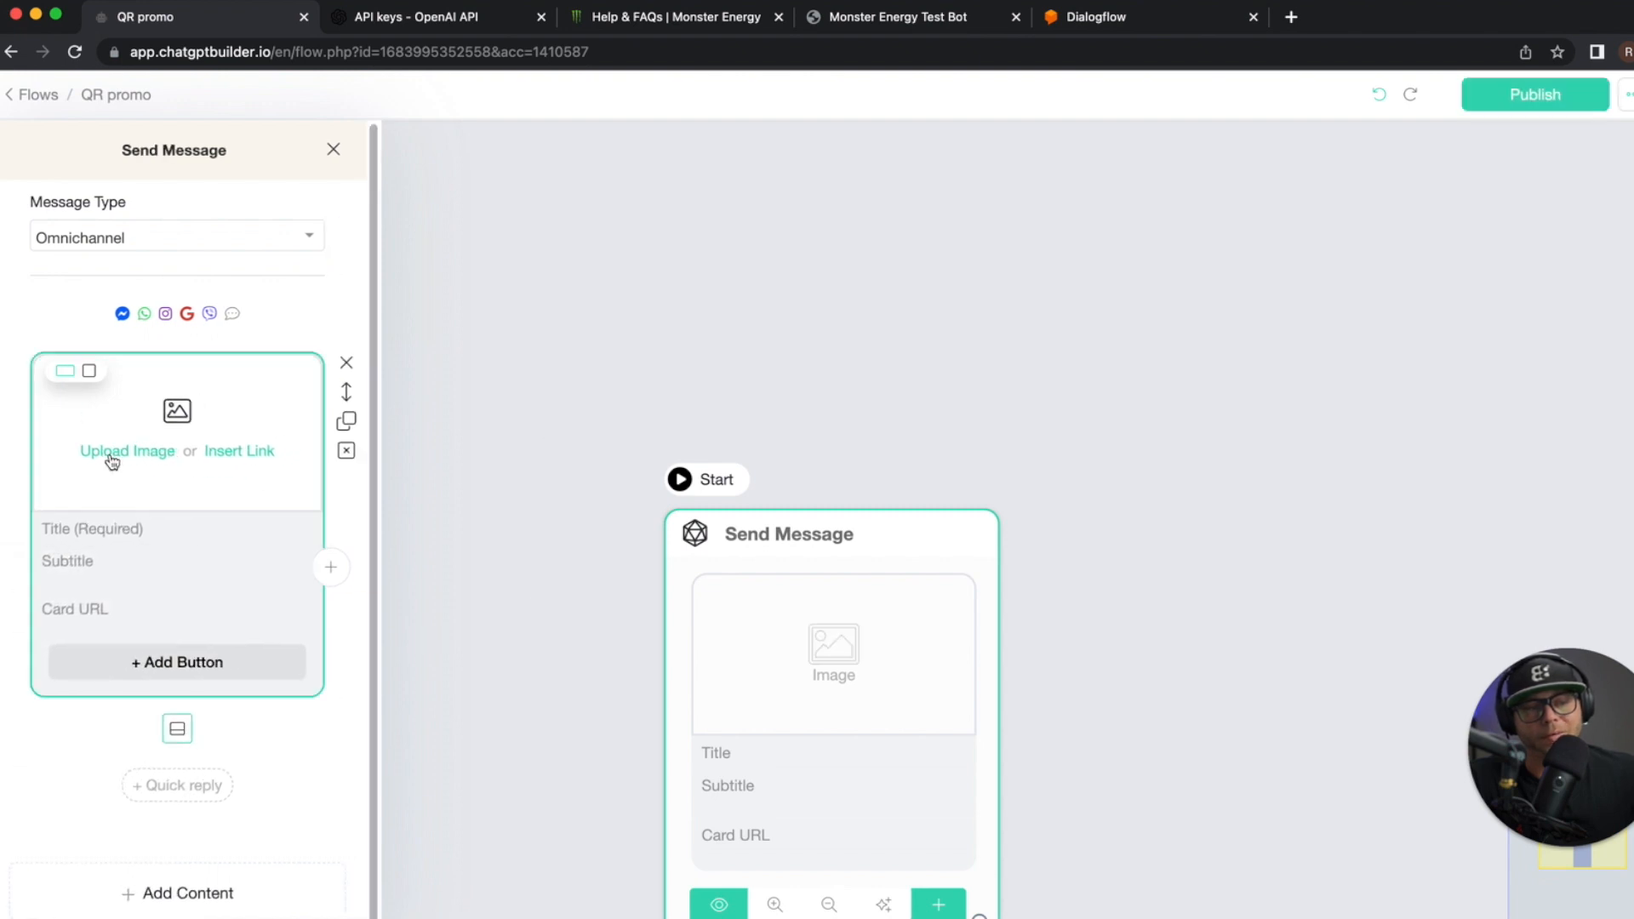
{"action": "mouse_move", "coordinate": [753, 367]}
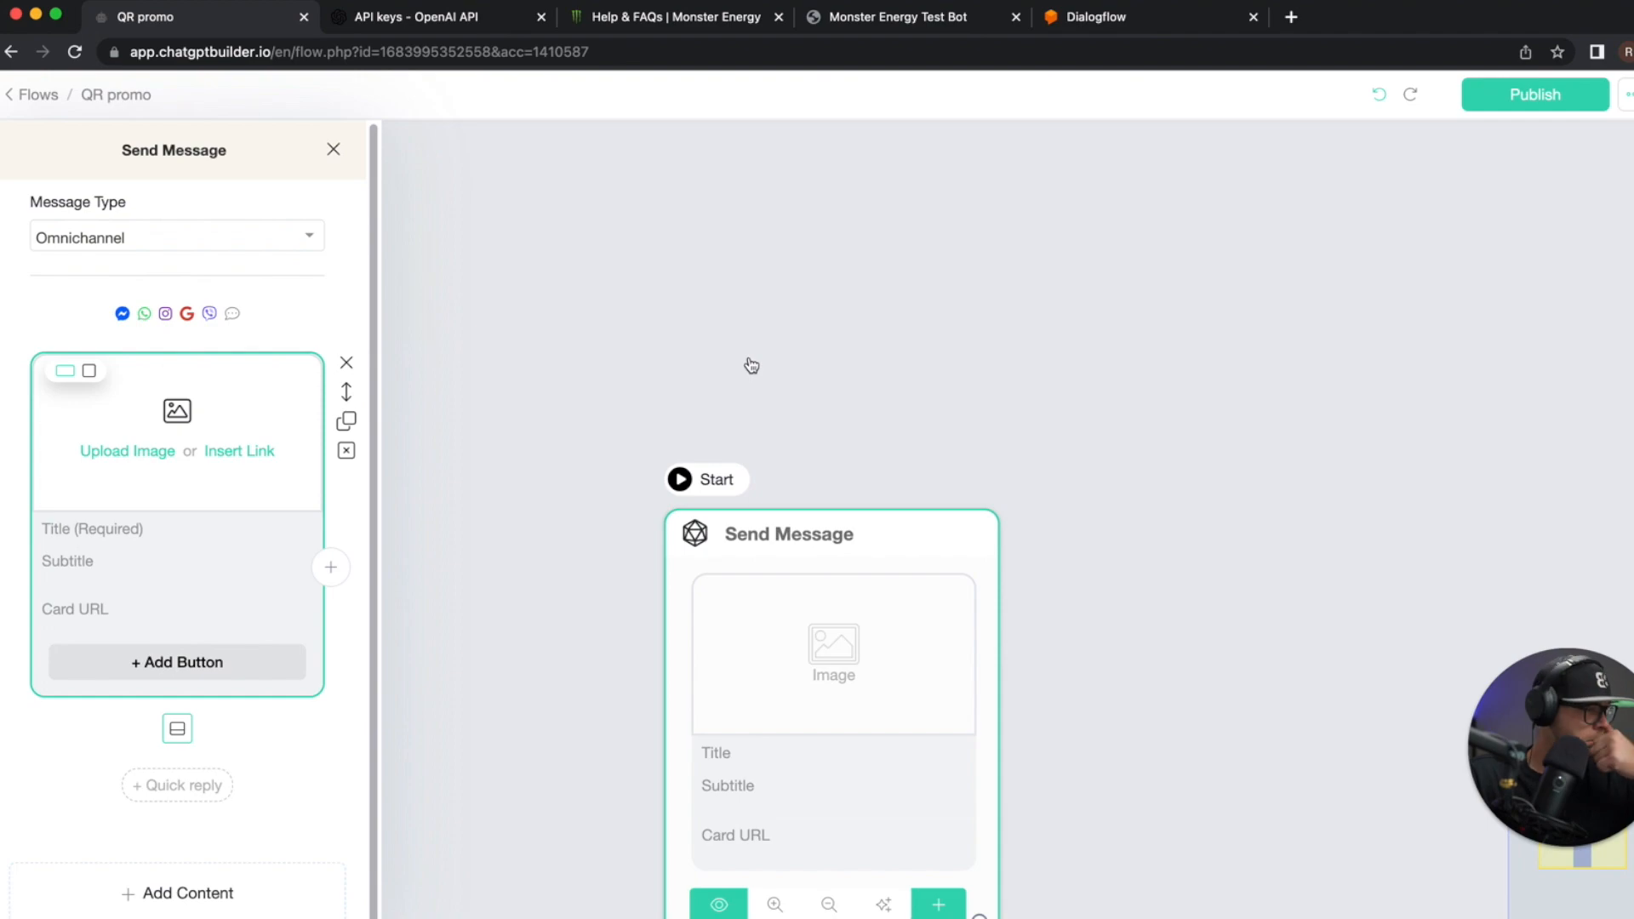
{"action": "left_click", "coordinate": [127, 451]}
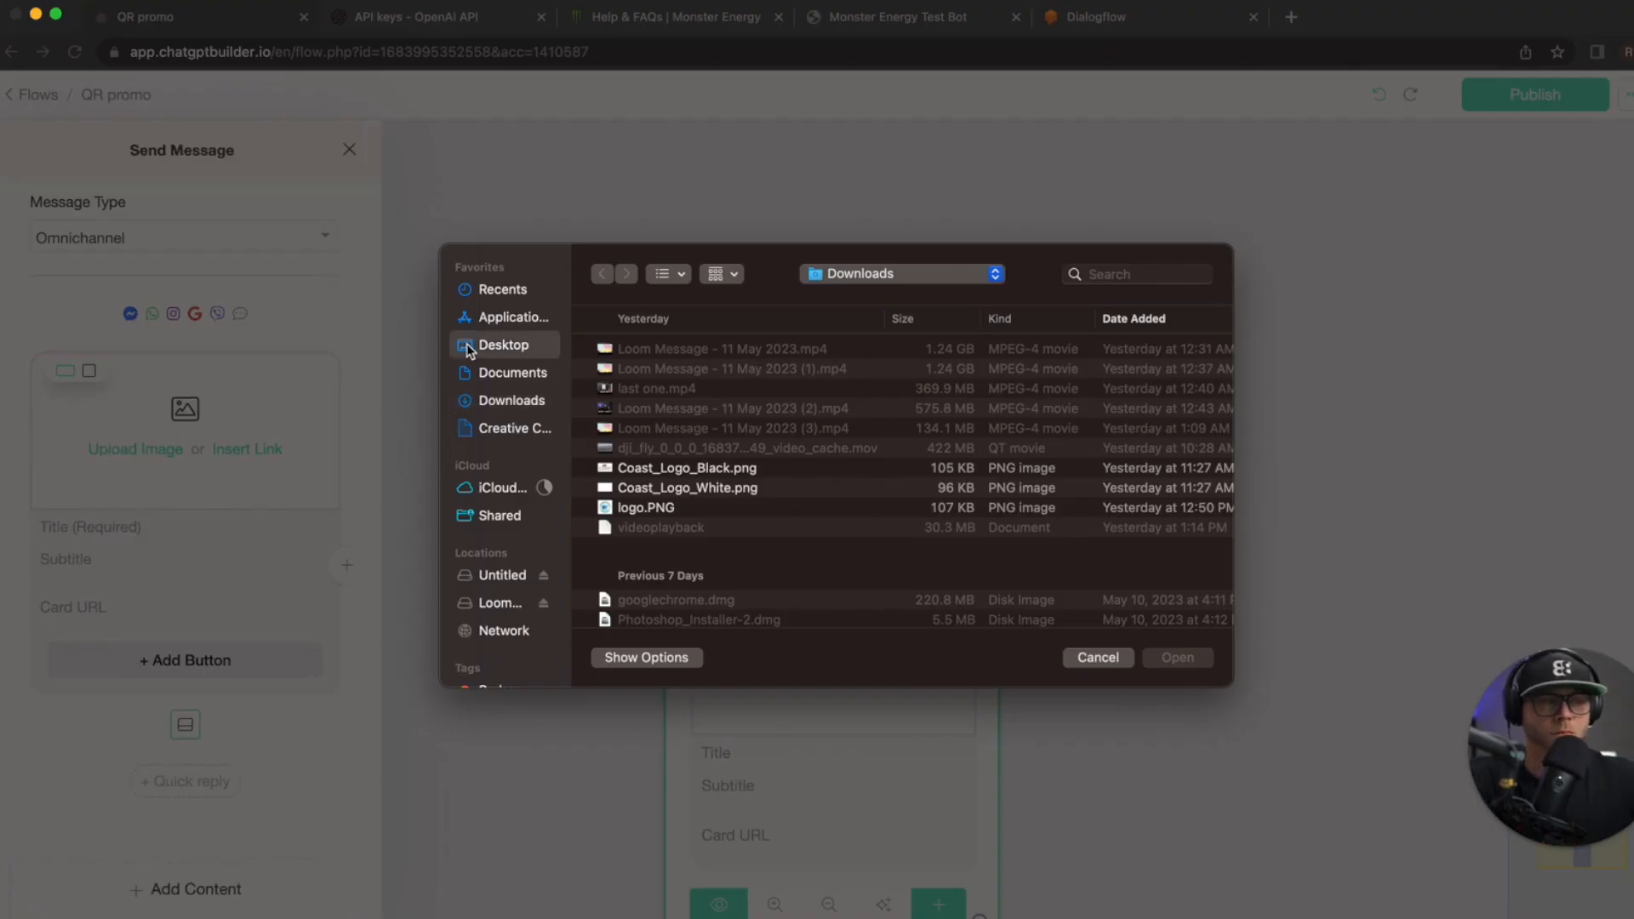
{"action": "left_click", "coordinate": [504, 344]}
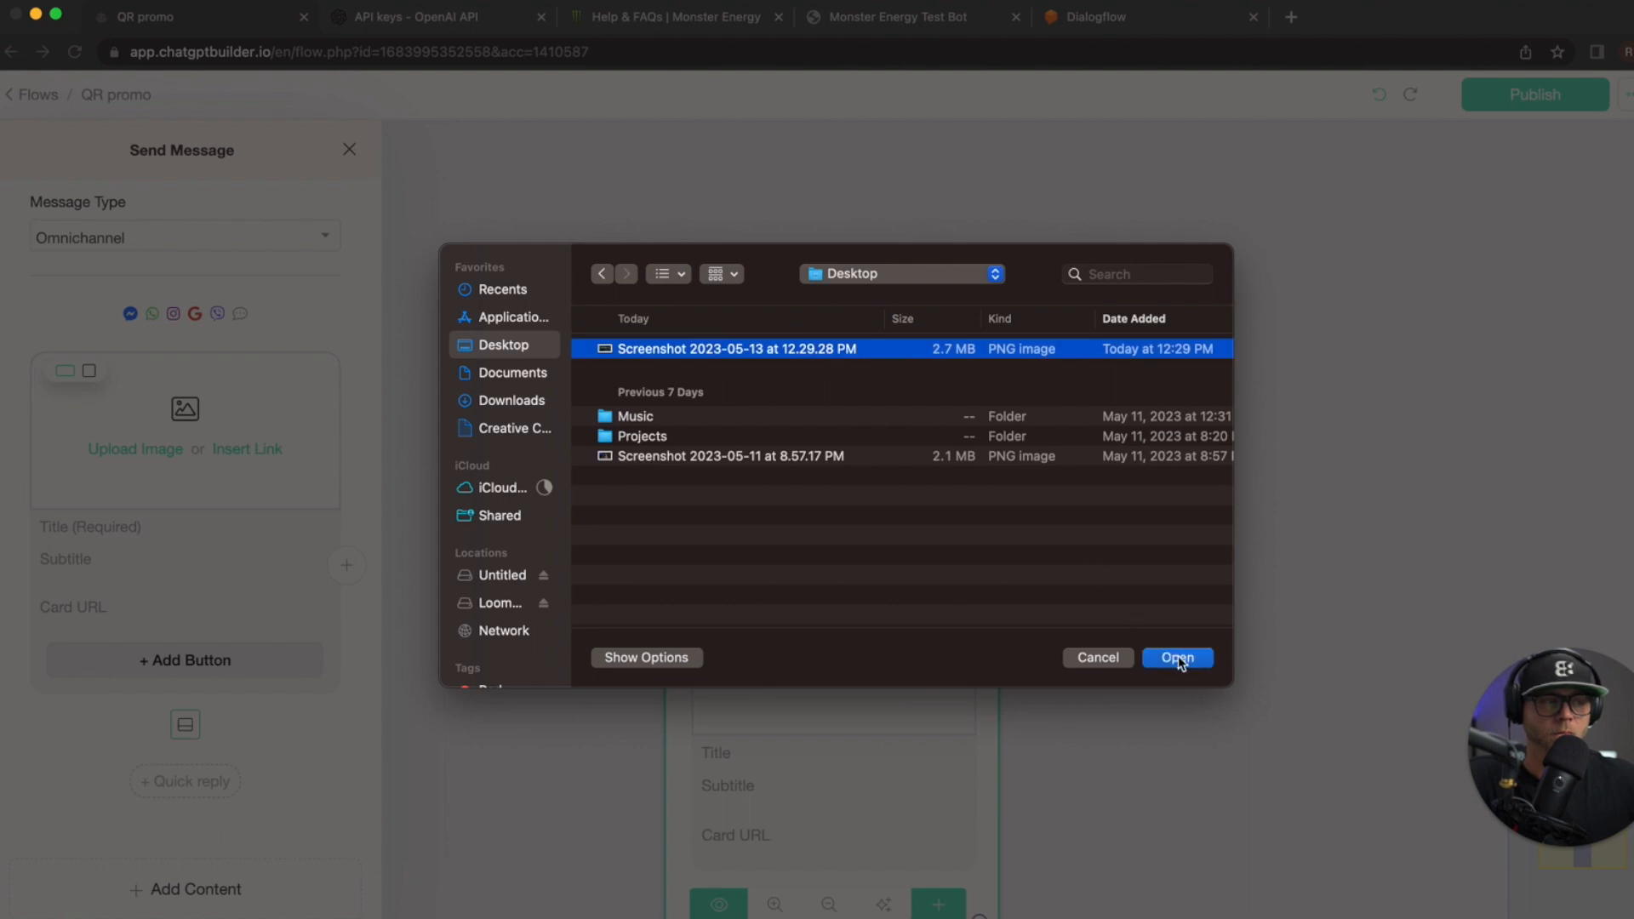
{"action": "left_click", "coordinate": [1178, 657]}
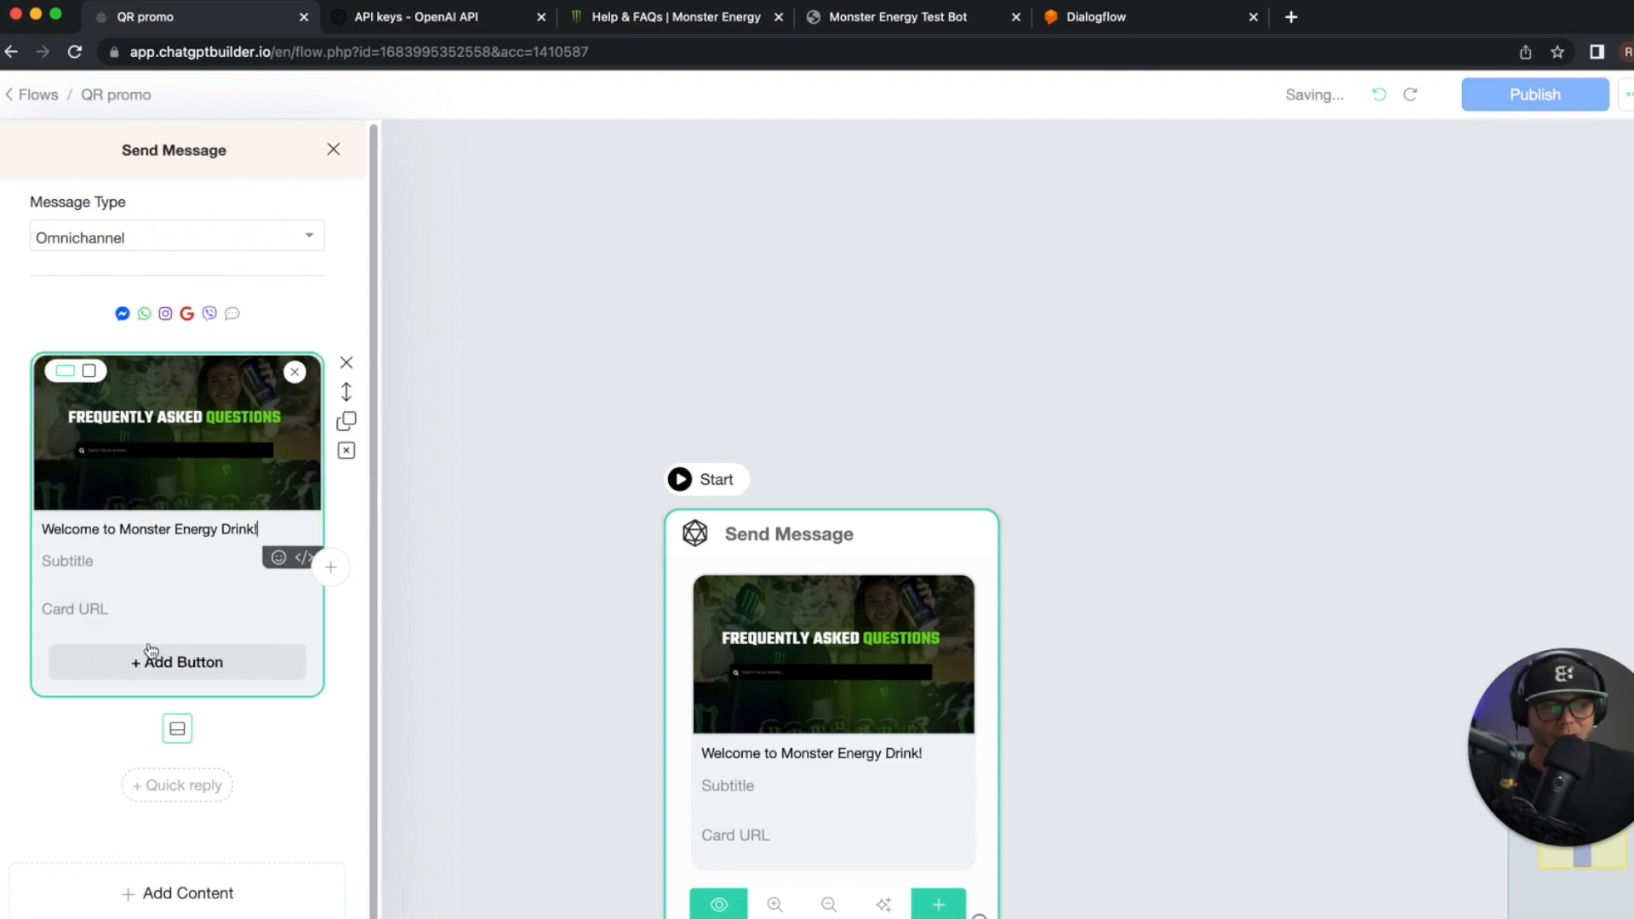
Add two card buttons labelled 'FAQs' and 'View Promos'.
{"action": "left_click", "coordinate": [177, 662]}
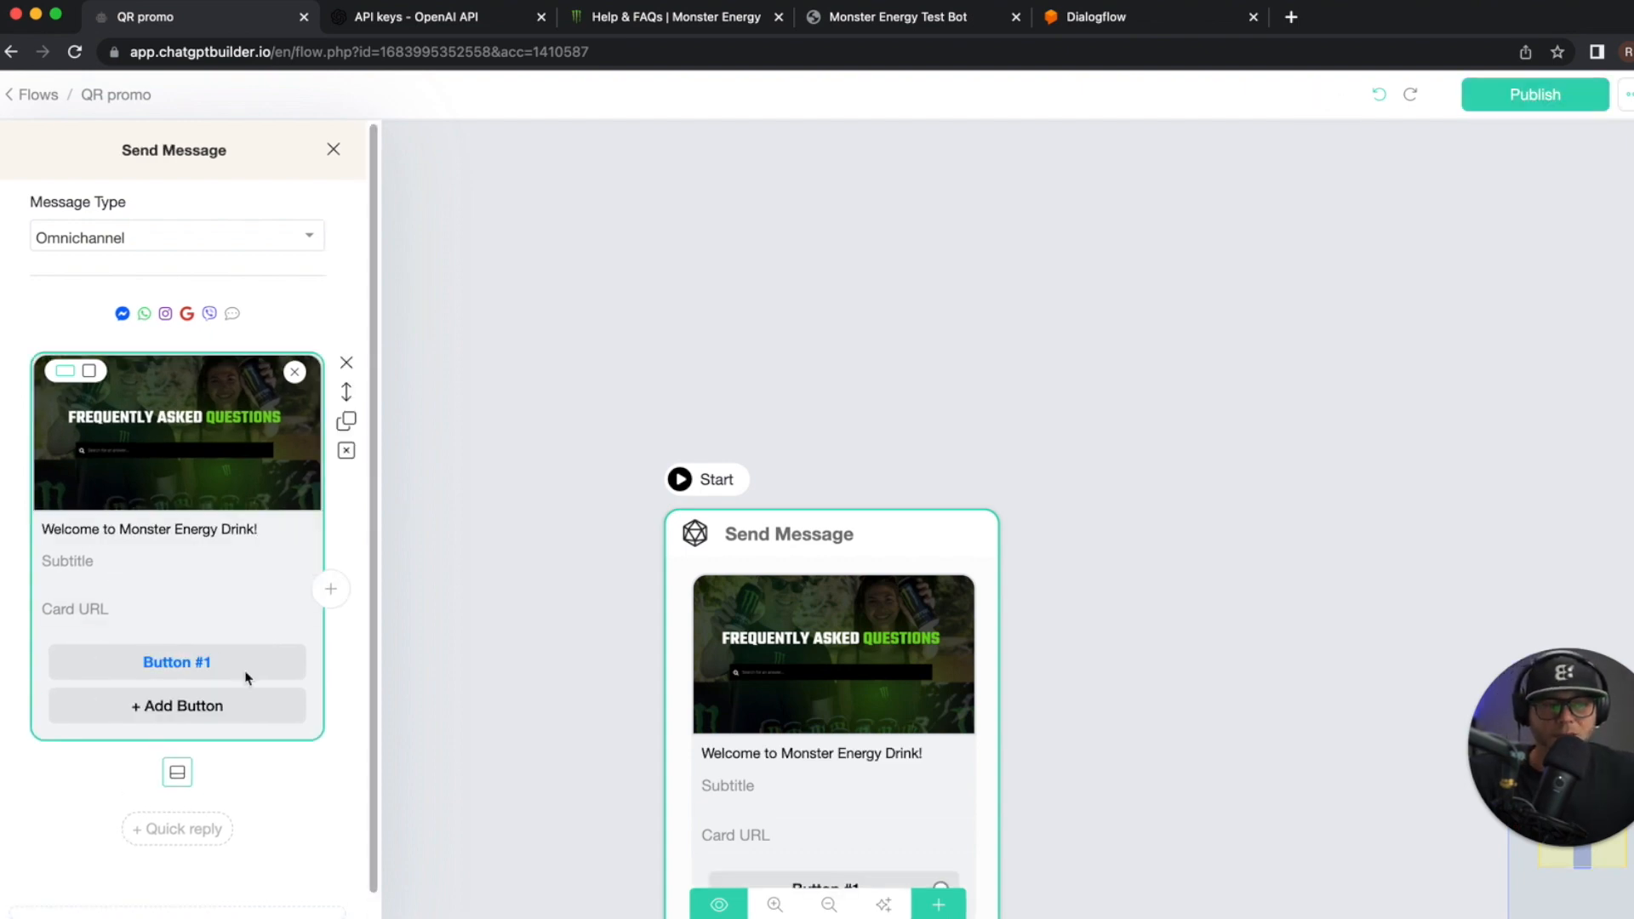
{"action": "left_click", "coordinate": [177, 662]}
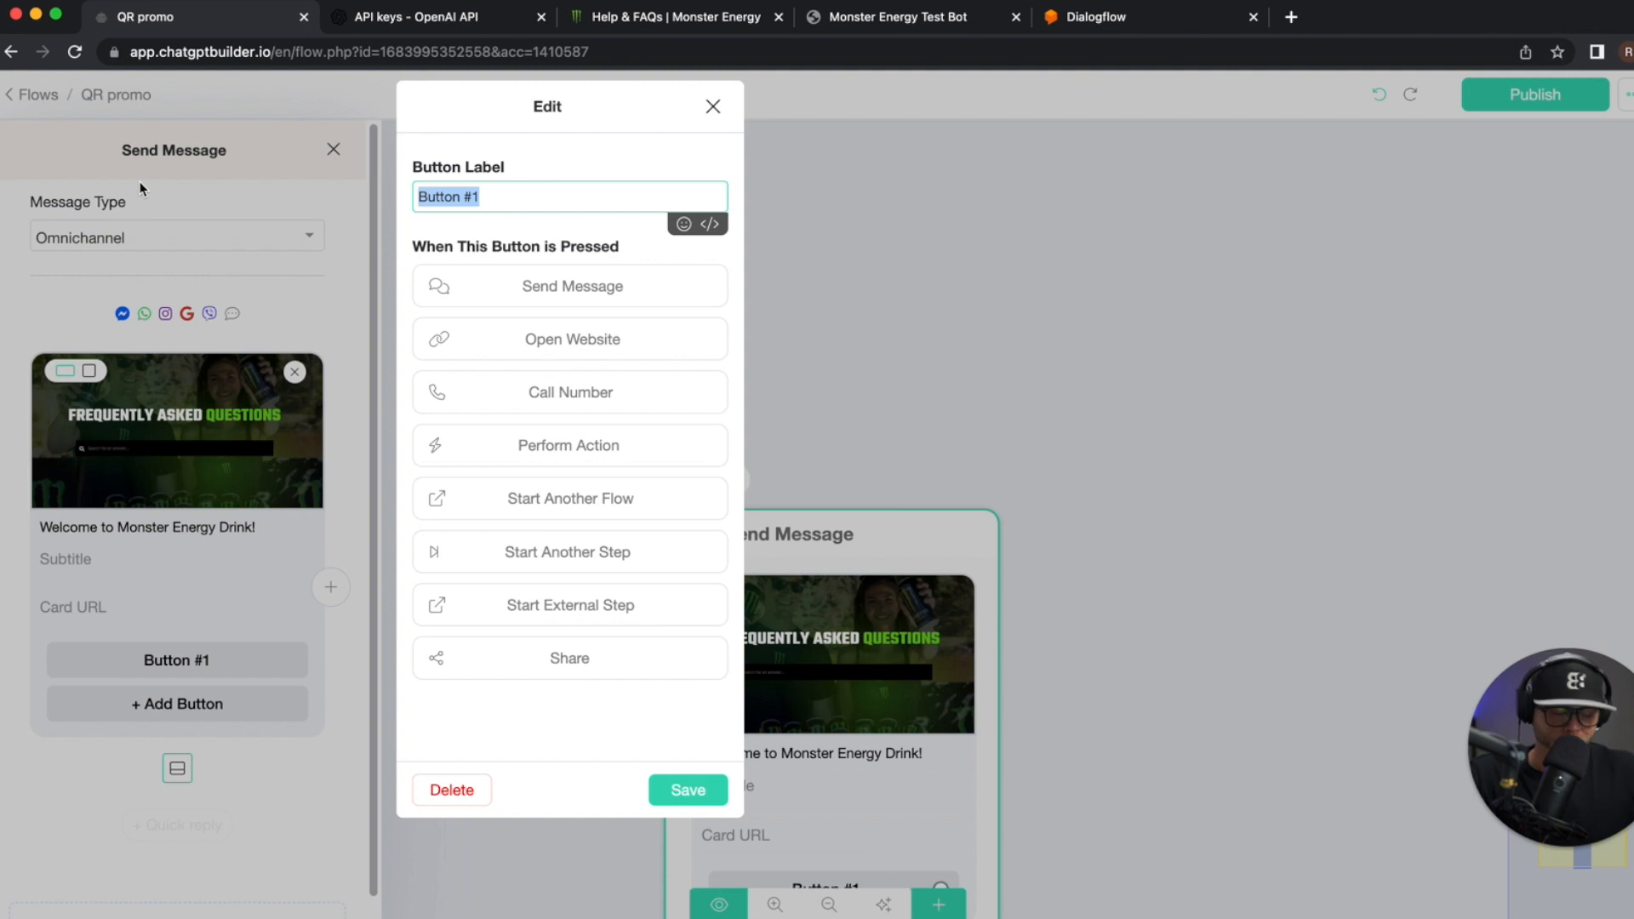
{"action": "left_click", "coordinate": [688, 790]}
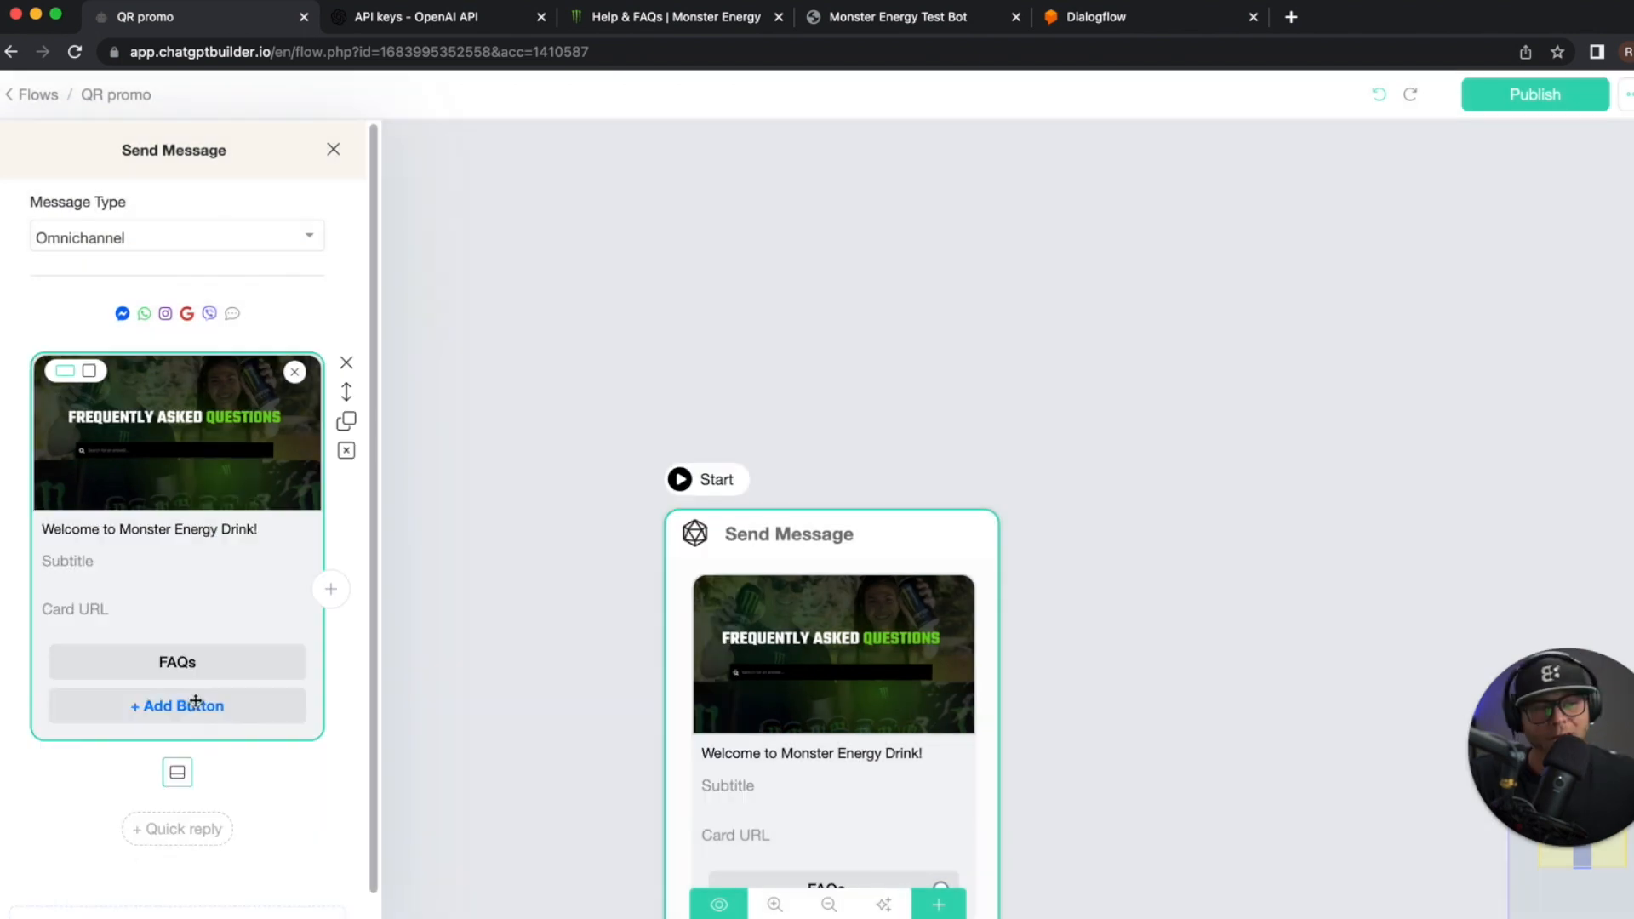
{"action": "left_click", "coordinate": [177, 705]}
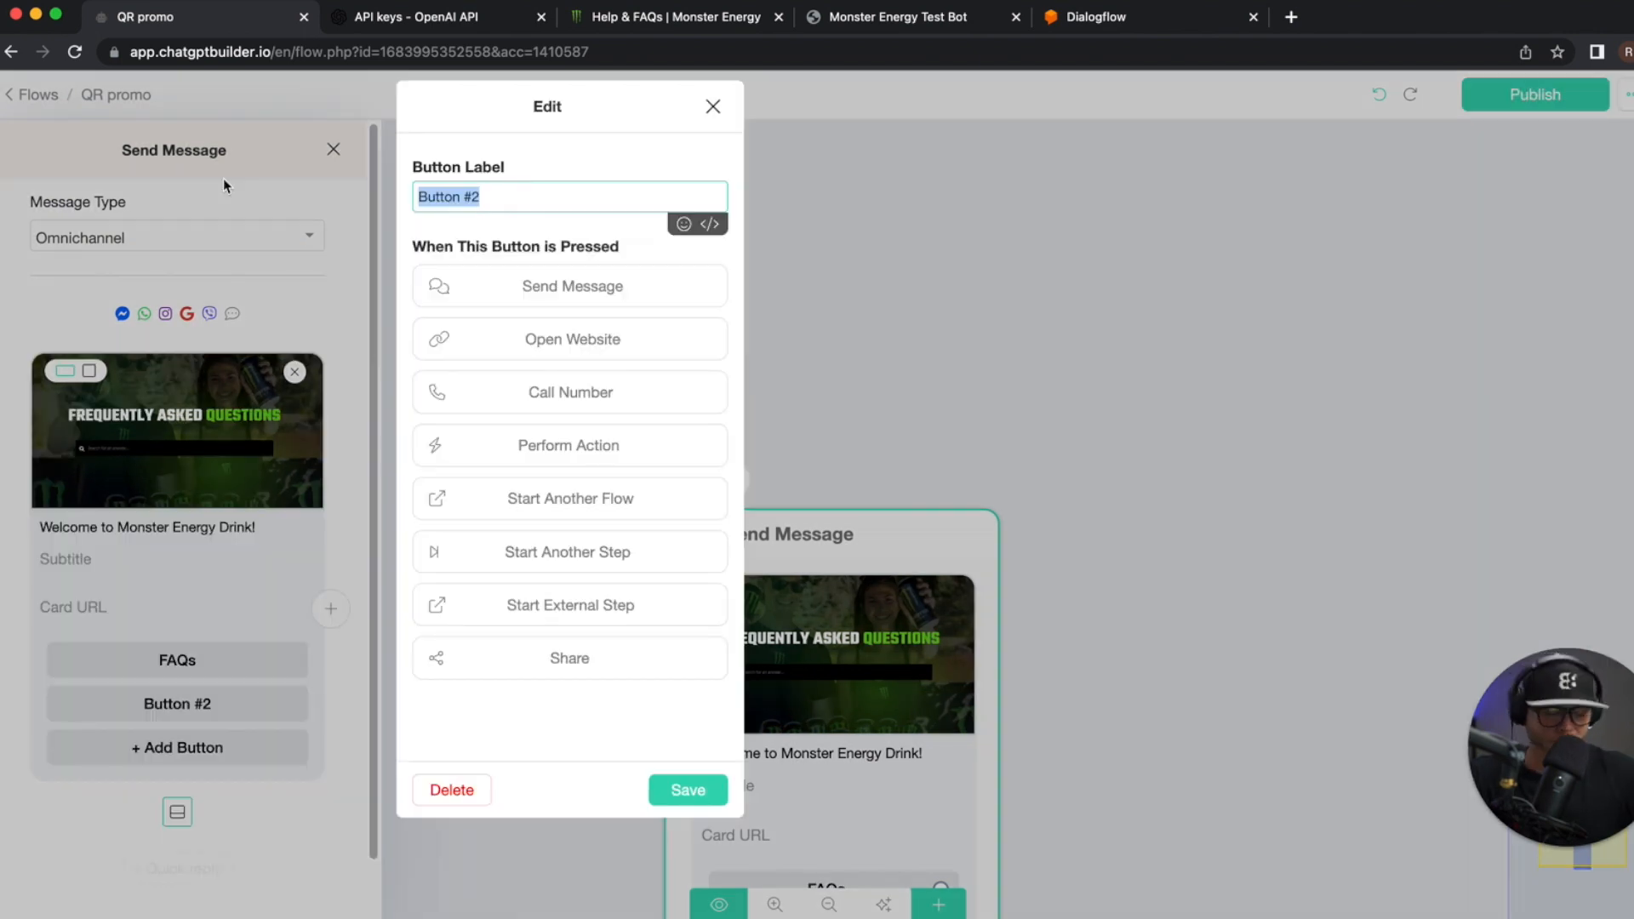
{"action": "type", "text": "View Promo"}
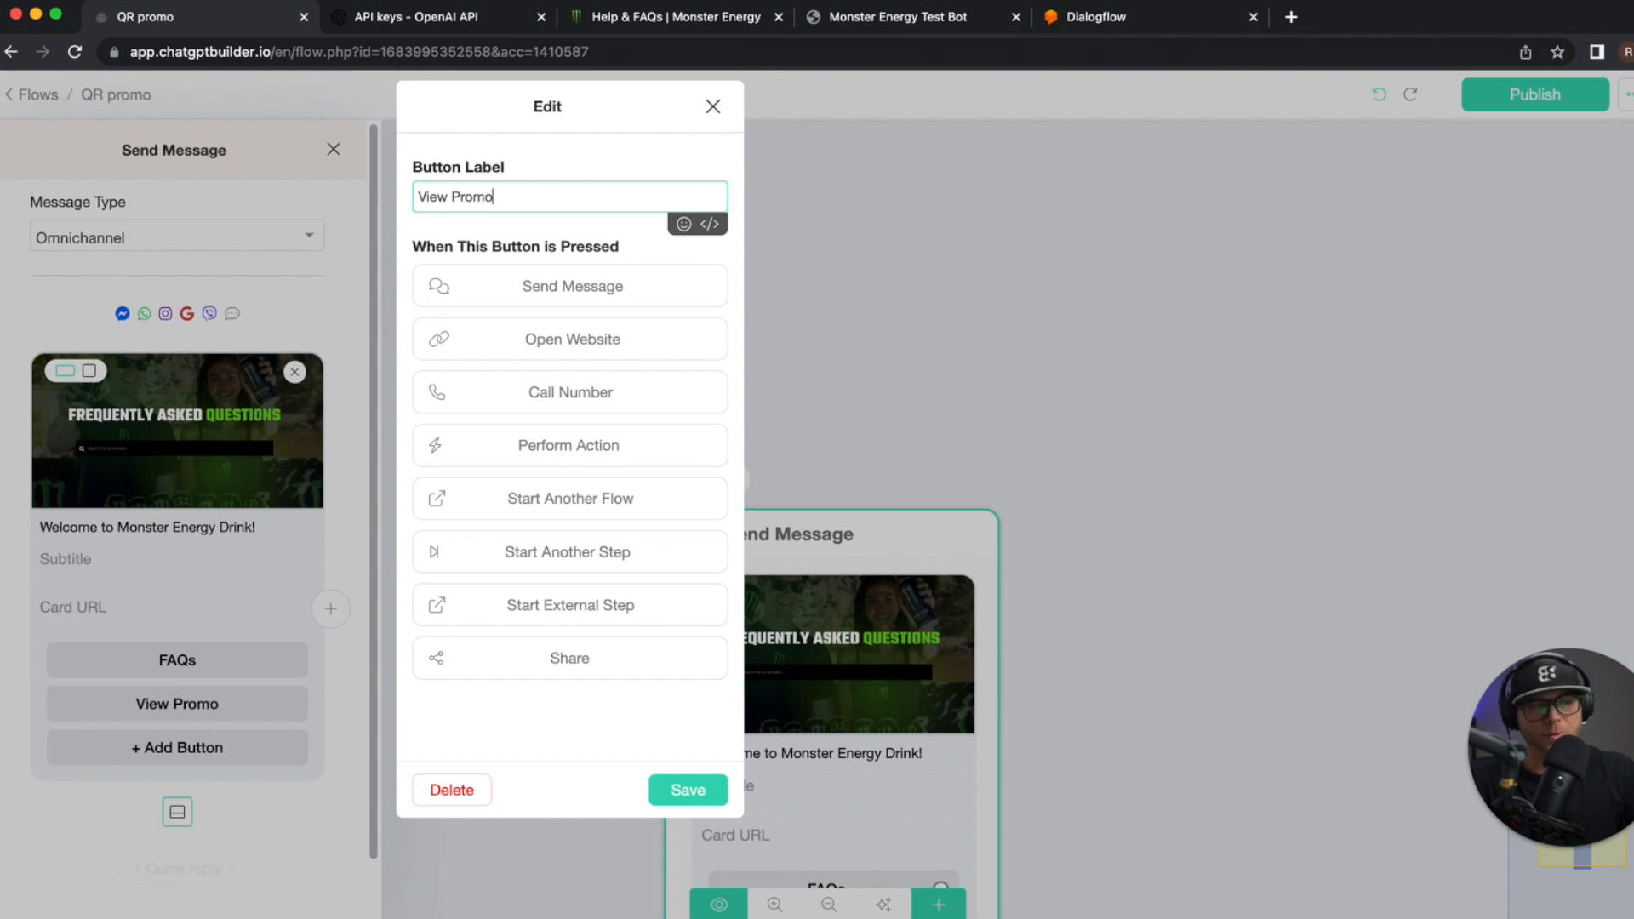
{"action": "type", "text": "s"}
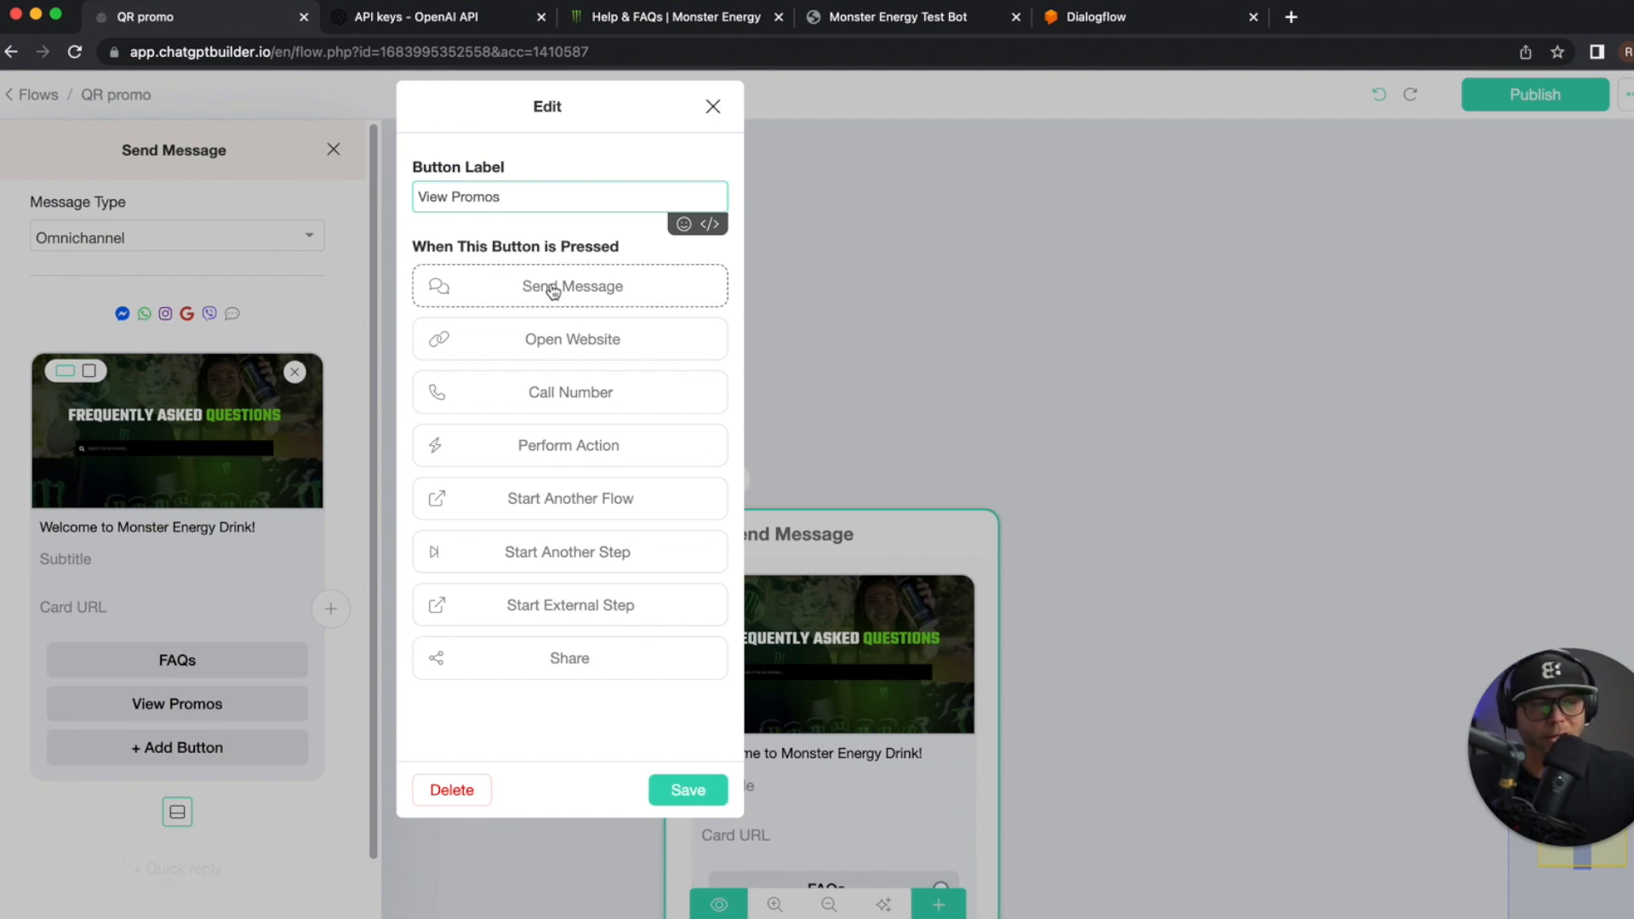
{"action": "left_click", "coordinate": [670, 16]}
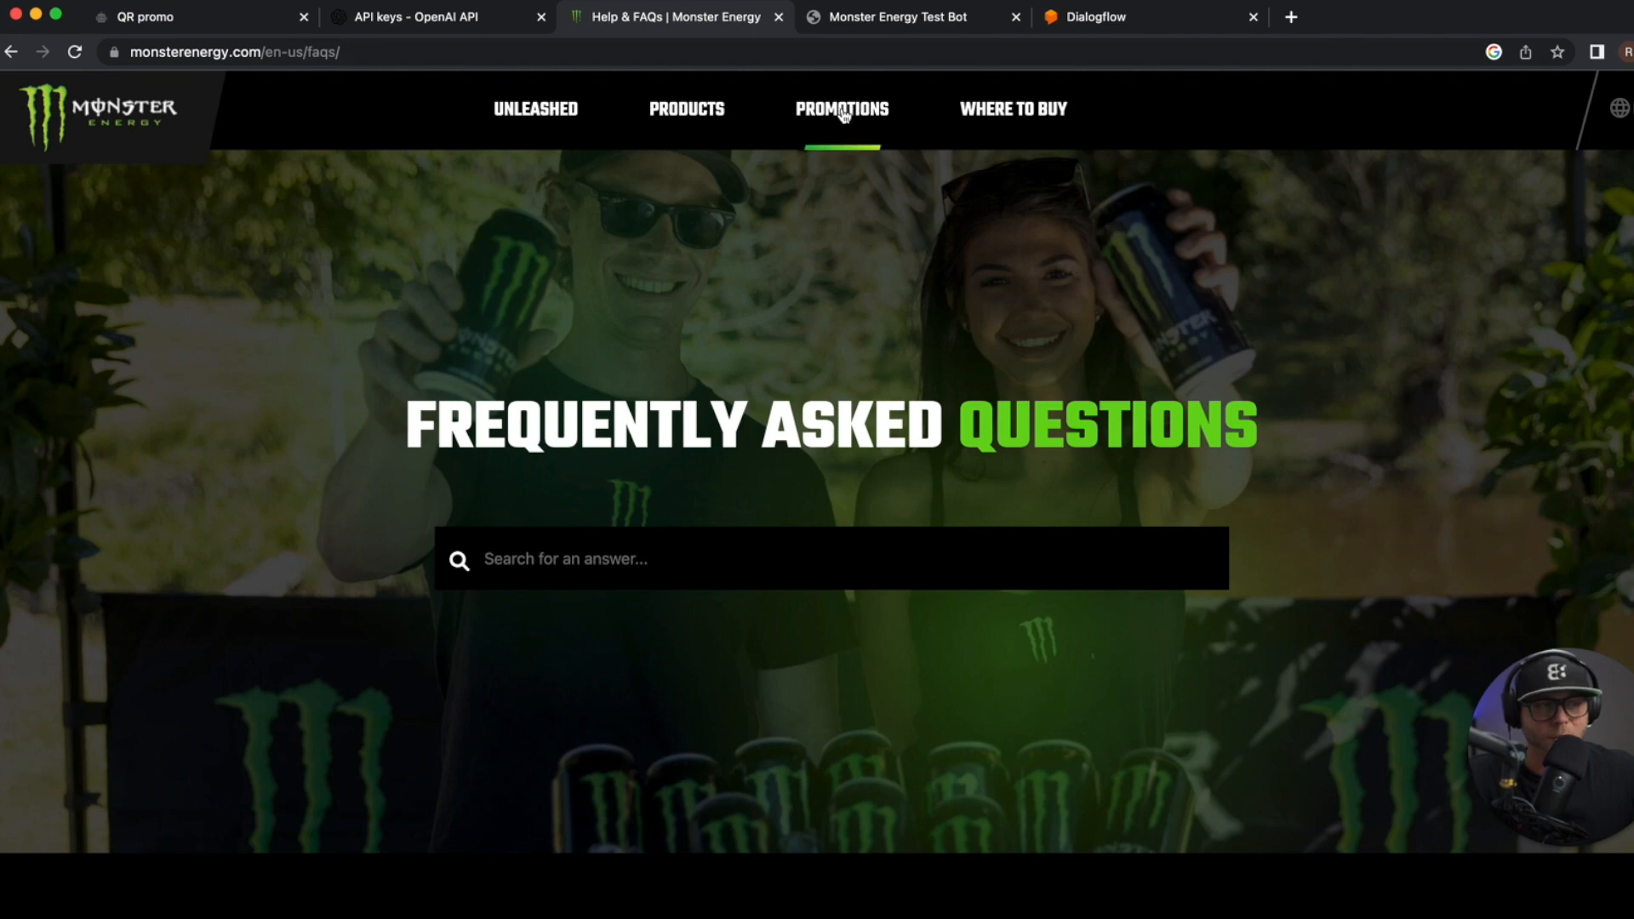
{"action": "right_click", "coordinate": [843, 109]}
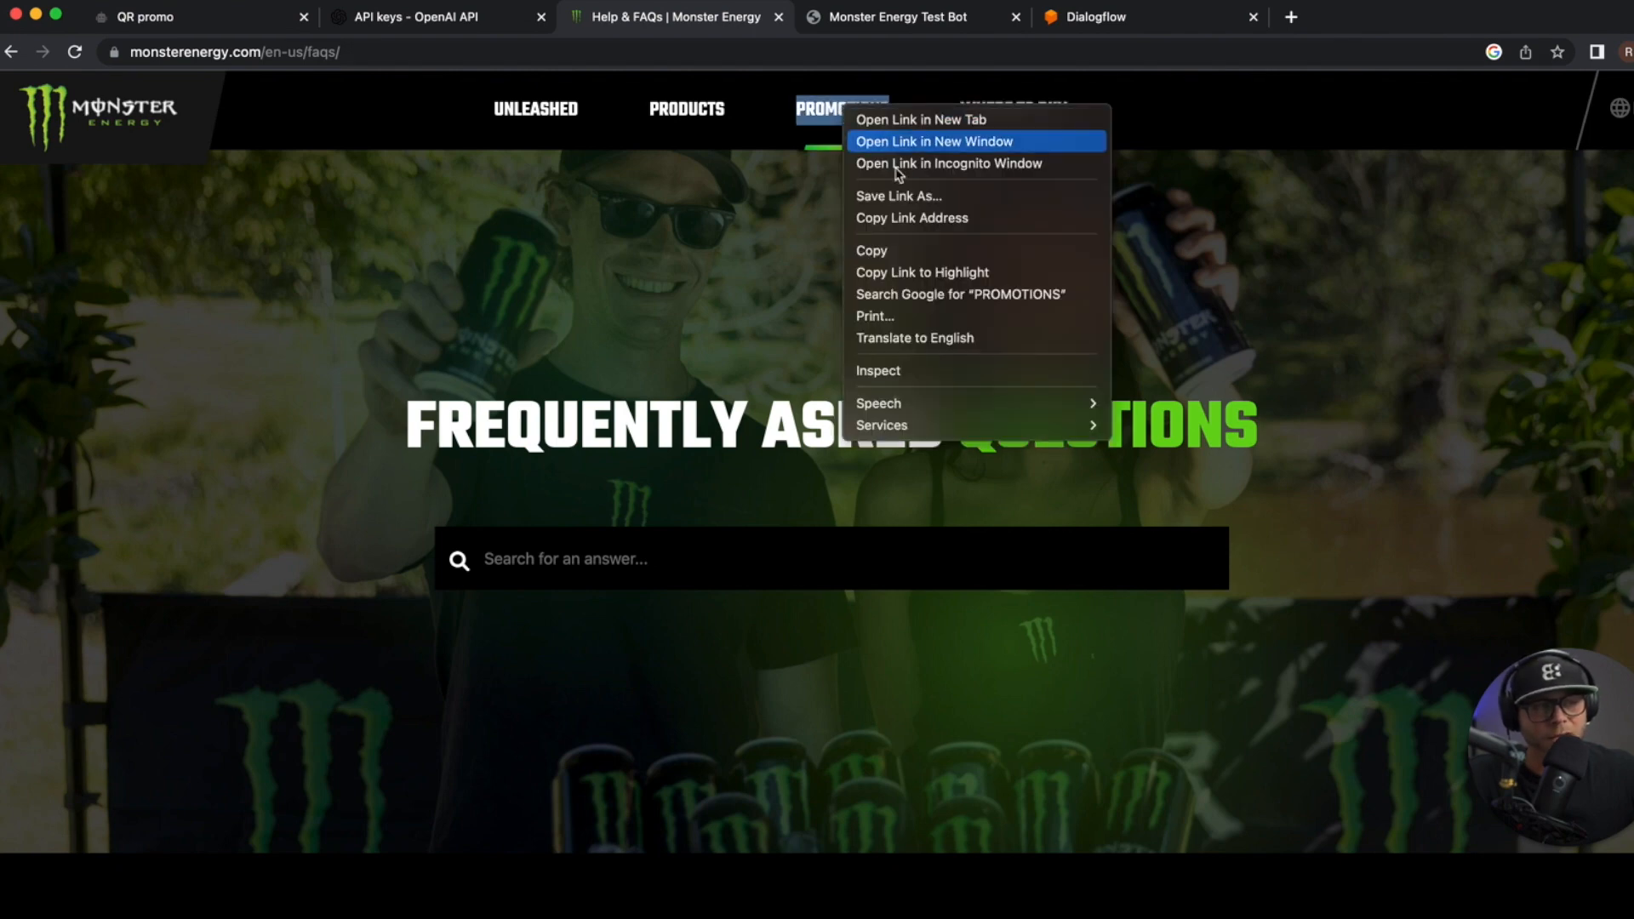
{"action": "mouse_move", "coordinate": [934, 218]}
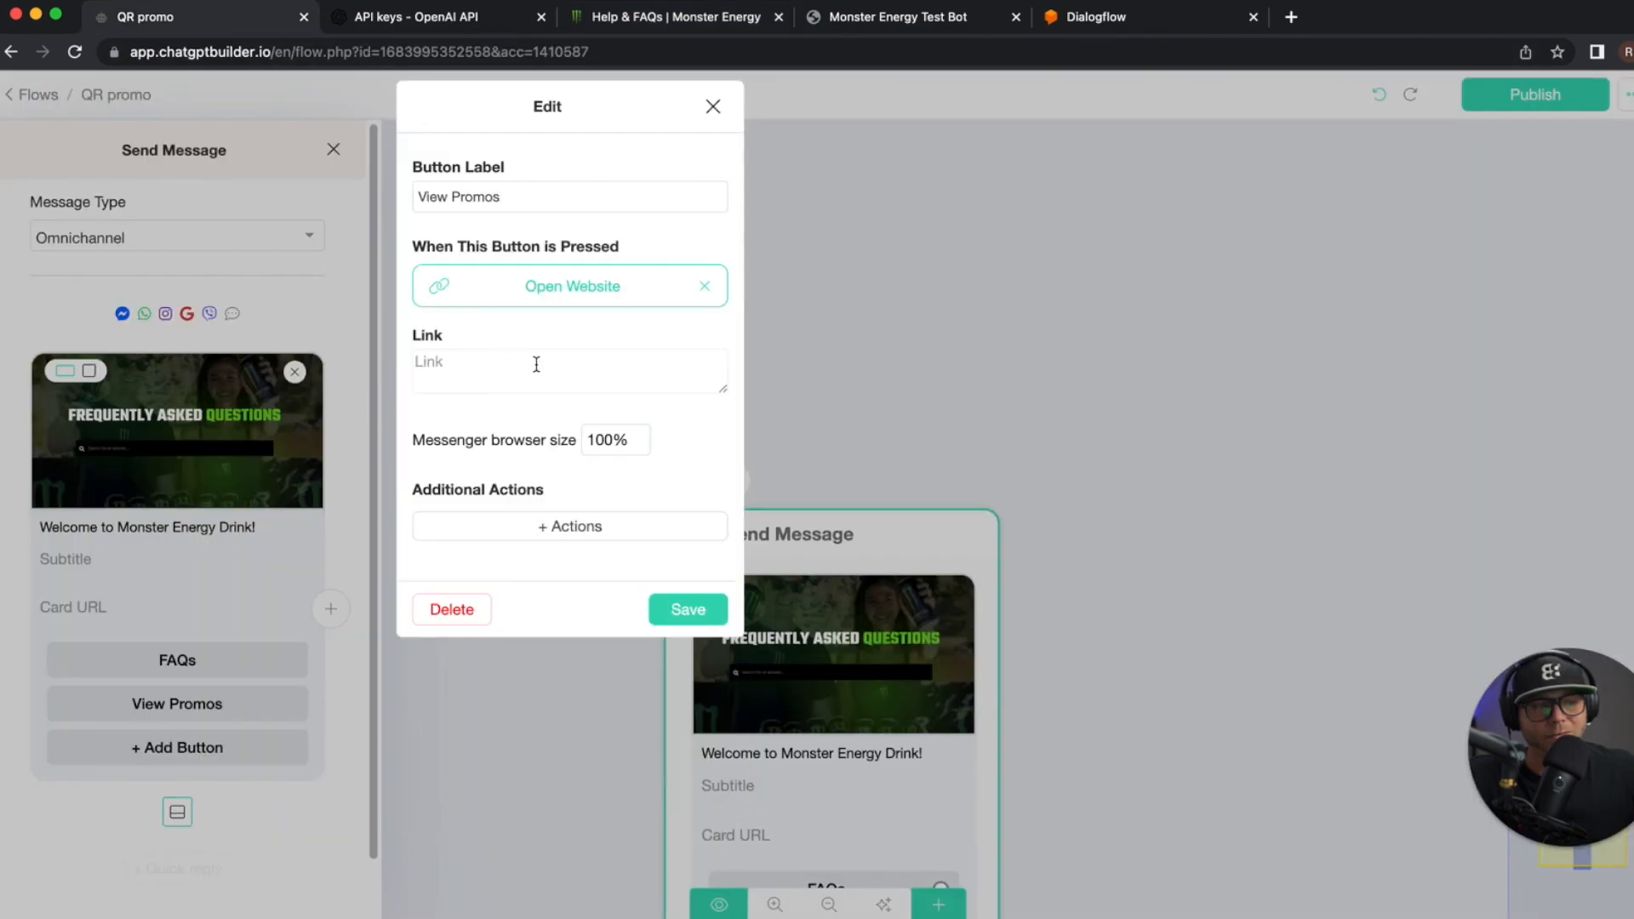
{"action": "type", "text": "https://www.monsterenergy.com/en-us/promotions/"}
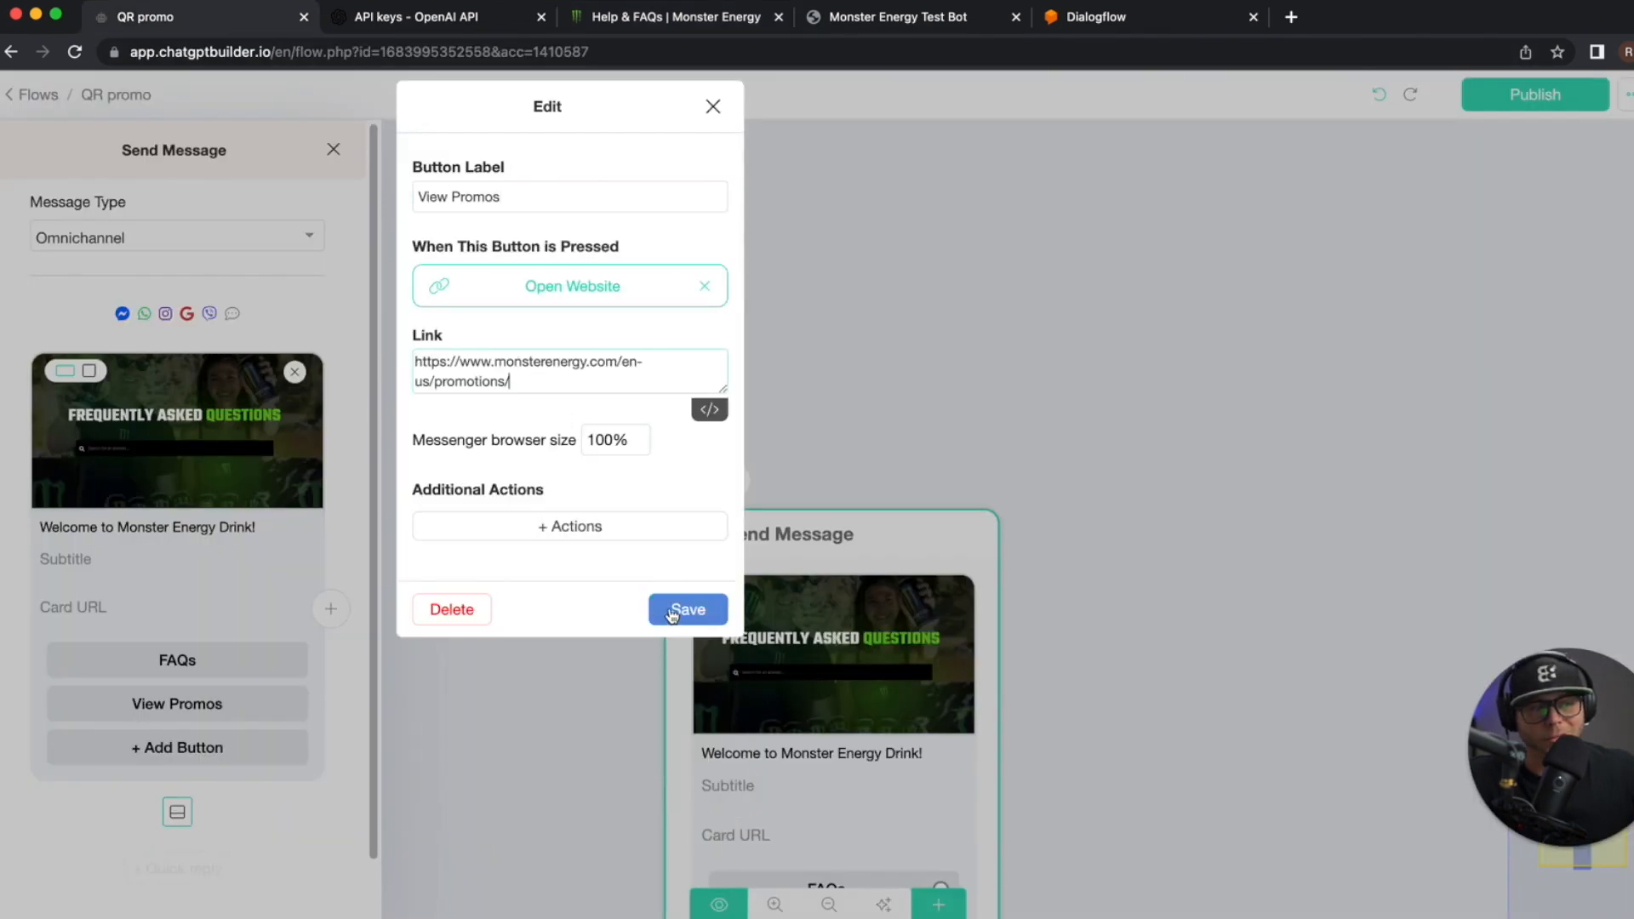
{"action": "left_click", "coordinate": [688, 607]}
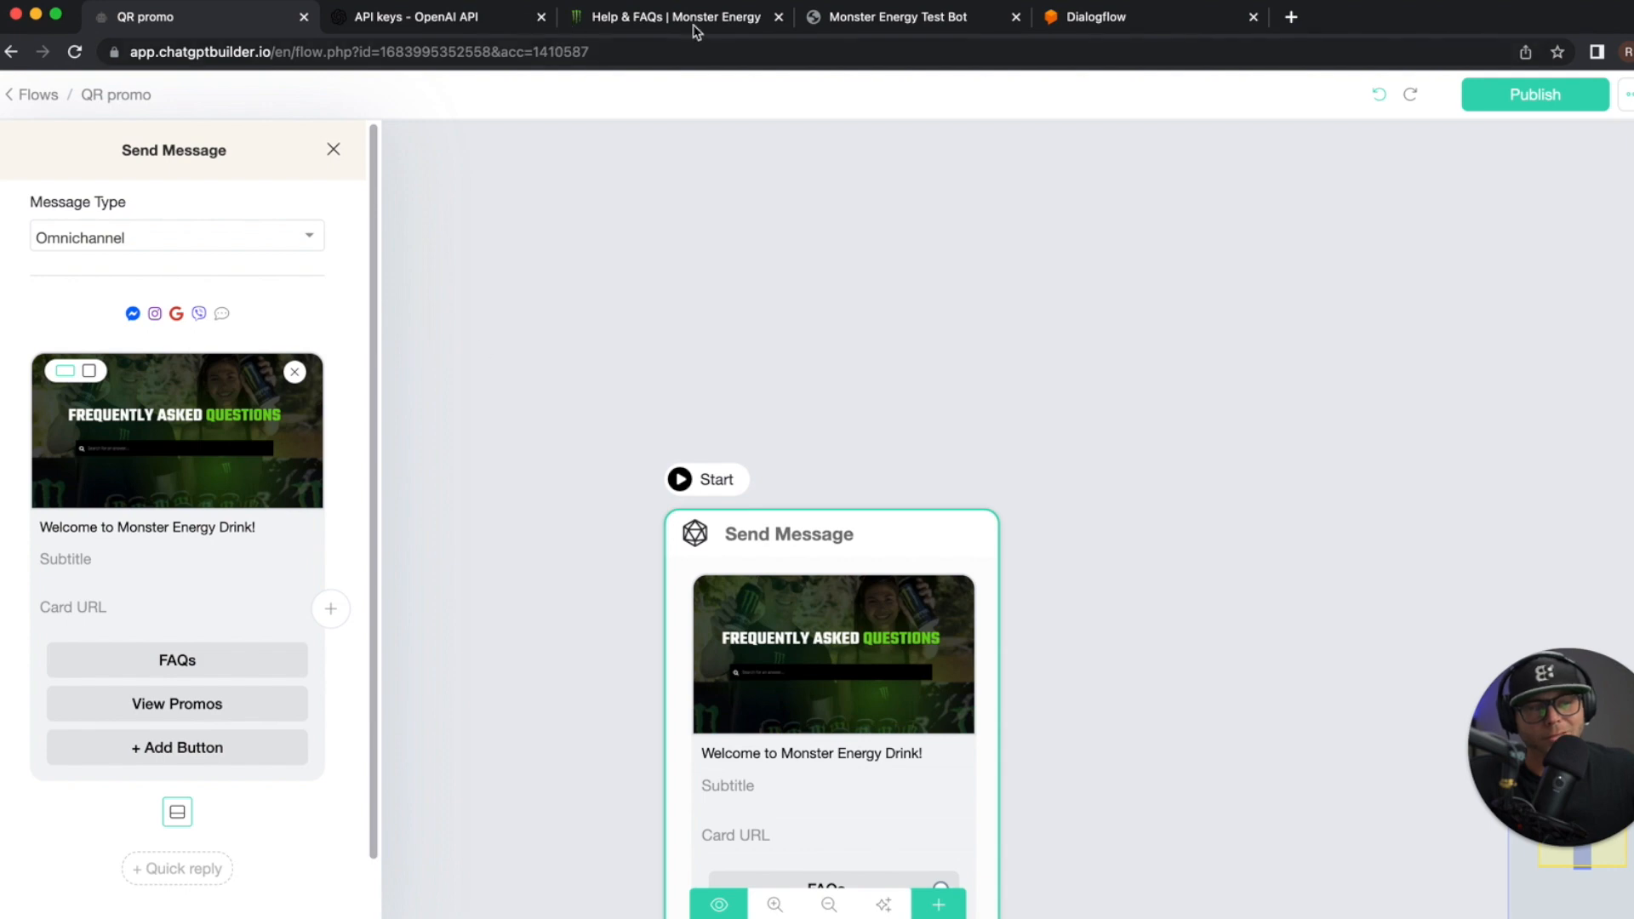
Make the FAQs button open the Monster Energy FAQ web page.
{"action": "left_click", "coordinate": [674, 15]}
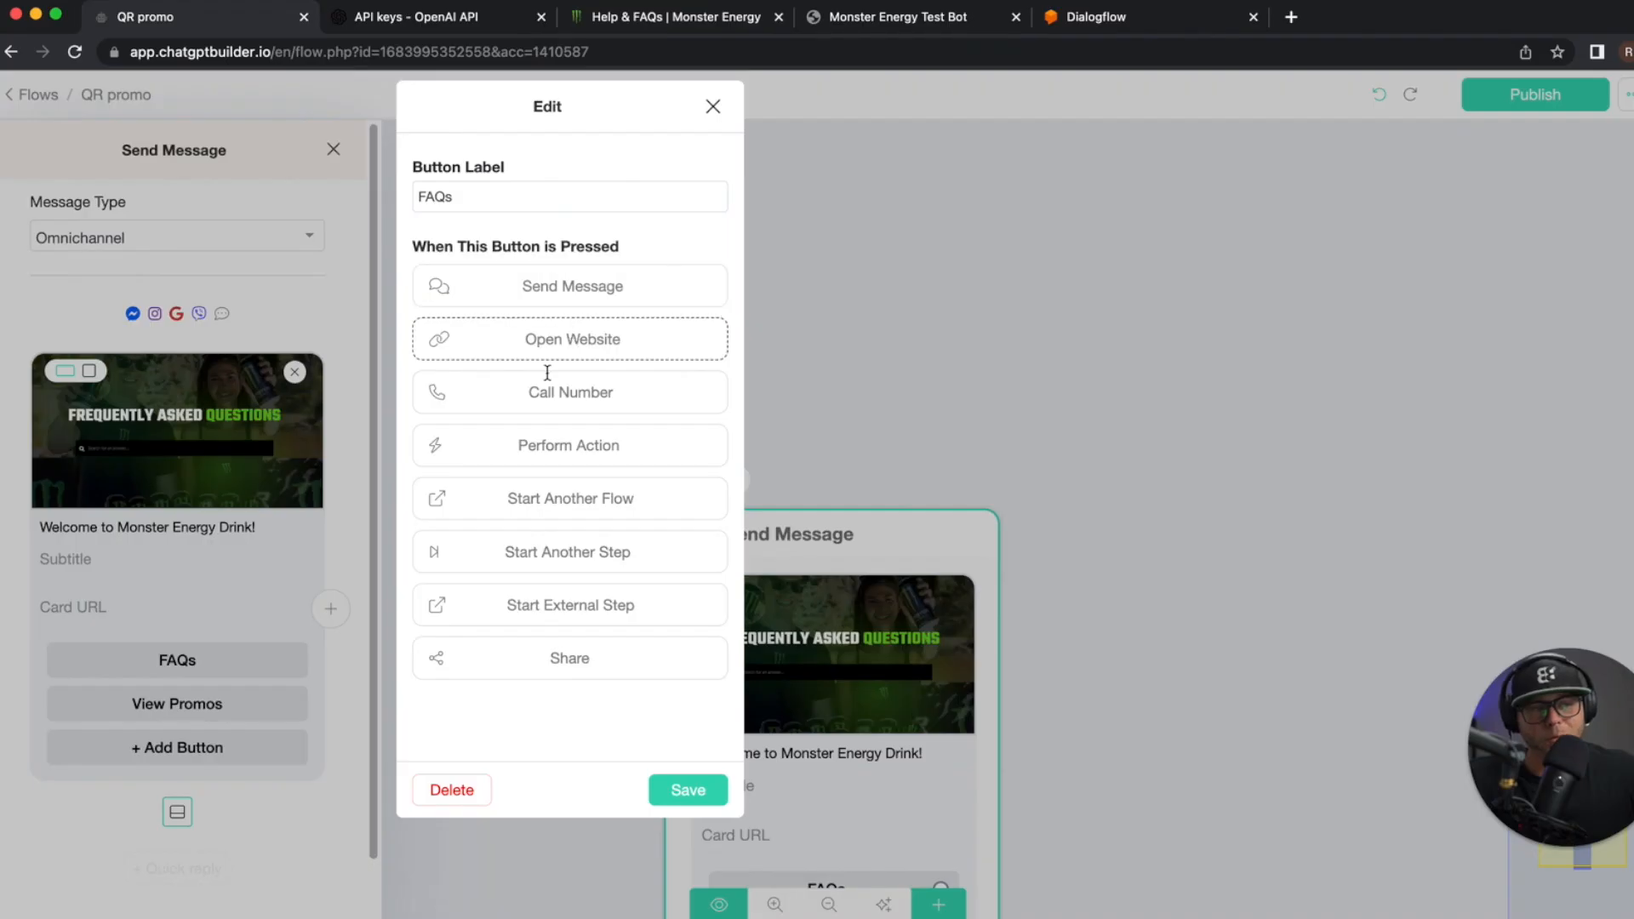
{"action": "left_click", "coordinate": [569, 339]}
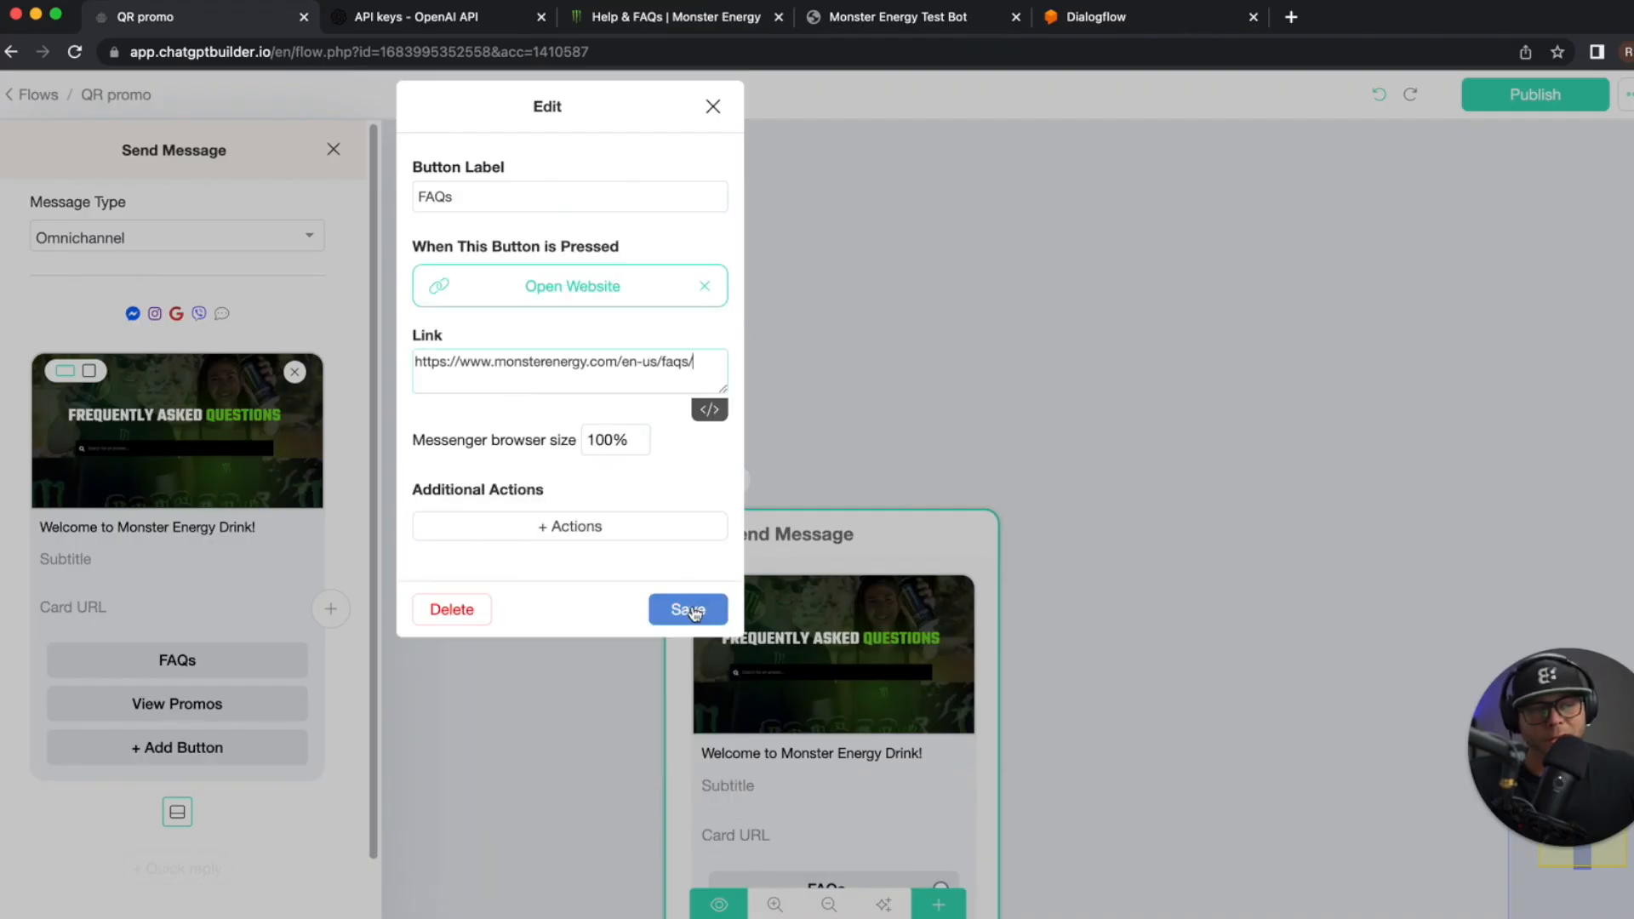
{"action": "left_click", "coordinate": [688, 609]}
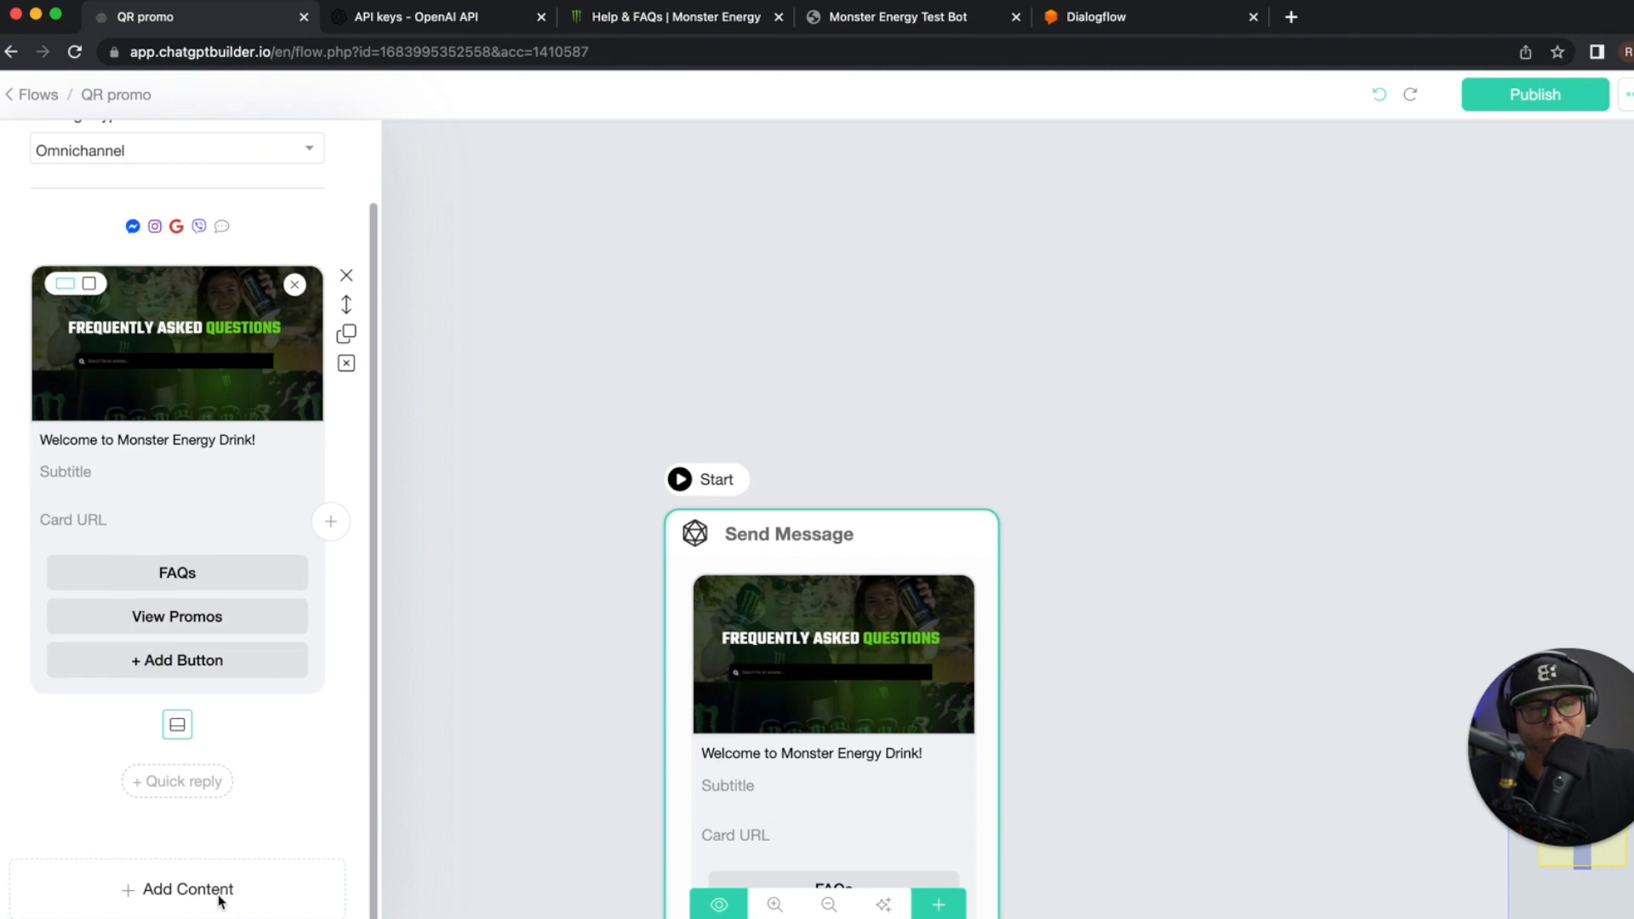
Add a Log Custom Events action named 'QR Code on box was scanned' to the welcome step.
{"action": "left_click", "coordinate": [181, 891]}
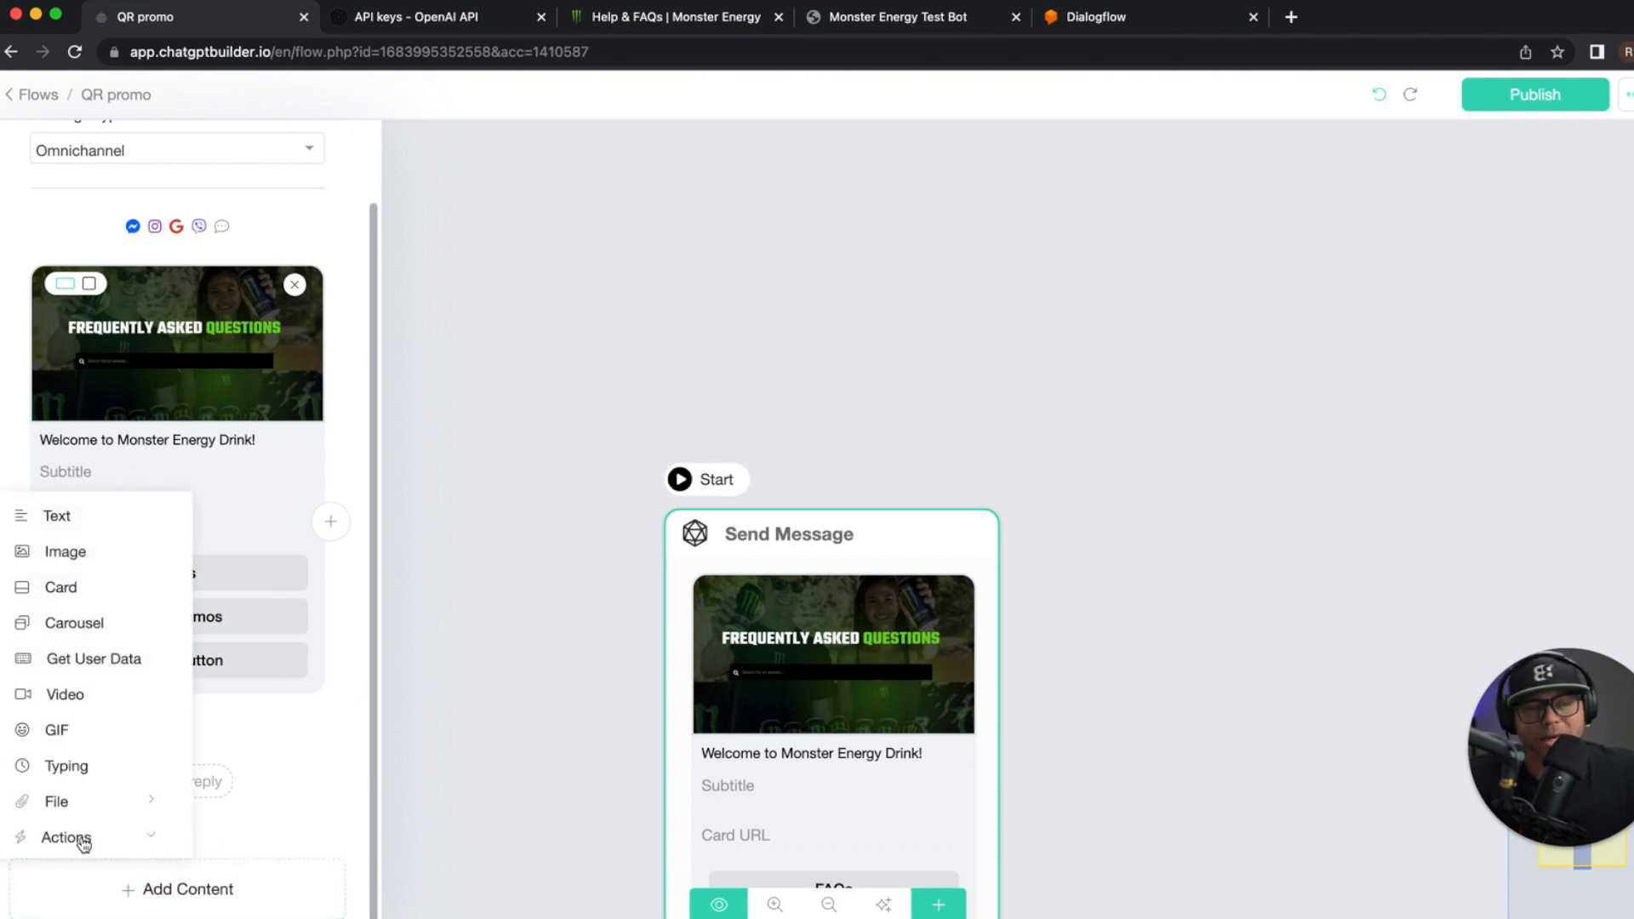
{"action": "left_click", "coordinate": [61, 837]}
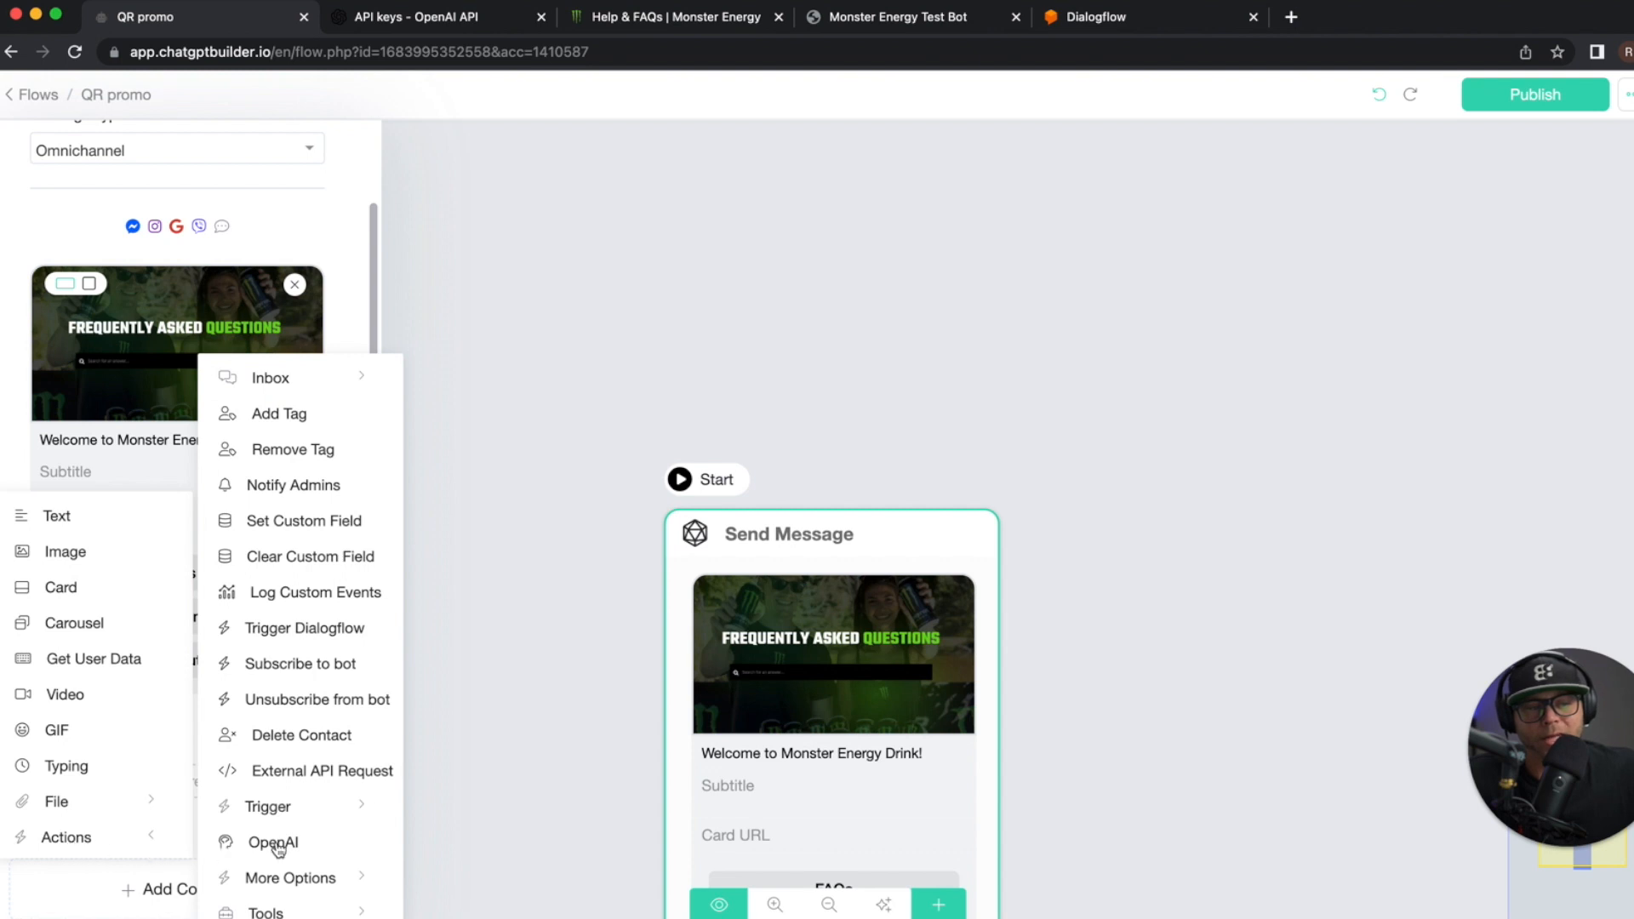
{"action": "mouse_move", "coordinate": [264, 599]}
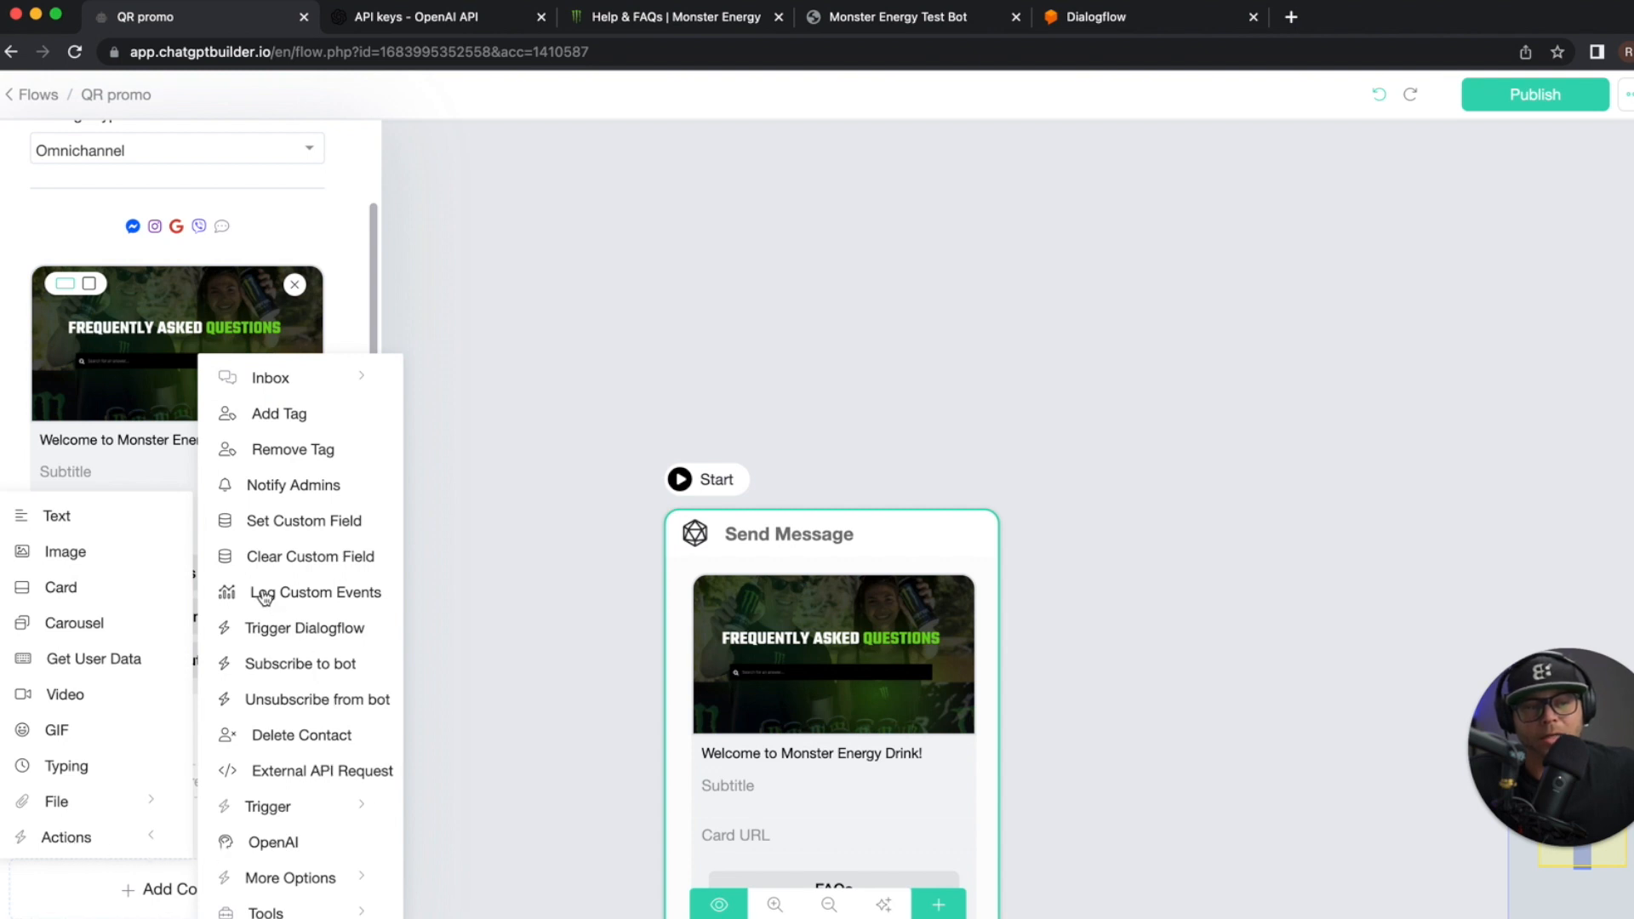
{"action": "left_click", "coordinate": [315, 592]}
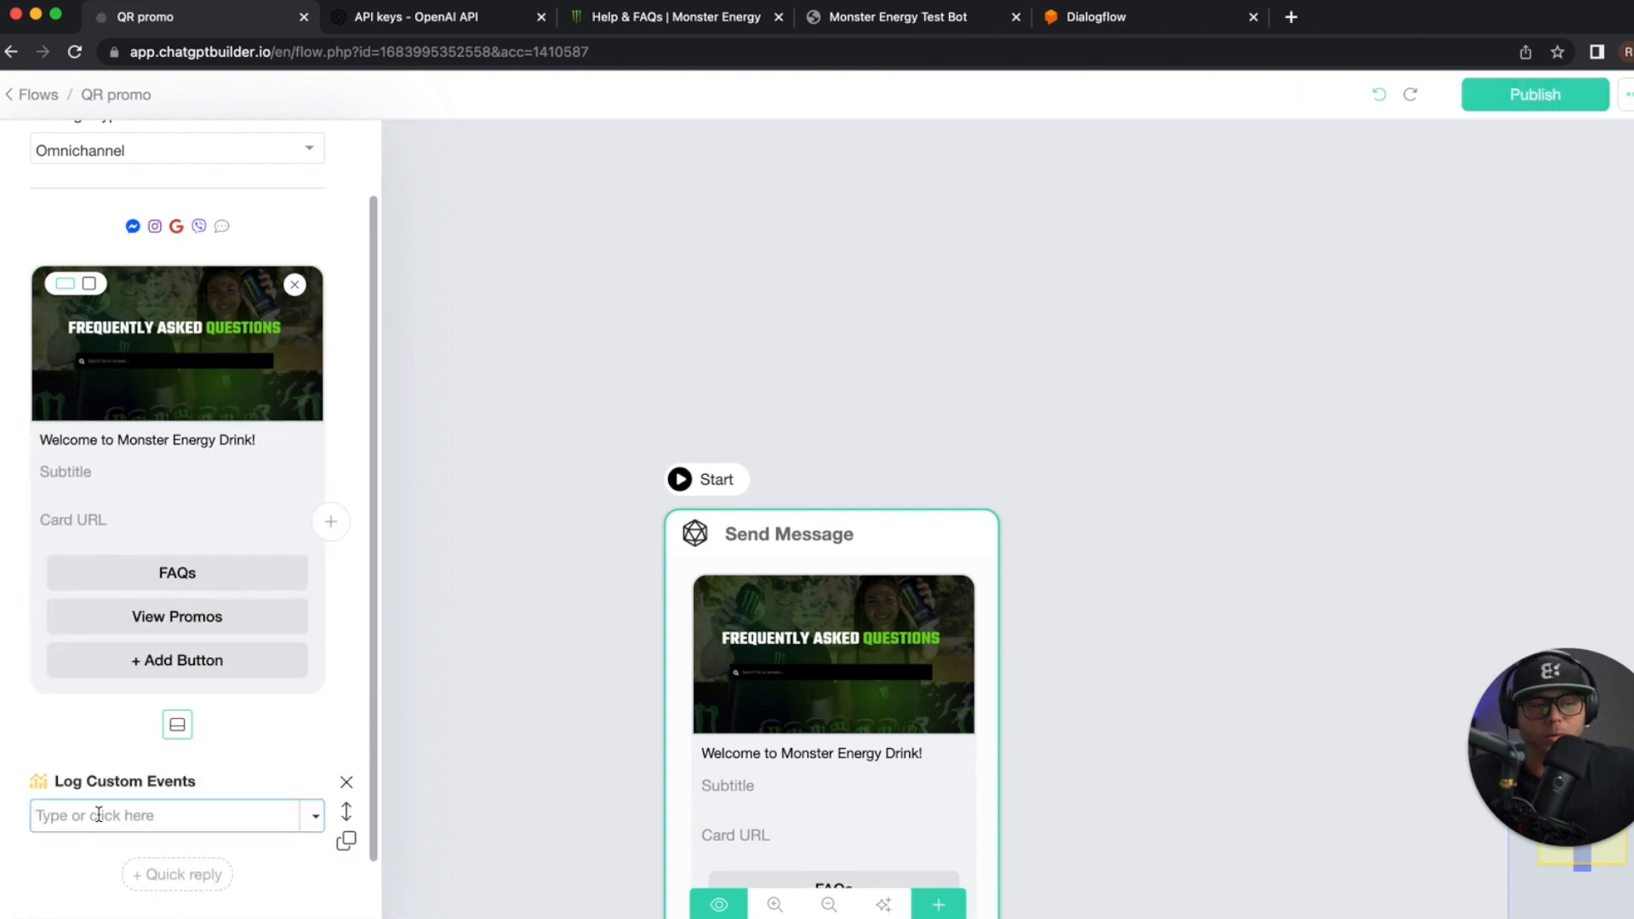
{"action": "type", "text": "QR Code on box wa"}
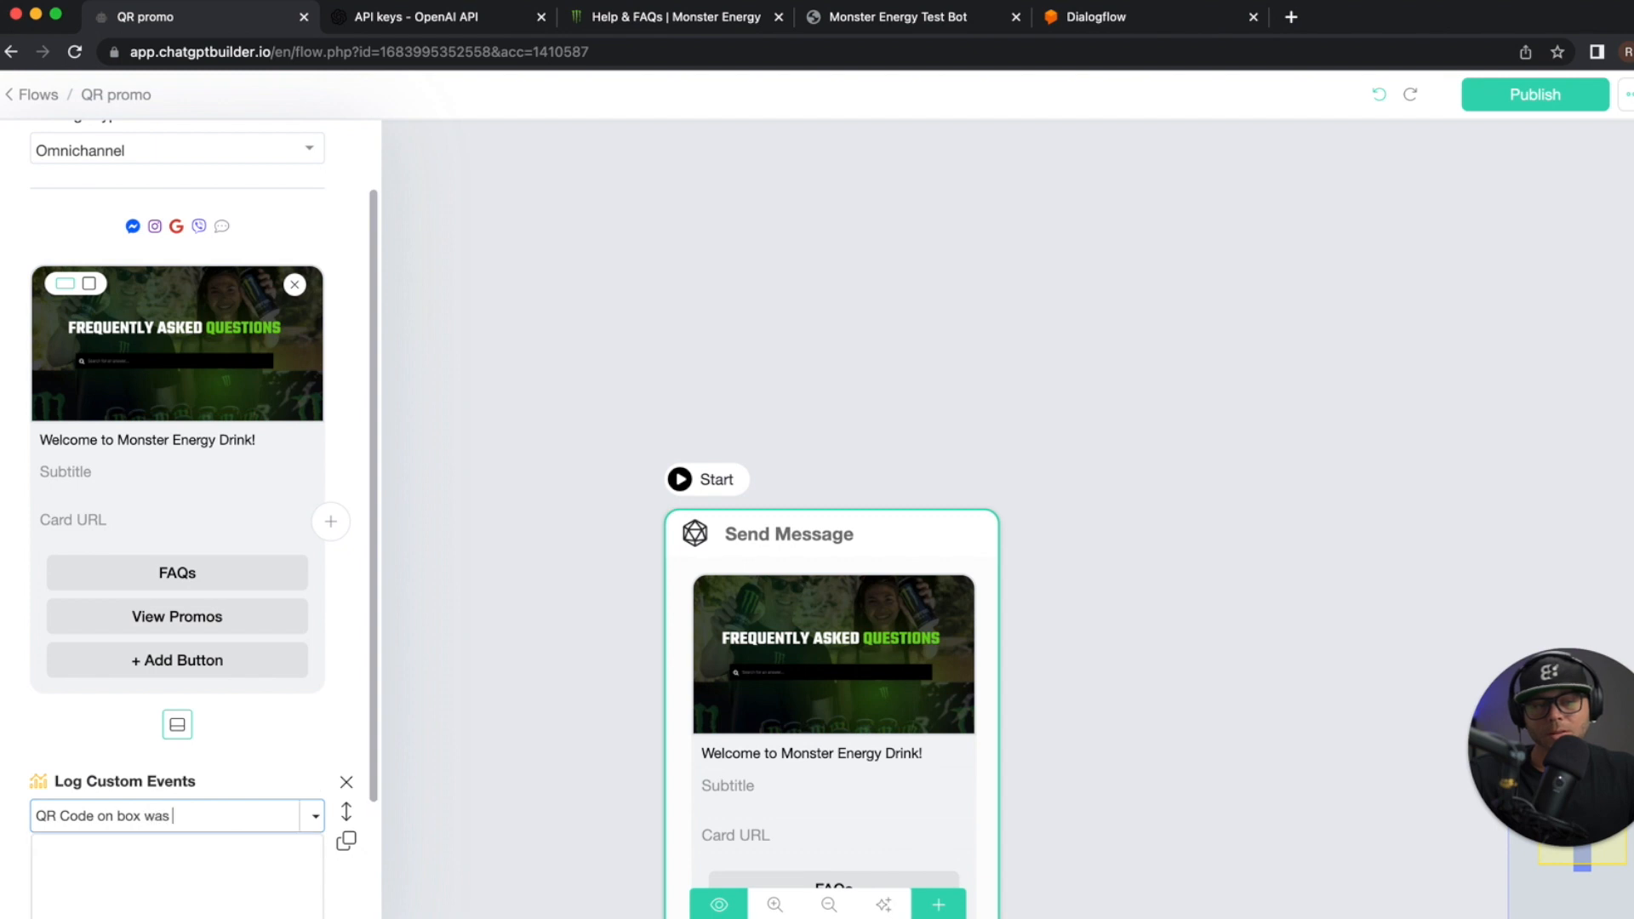
{"action": "type", "text": "scanned"}
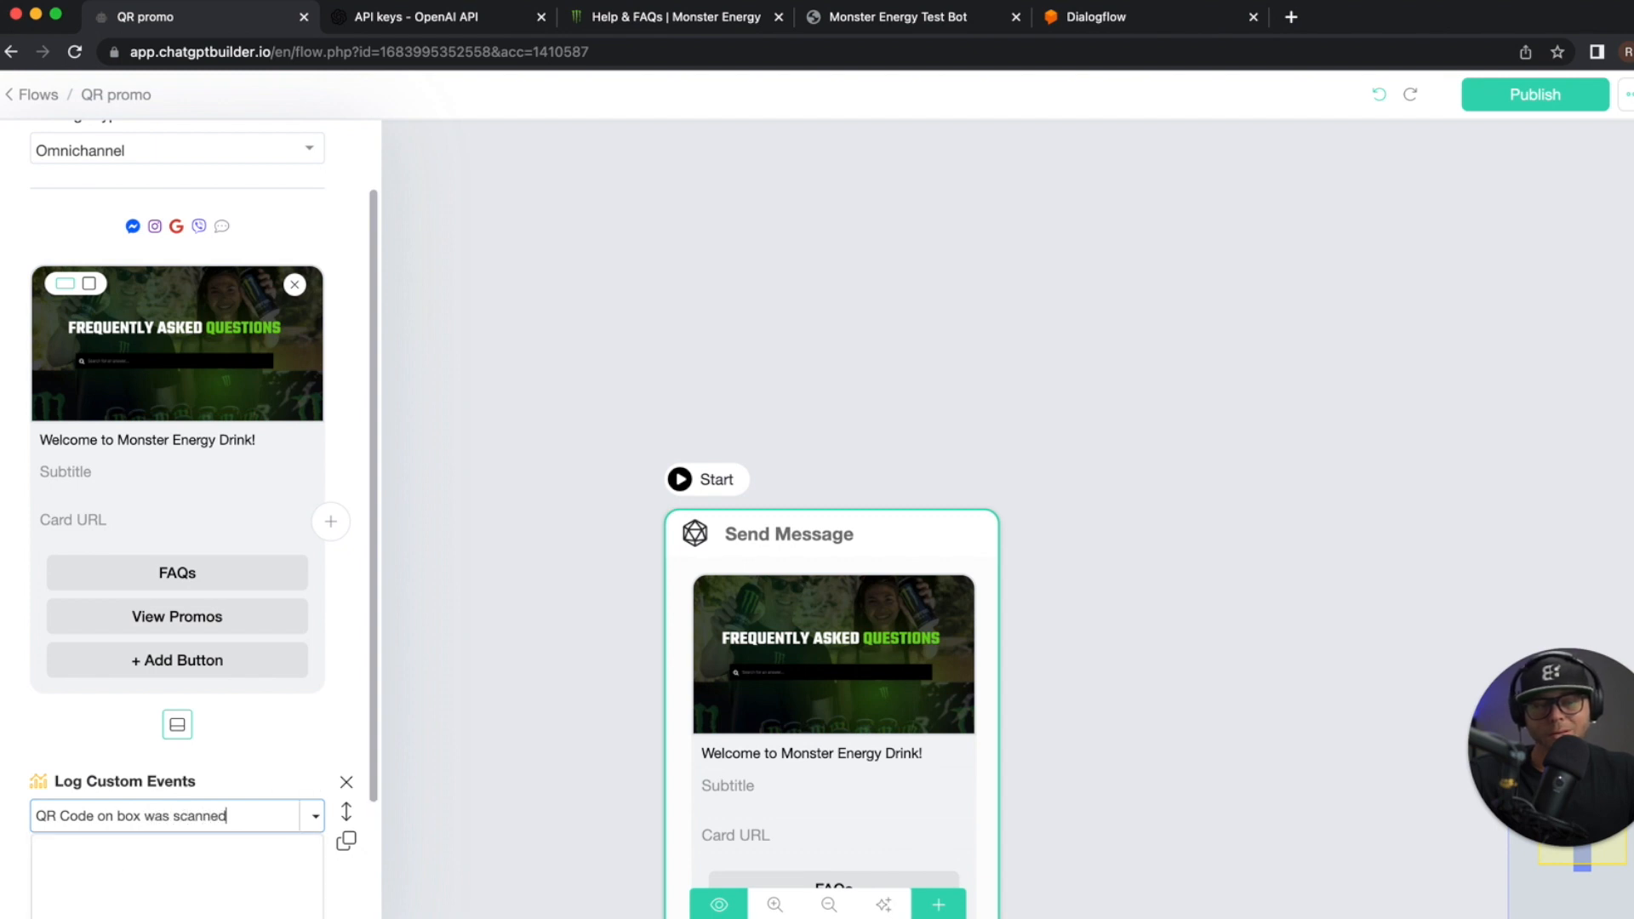
{"action": "key", "text": "Enter"}
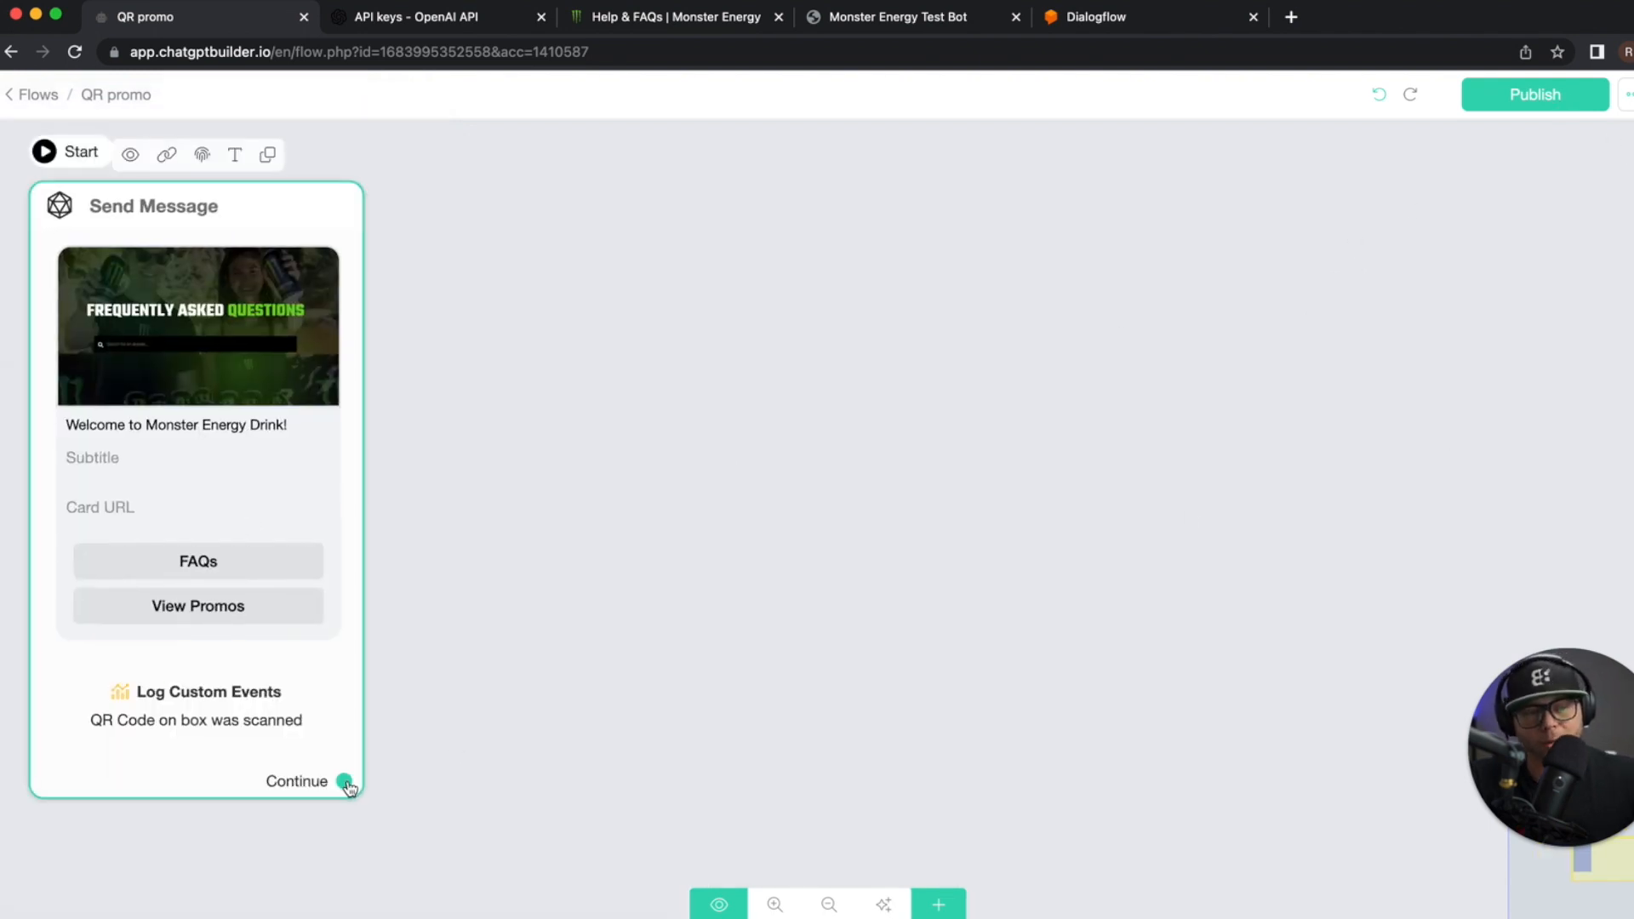
Connect a new Send Message step after the welcome card with a Get User Data prompt.
{"action": "left_click_drag", "start_coordinate": [345, 779], "coordinate": [521, 405]}
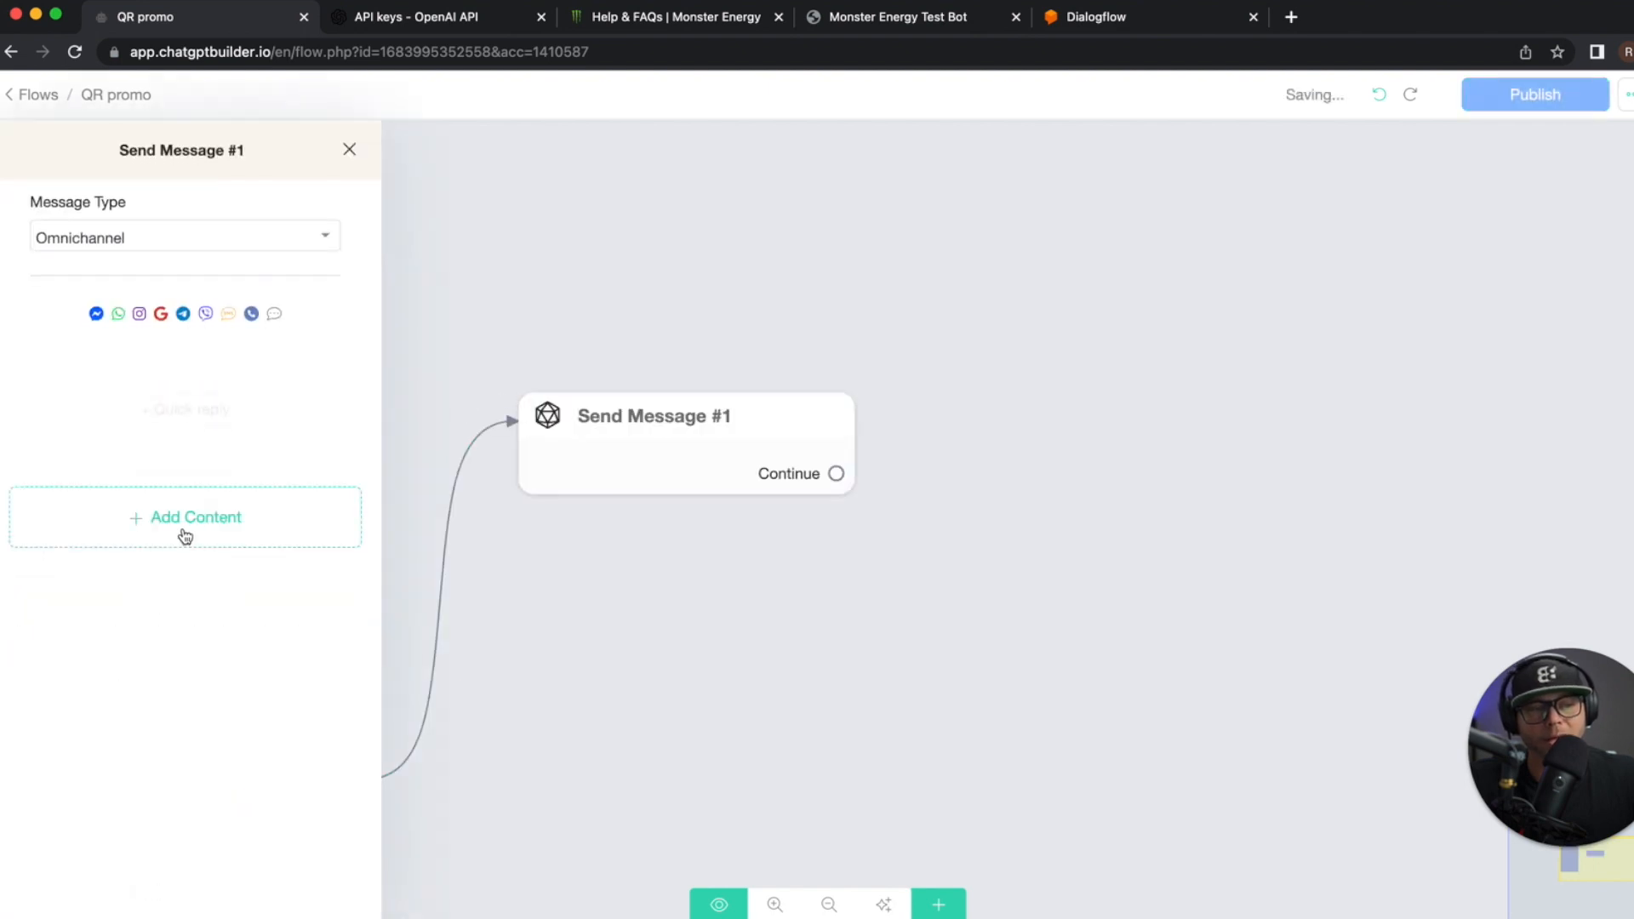
{"action": "left_click", "coordinate": [185, 518]}
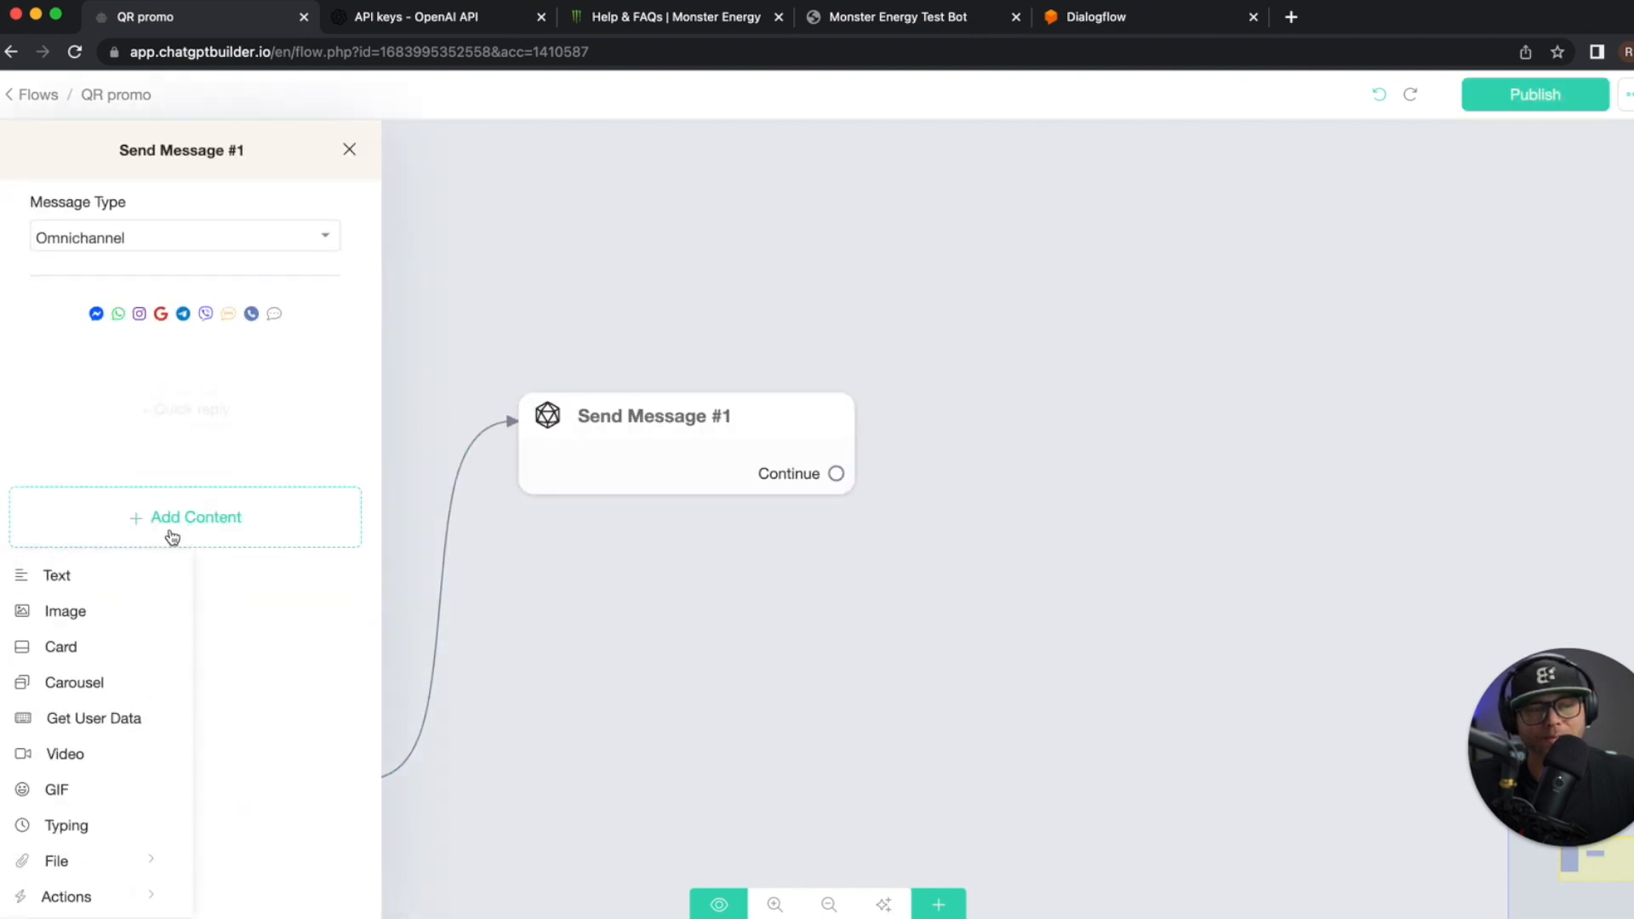
{"action": "mouse_move", "coordinate": [104, 723]}
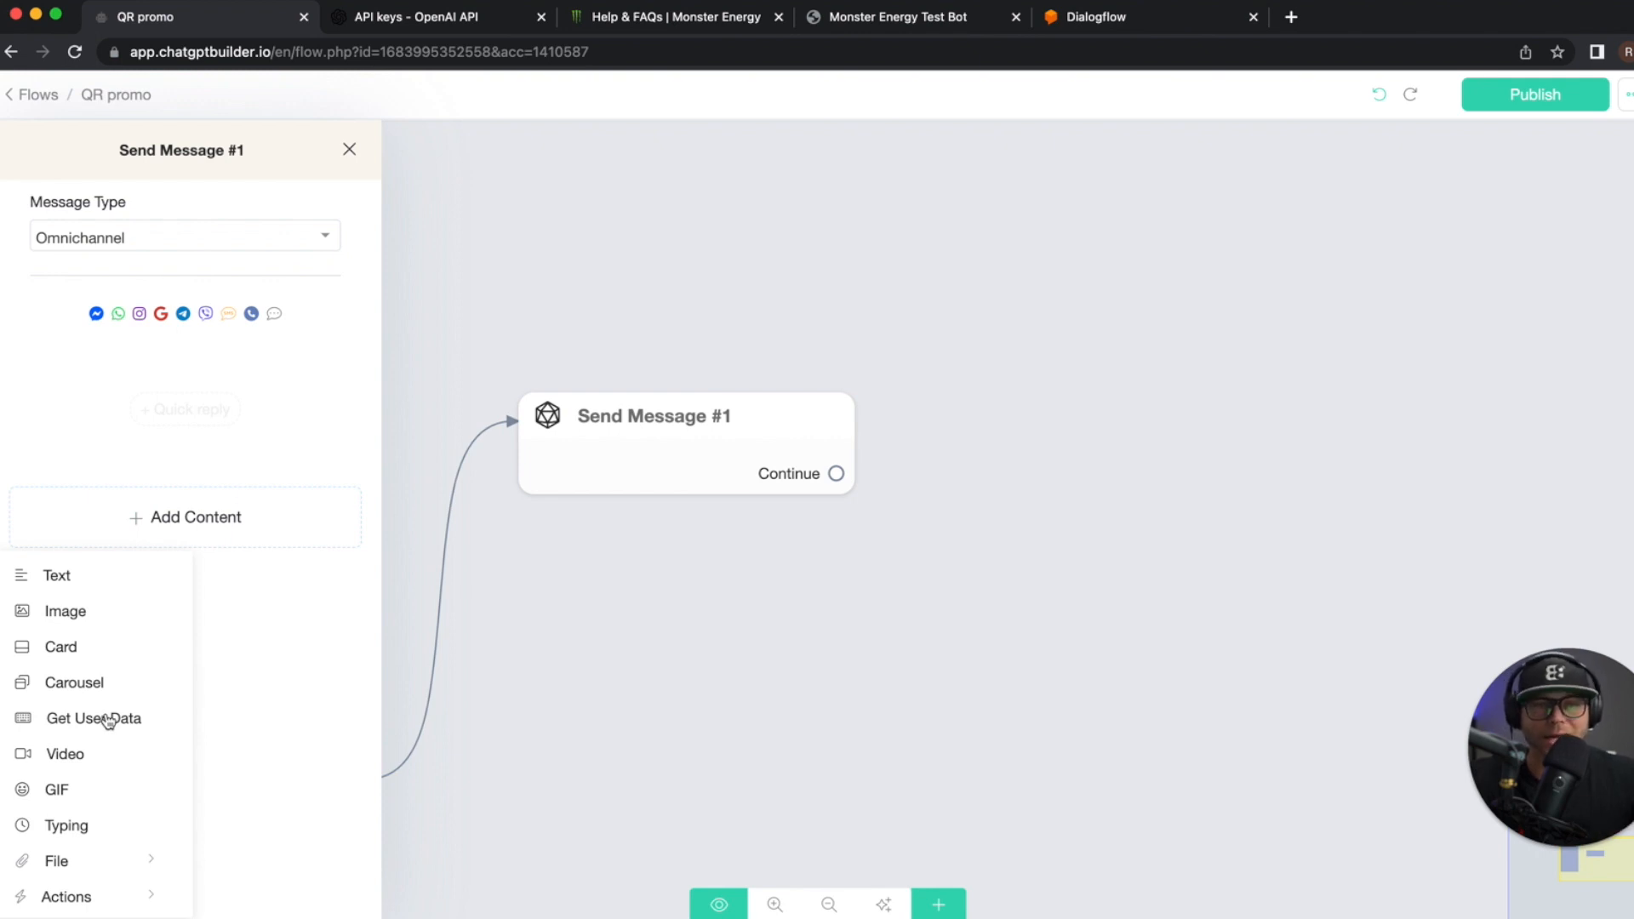
{"action": "mouse_move", "coordinate": [103, 725]}
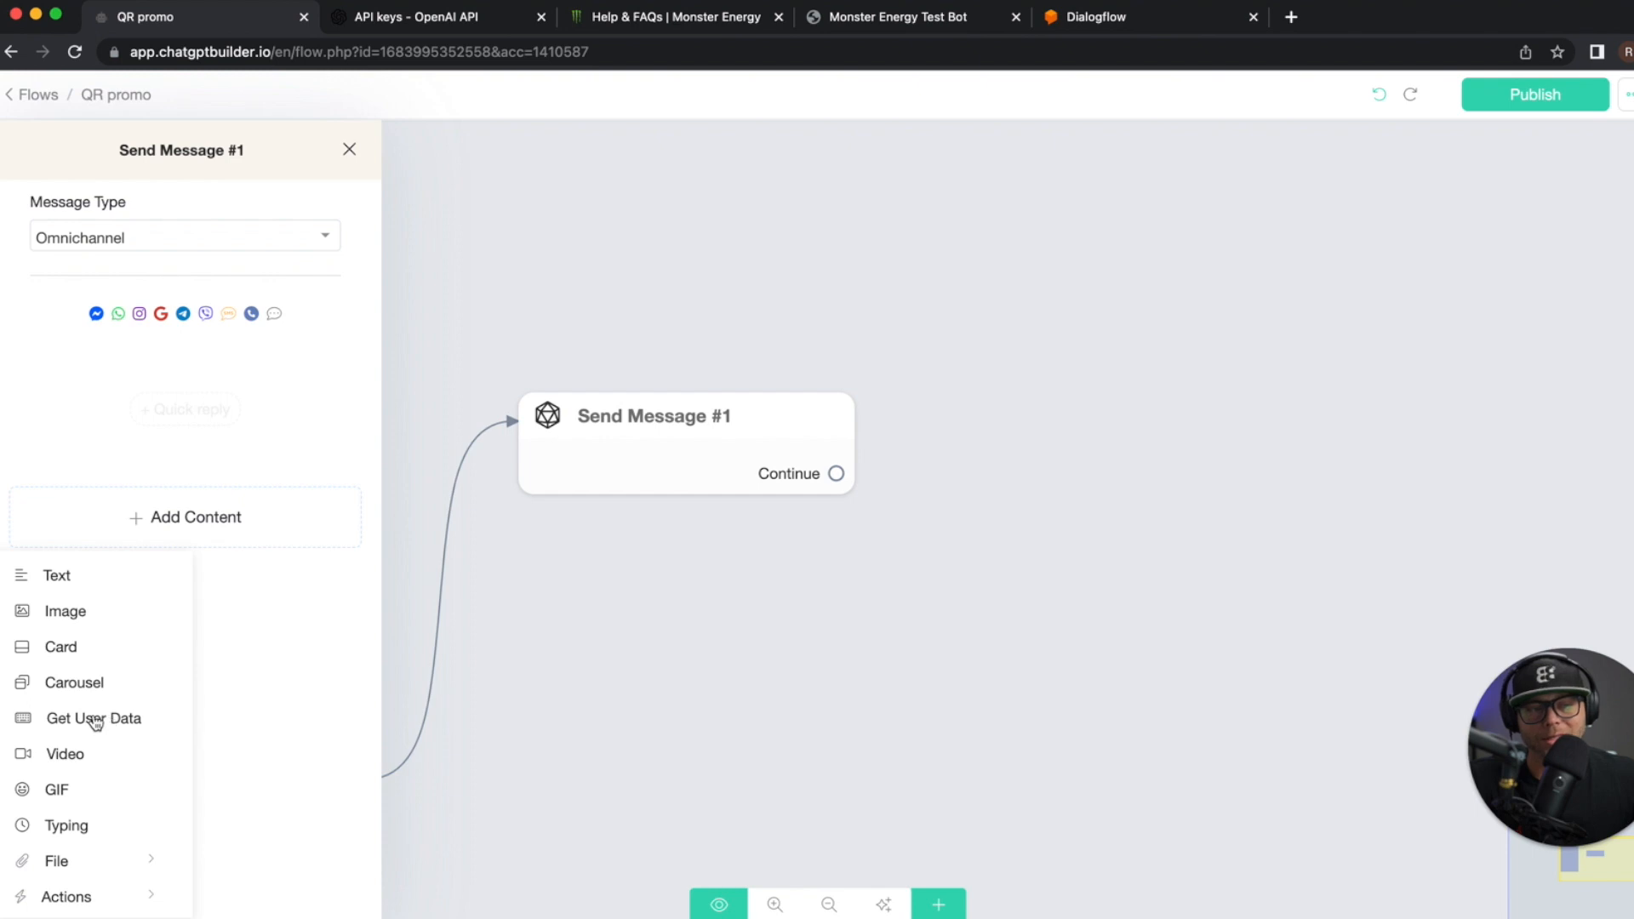
{"action": "left_click", "coordinate": [92, 719]}
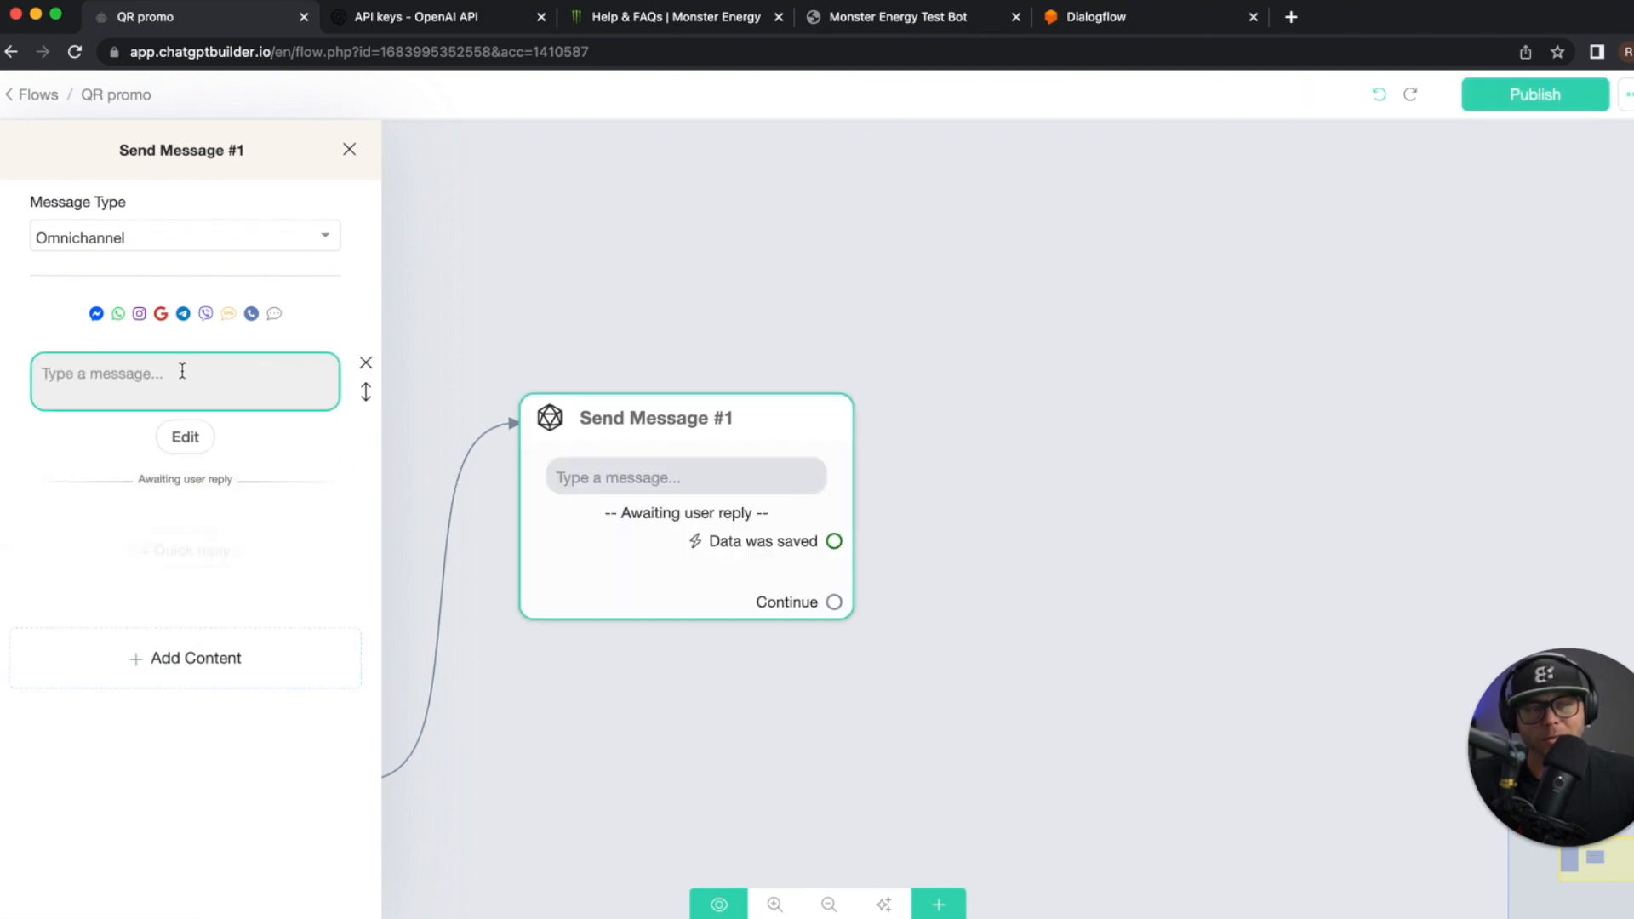
Write the message thanking users and asking for their email to get special deals and offers.
{"action": "type", "text": "T"}
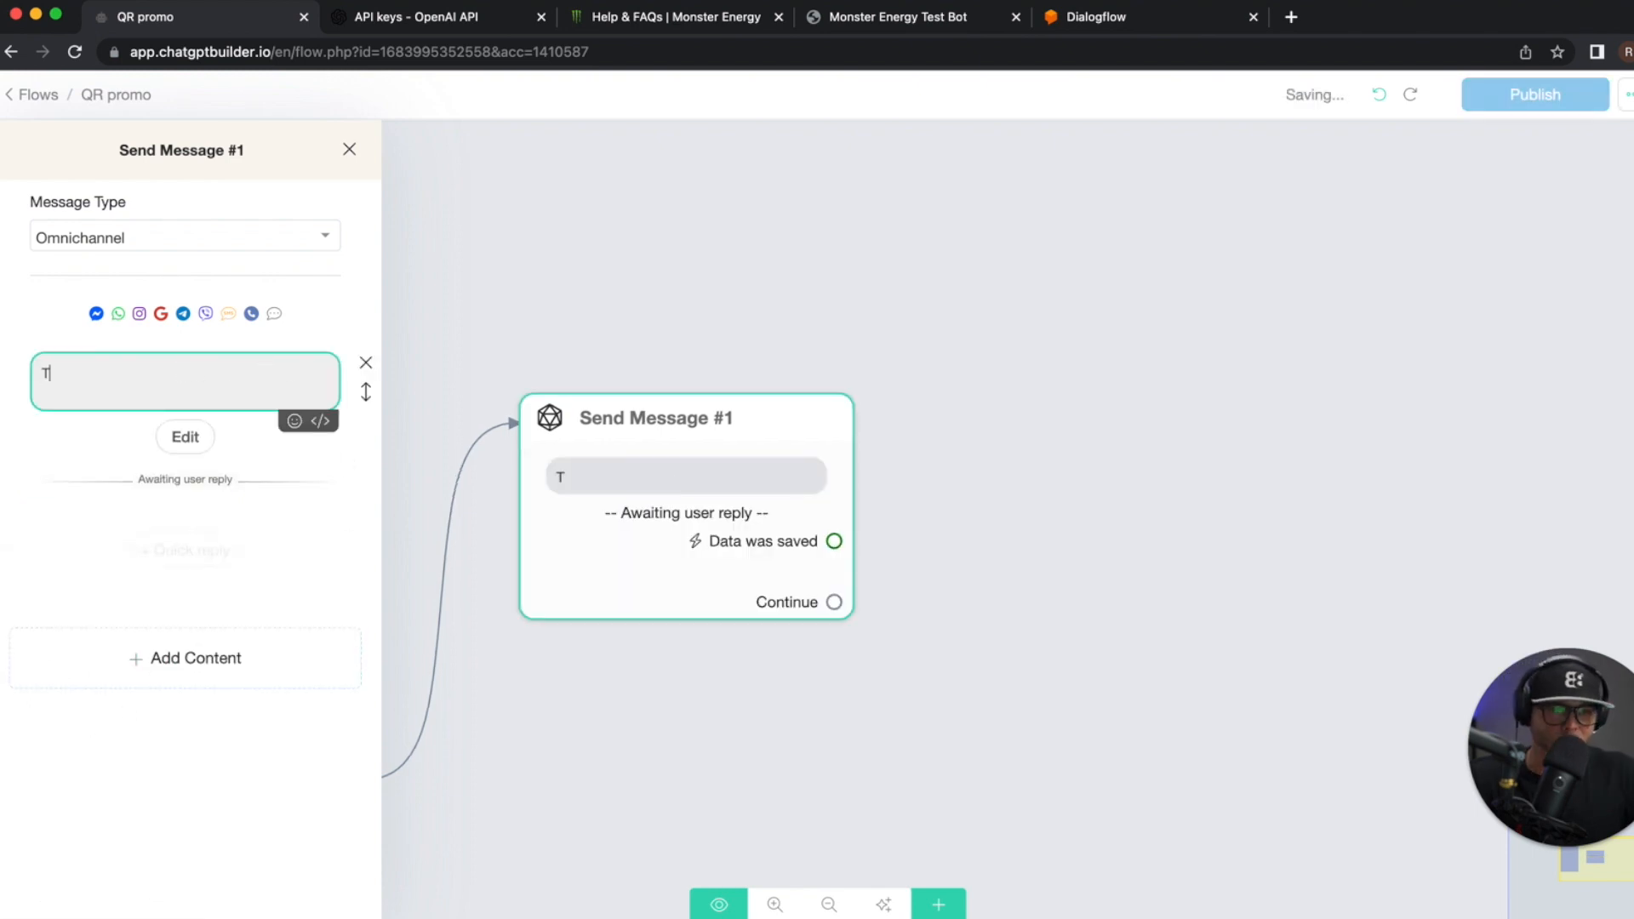
{"action": "type", "text": "hanks for choosing Monster! Please provide your email address"}
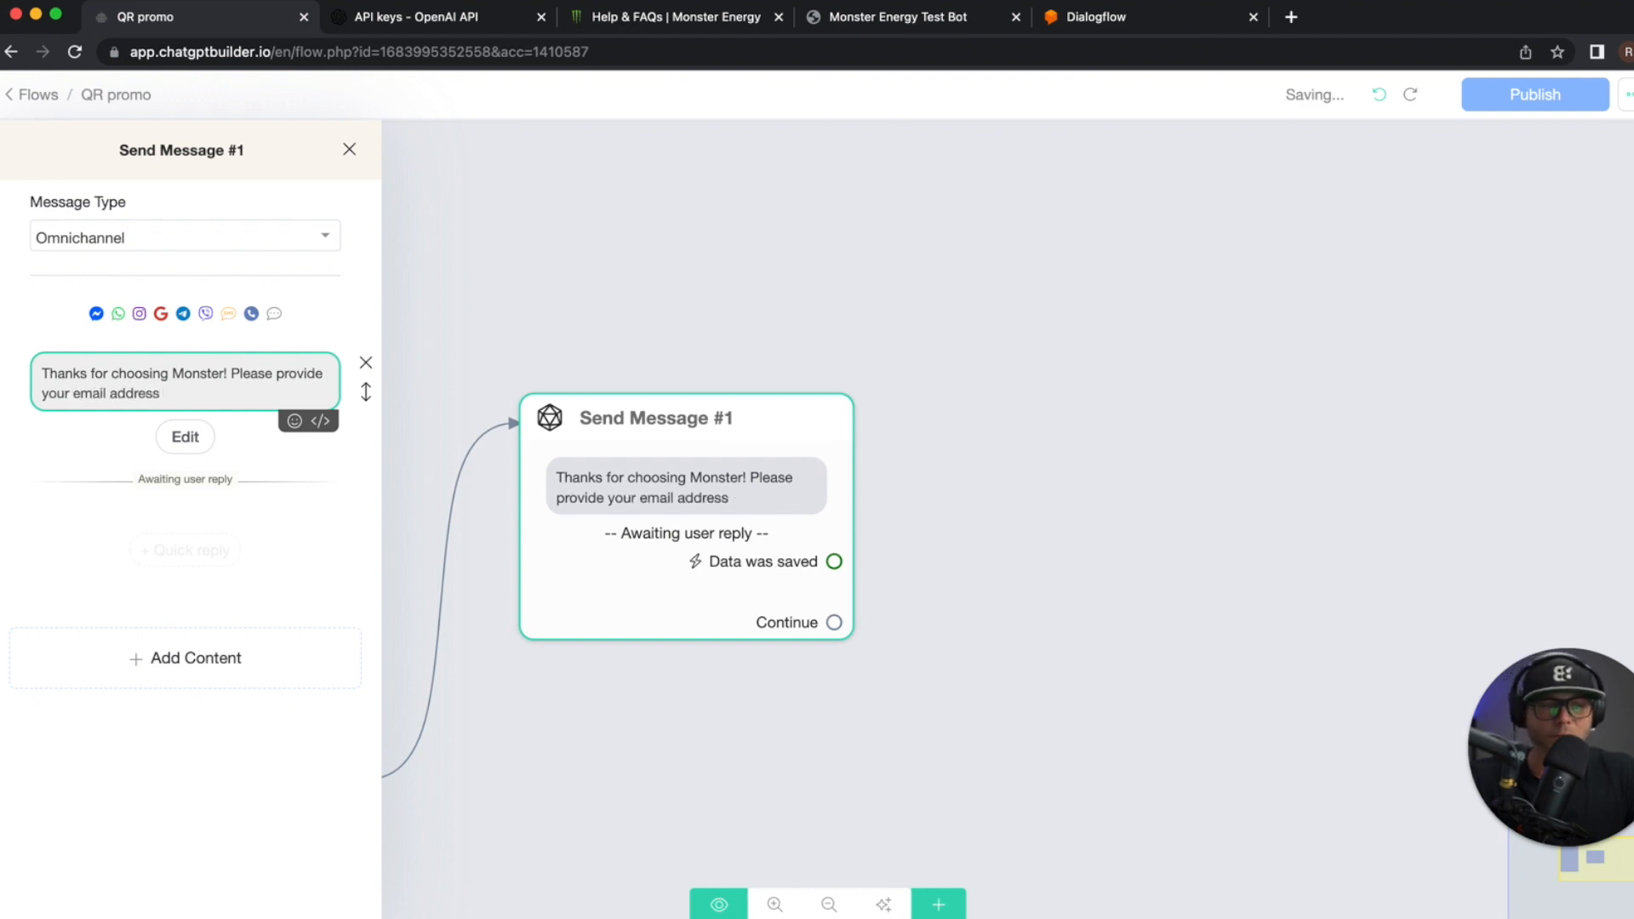
{"action": "type", "text": "to get speical"}
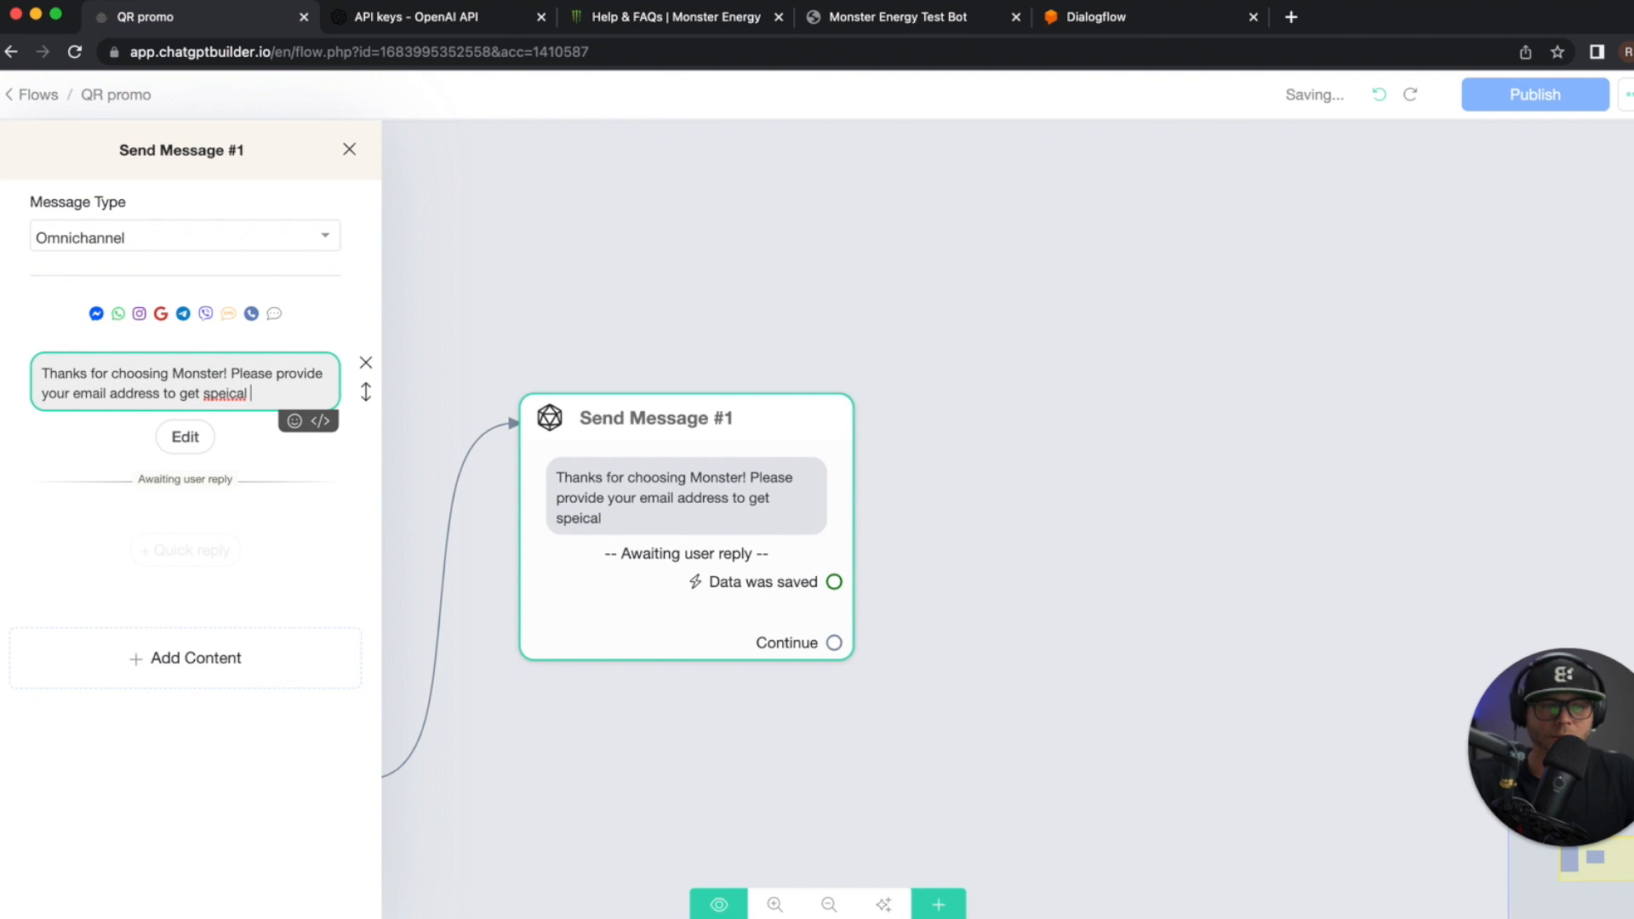
{"action": "type", "text": "deals and offers."}
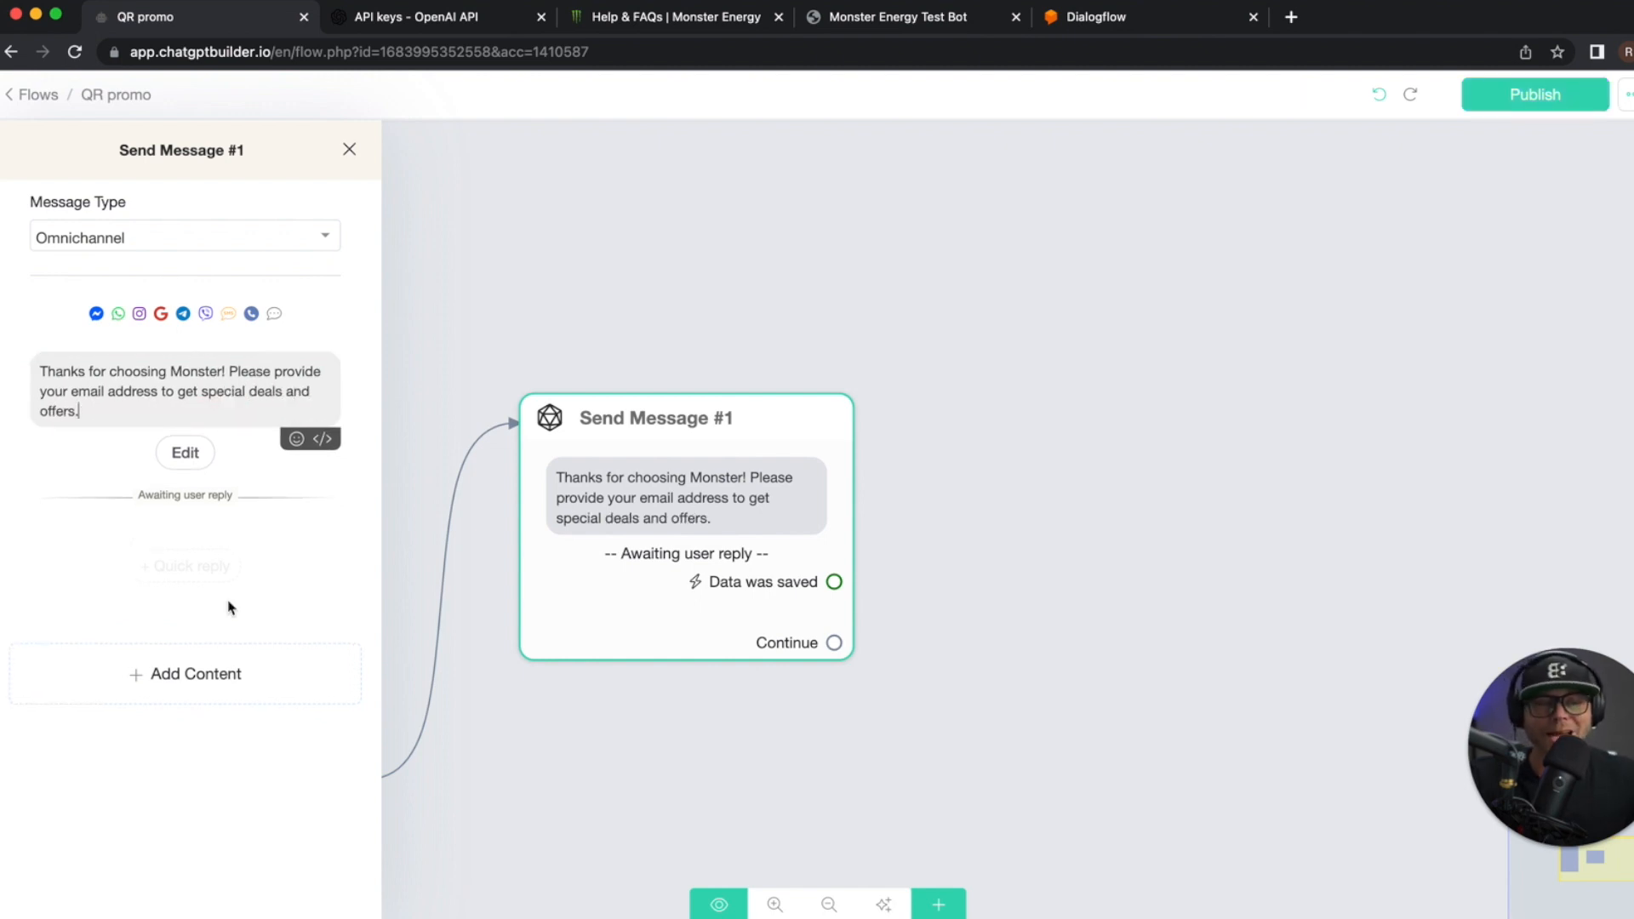
Set the reply type to Email, save it to the Email custom field, keep Skip, and save.
{"action": "left_click", "coordinate": [153, 419]}
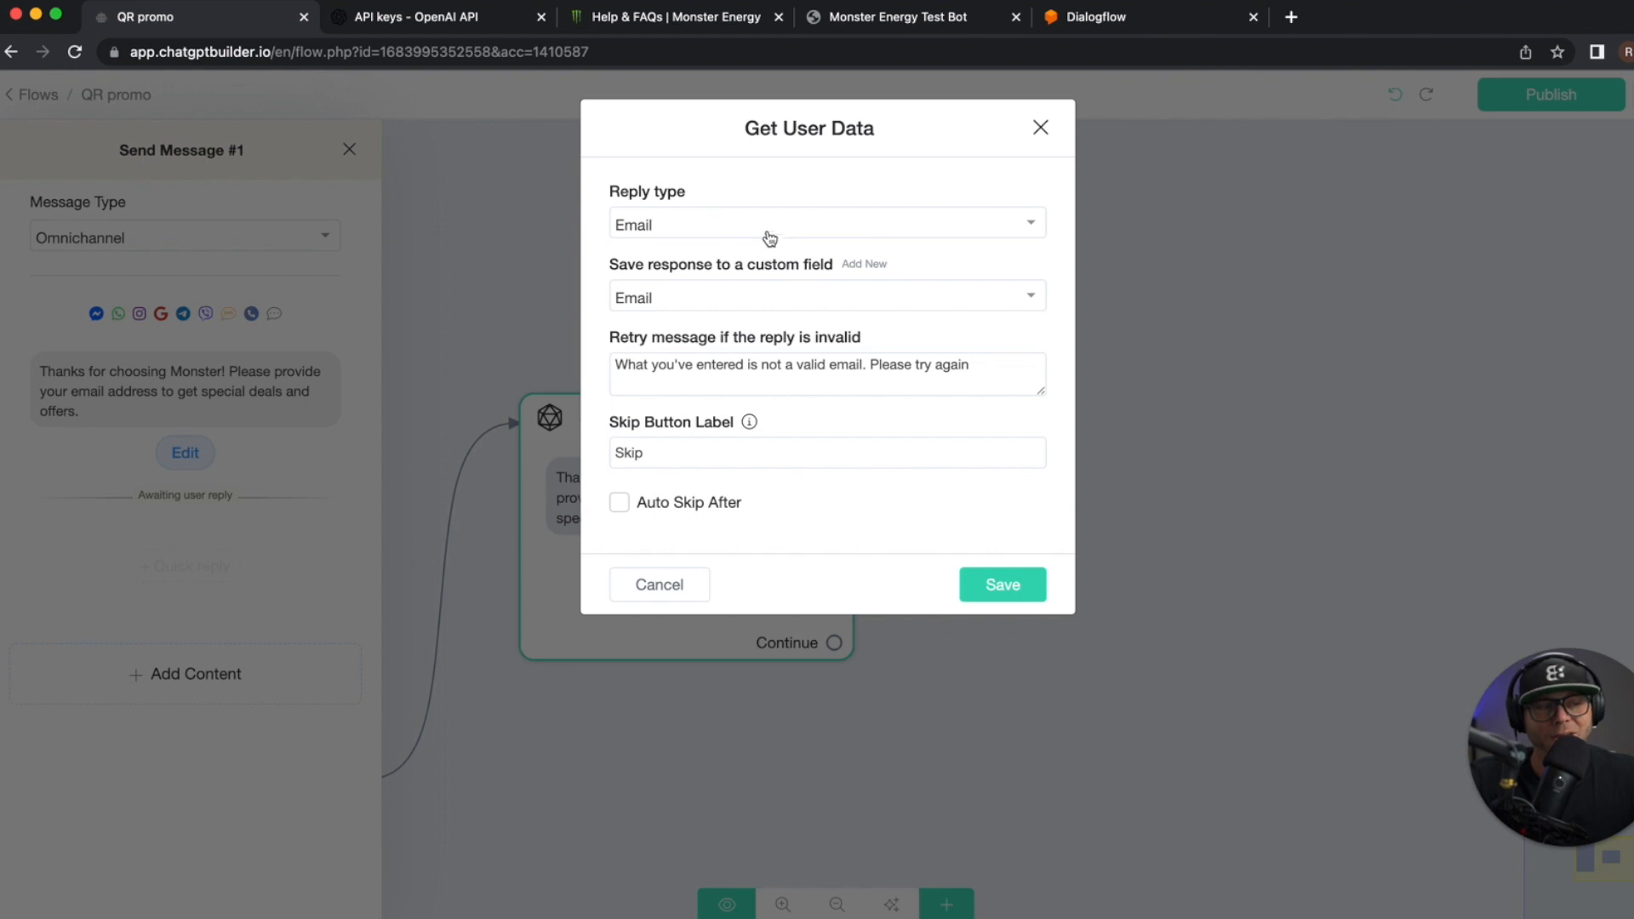
{"action": "mouse_move", "coordinate": [671, 218]}
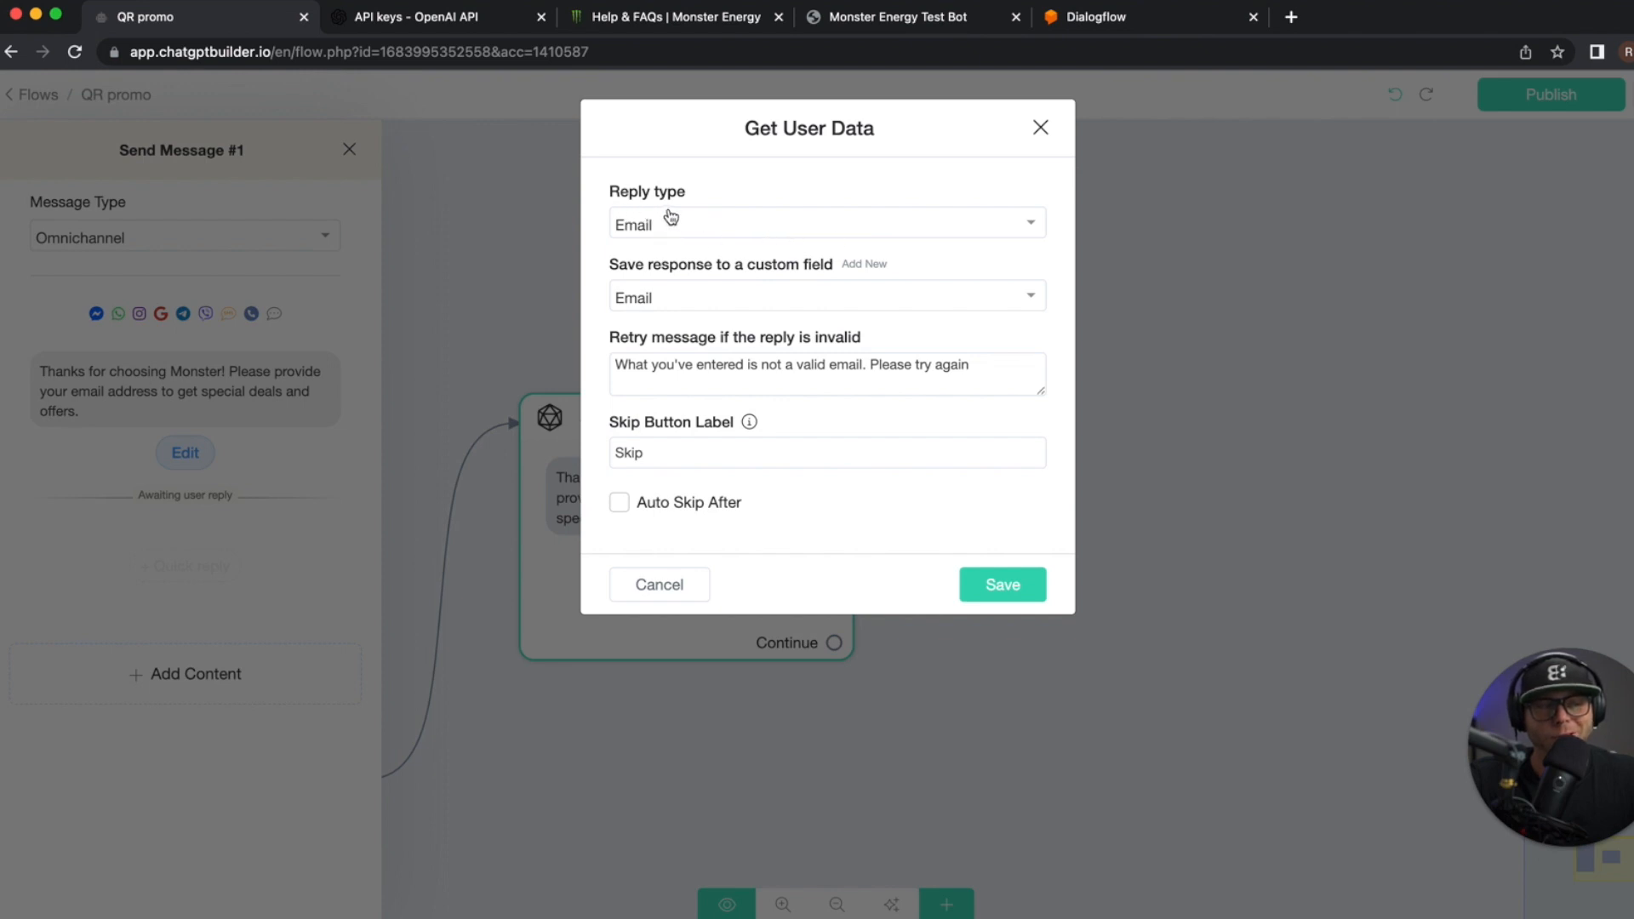
{"action": "mouse_move", "coordinate": [708, 231]}
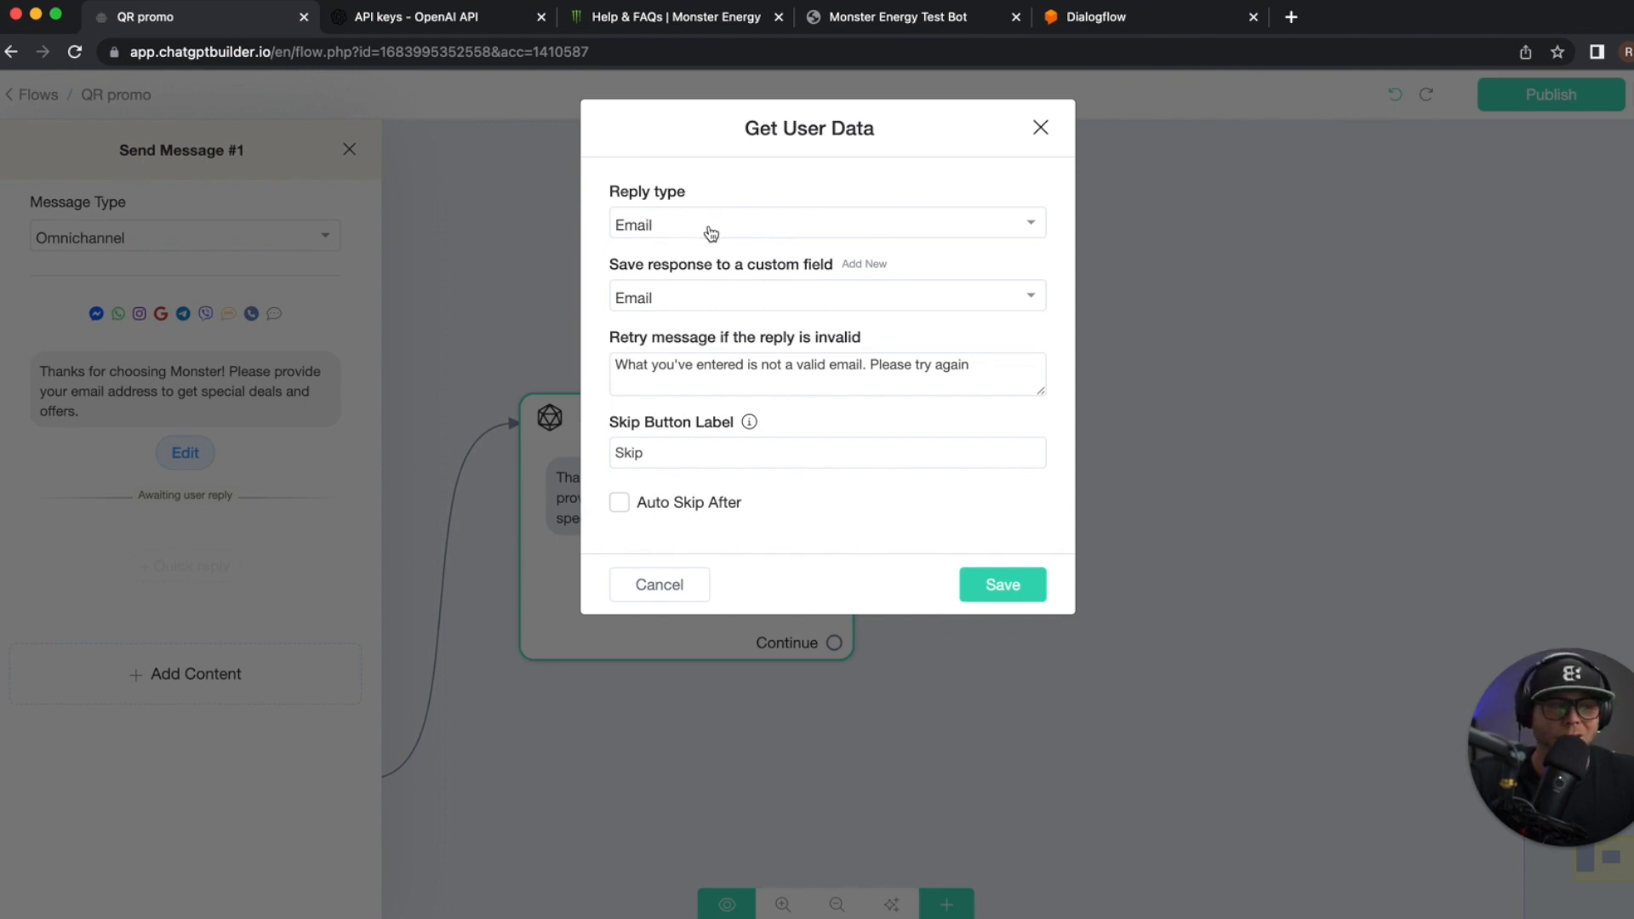
{"action": "left_click", "coordinate": [827, 221]}
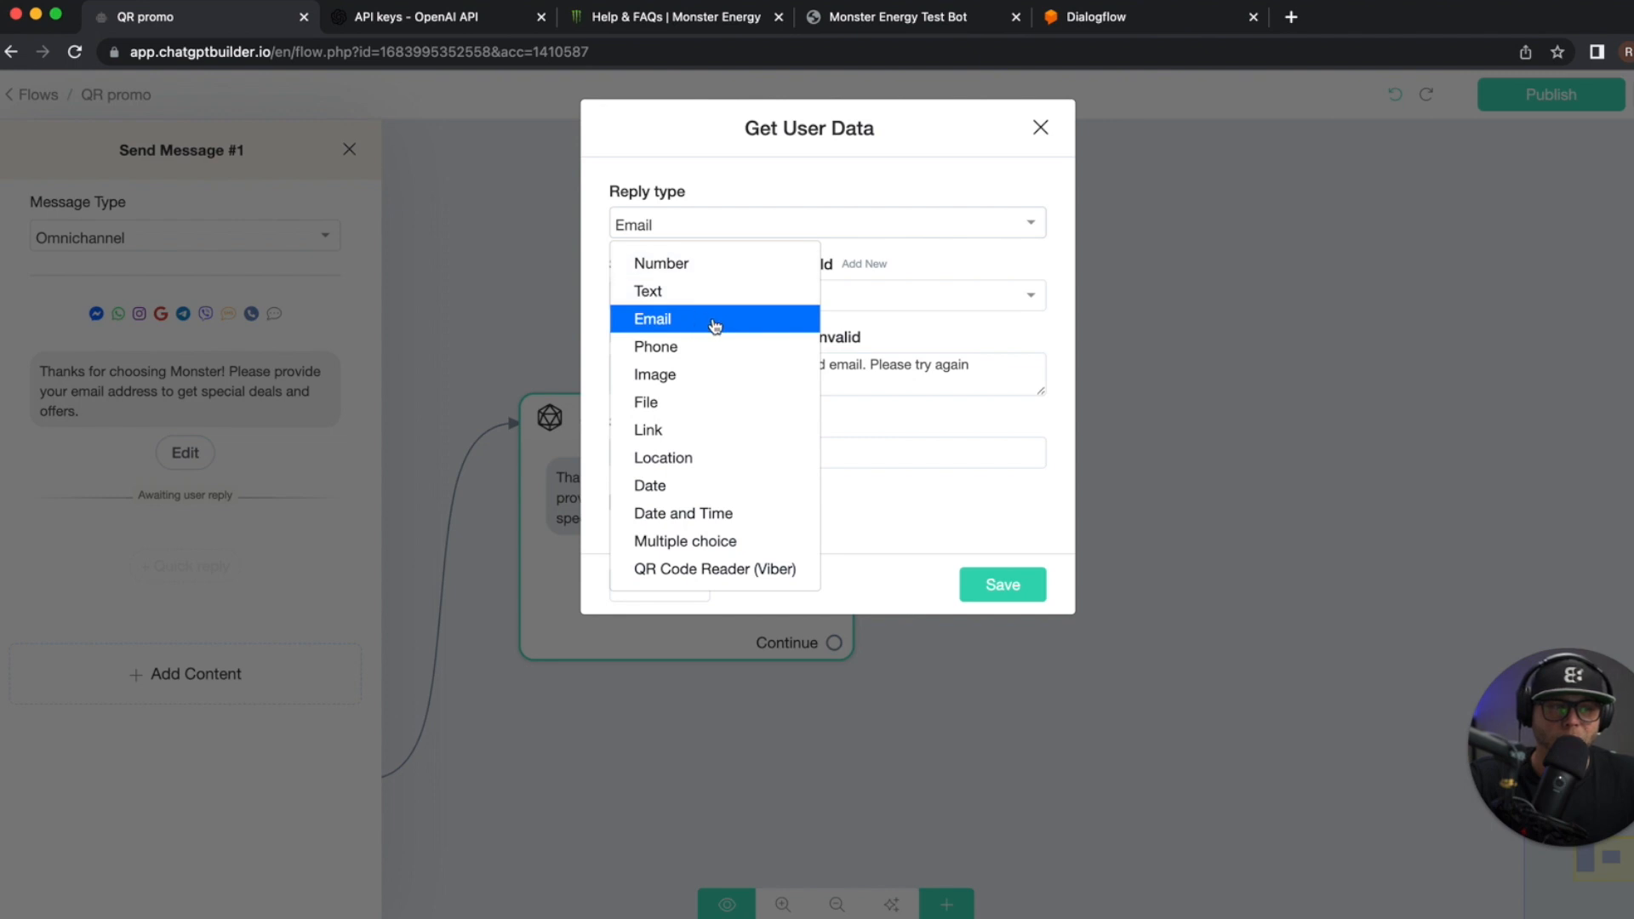
{"action": "mouse_move", "coordinate": [738, 505]}
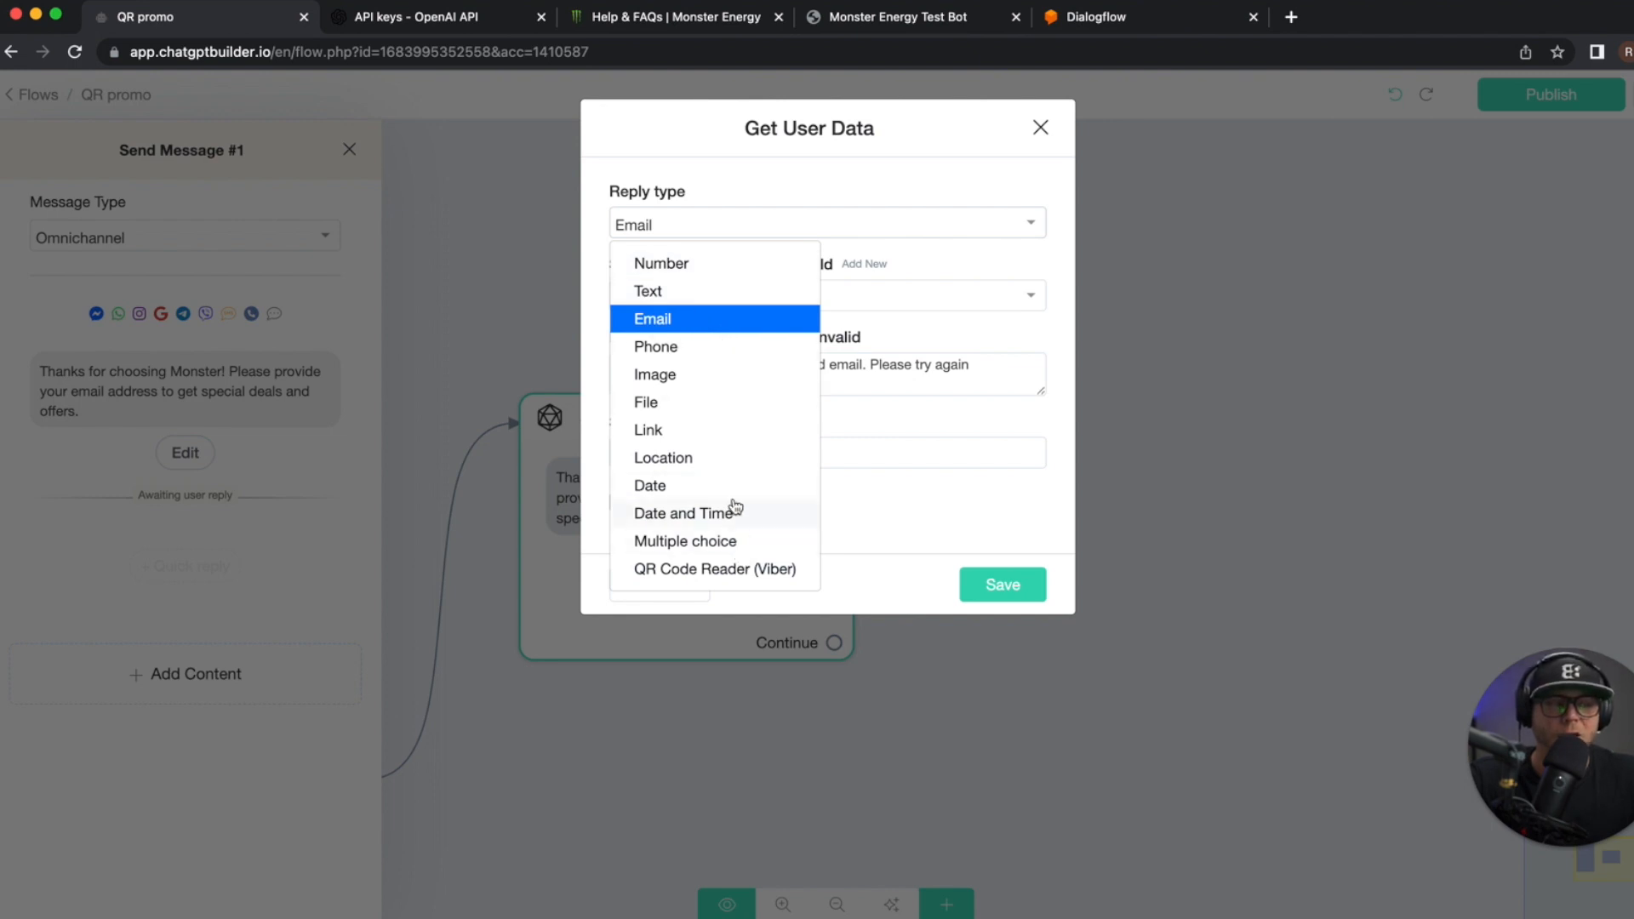
{"action": "mouse_move", "coordinate": [739, 255]}
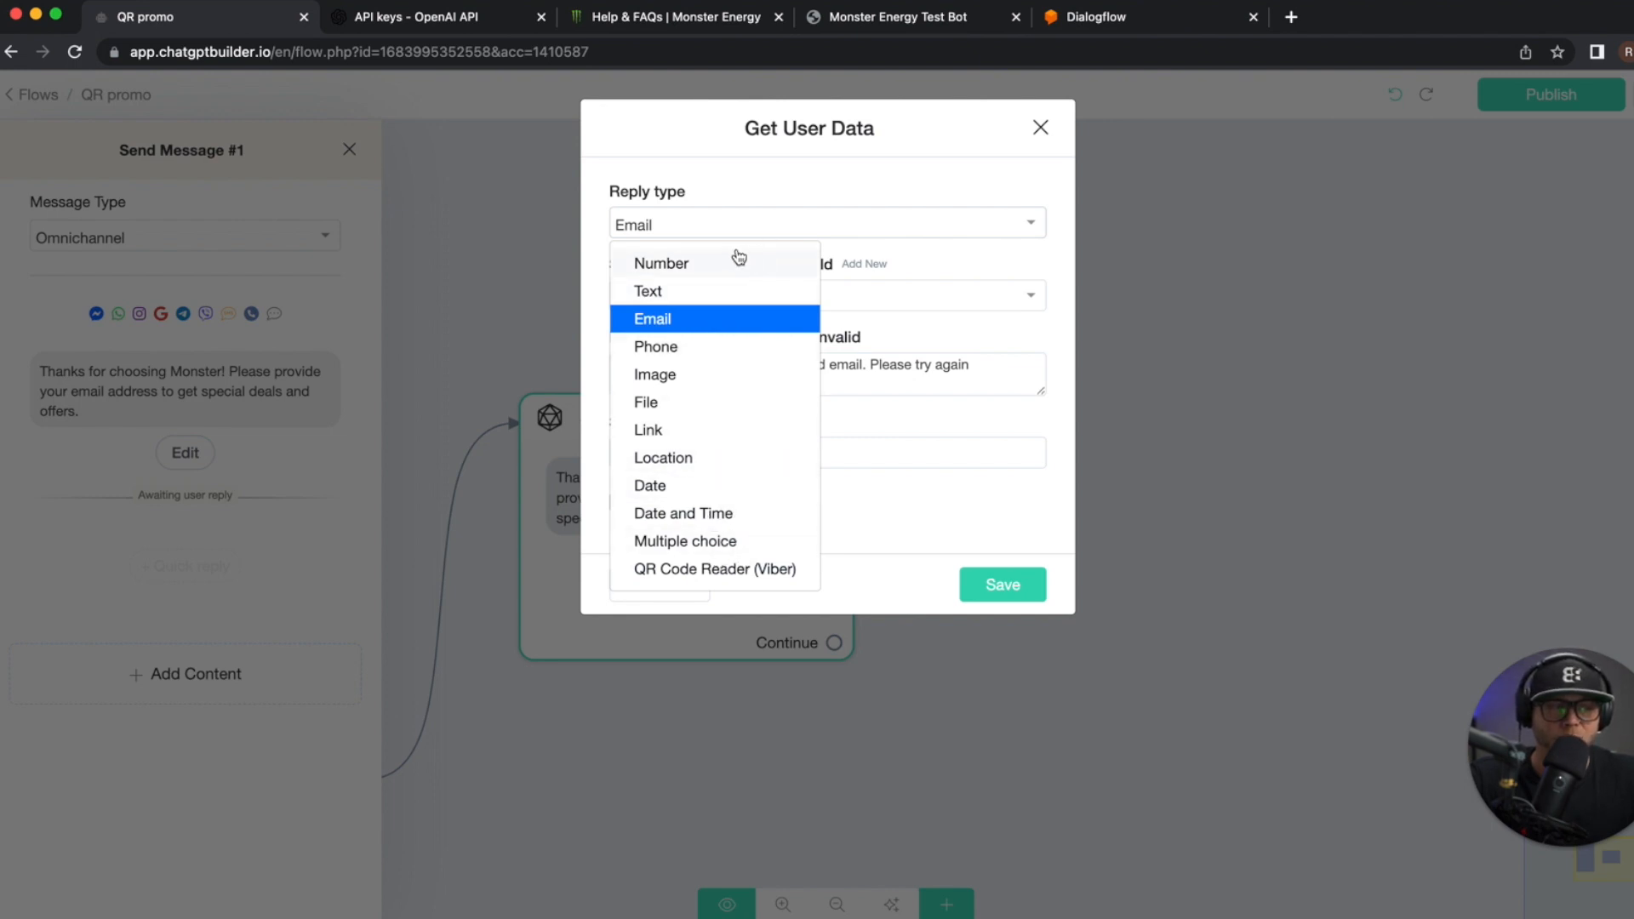
{"action": "left_click", "coordinate": [654, 319]}
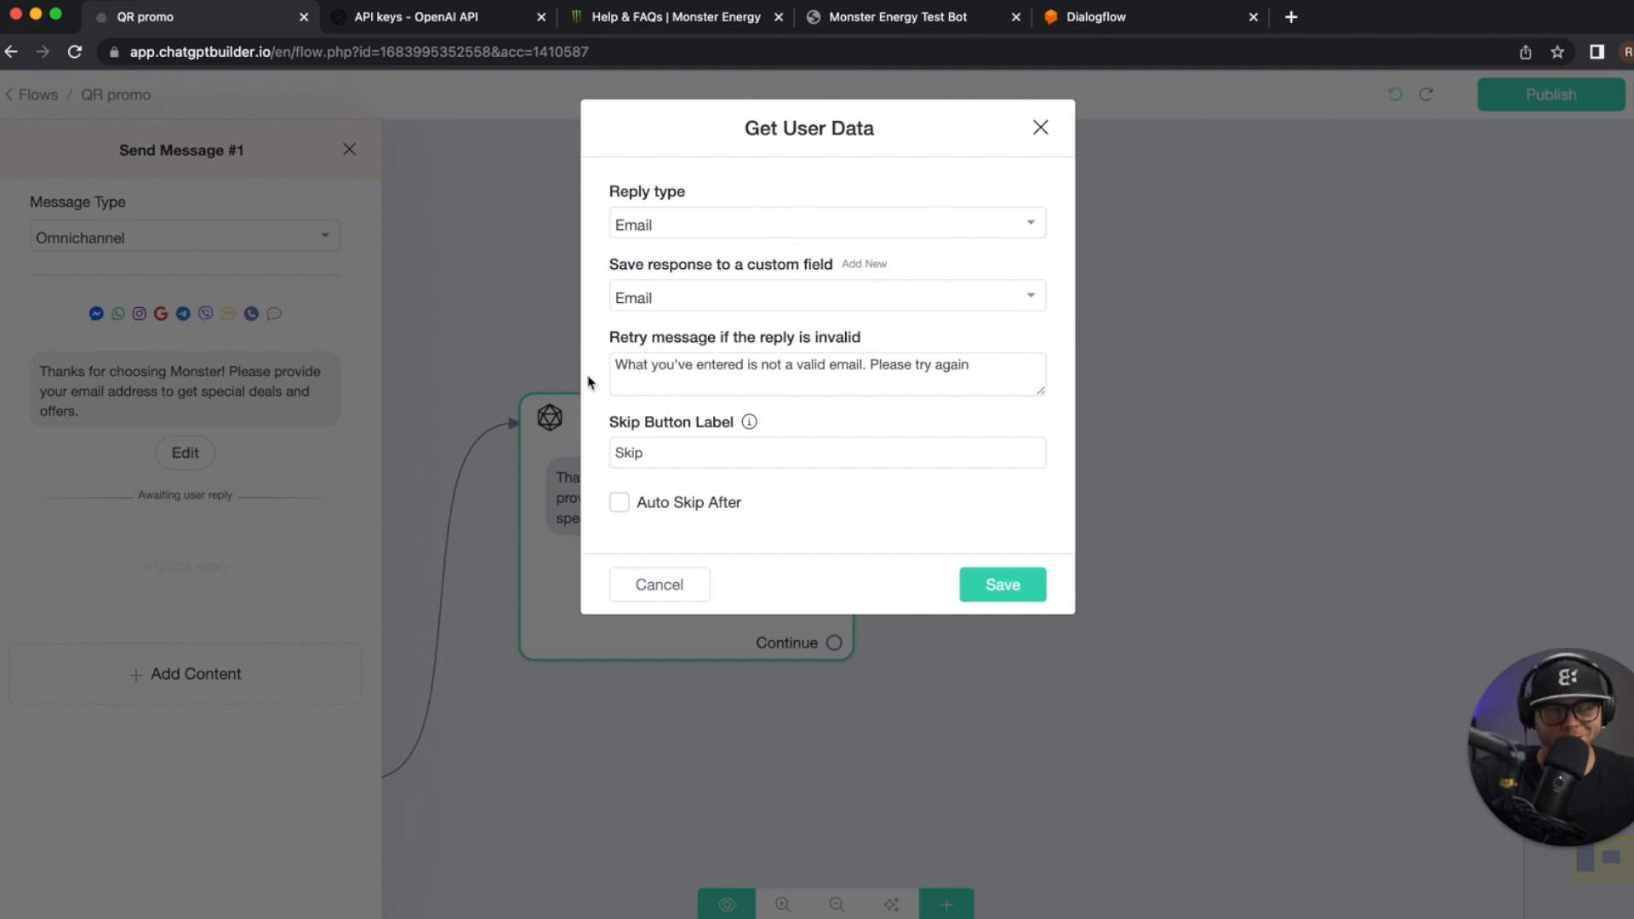
{"action": "left_click", "coordinate": [827, 373]}
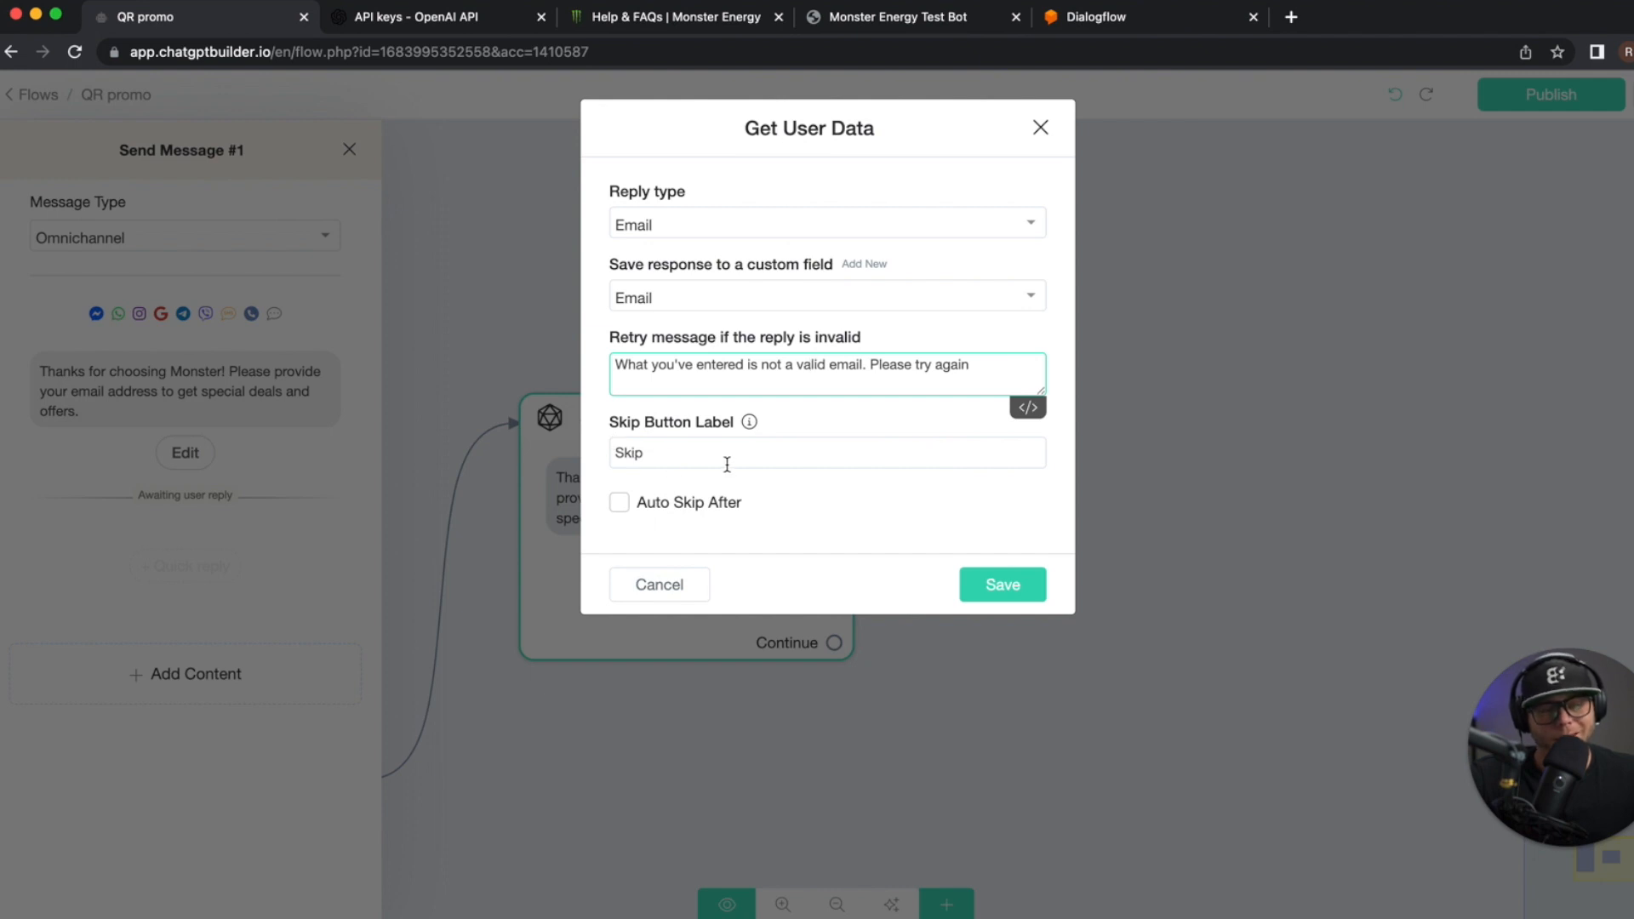
{"action": "mouse_move", "coordinate": [722, 463]}
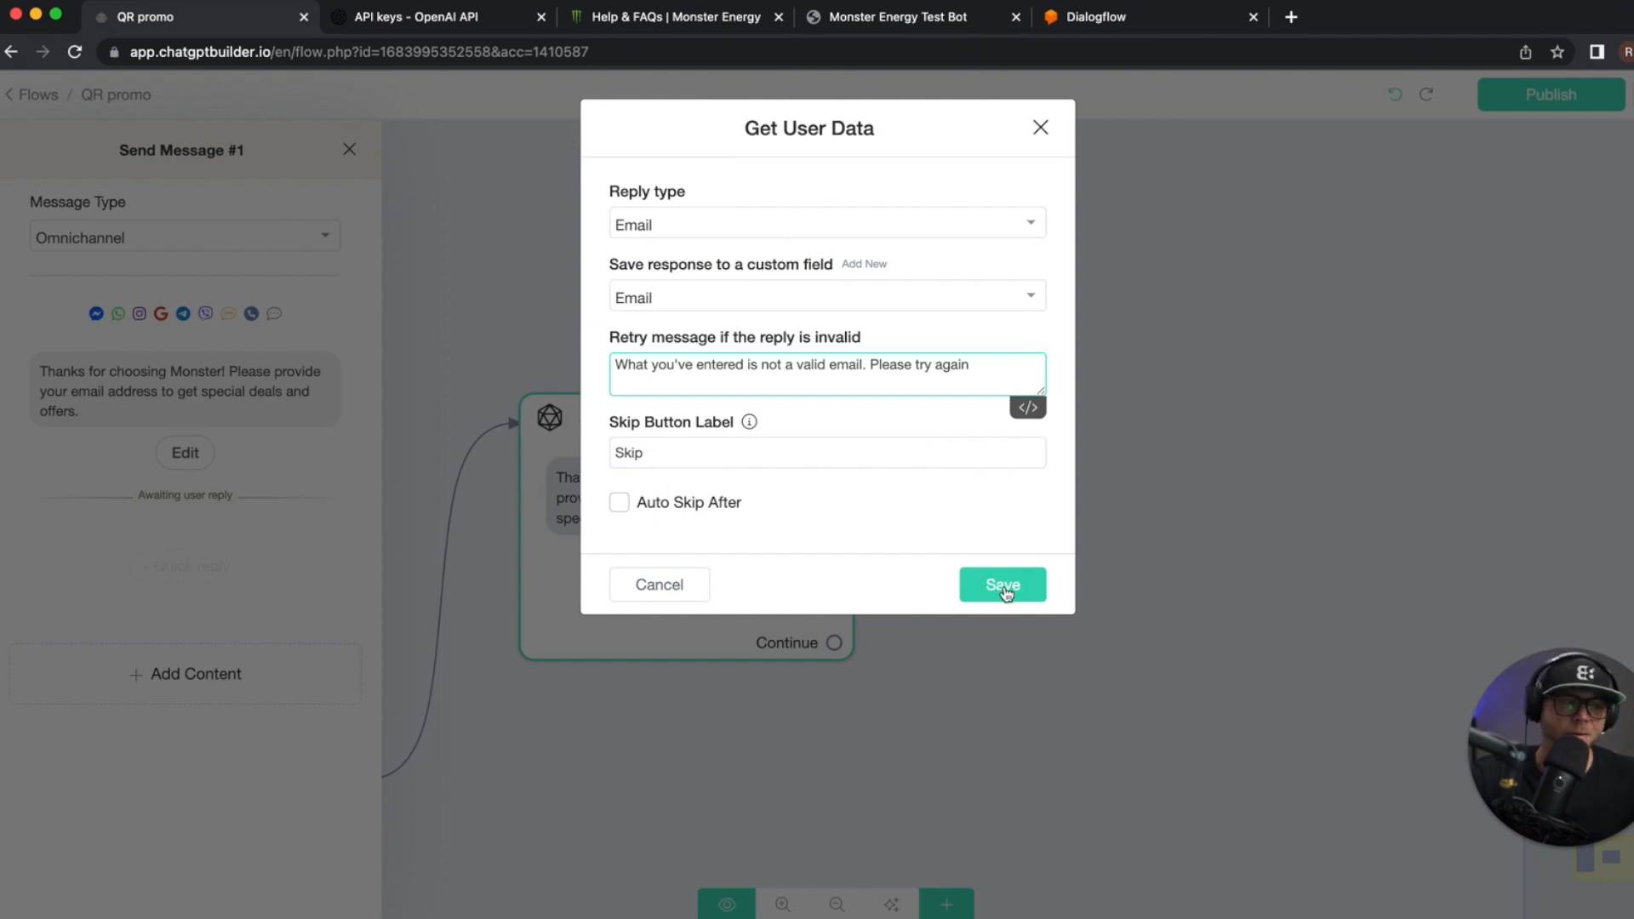
{"action": "left_click", "coordinate": [1002, 585]}
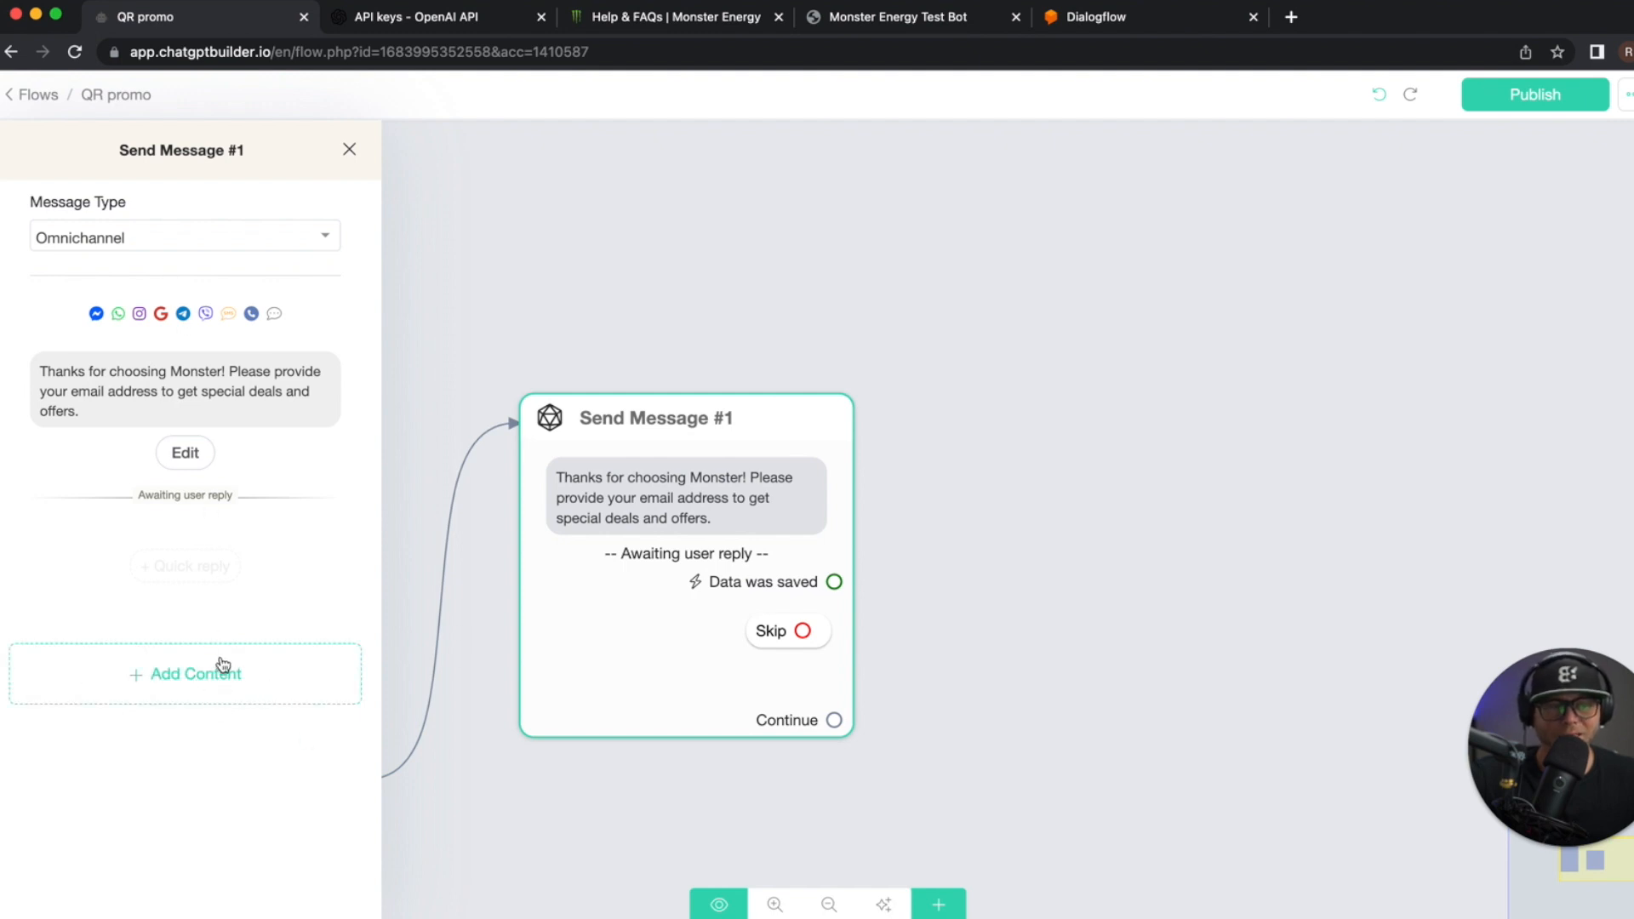
Add the 'Awesome! Thanks so much' text reply and publish the QR promo flow.
{"action": "left_click", "coordinate": [194, 674]}
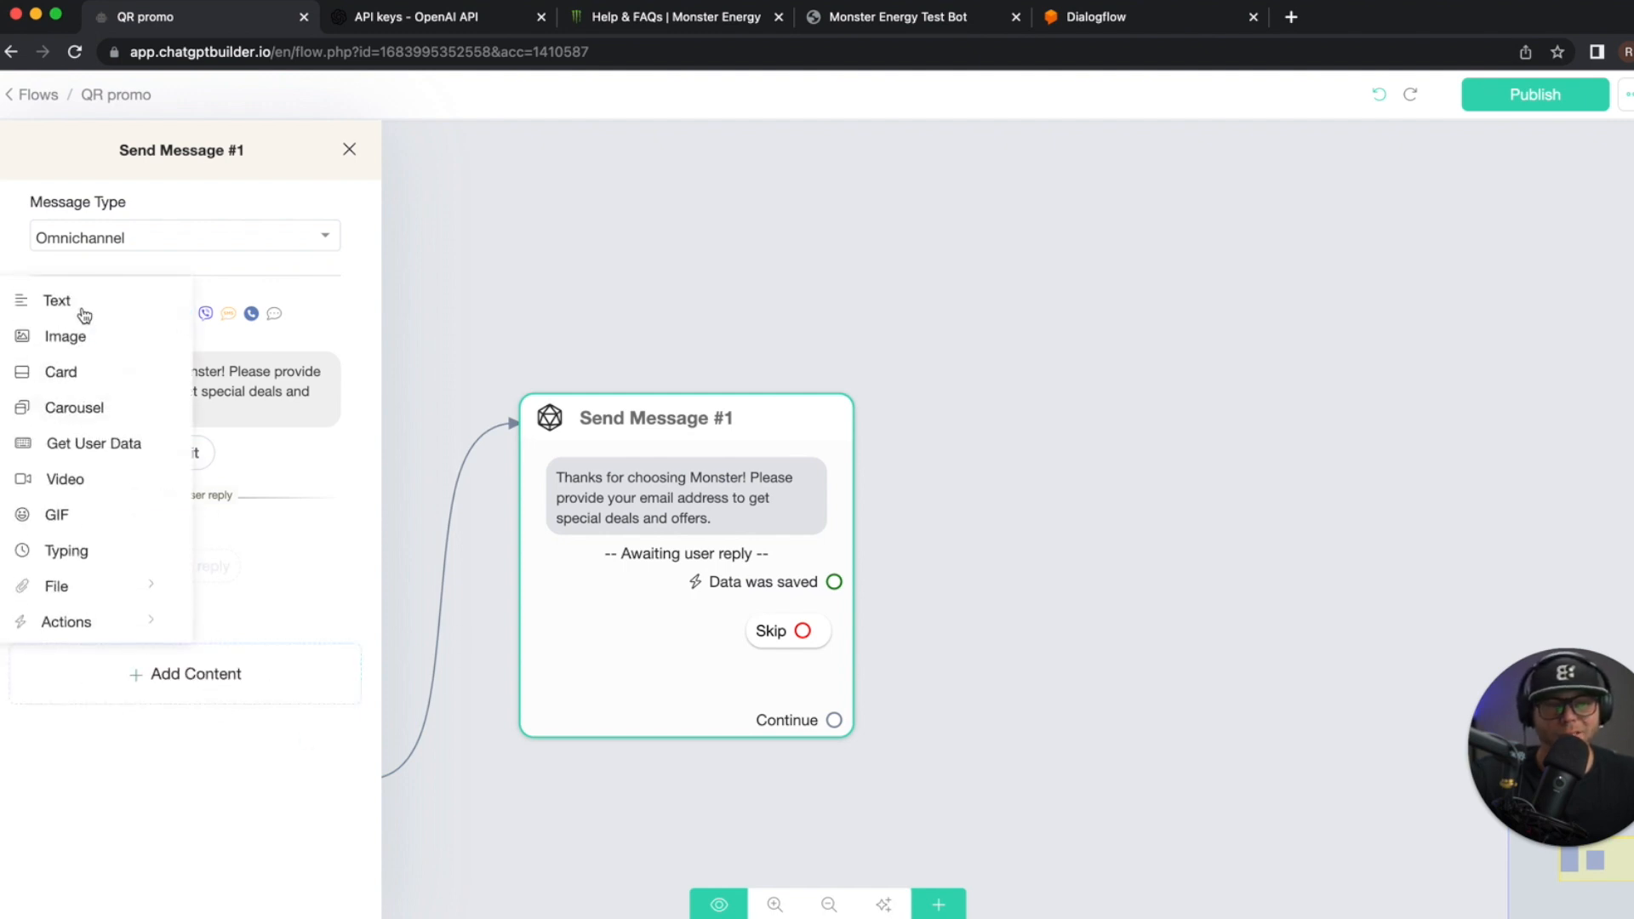
{"action": "type", "text": "Awesome! Thna"}
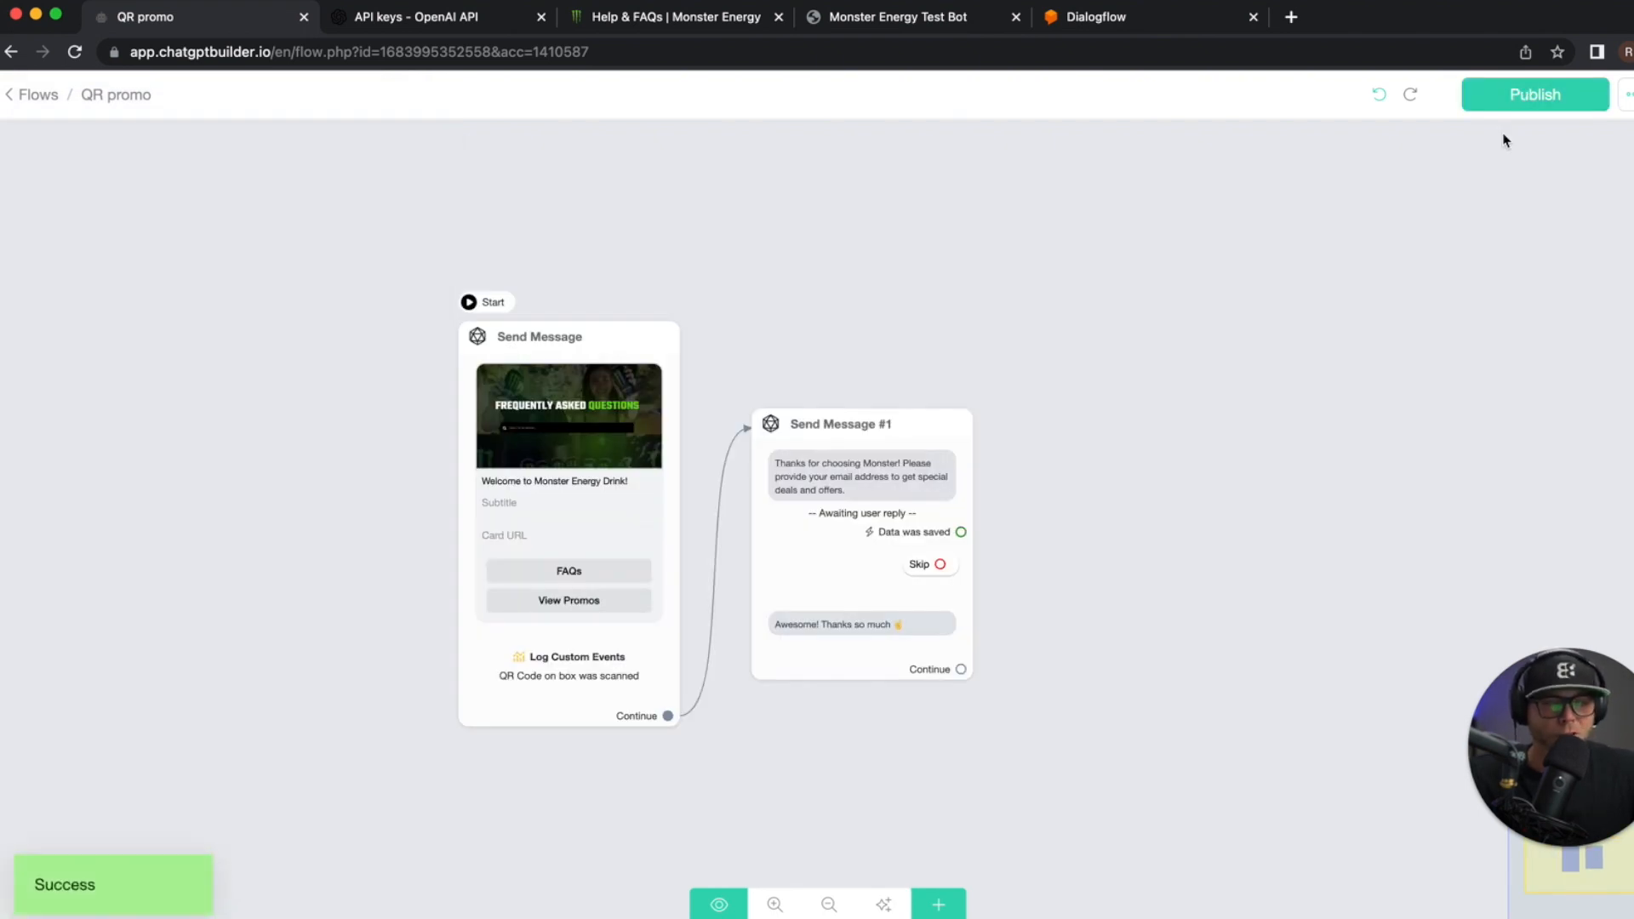
{"action": "left_click", "coordinate": [34, 95]}
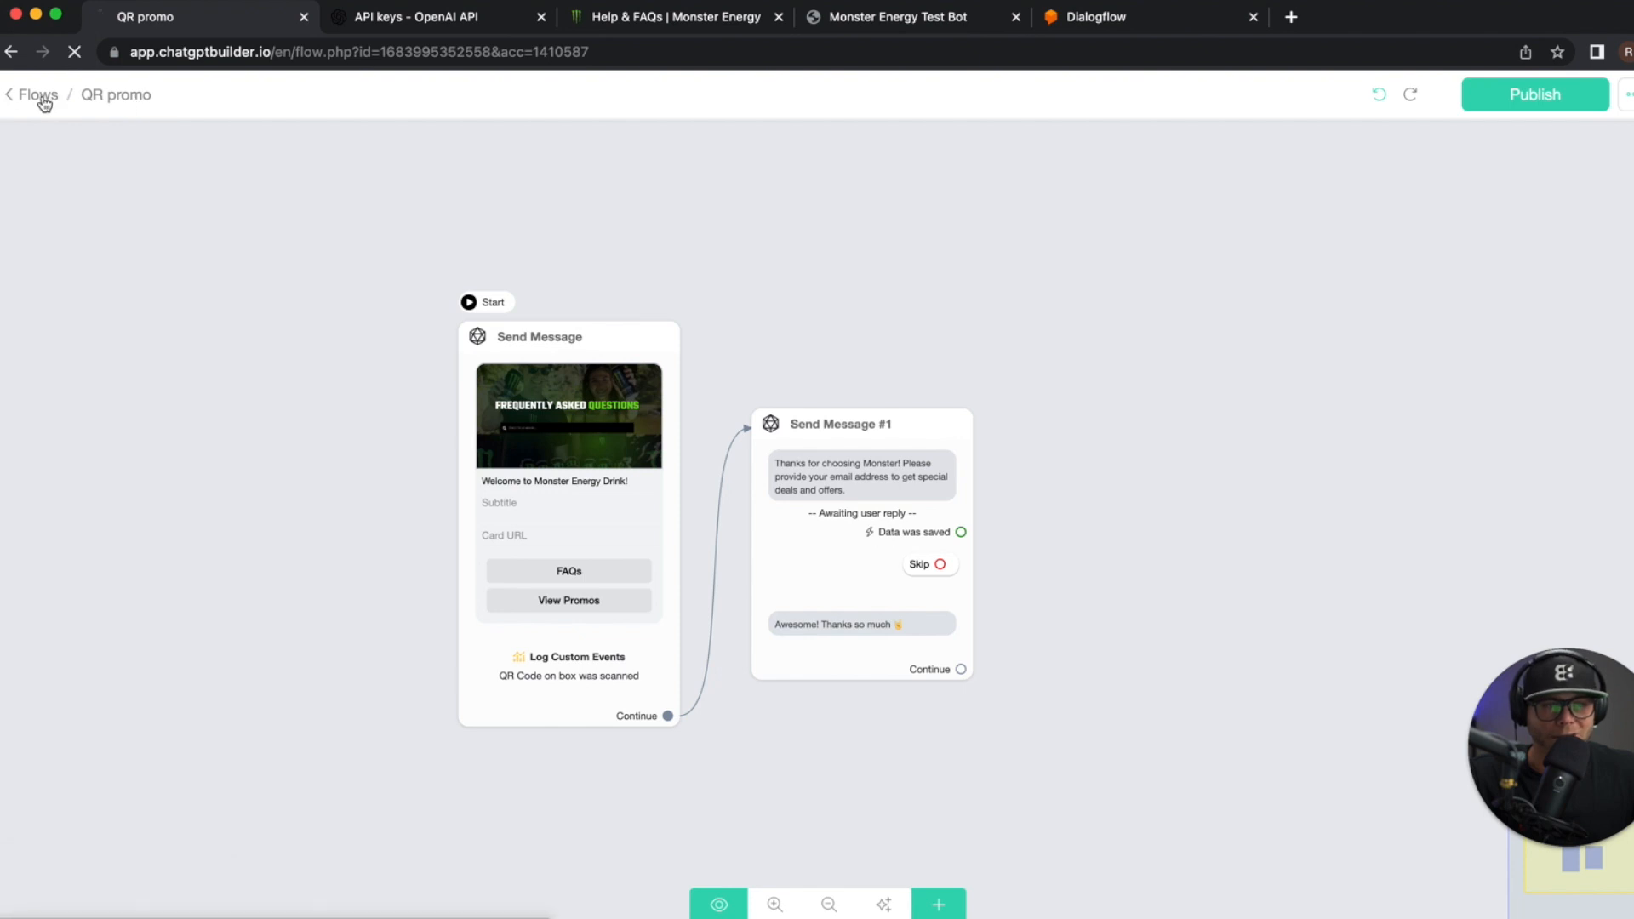
Generate a 600-pixel QR code linked to the QR promo flow in the QR Code Generator.
{"action": "left_click", "coordinate": [36, 94]}
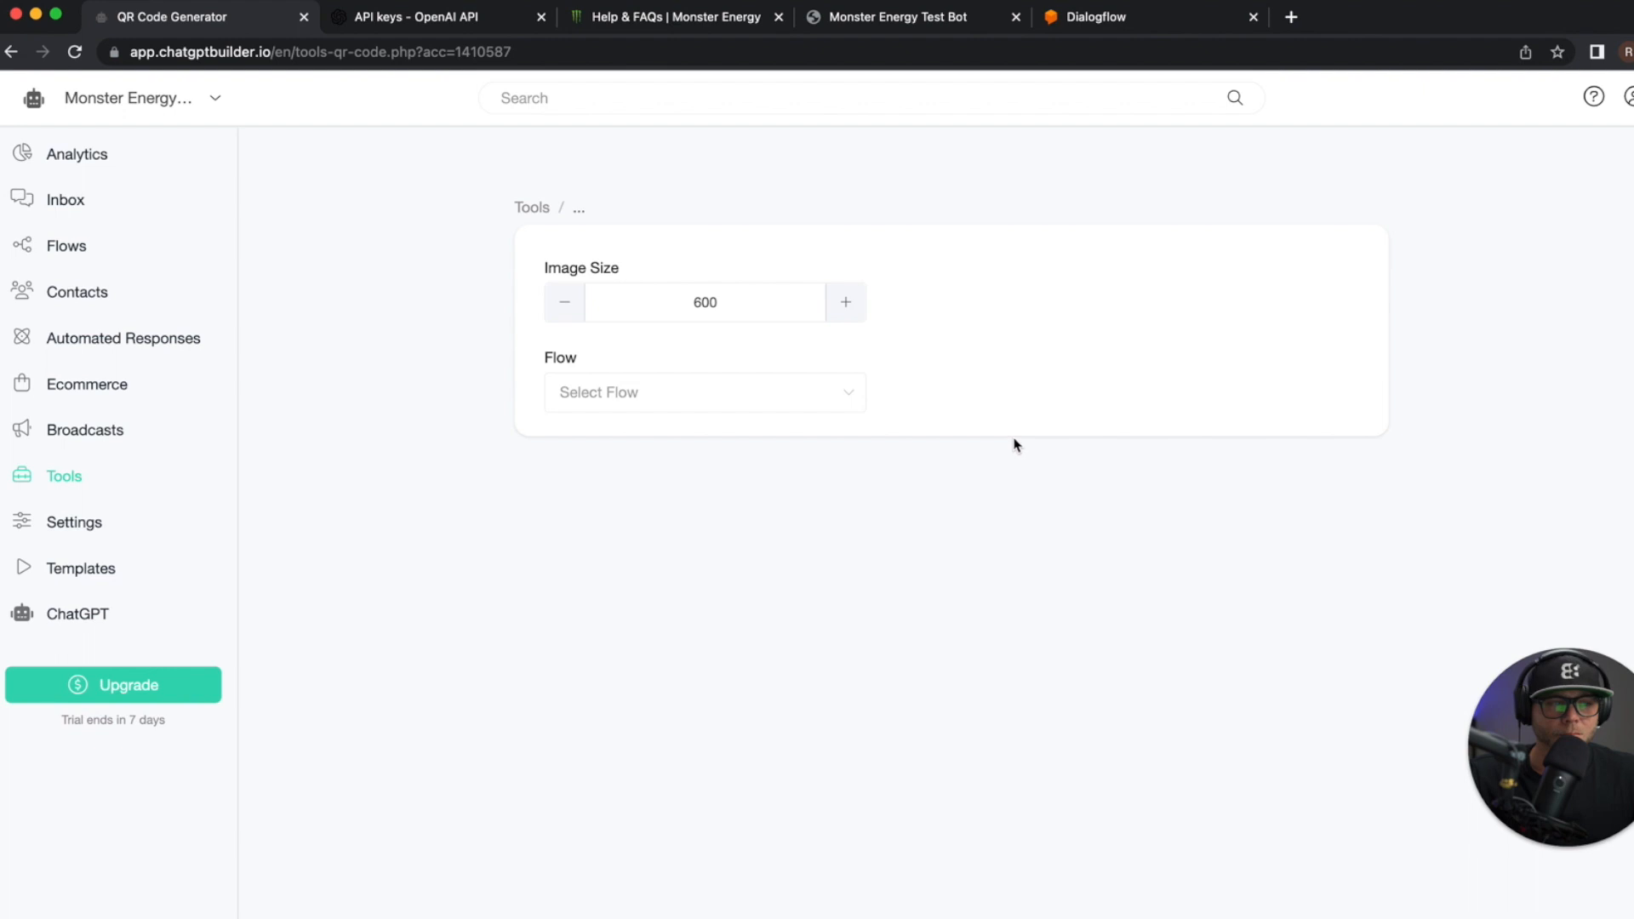
{"action": "left_click", "coordinate": [705, 392]}
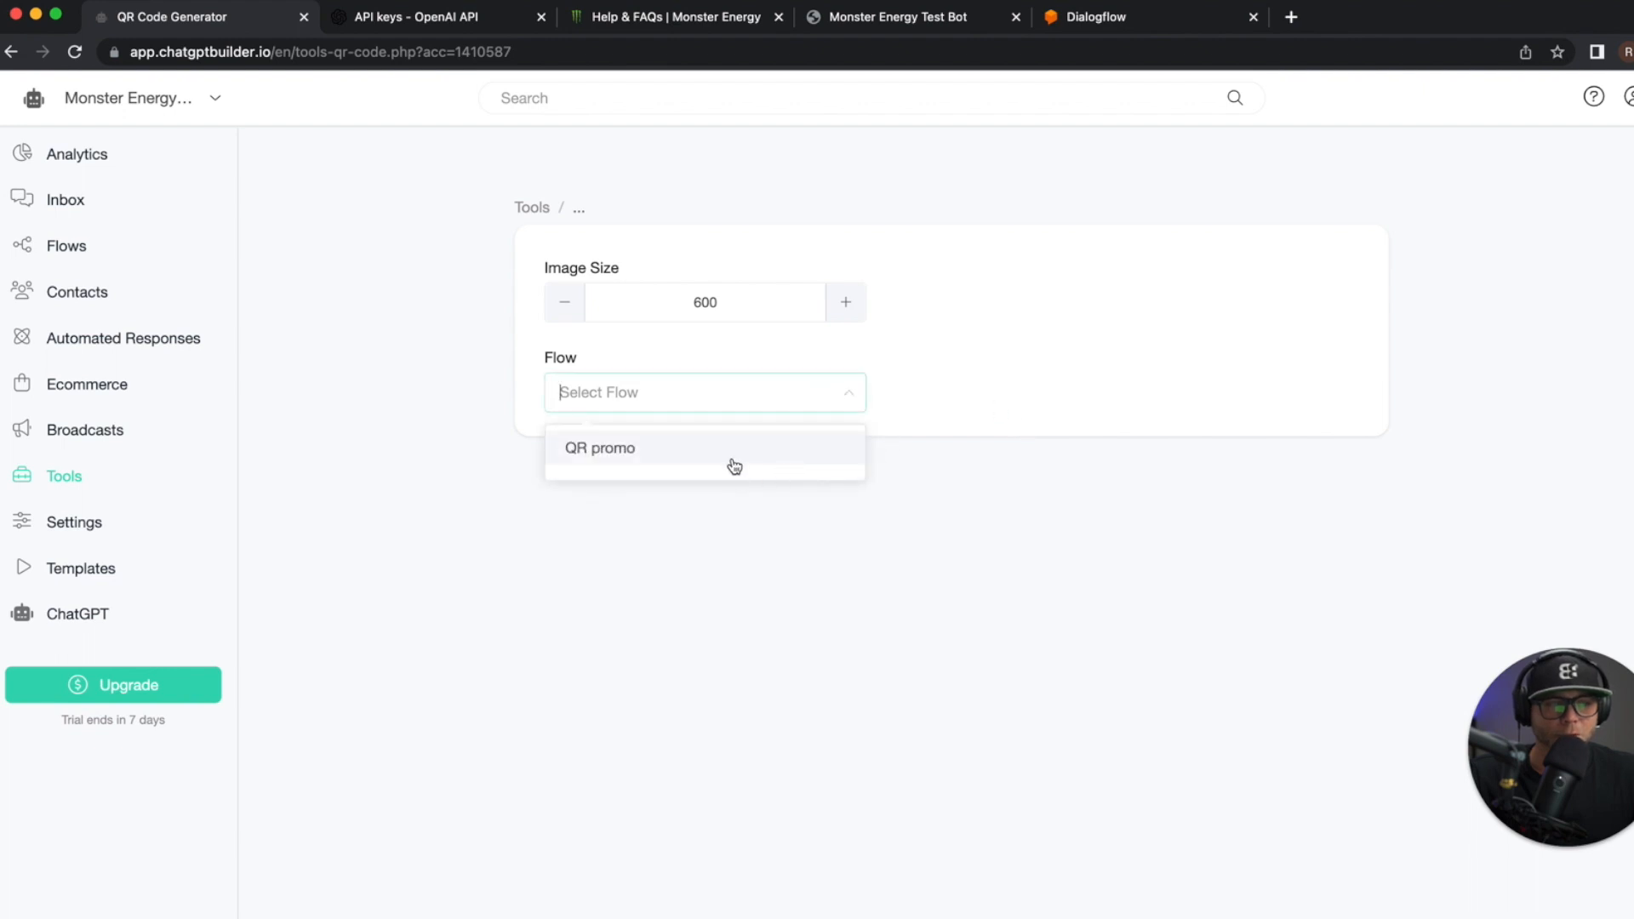
{"action": "left_click", "coordinate": [599, 449]}
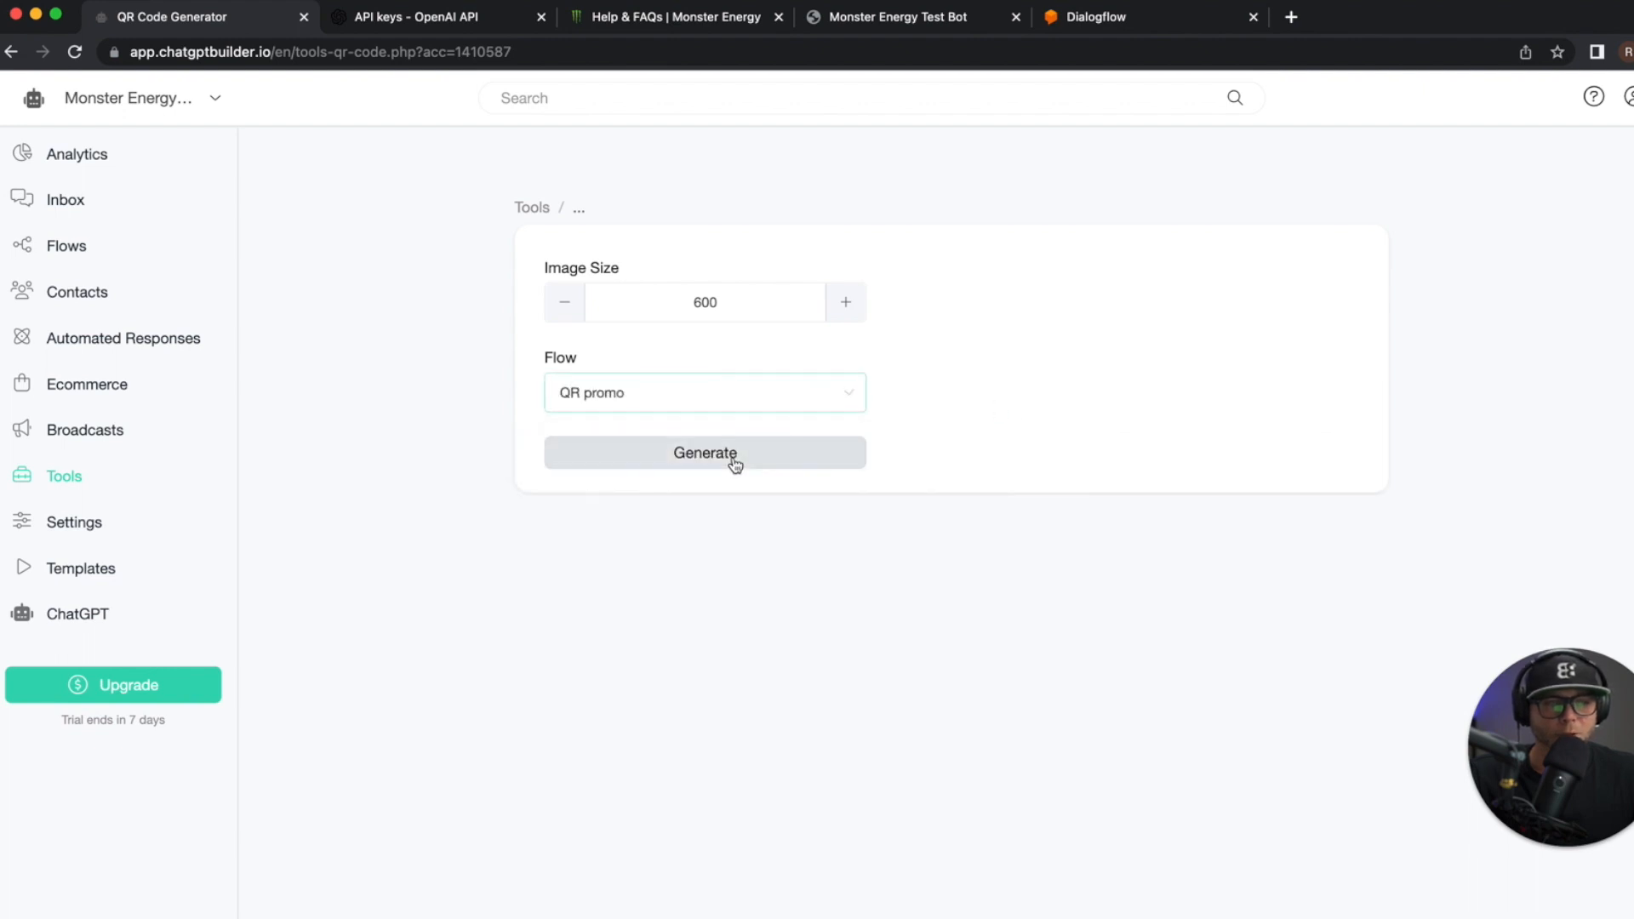
{"action": "left_click", "coordinate": [704, 452]}
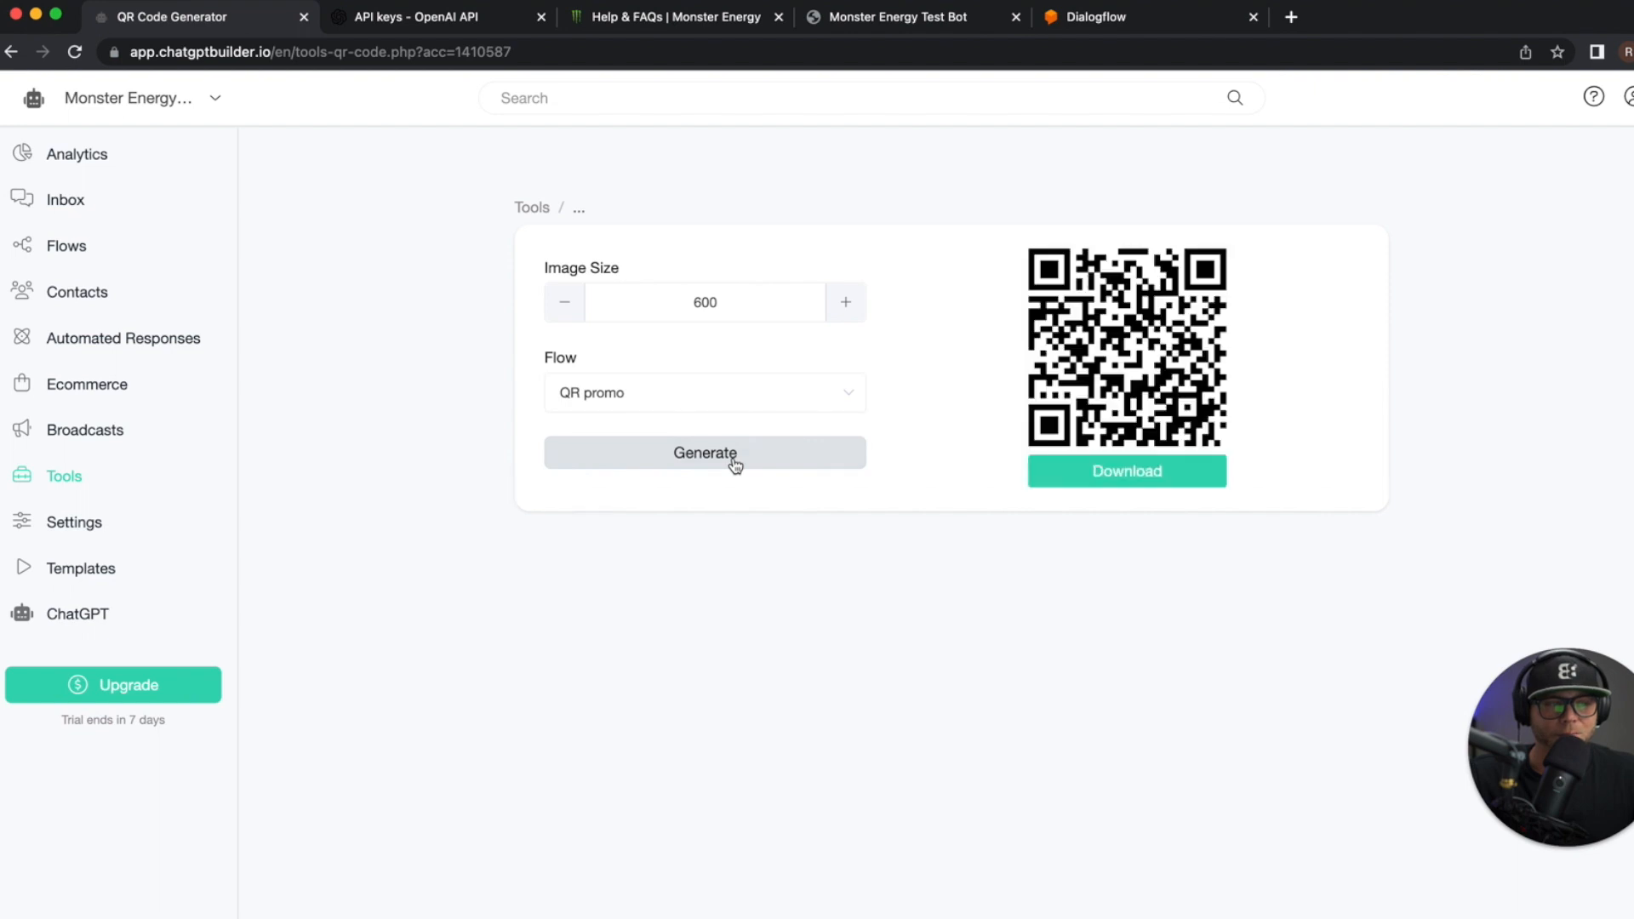
{"action": "mouse_move", "coordinate": [797, 378]}
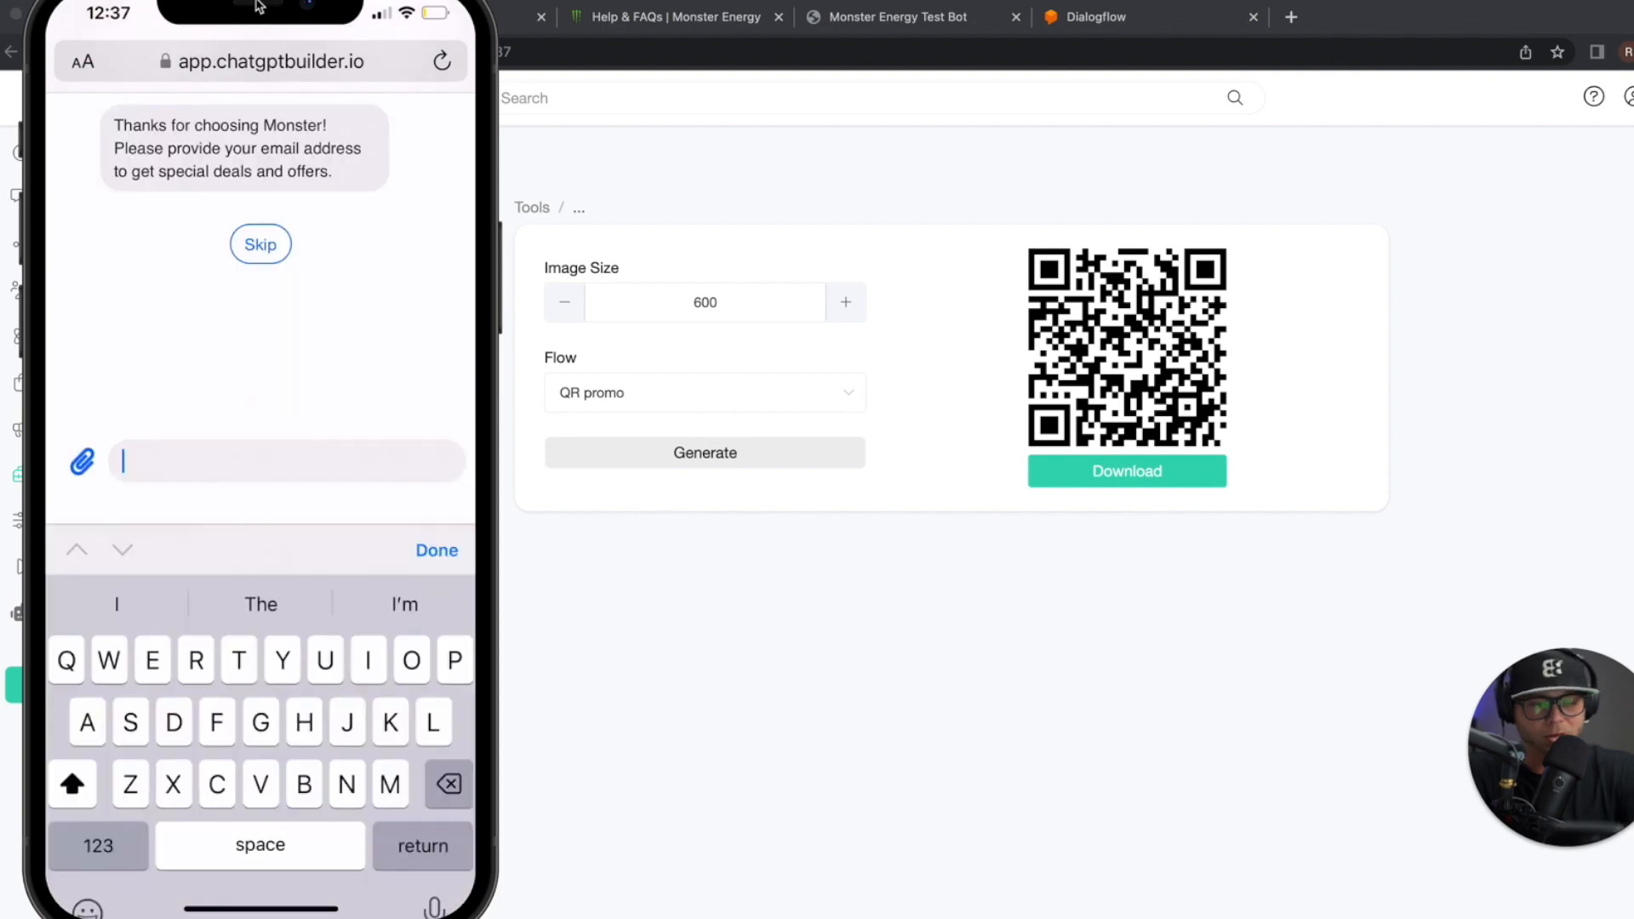
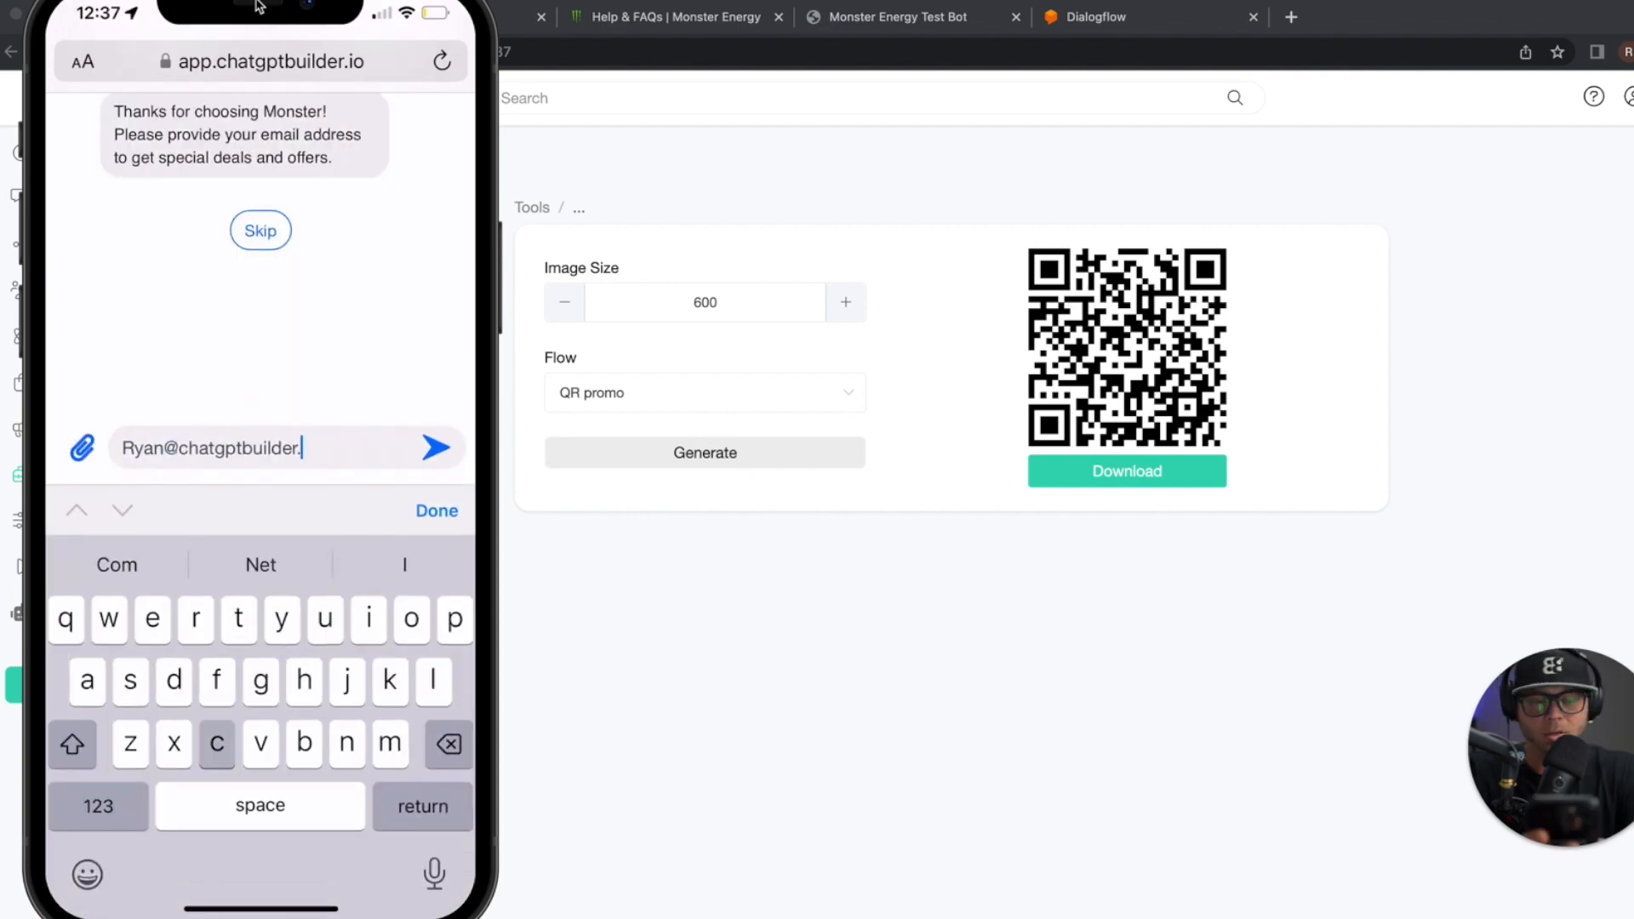
{"action": "left_click", "coordinate": [436, 448]}
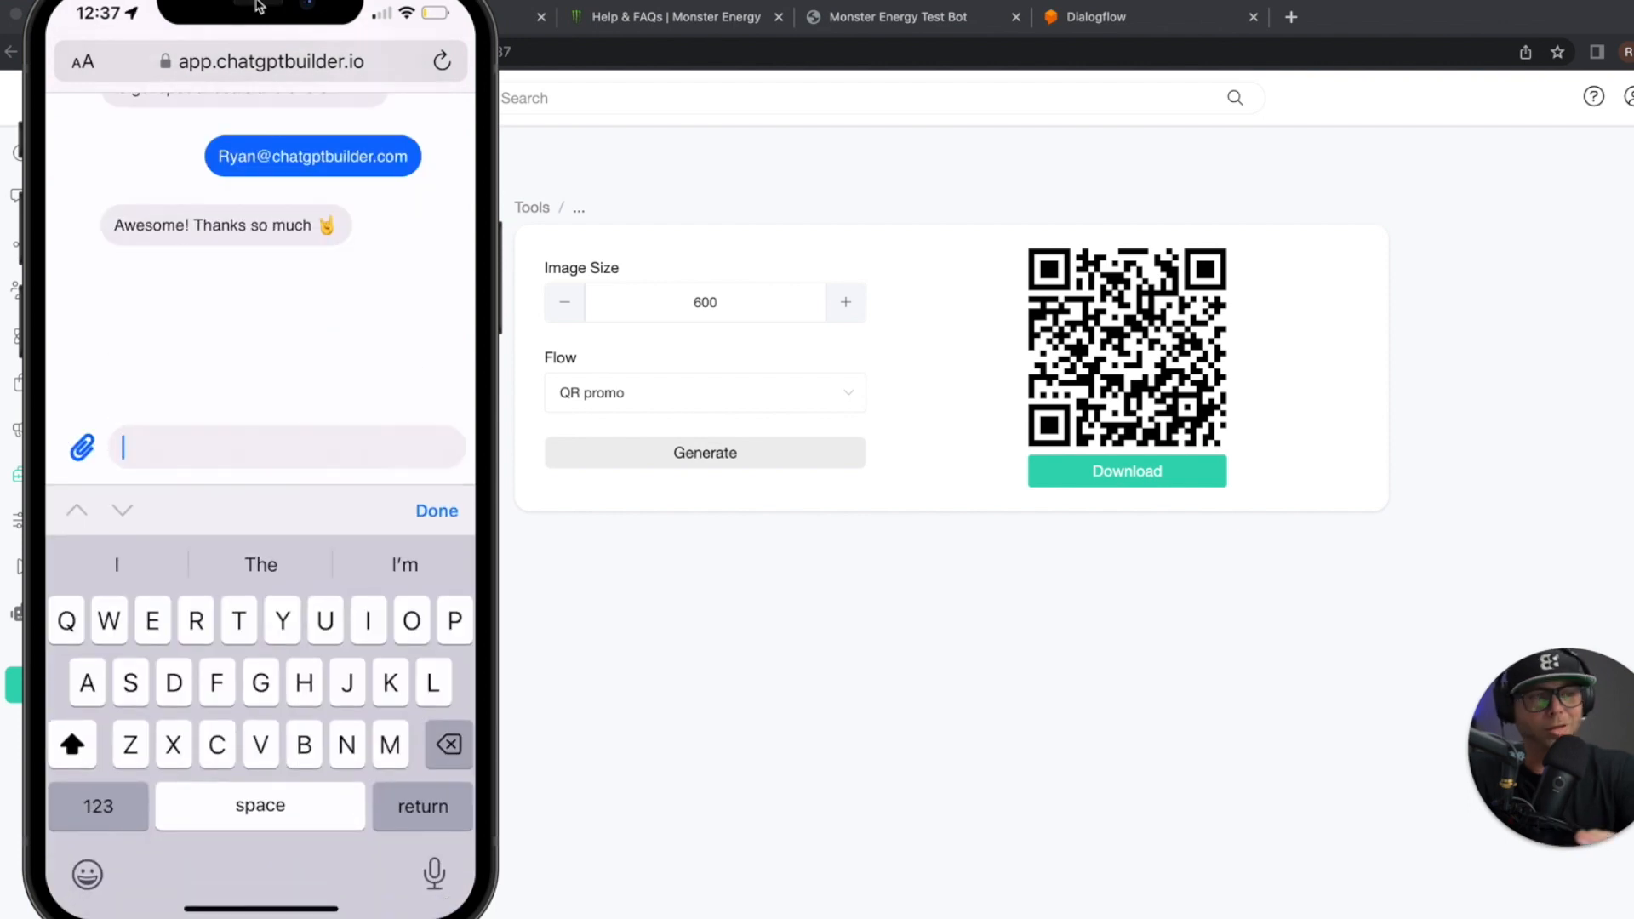
{"action": "left_click", "coordinate": [671, 18]}
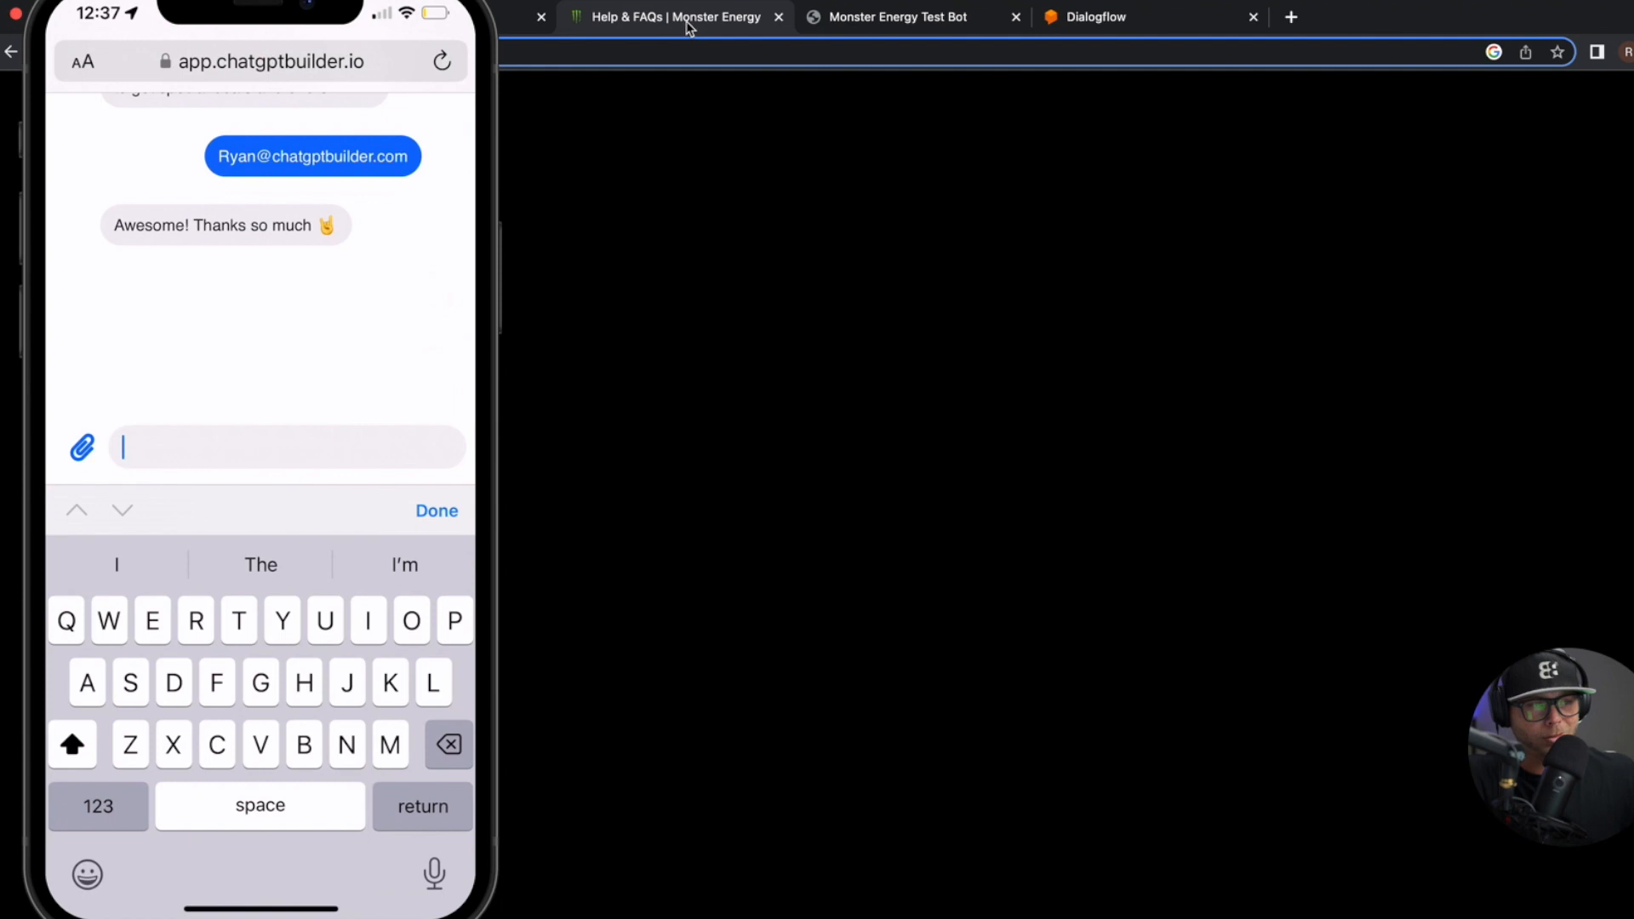
Ask the phone bot the damaged-can question and compare with the expanded FAQ answer.
{"action": "type", "text": "What are"}
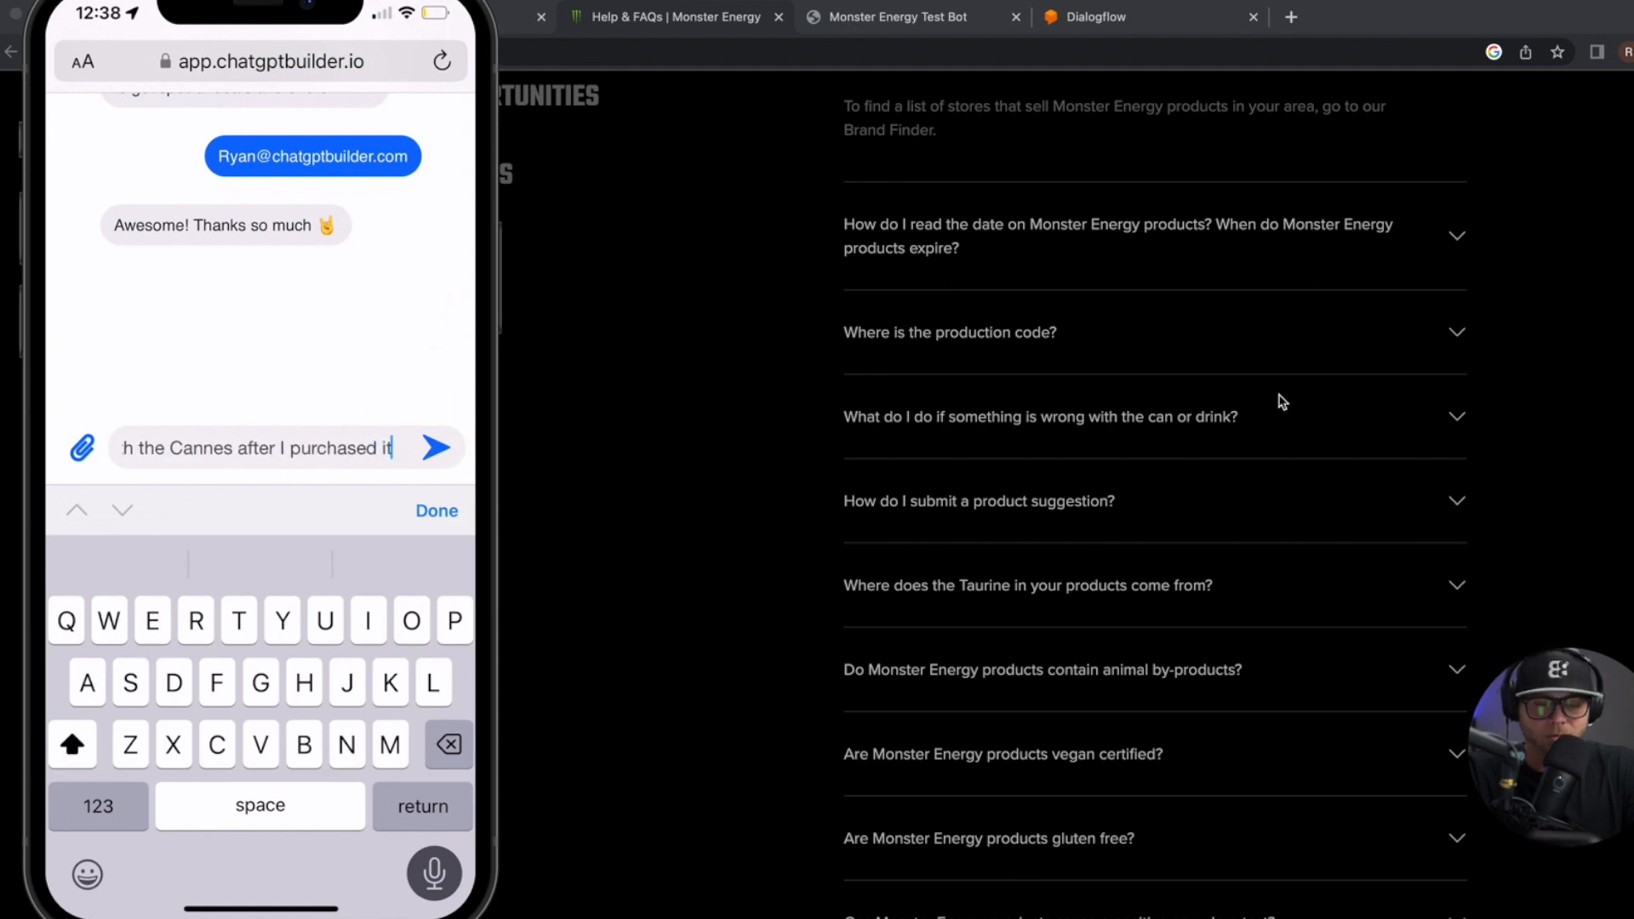
{"action": "left_click", "coordinate": [436, 447]}
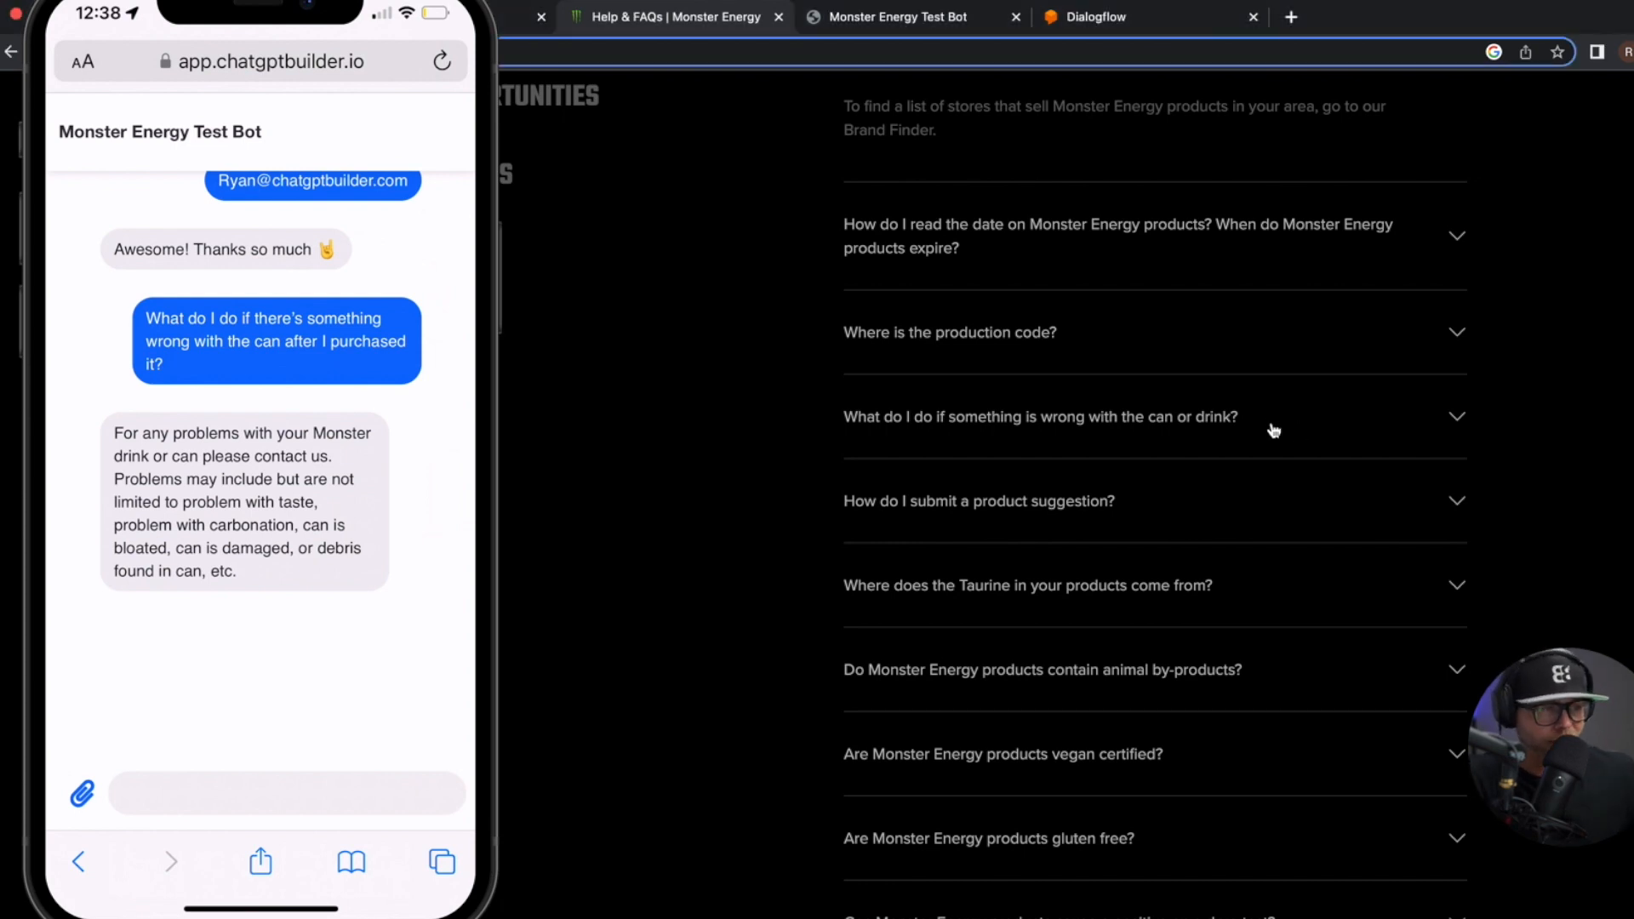
{"action": "left_click", "coordinate": [1072, 417]}
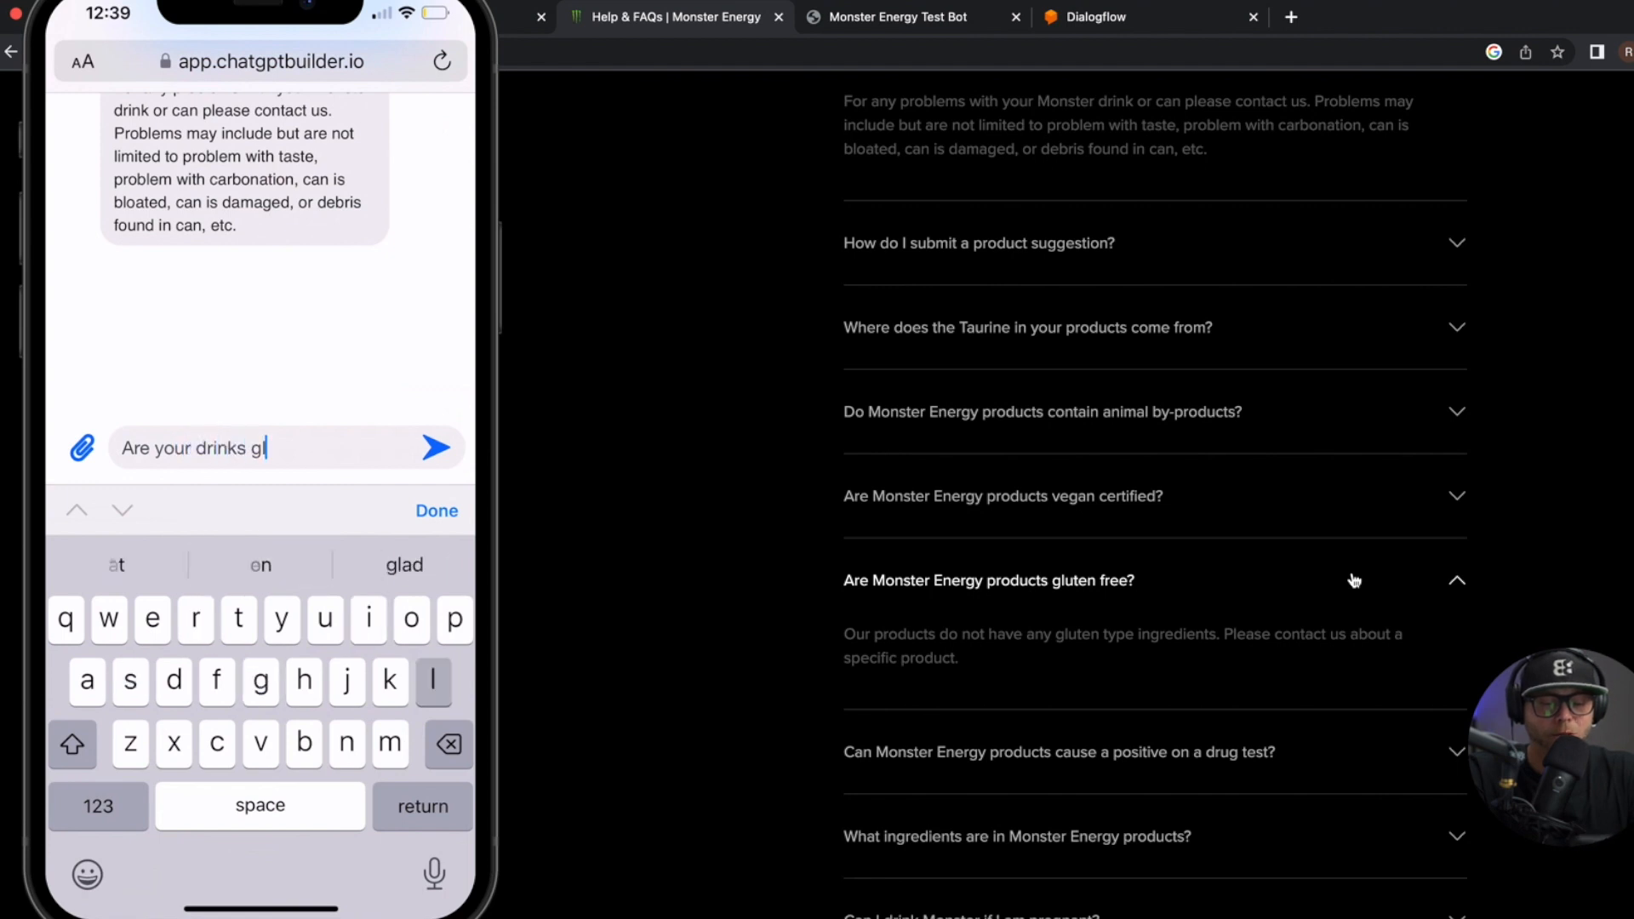
Ask the phone bot whether the drinks are gluten free.
{"action": "type", "text": "uten free"}
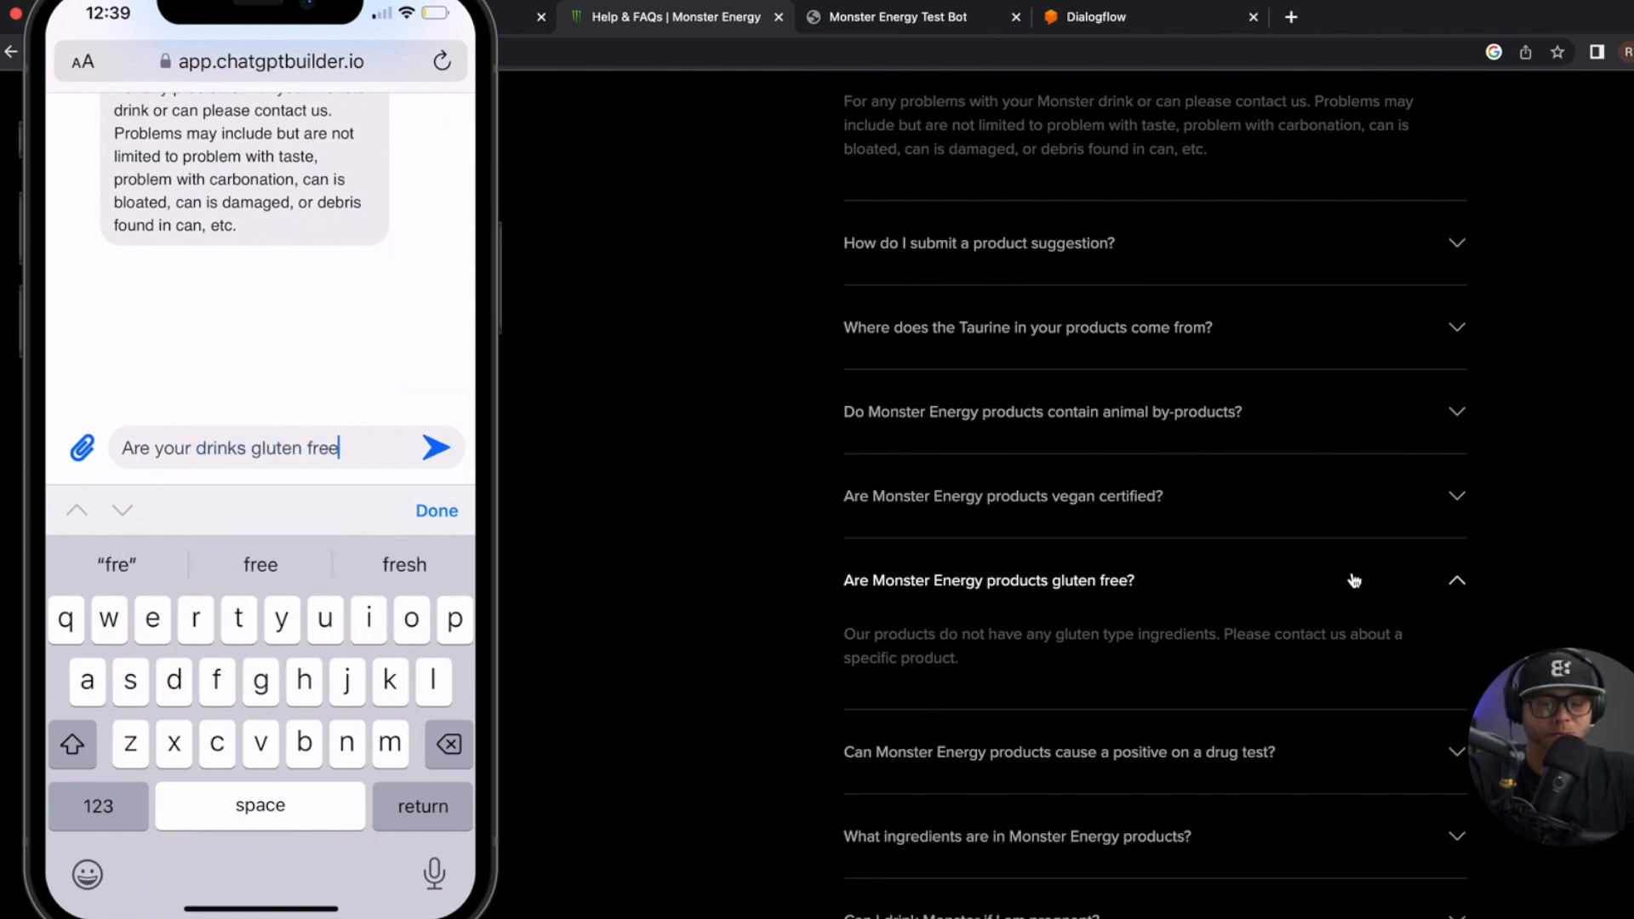
{"action": "left_click", "coordinate": [436, 448]}
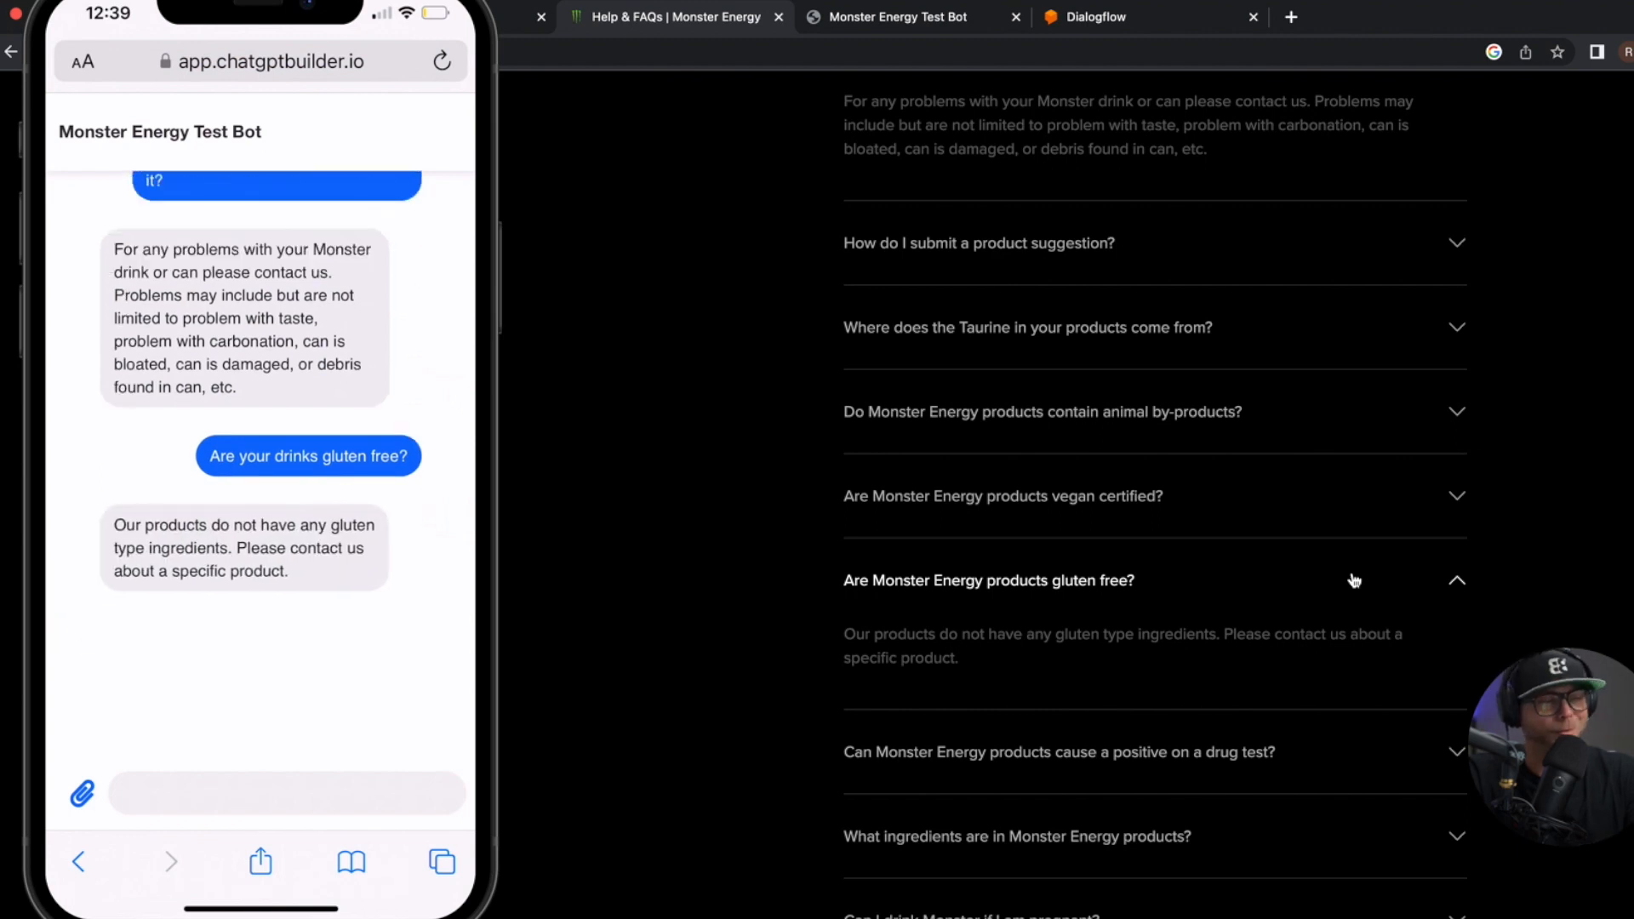
{"action": "mouse_move", "coordinate": [1154, 672]}
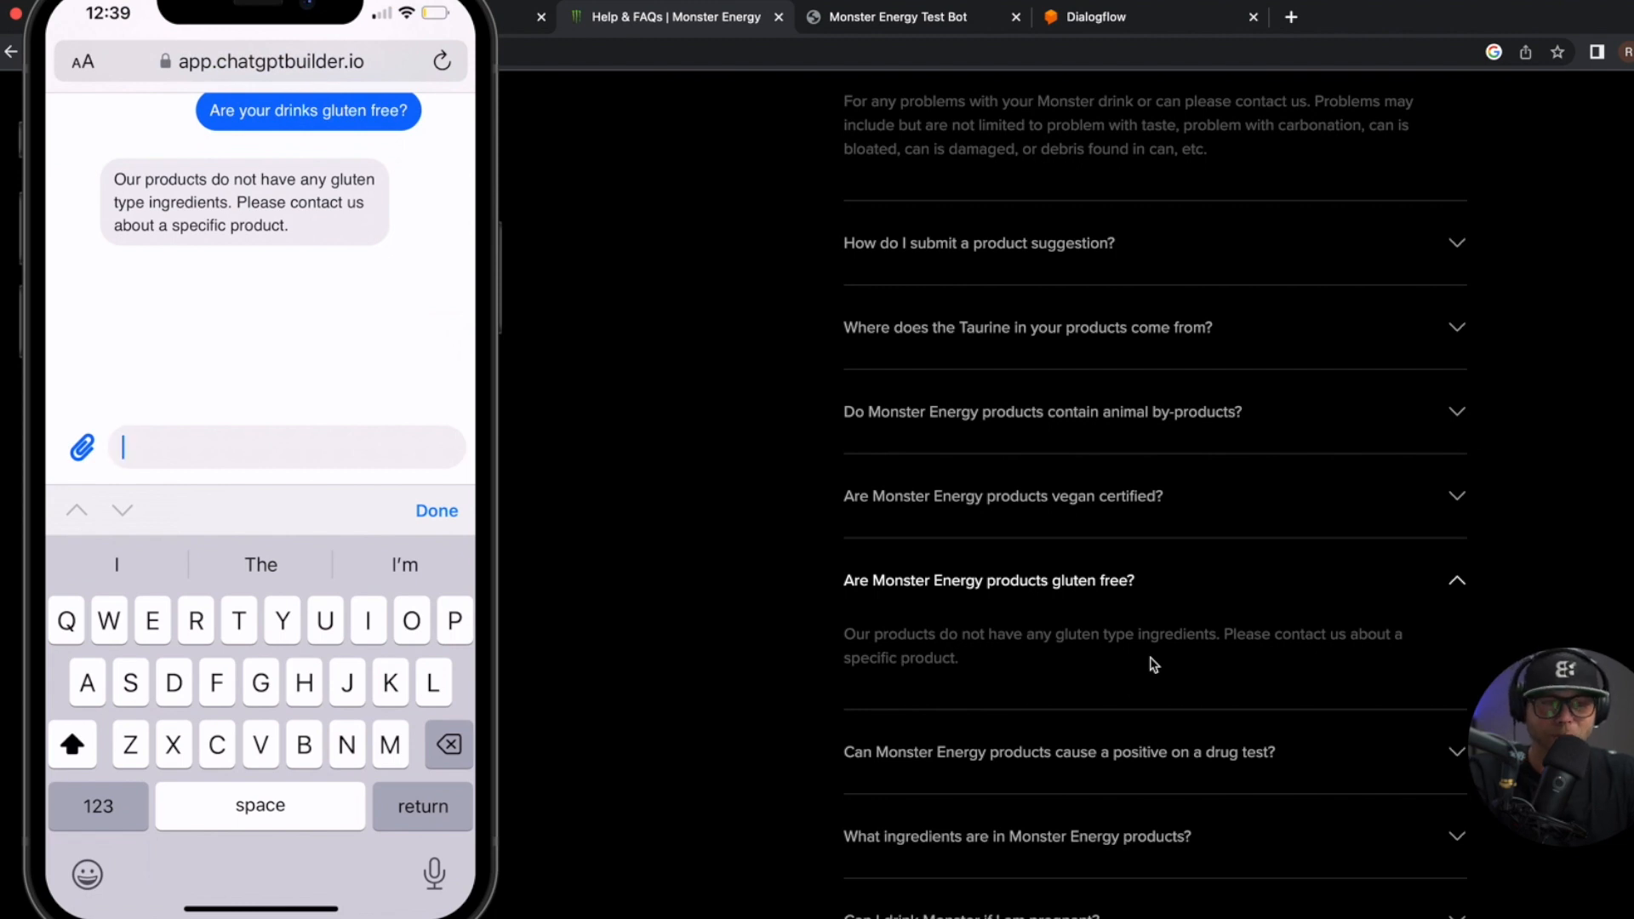
Ask the phone bot which celebrities are known to drink Monster and read its reply.
{"action": "left_click", "coordinate": [432, 873]}
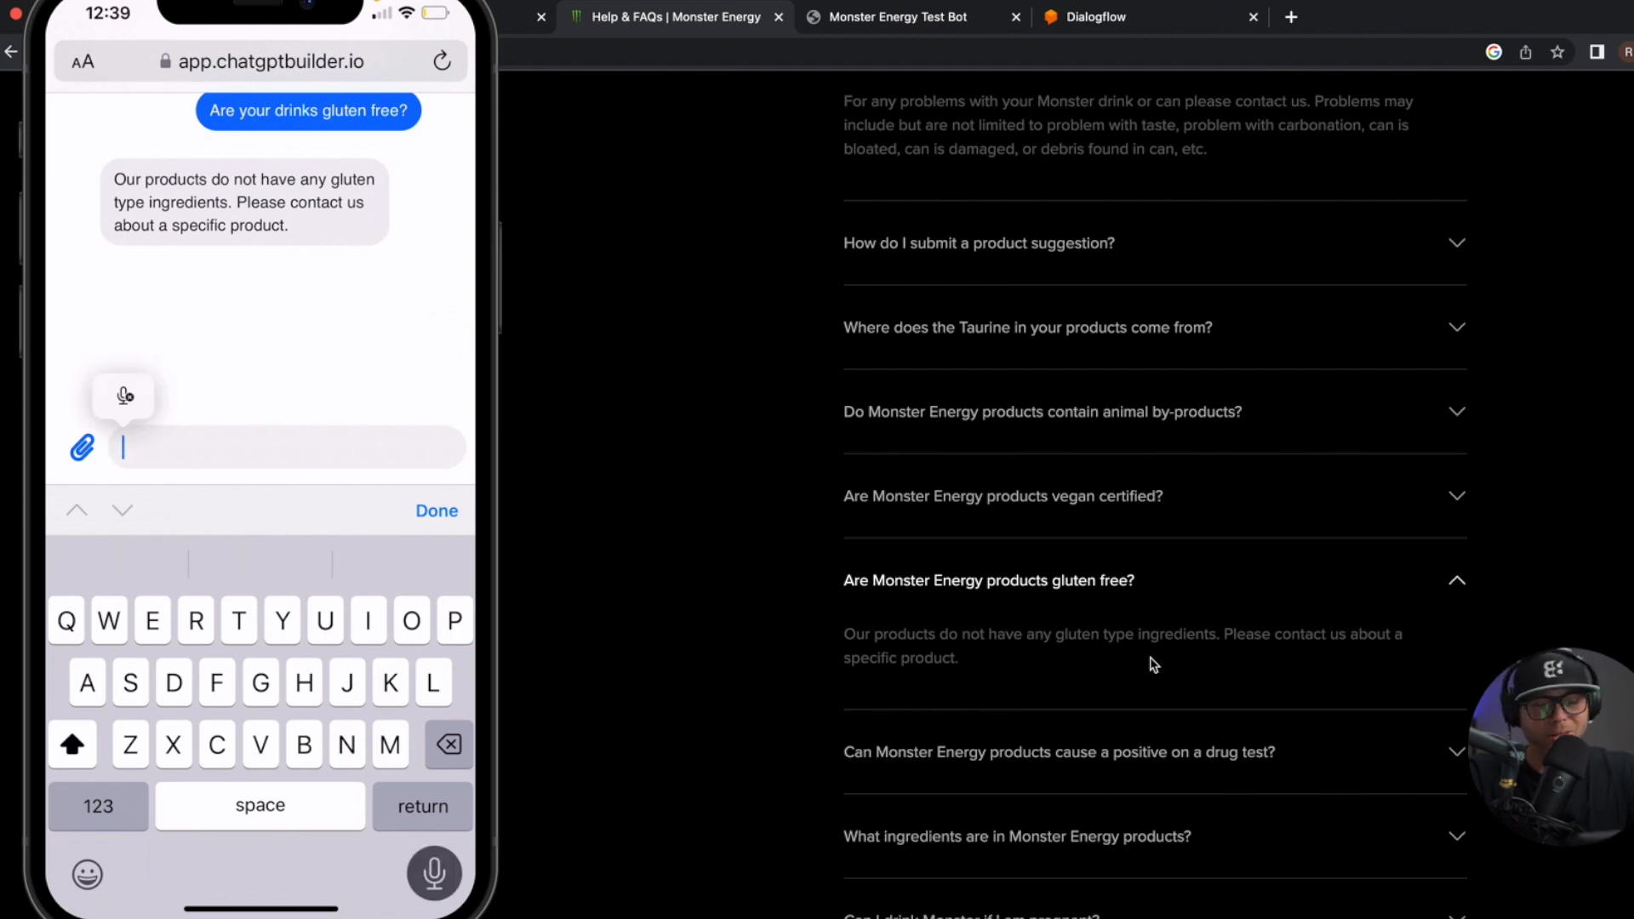
{"action": "type", "text": "What celebrities are noon to"}
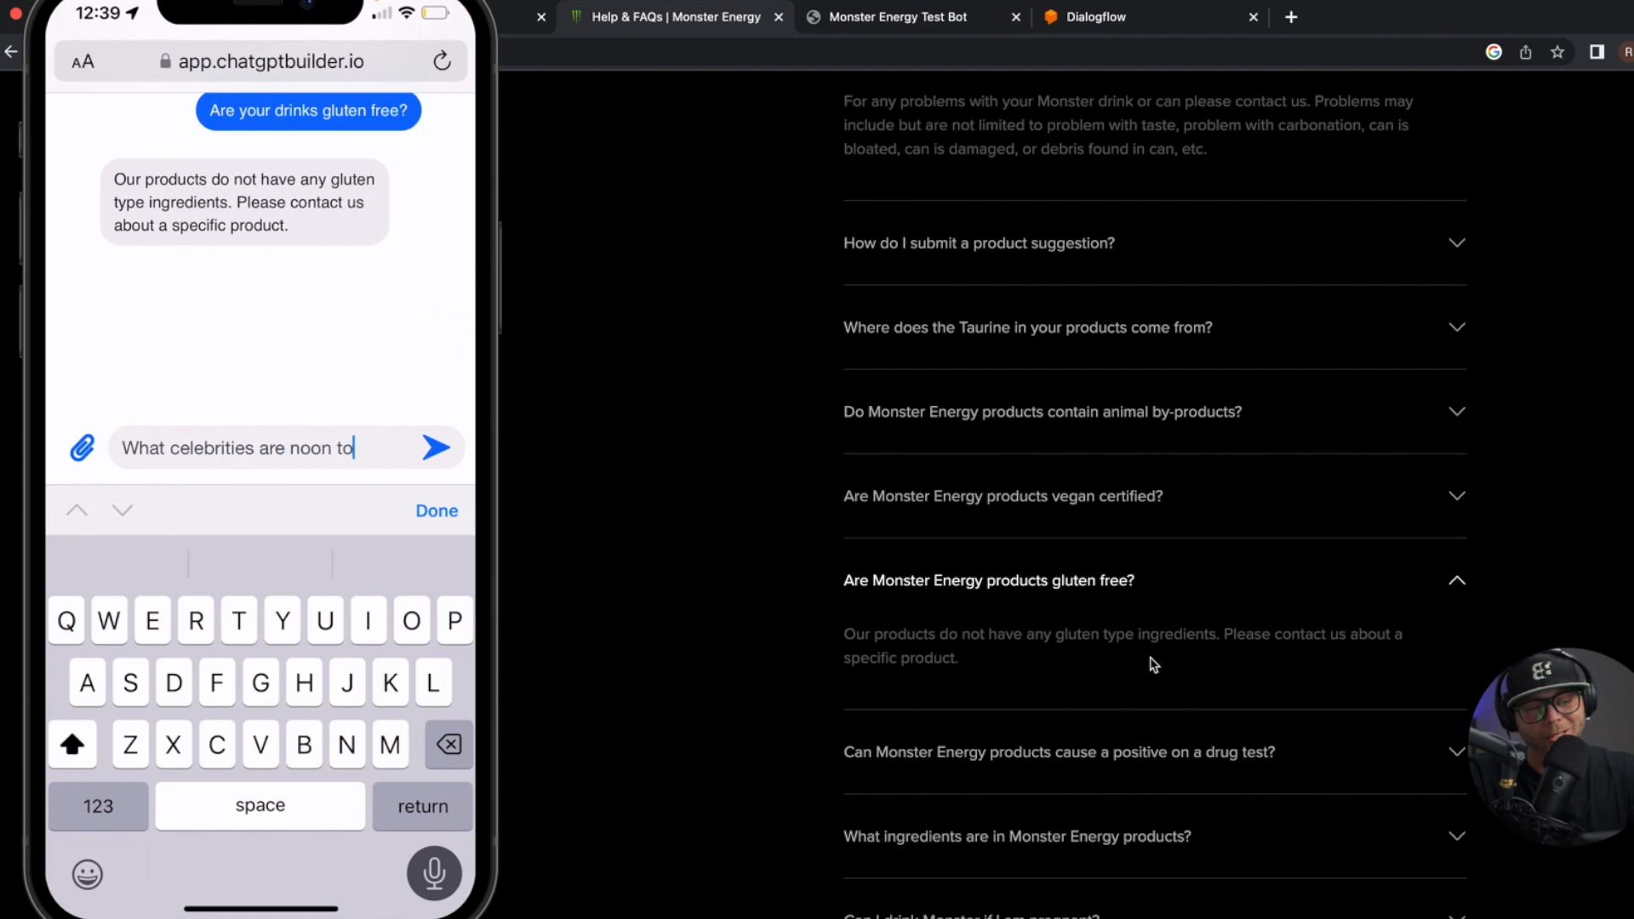
{"action": "type", "text": "drink?"}
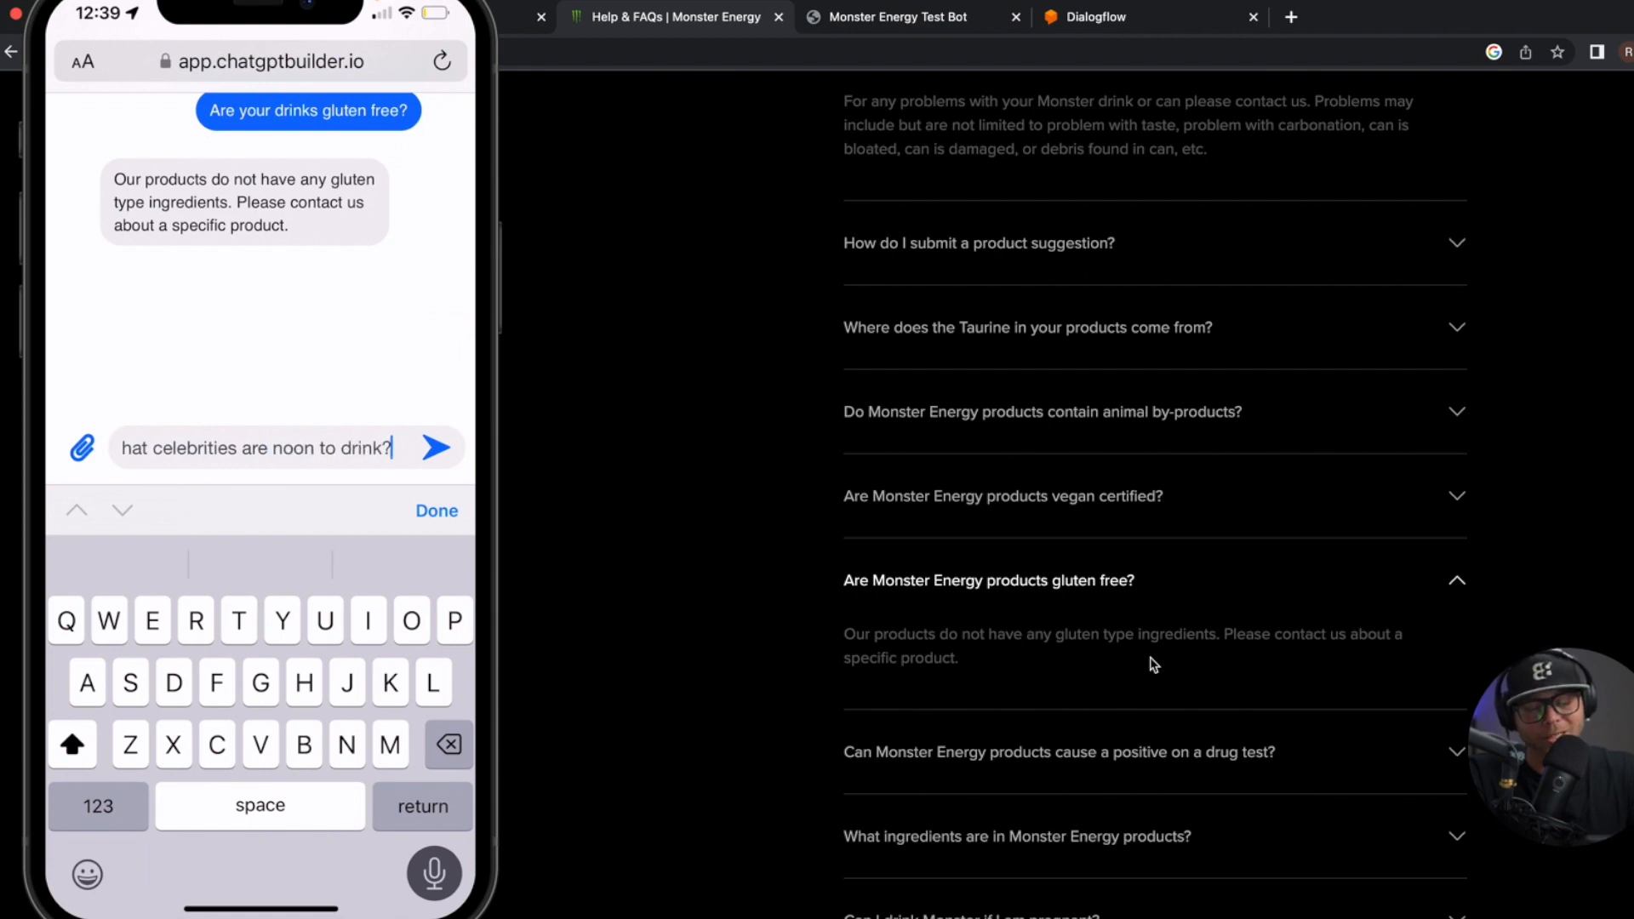
{"action": "left_click", "coordinate": [435, 448]}
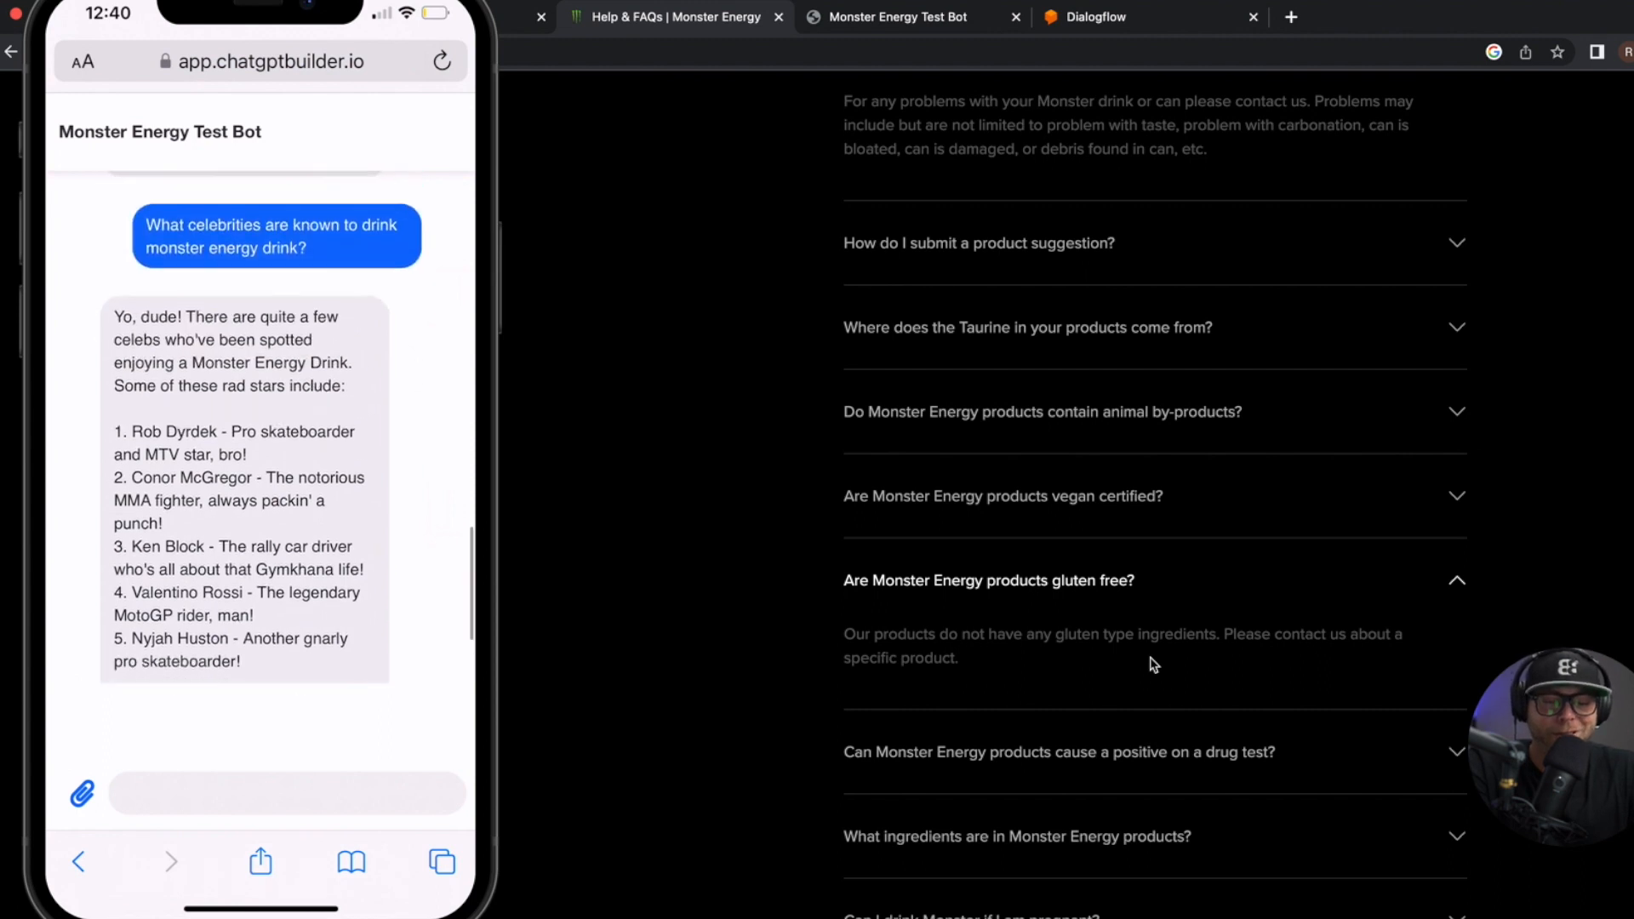
{"action": "scroll", "scroll_direction": "down", "scroll_amount": 3}
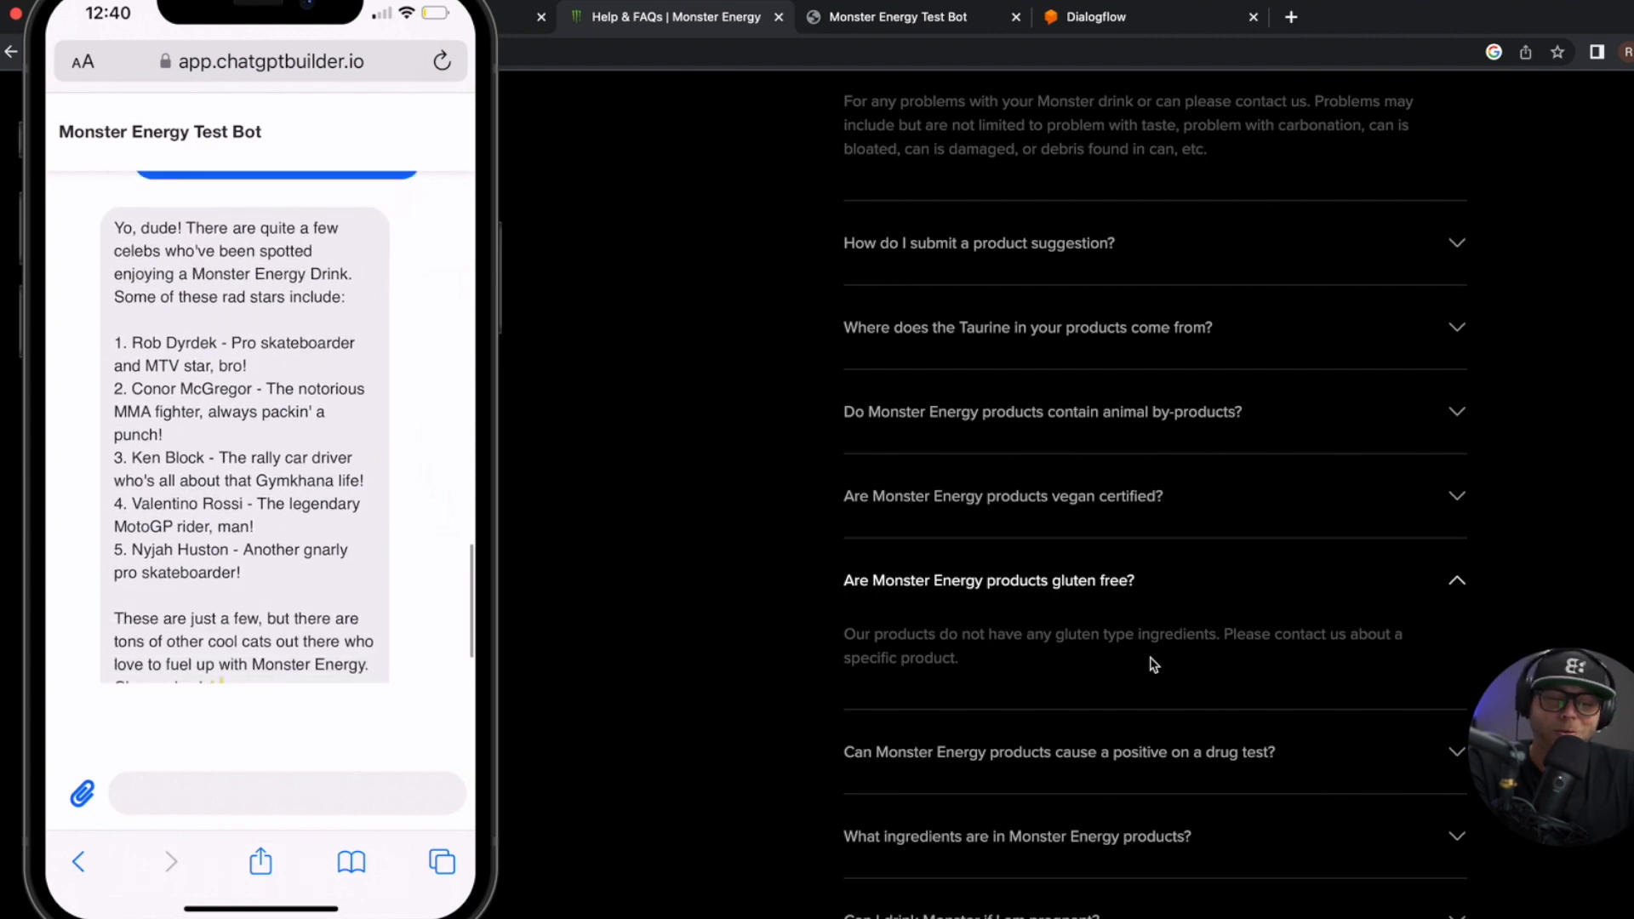